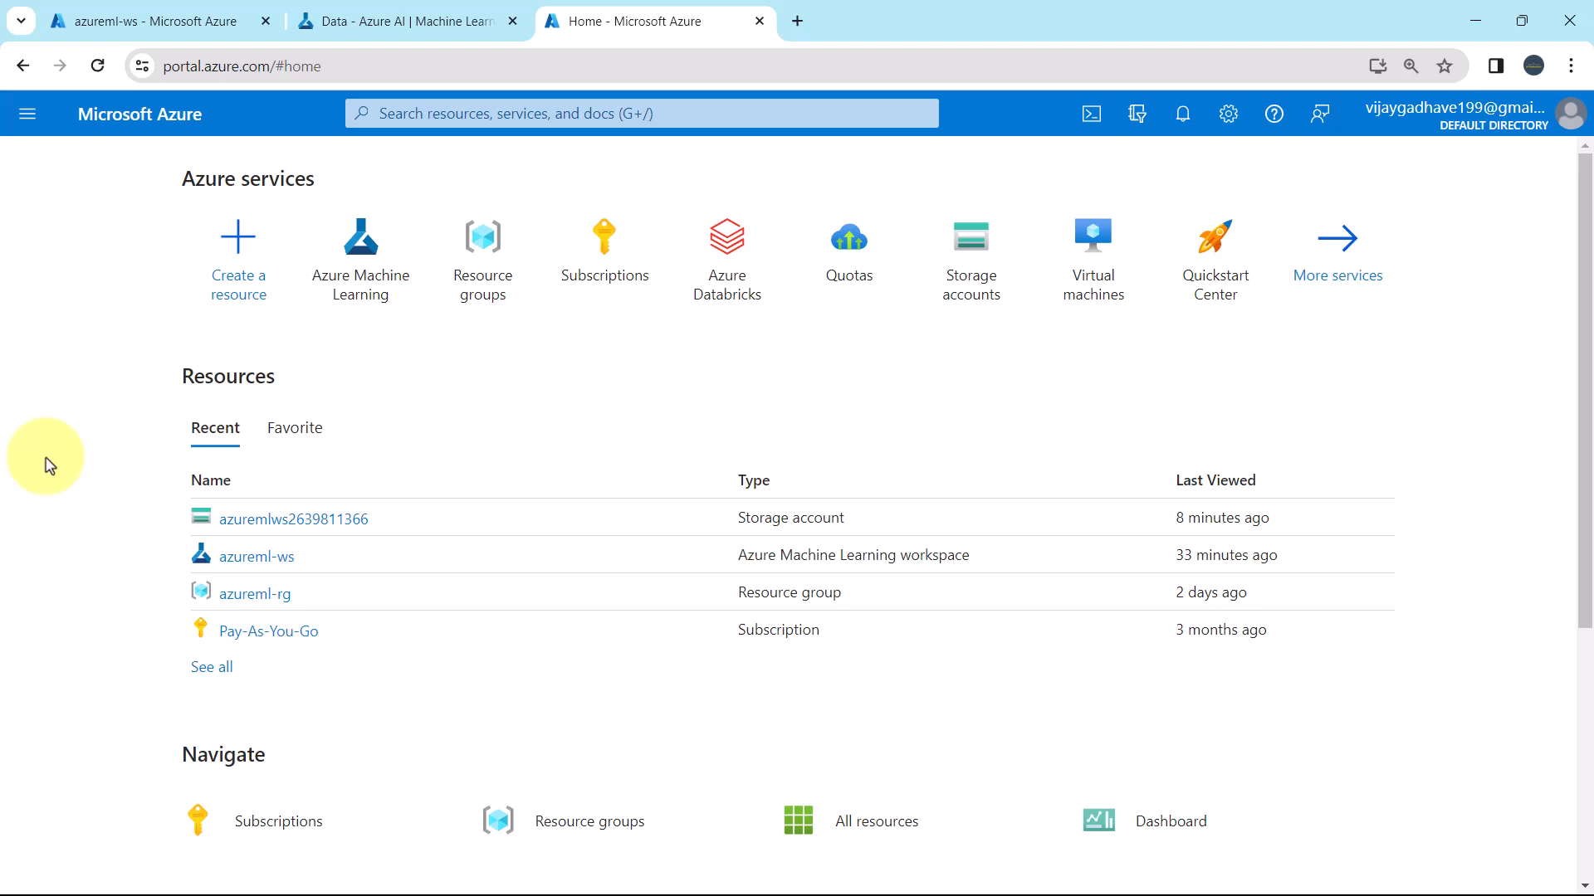
{"action": "mouse_move", "coordinate": [505, 175]}
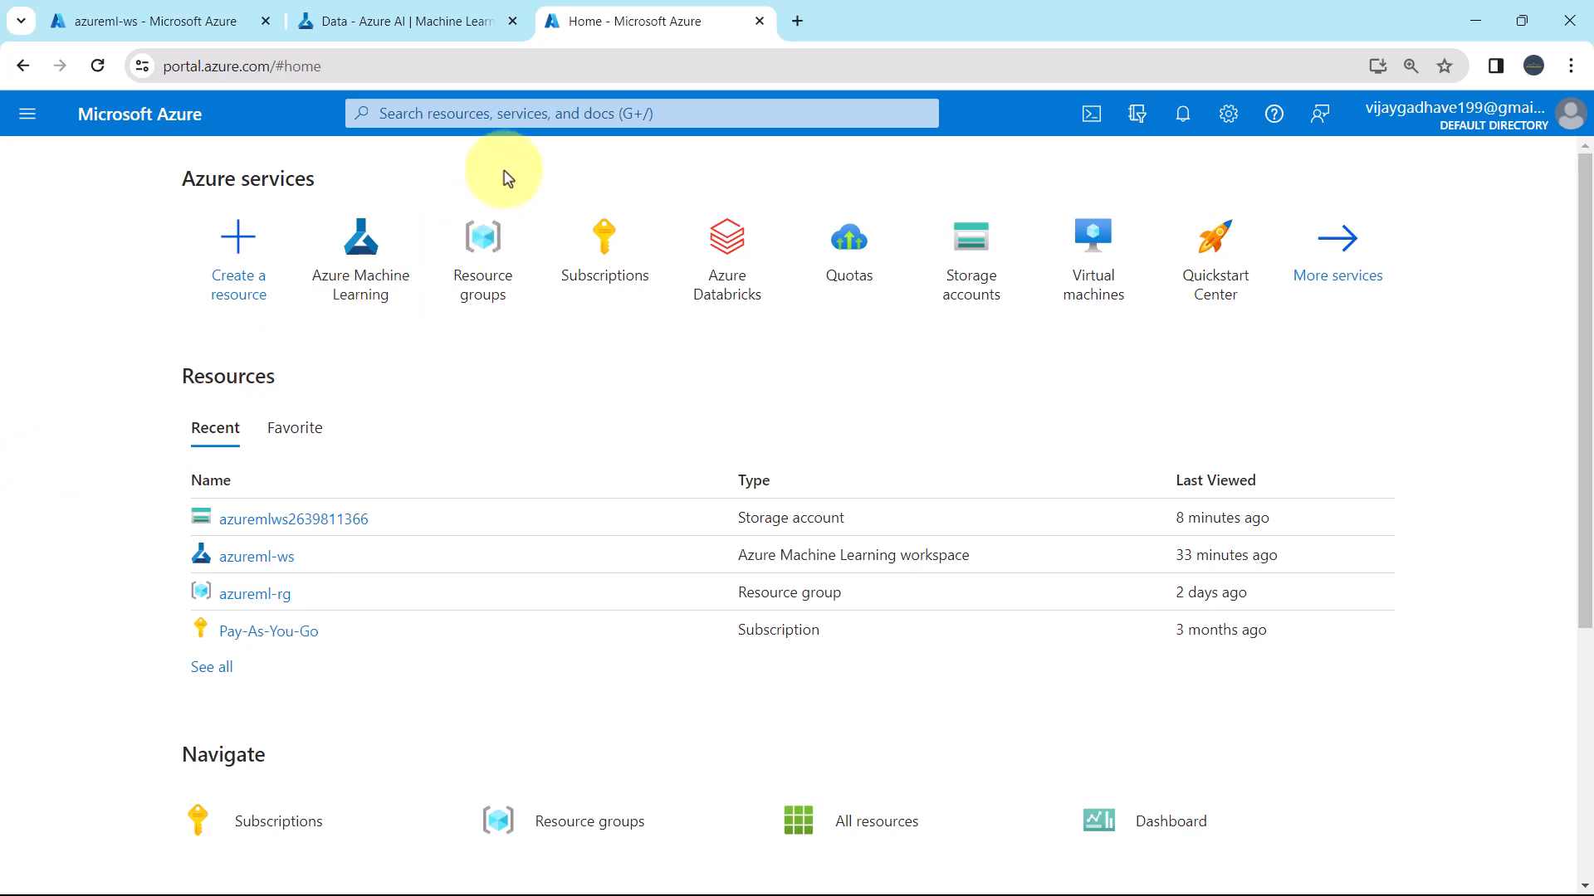
{"action": "type", "text": "st"}
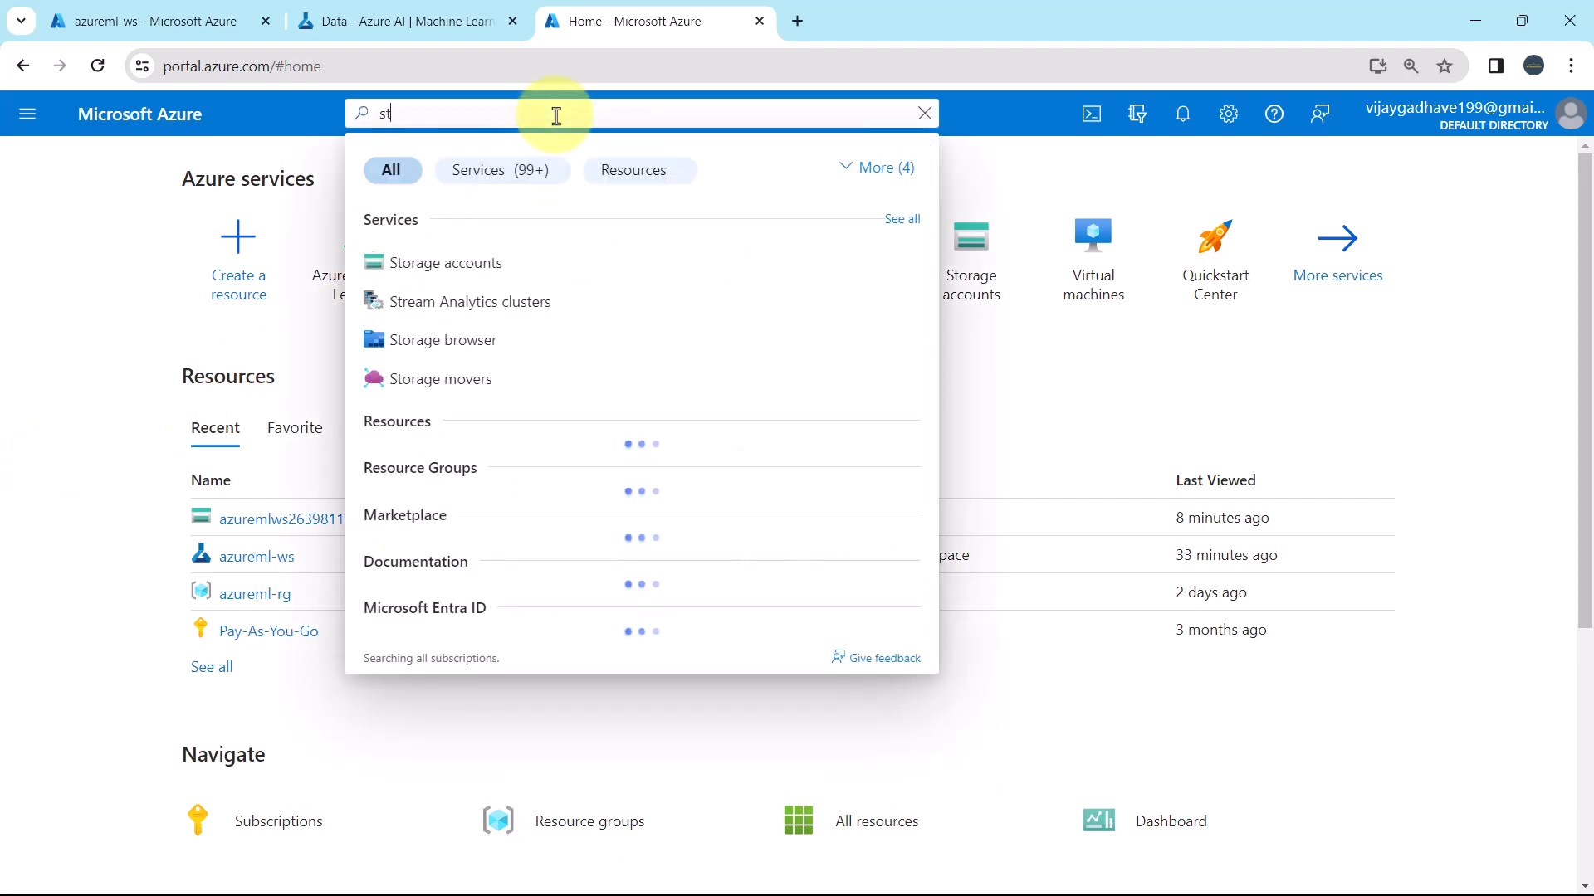
{"action": "left_click", "coordinate": [445, 262]}
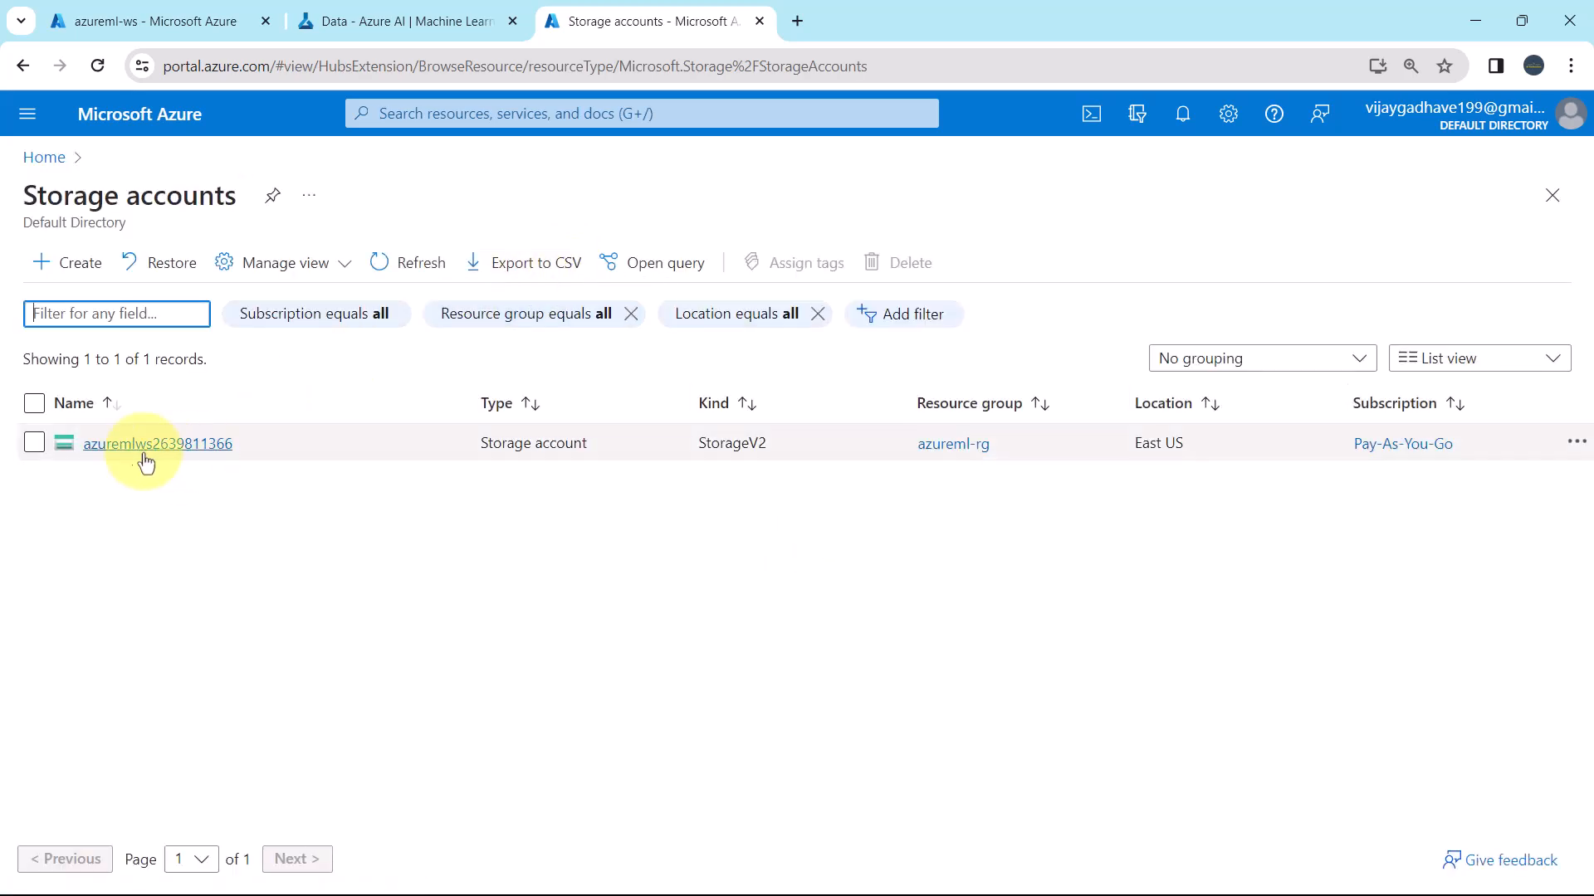
{"action": "mouse_move", "coordinate": [168, 473]}
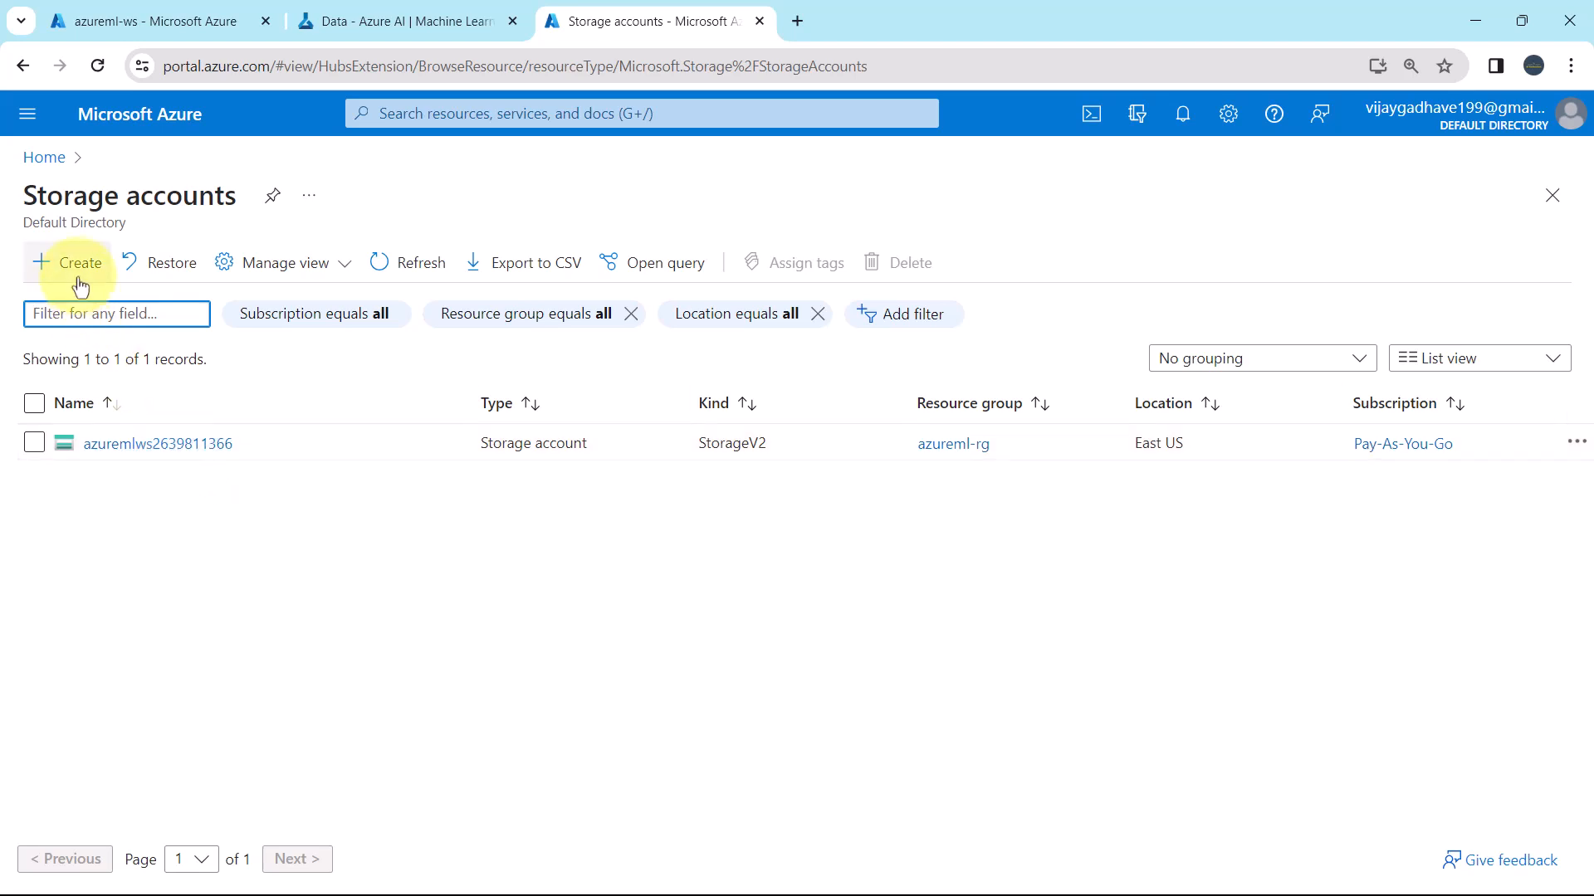
{"action": "mouse_move", "coordinate": [81, 274]}
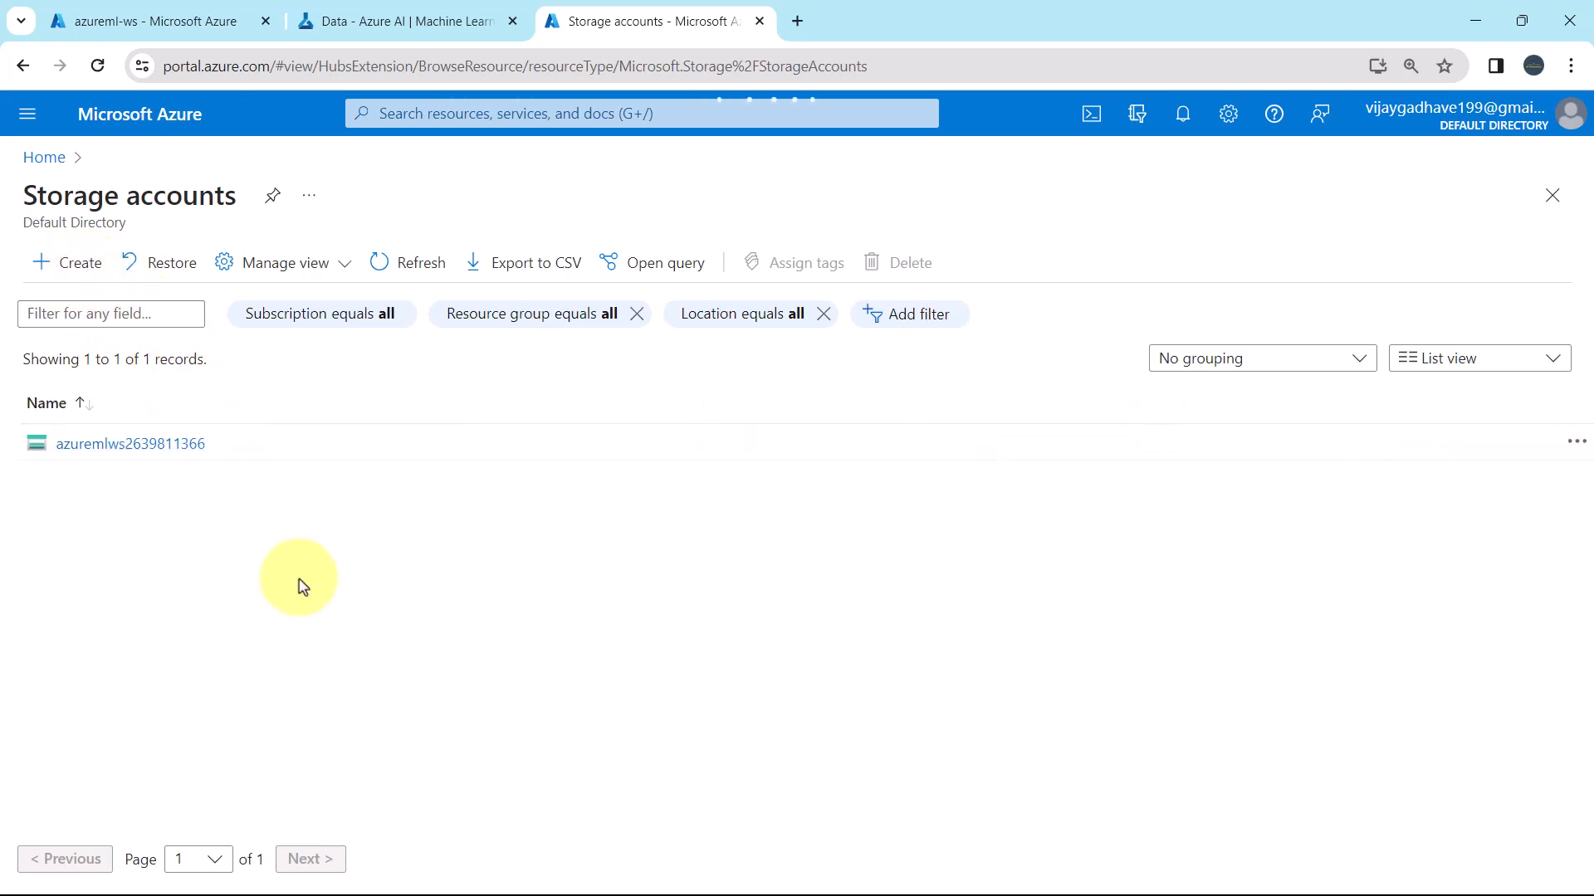
Start a new storage account and scroll down to its Storage account name box.
{"action": "left_click", "coordinate": [65, 262]}
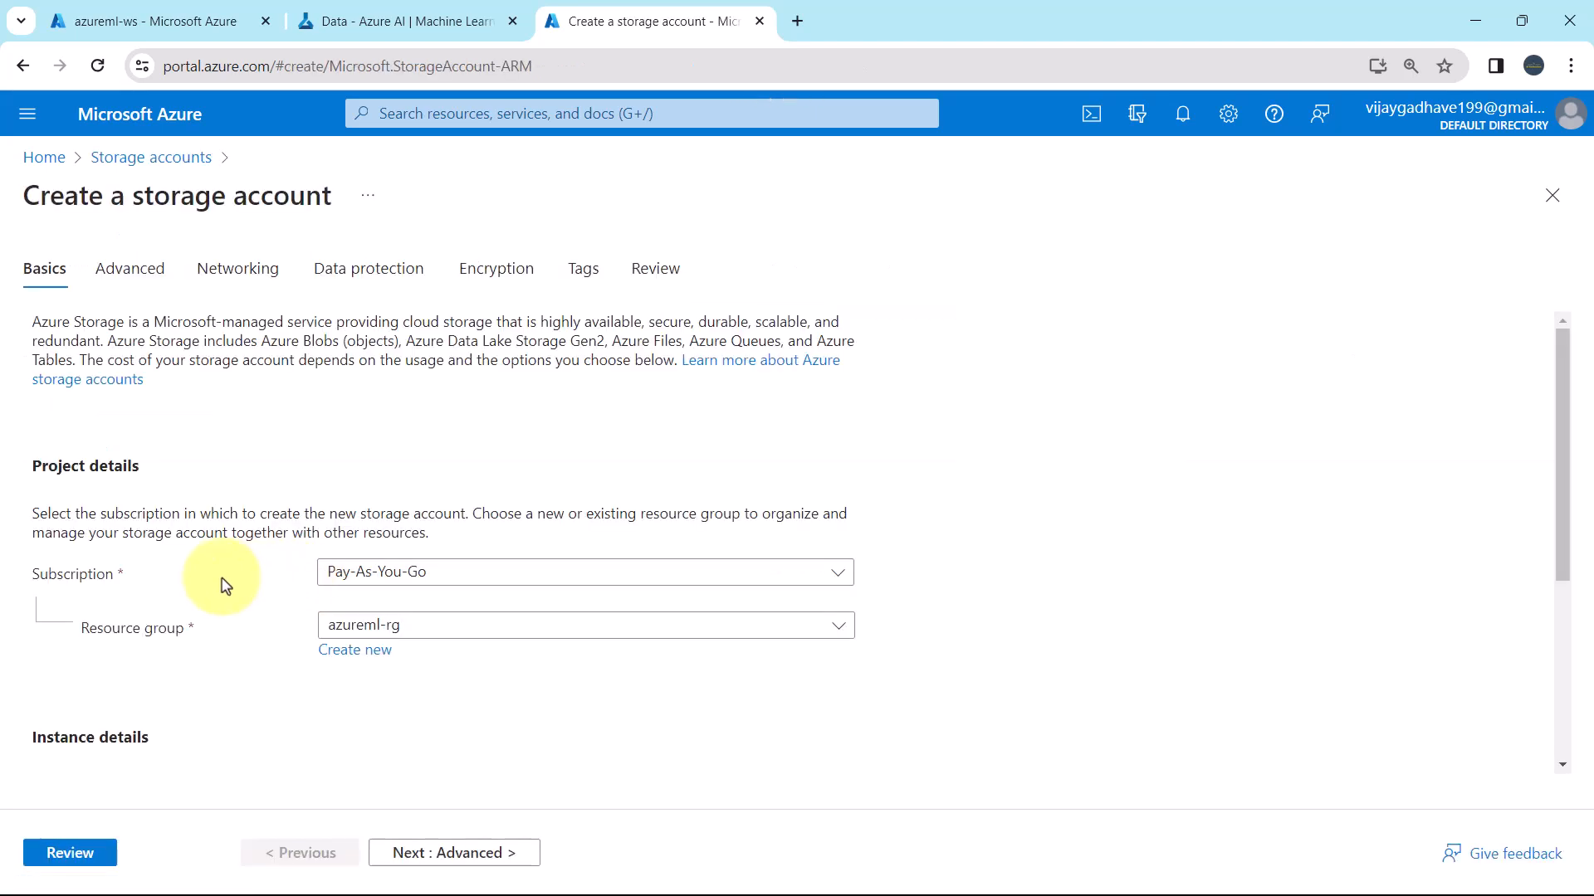
{"action": "mouse_move", "coordinate": [44, 269]}
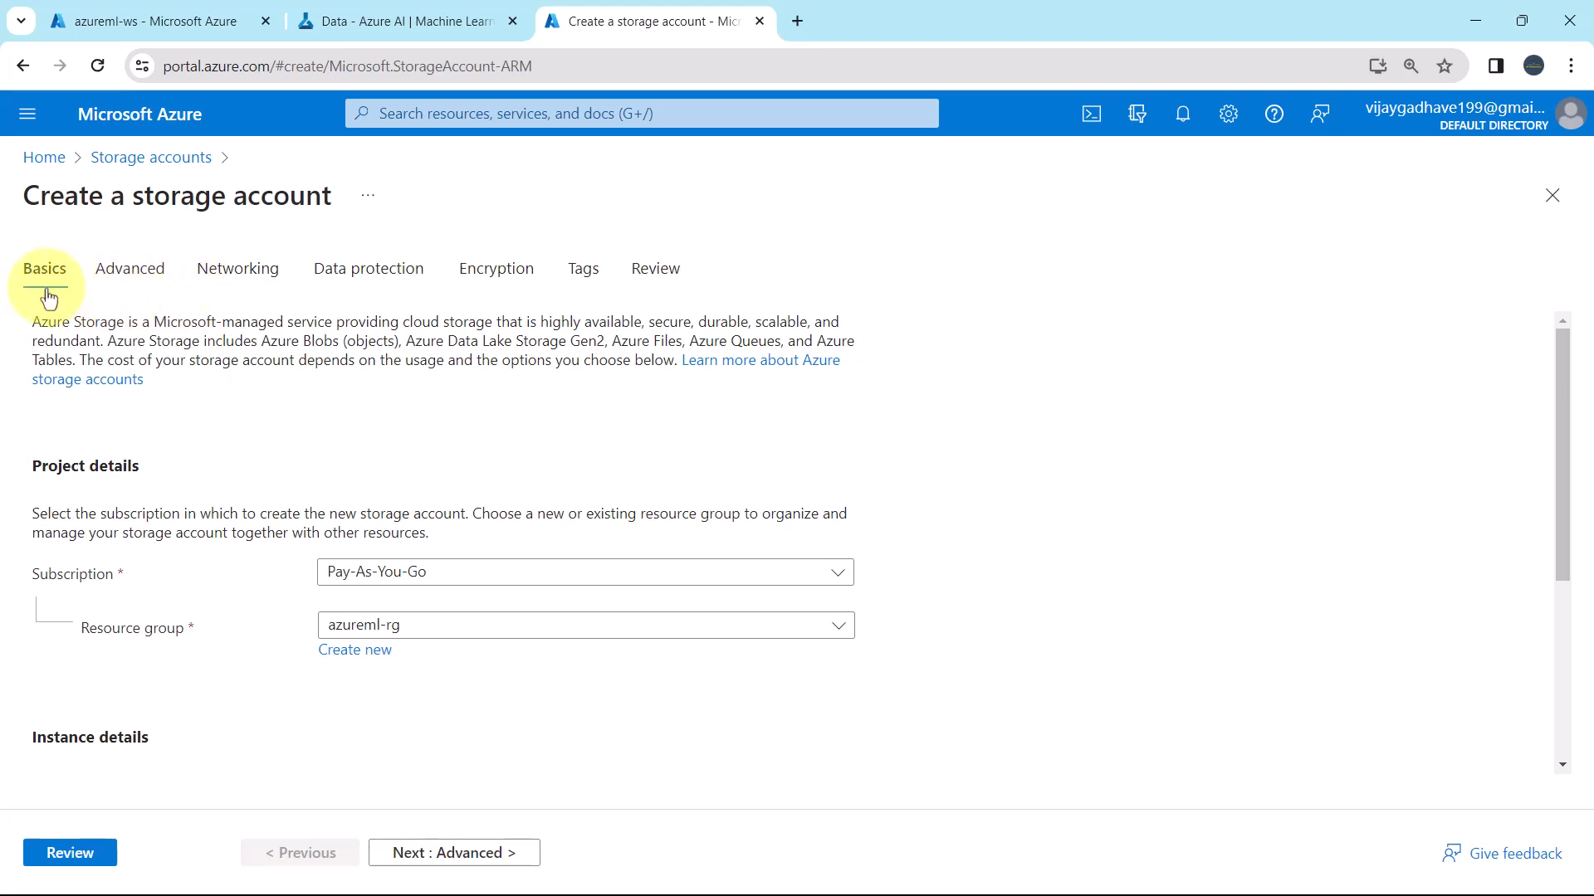
{"action": "mouse_move", "coordinate": [54, 303]}
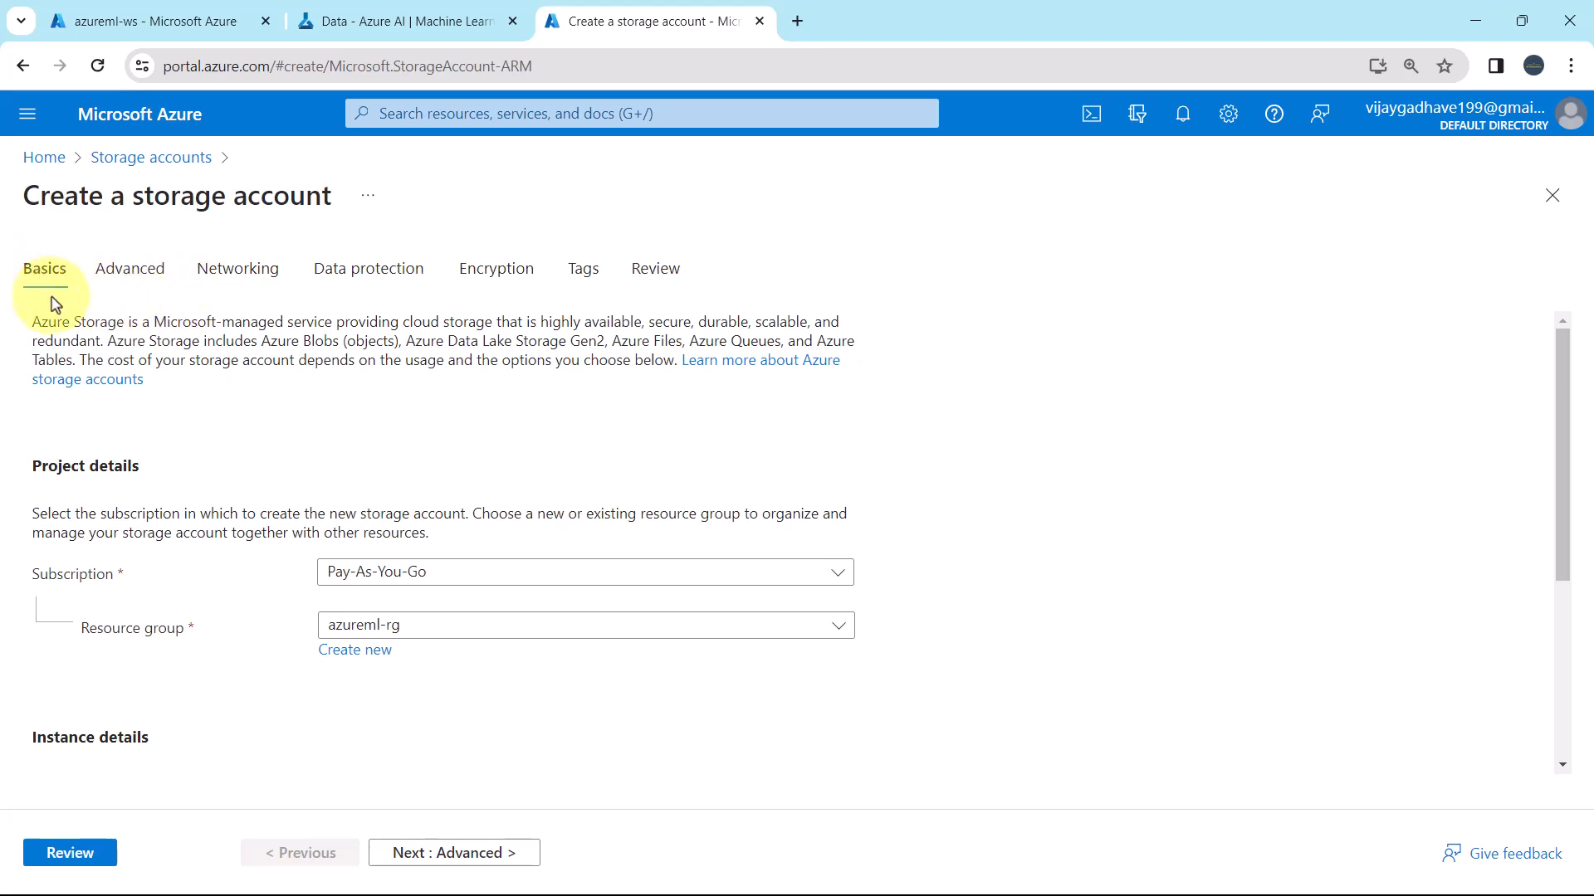
{"action": "scroll", "scroll_direction": "down", "scroll_amount": 3}
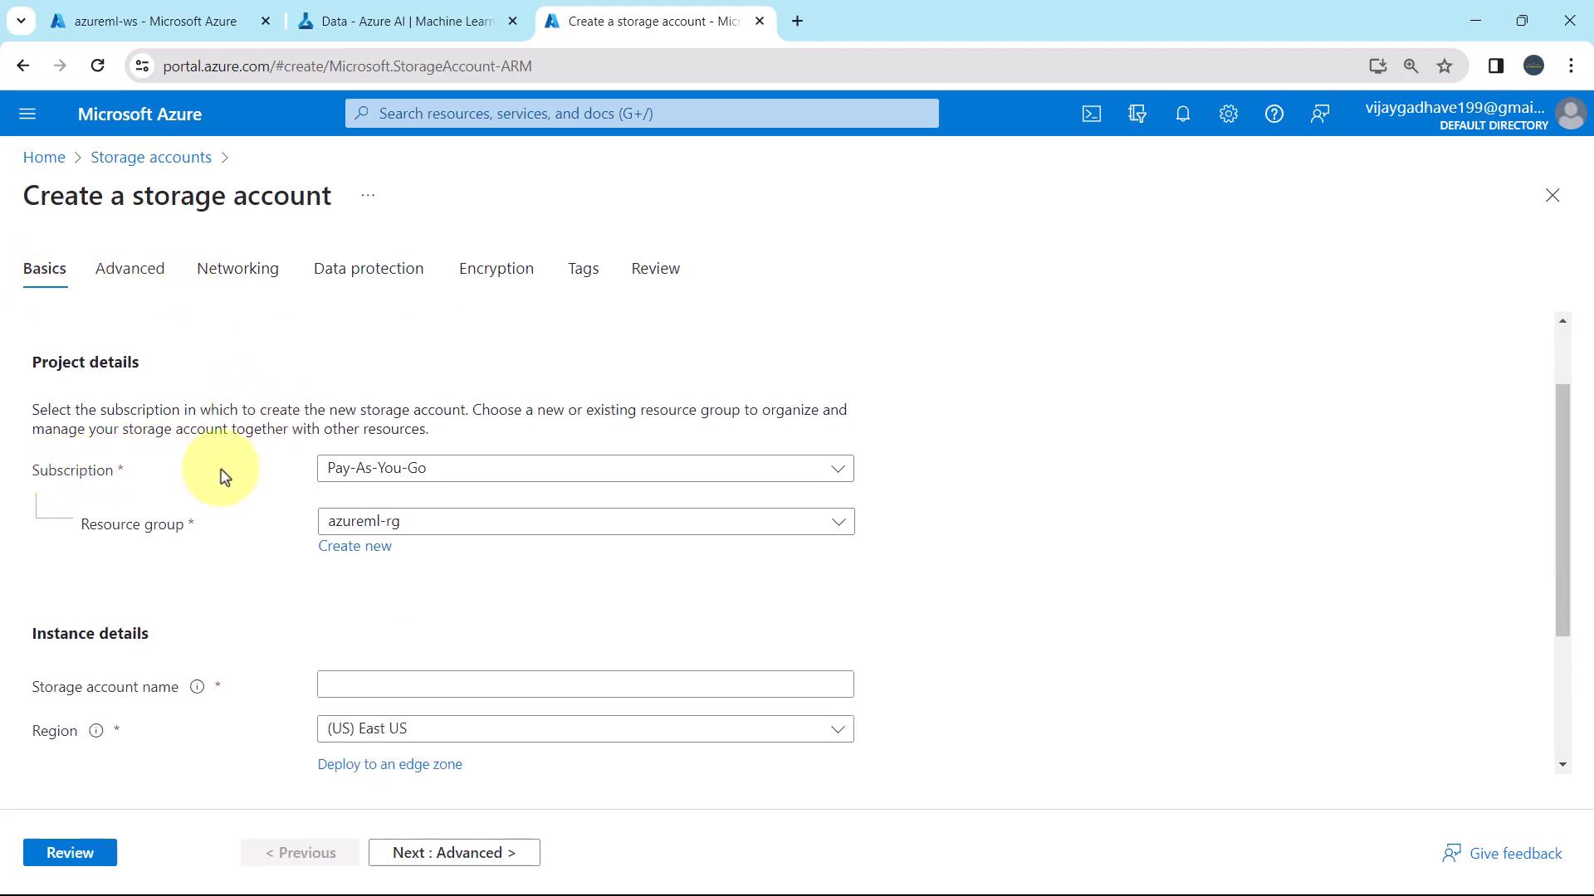
{"action": "mouse_move", "coordinate": [245, 539]}
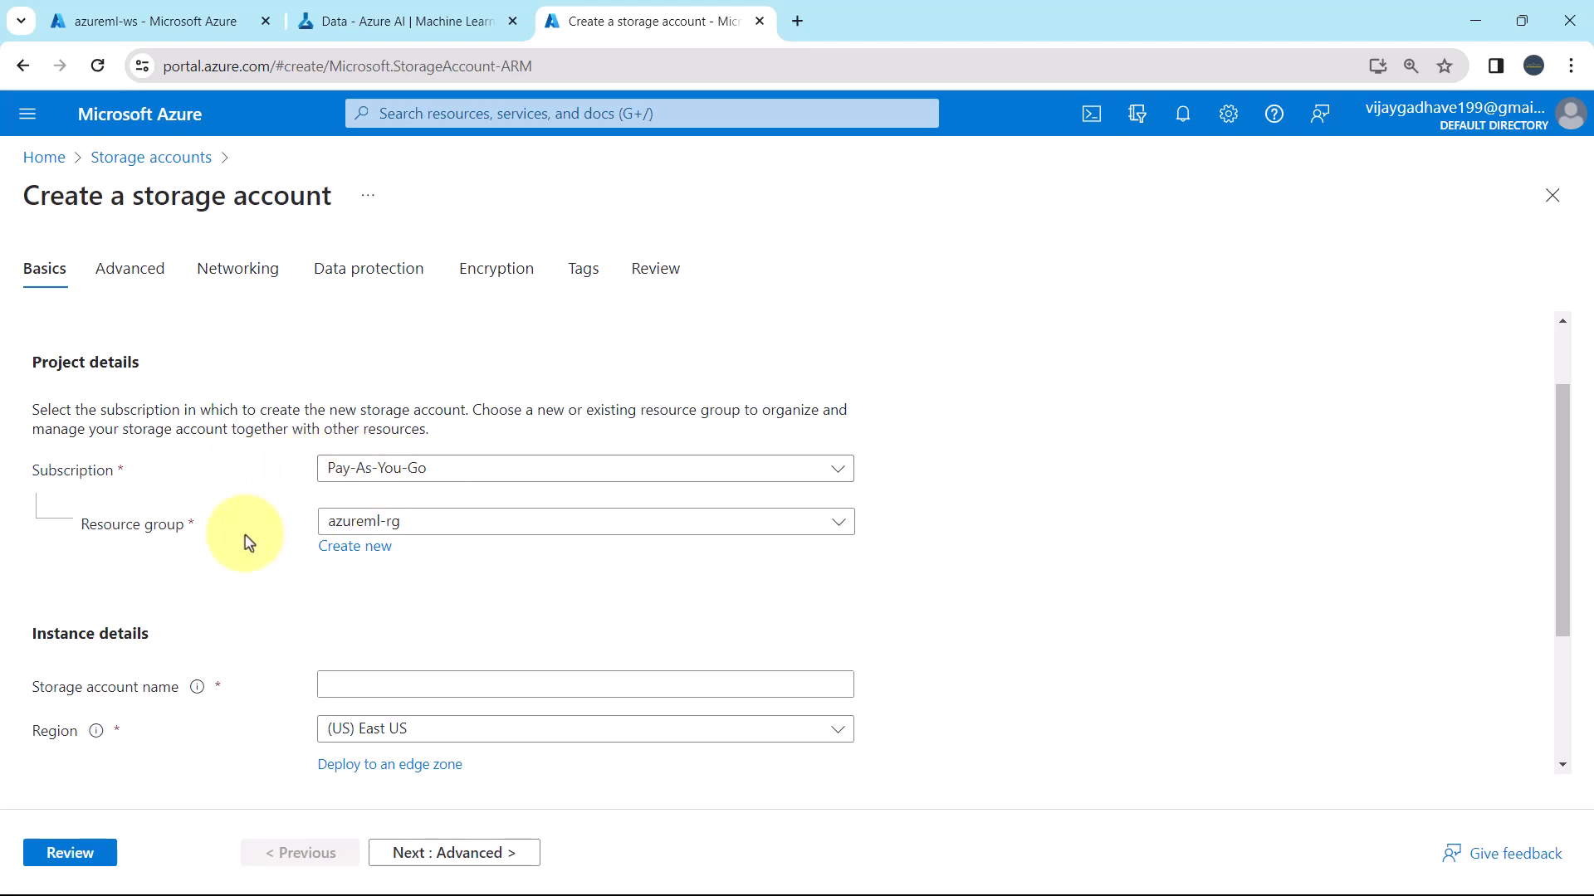
{"action": "mouse_move", "coordinate": [431, 531]}
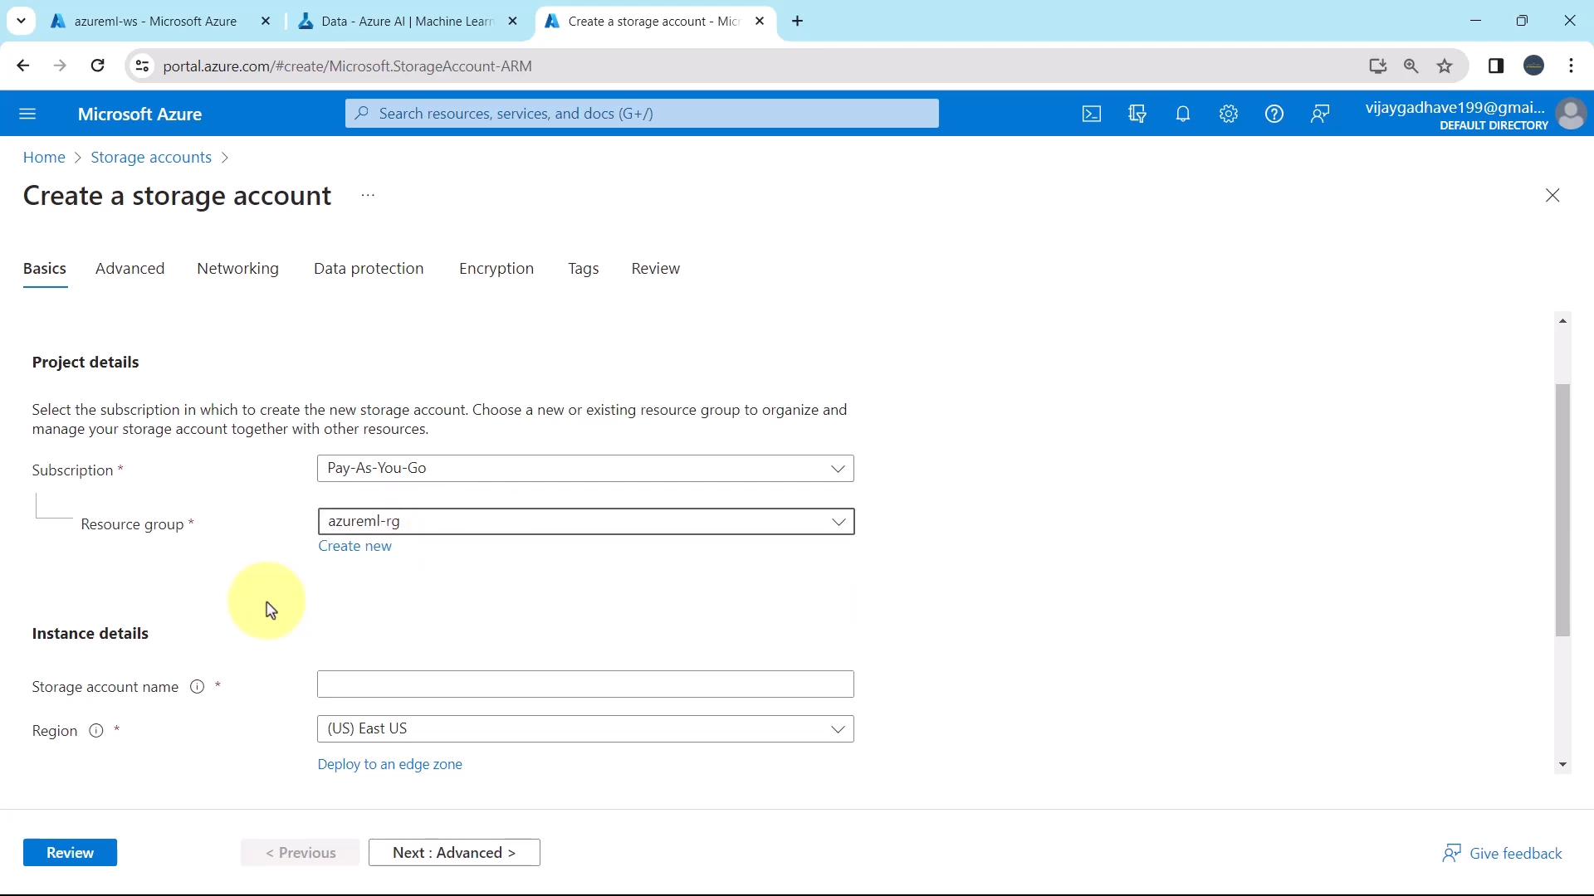
{"action": "scroll", "scroll_direction": "down", "scroll_amount": 3}
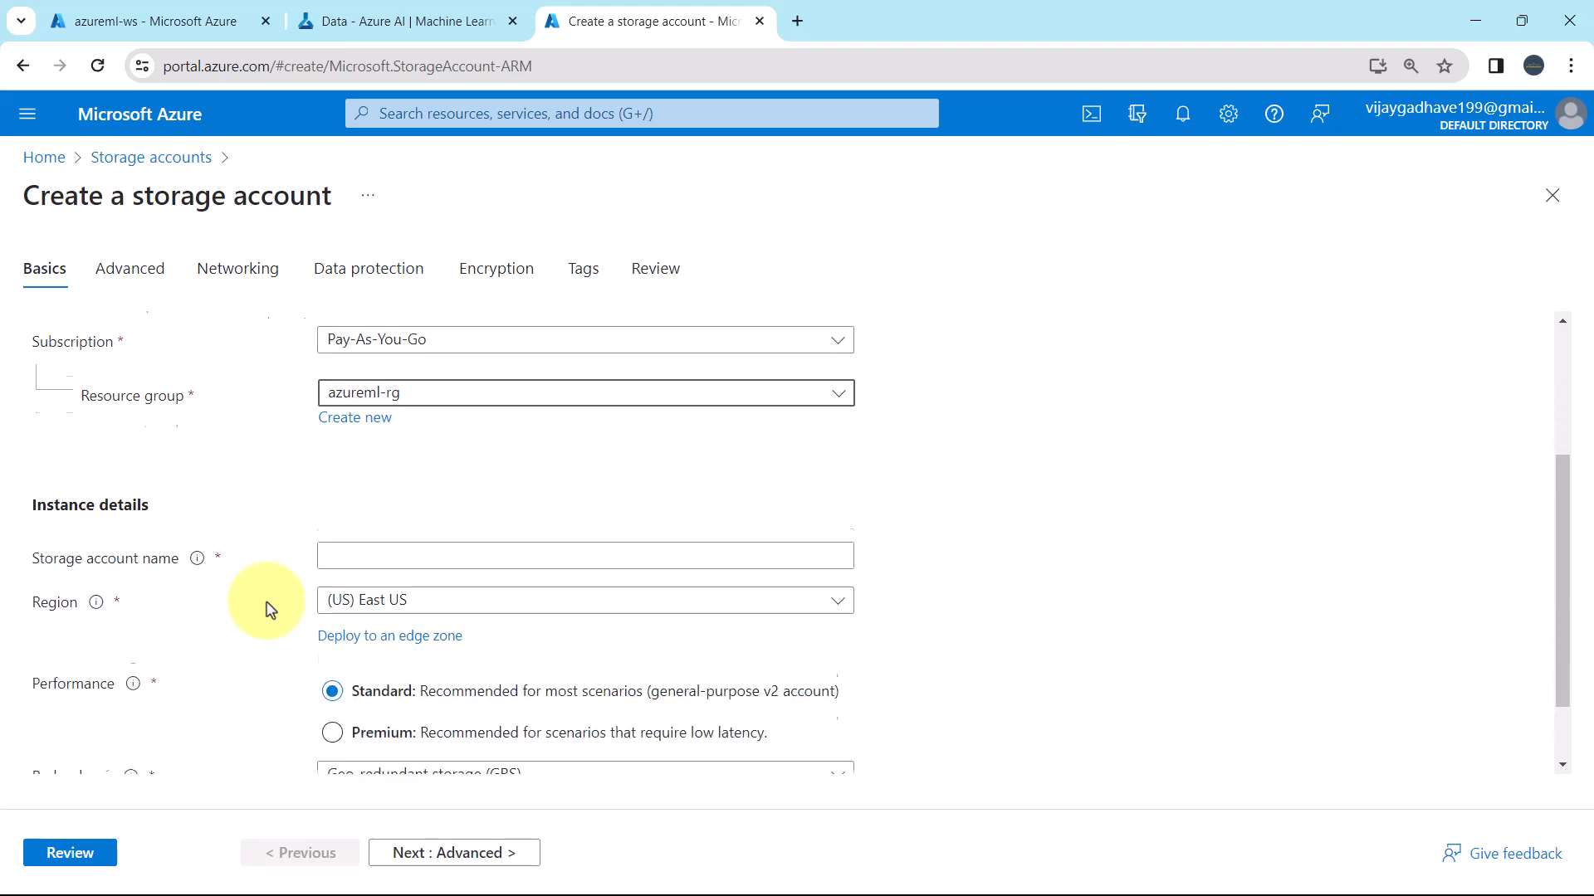
{"action": "scroll", "scroll_direction": "down", "scroll_amount": 3}
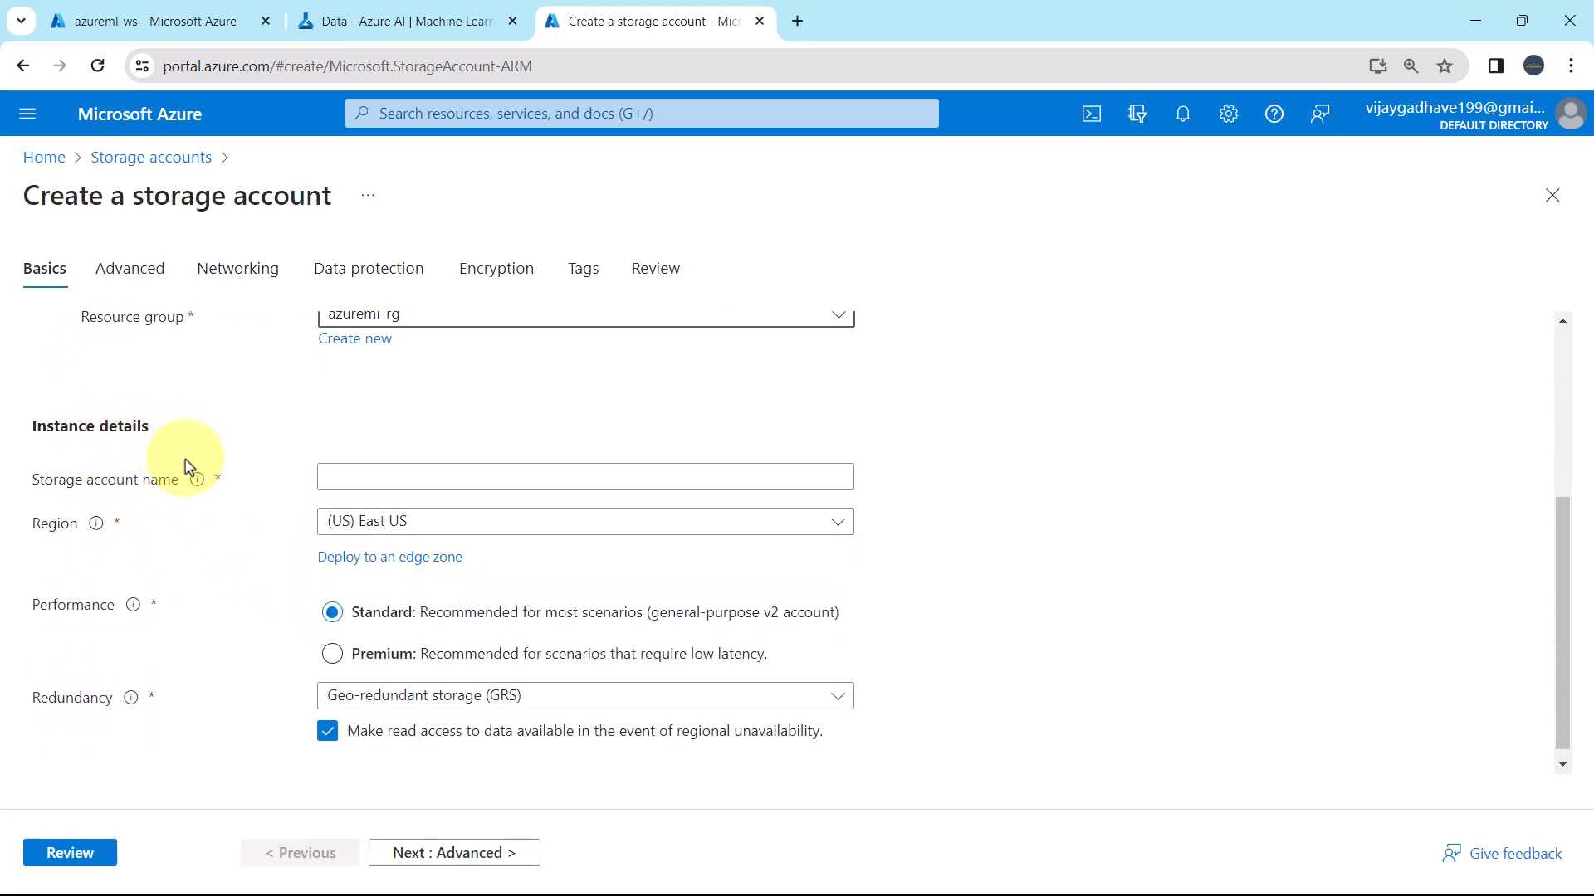
{"action": "mouse_move", "coordinate": [95, 496]}
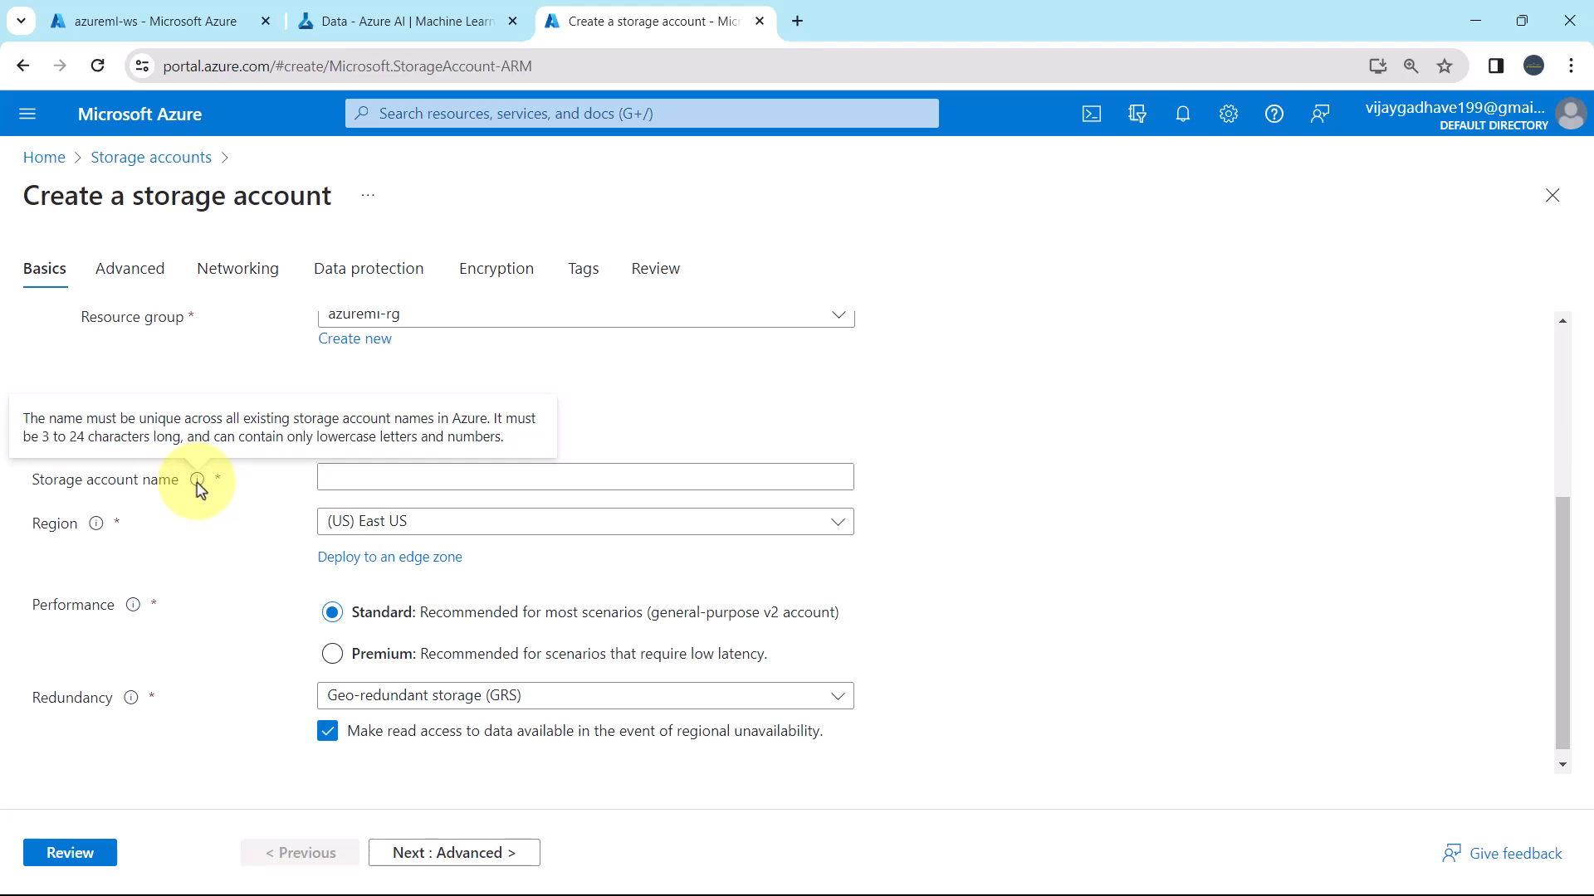
{"action": "left_click", "coordinate": [584, 476]}
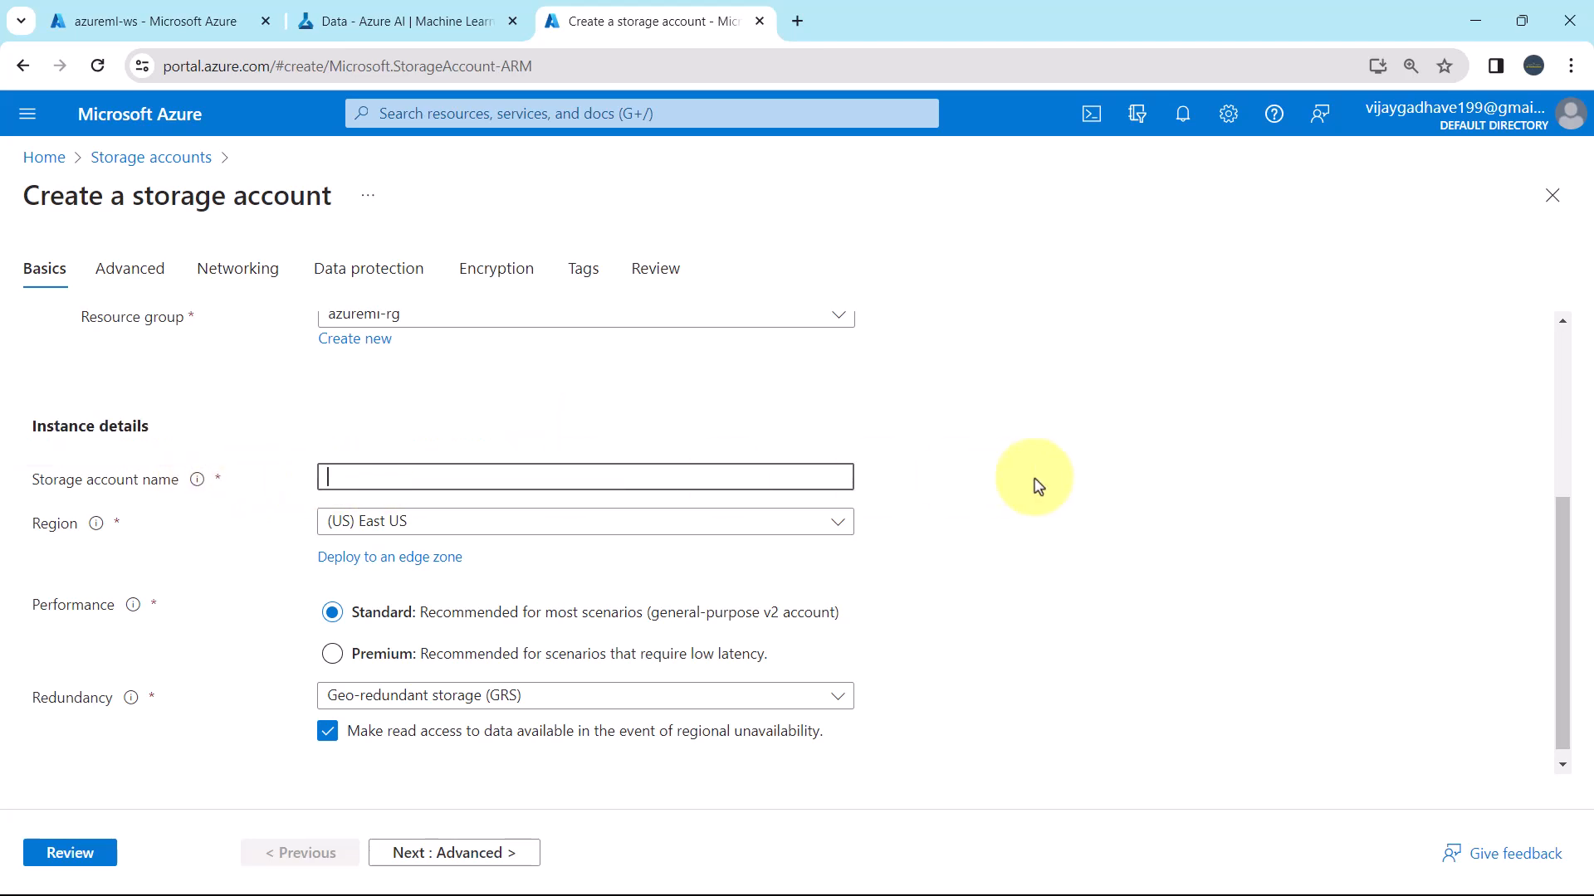
Enter 'blobstorageaccount', then append '167' after the name proves already taken.
{"action": "type", "text": "b"}
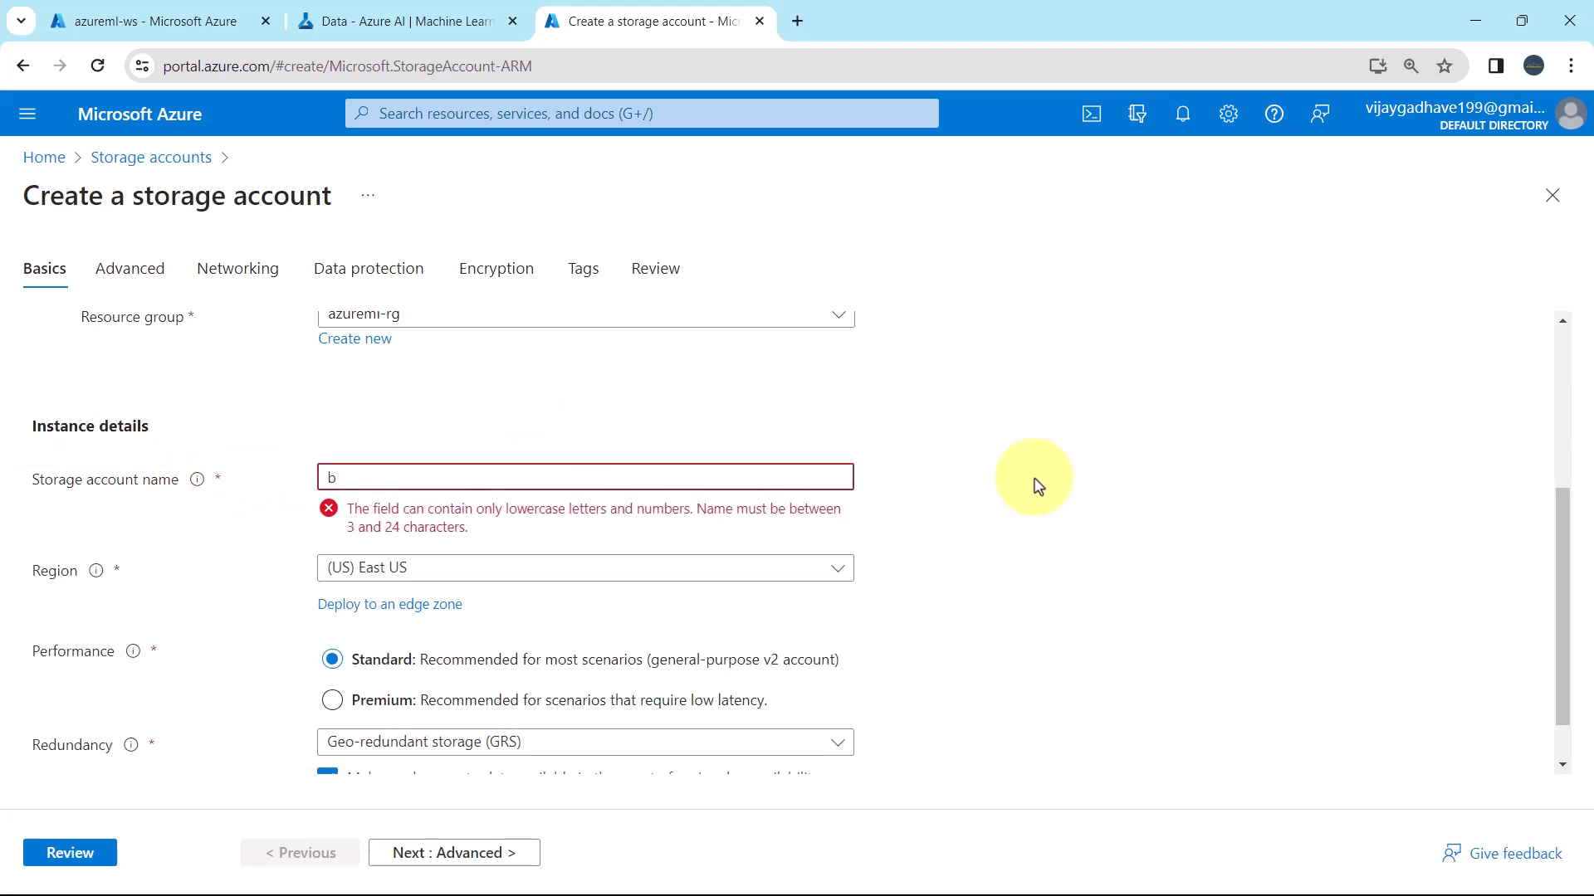
{"action": "type", "text": "lo"}
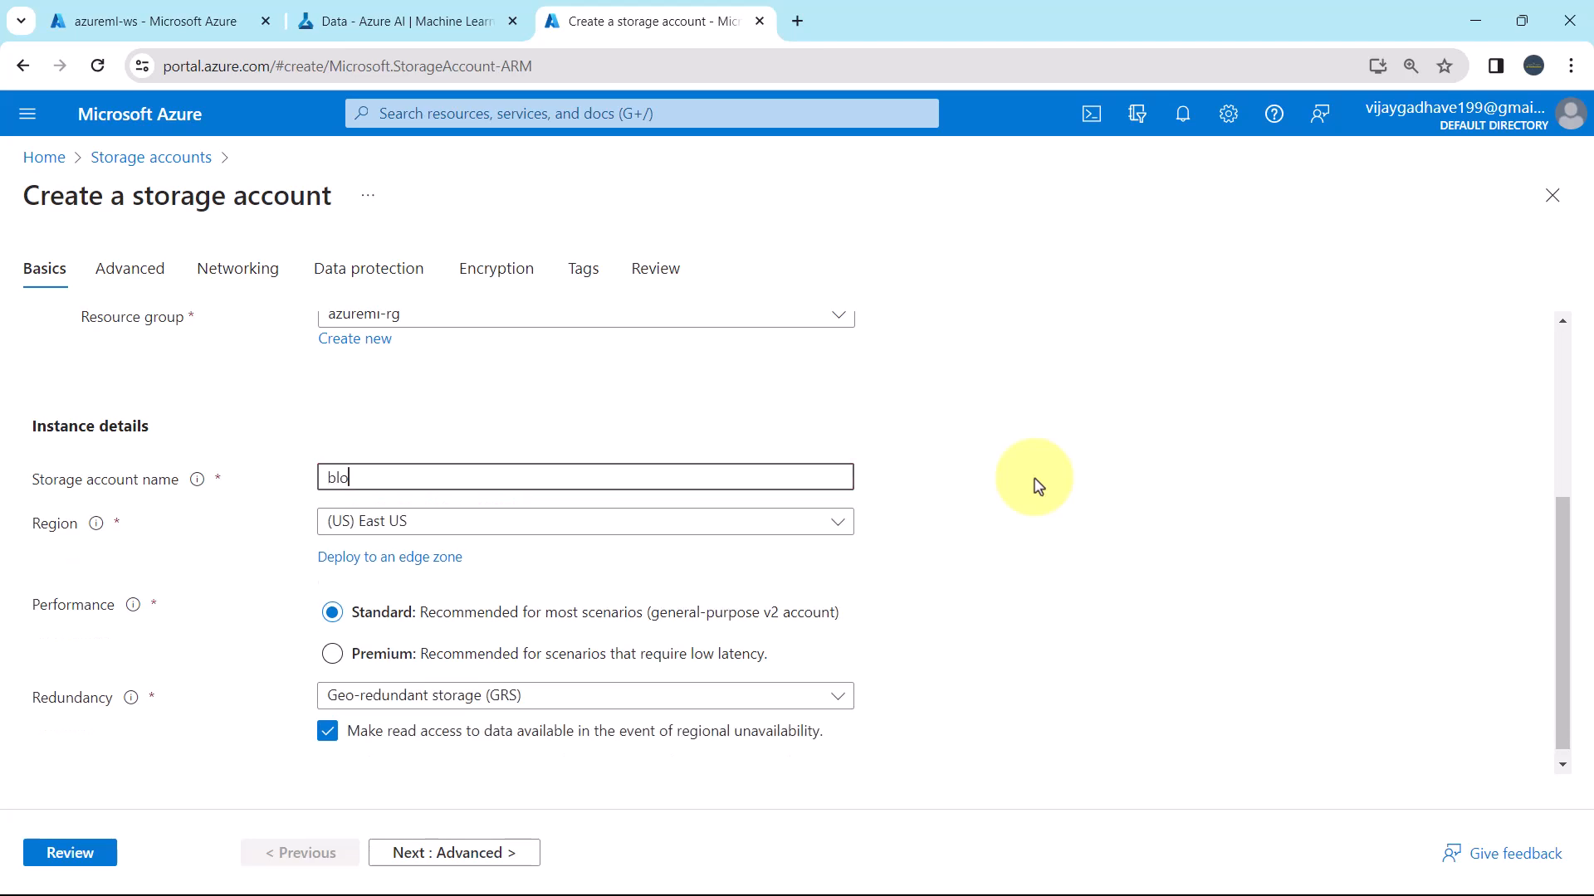
{"action": "type", "text": "bst"}
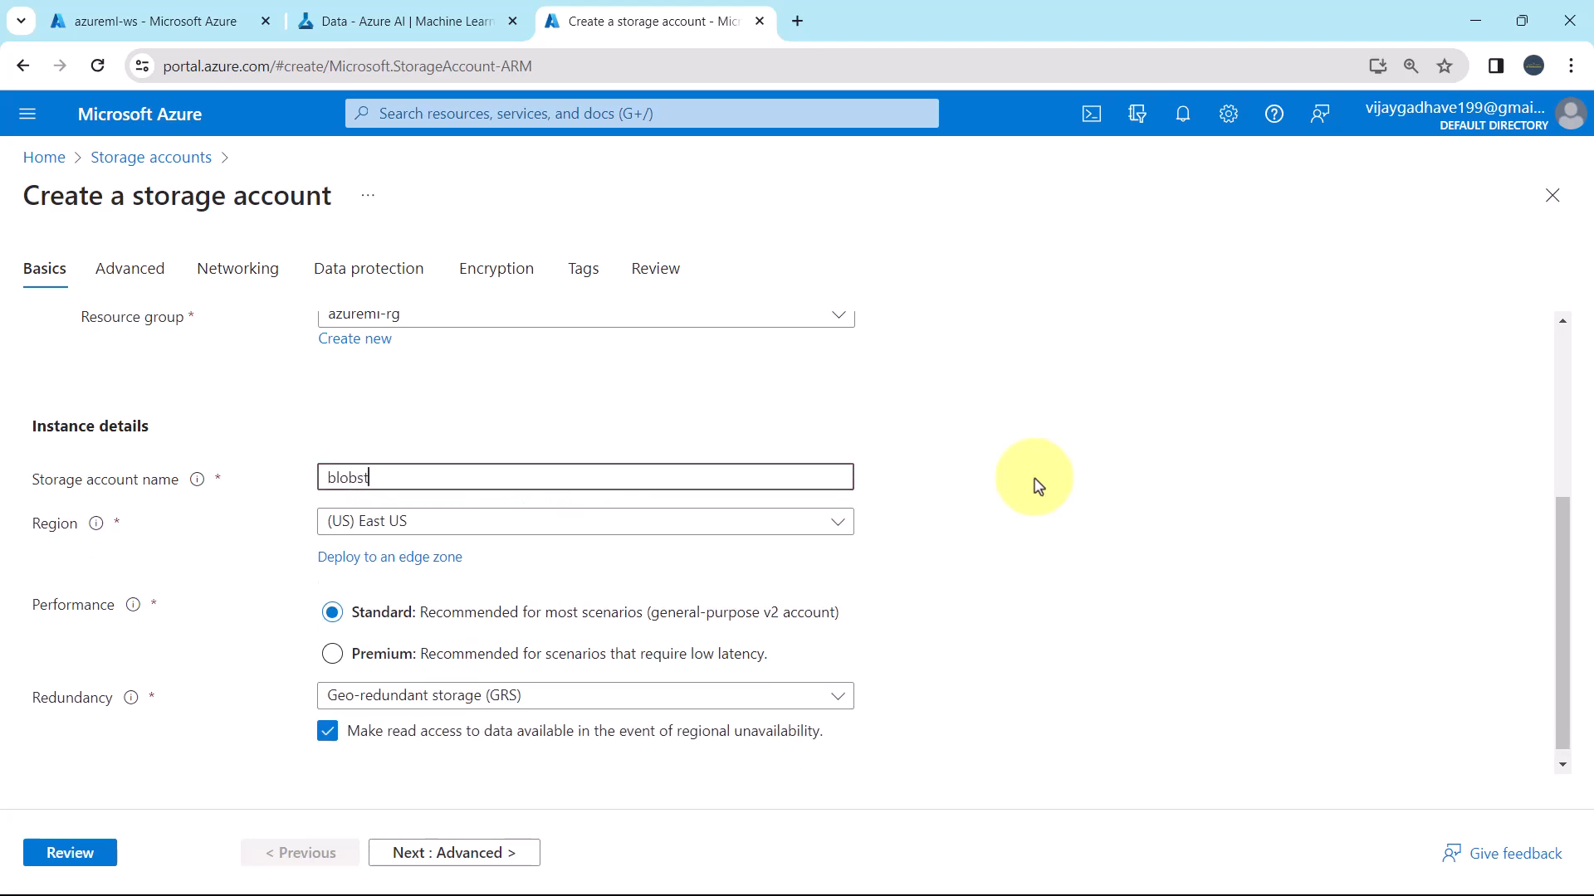
{"action": "type", "text": "orageaccount"}
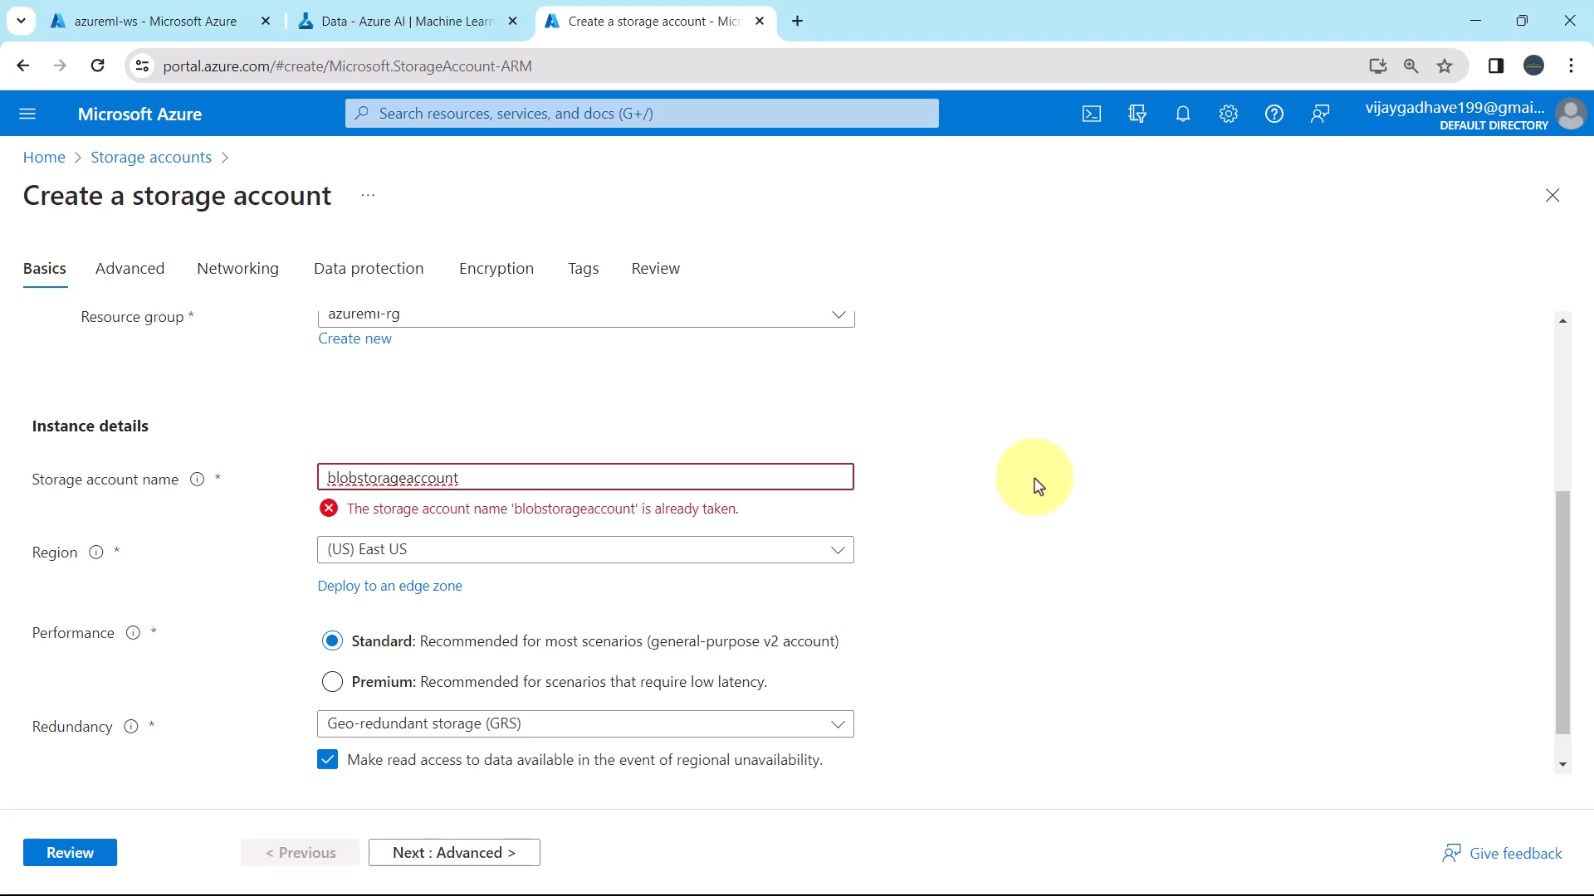
{"action": "type", "text": "167"}
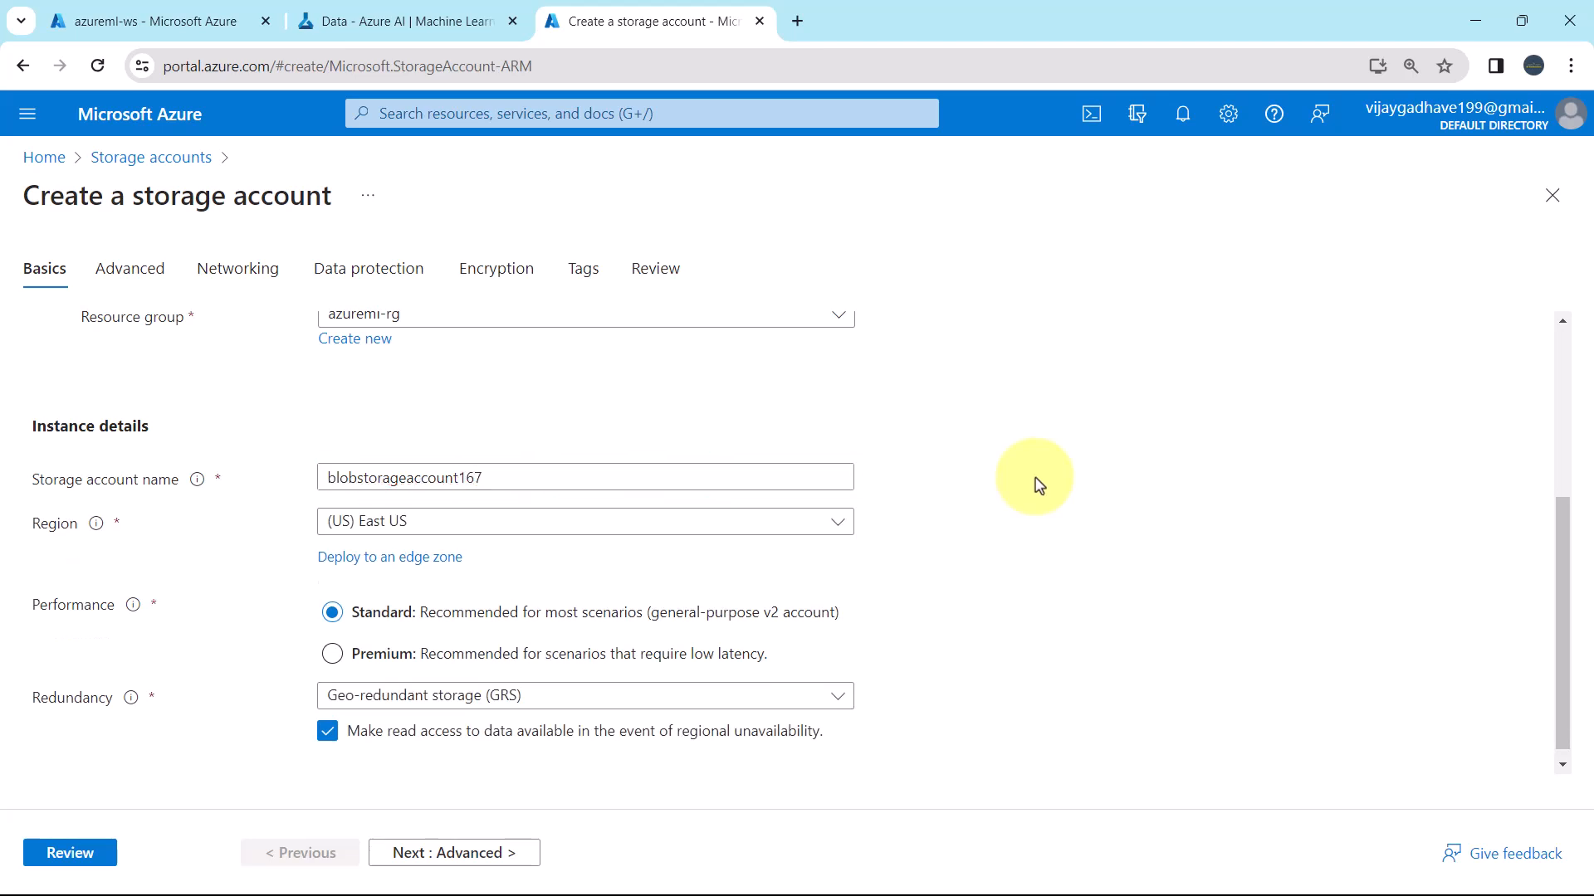
{"action": "mouse_move", "coordinate": [116, 535]}
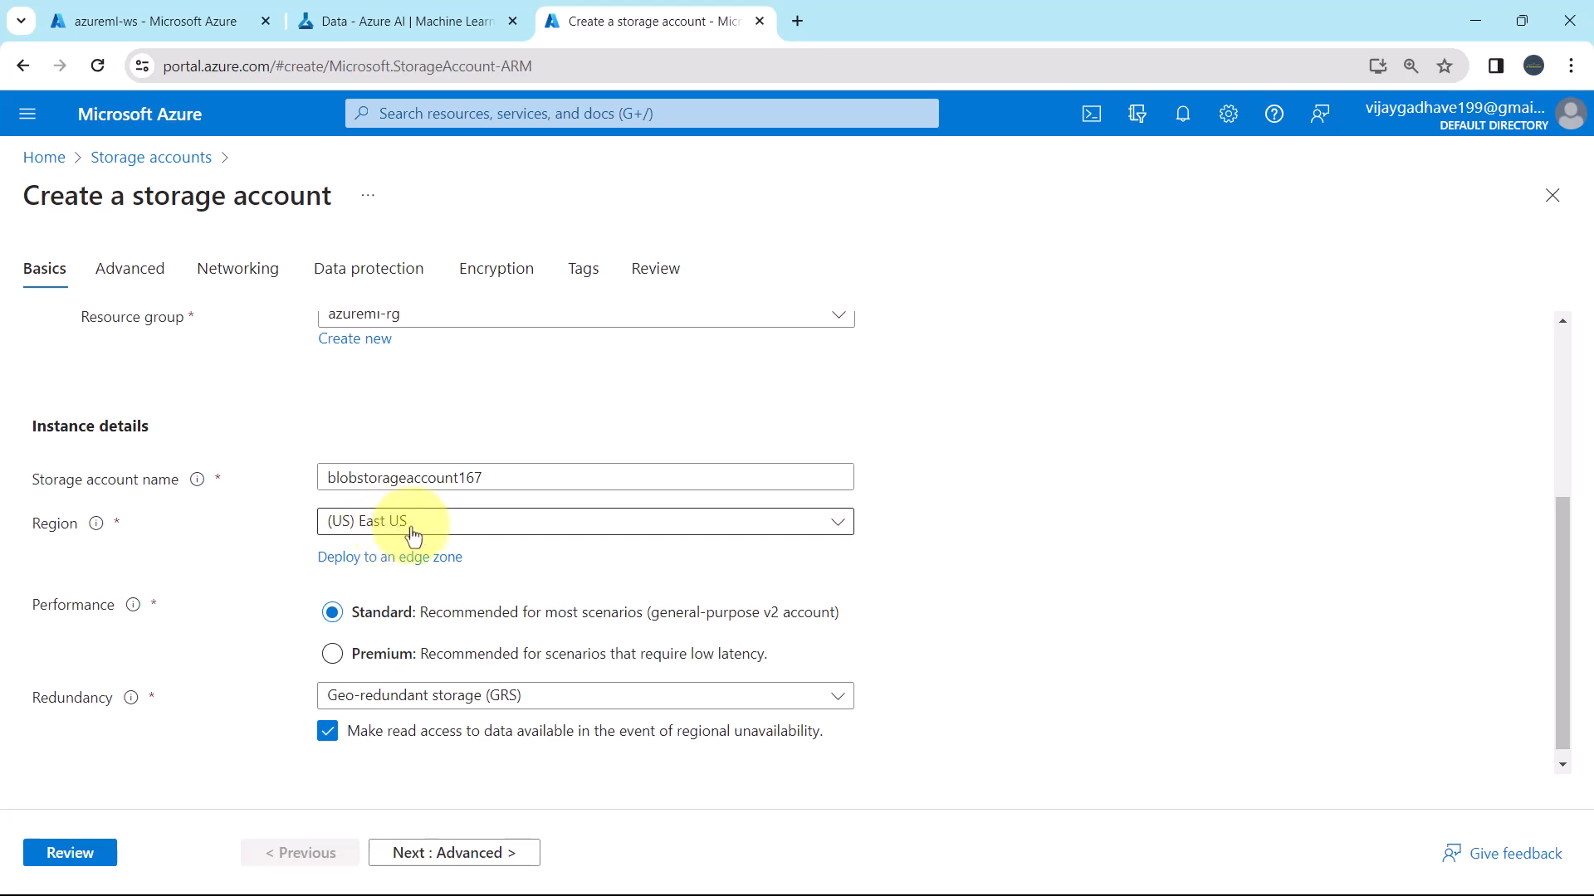
Choose Geo-redundant storage (GRS) redundancy, with East US region and Standard performance.
{"action": "scroll", "scroll_direction": "down", "scroll_amount": 3}
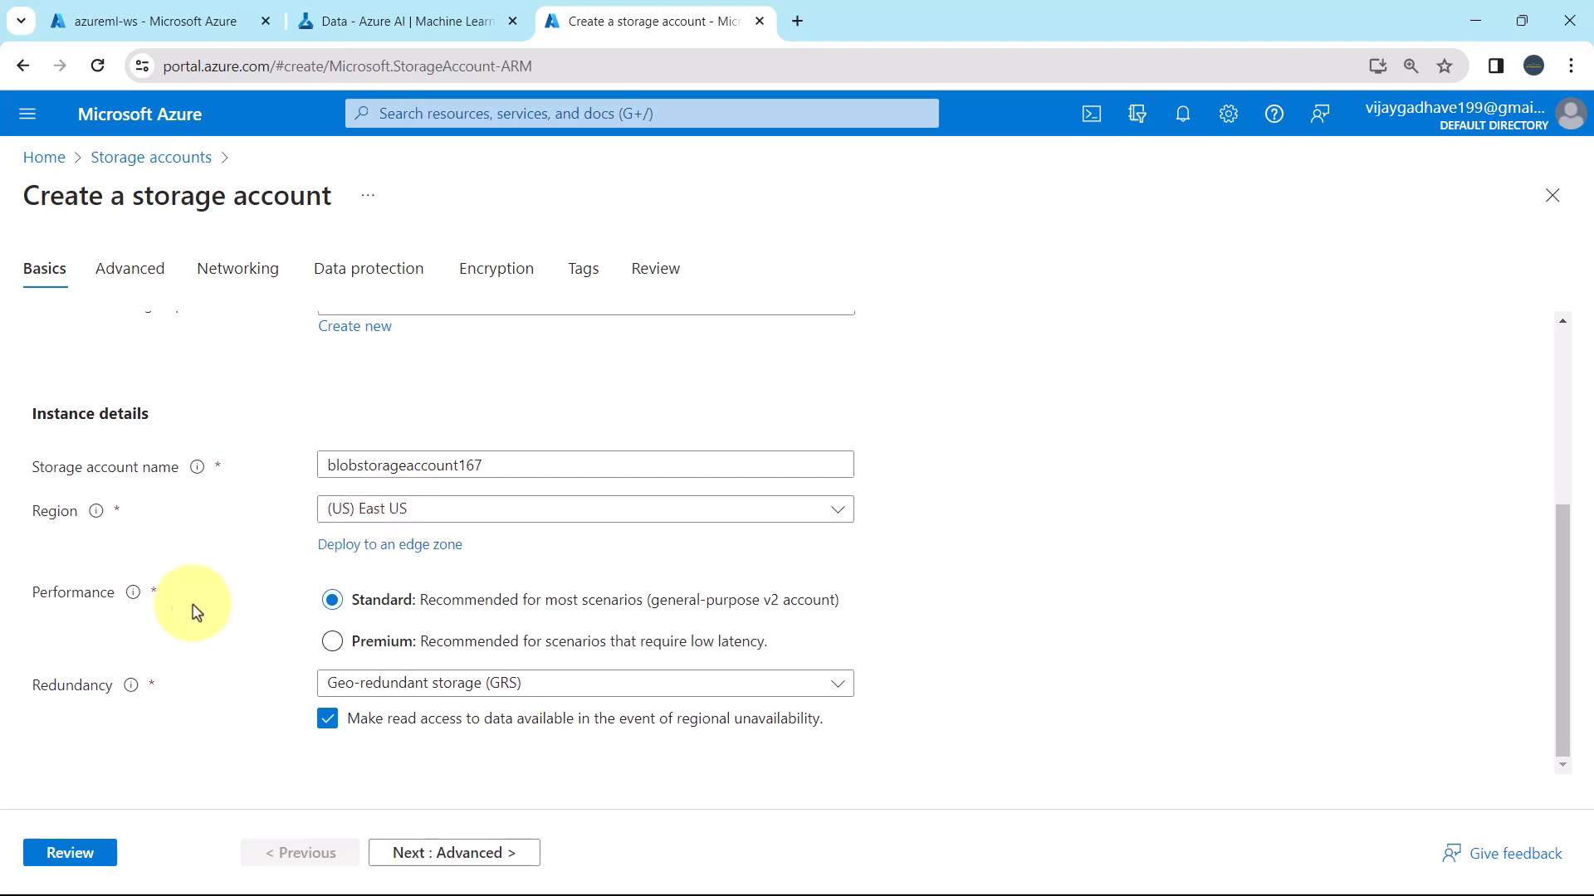
{"action": "mouse_move", "coordinate": [384, 610]}
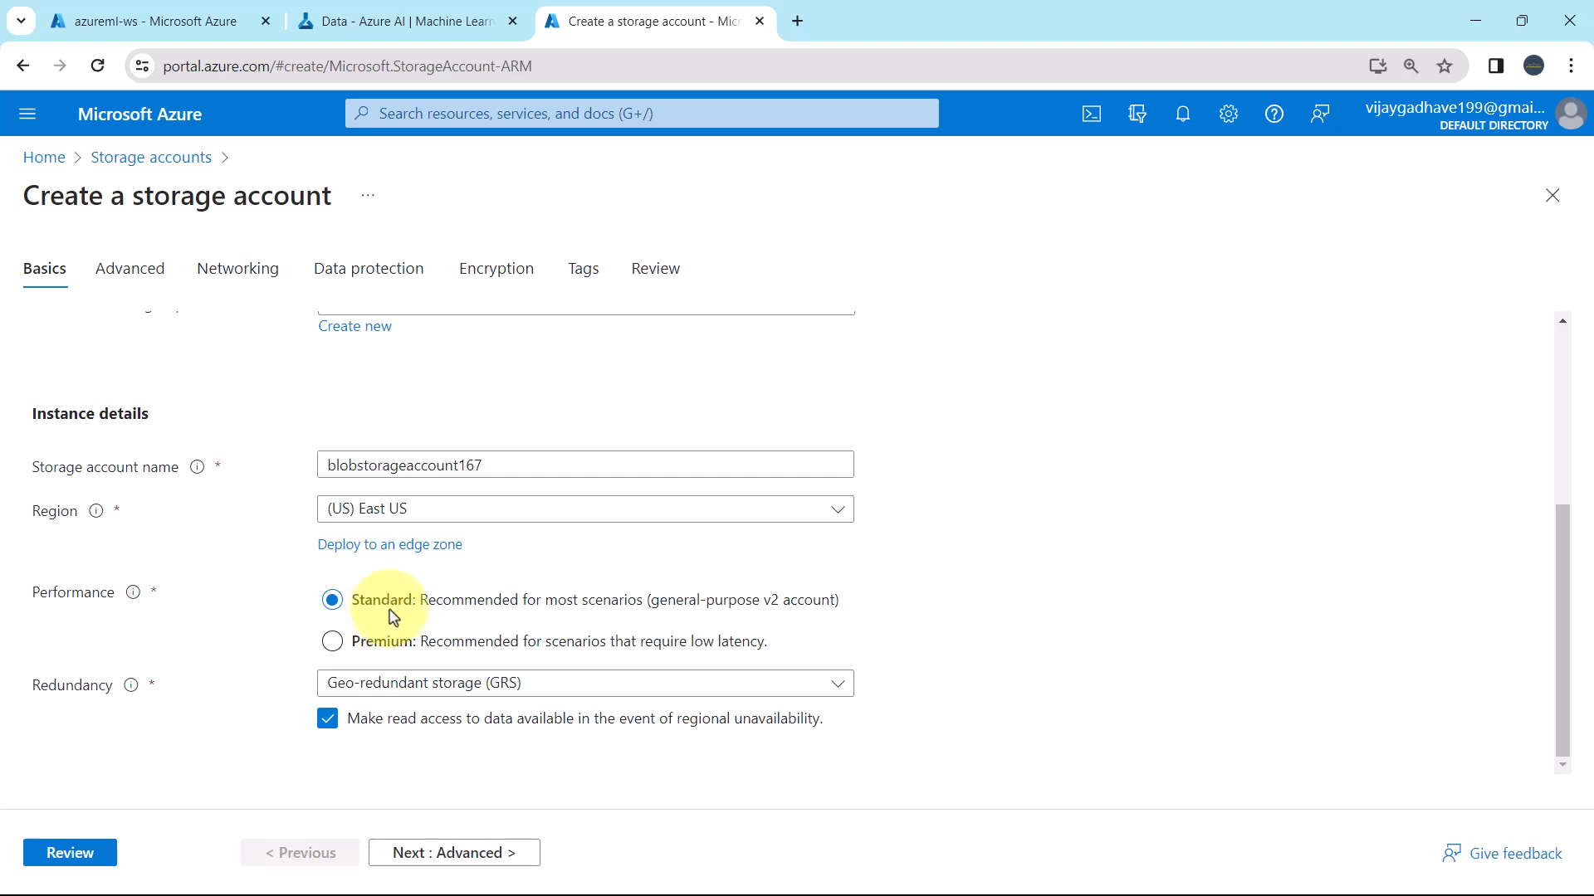
{"action": "mouse_move", "coordinate": [445, 619]}
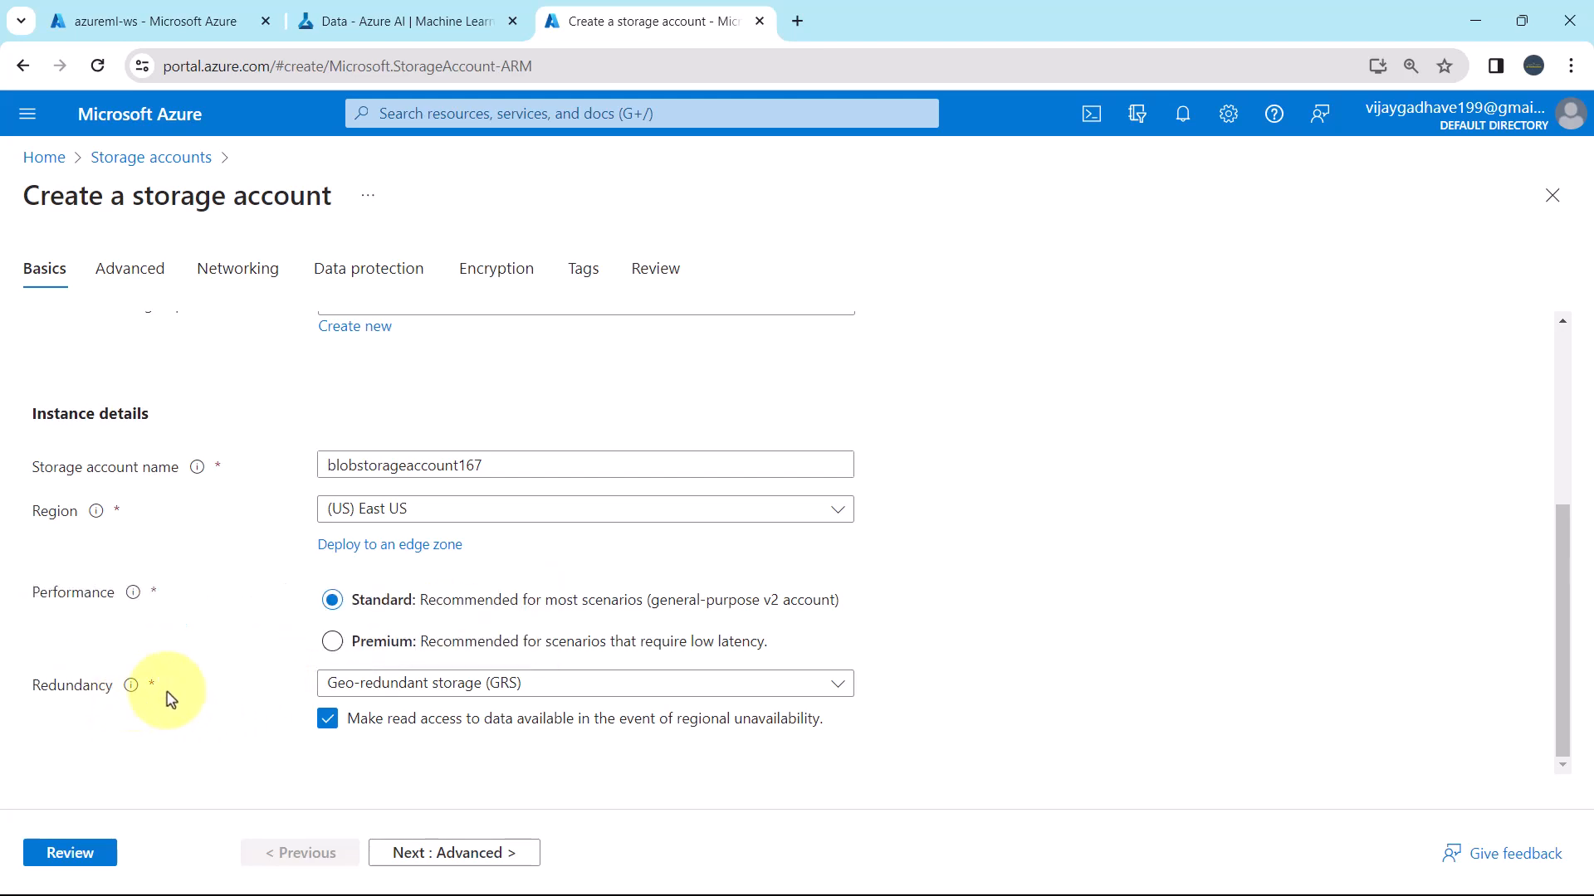
{"action": "left_click", "coordinate": [584, 682]}
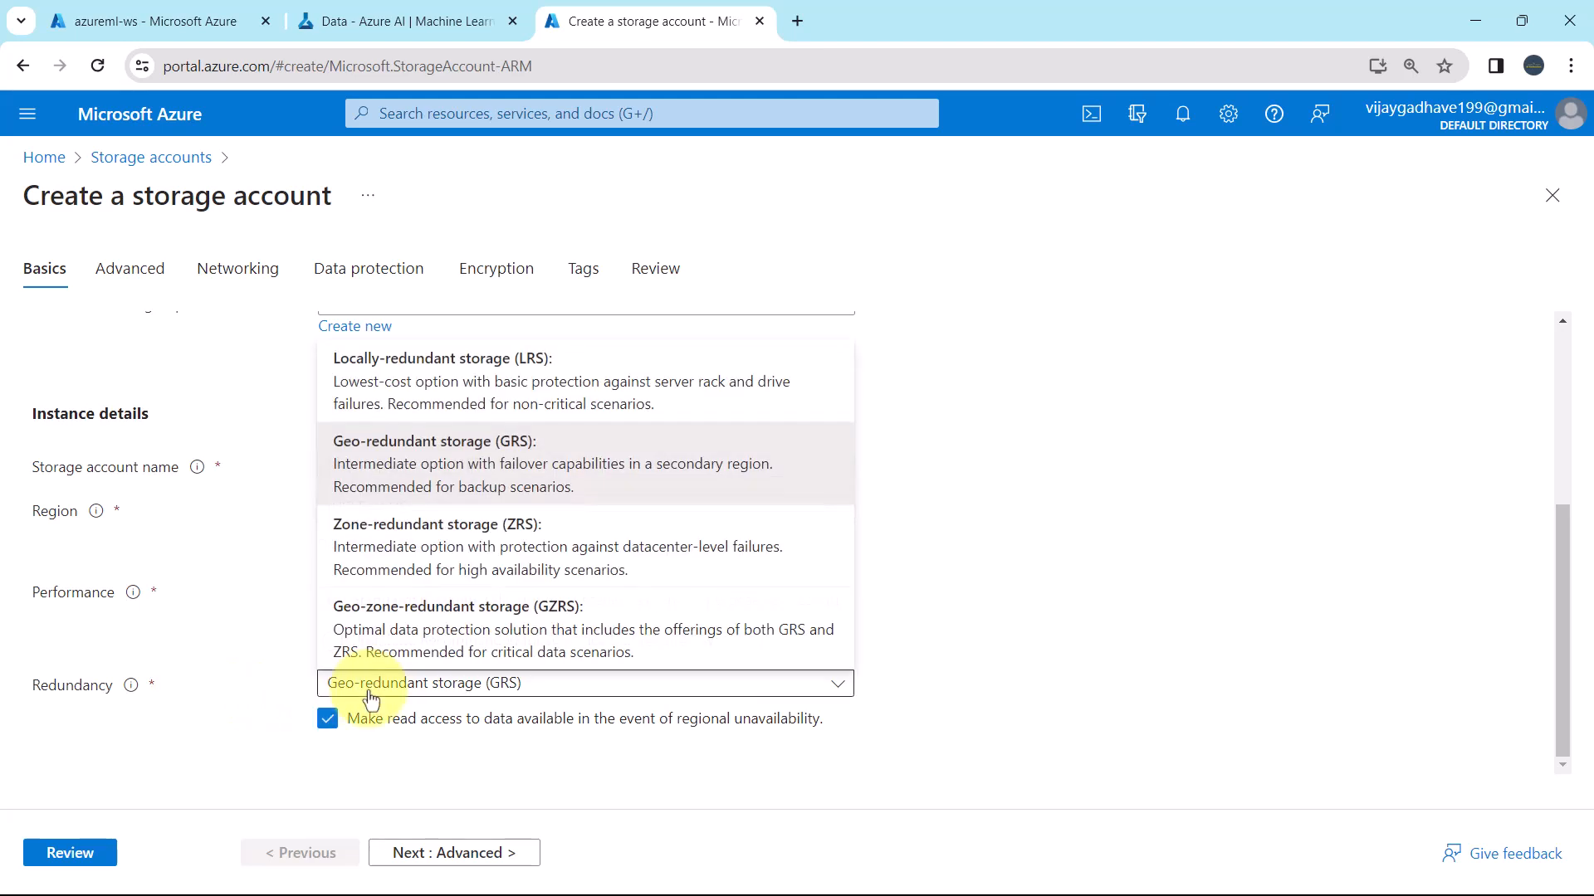
{"action": "mouse_move", "coordinate": [370, 381]}
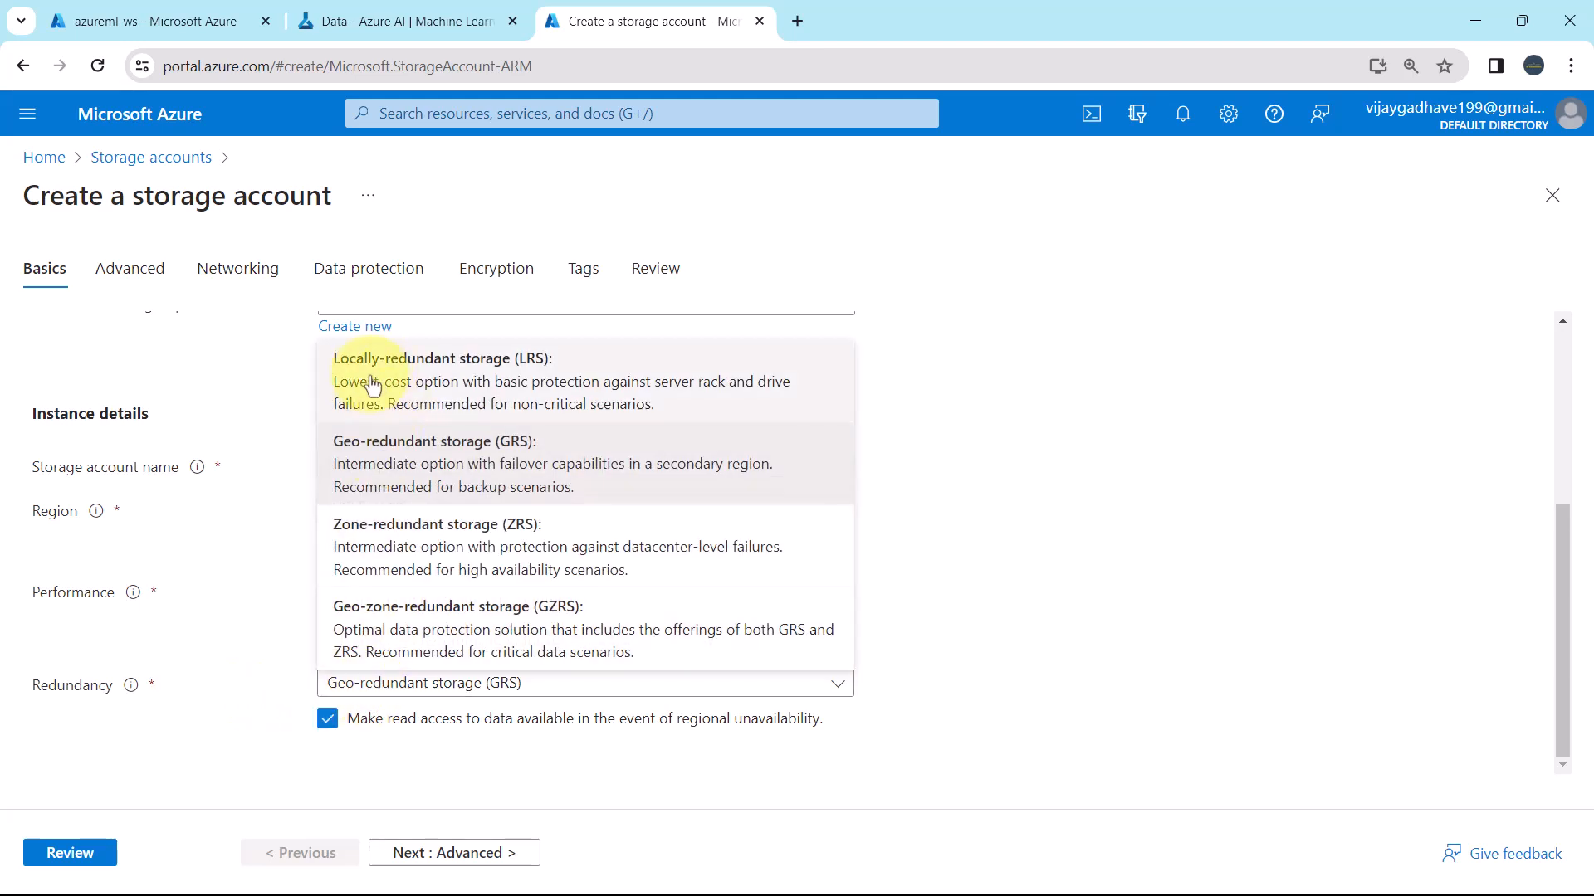
{"action": "mouse_move", "coordinate": [397, 457]}
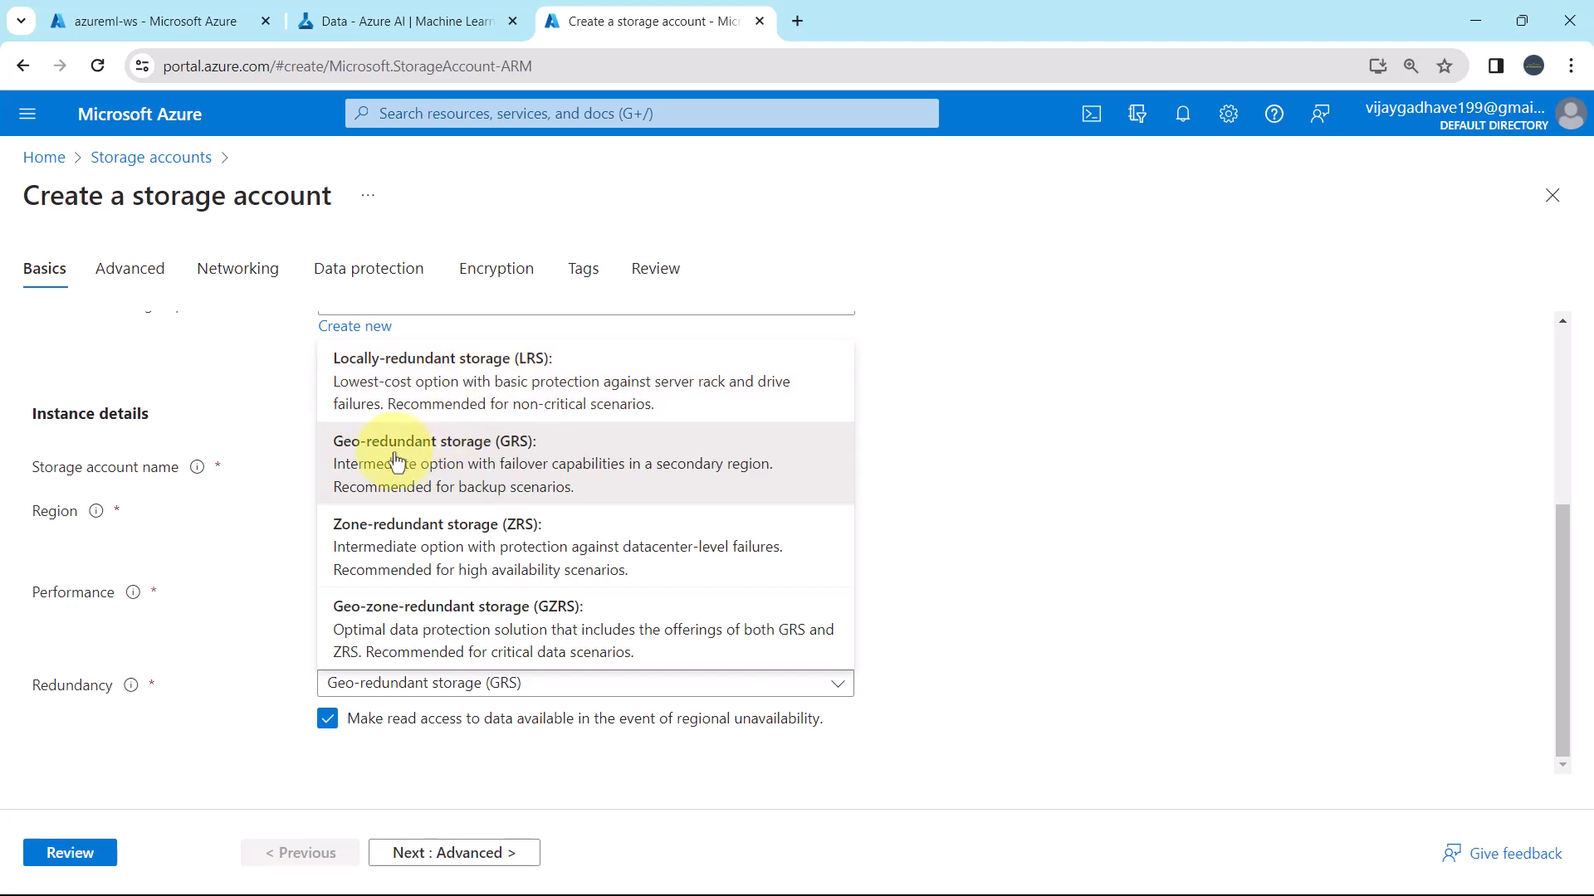
{"action": "mouse_move", "coordinate": [373, 557]}
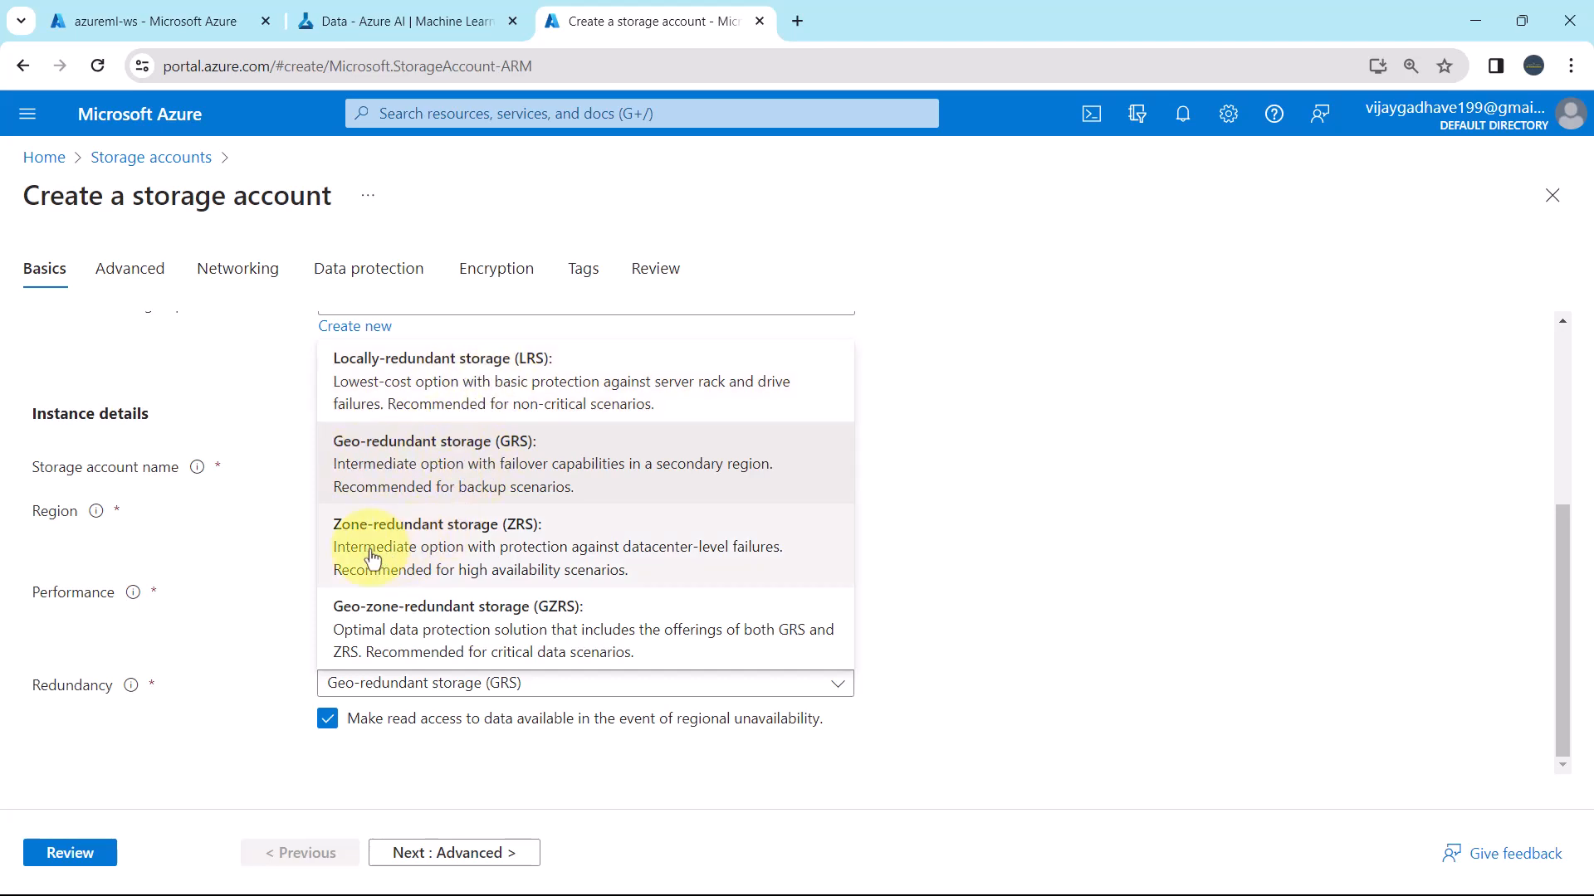
{"action": "mouse_move", "coordinate": [366, 630]}
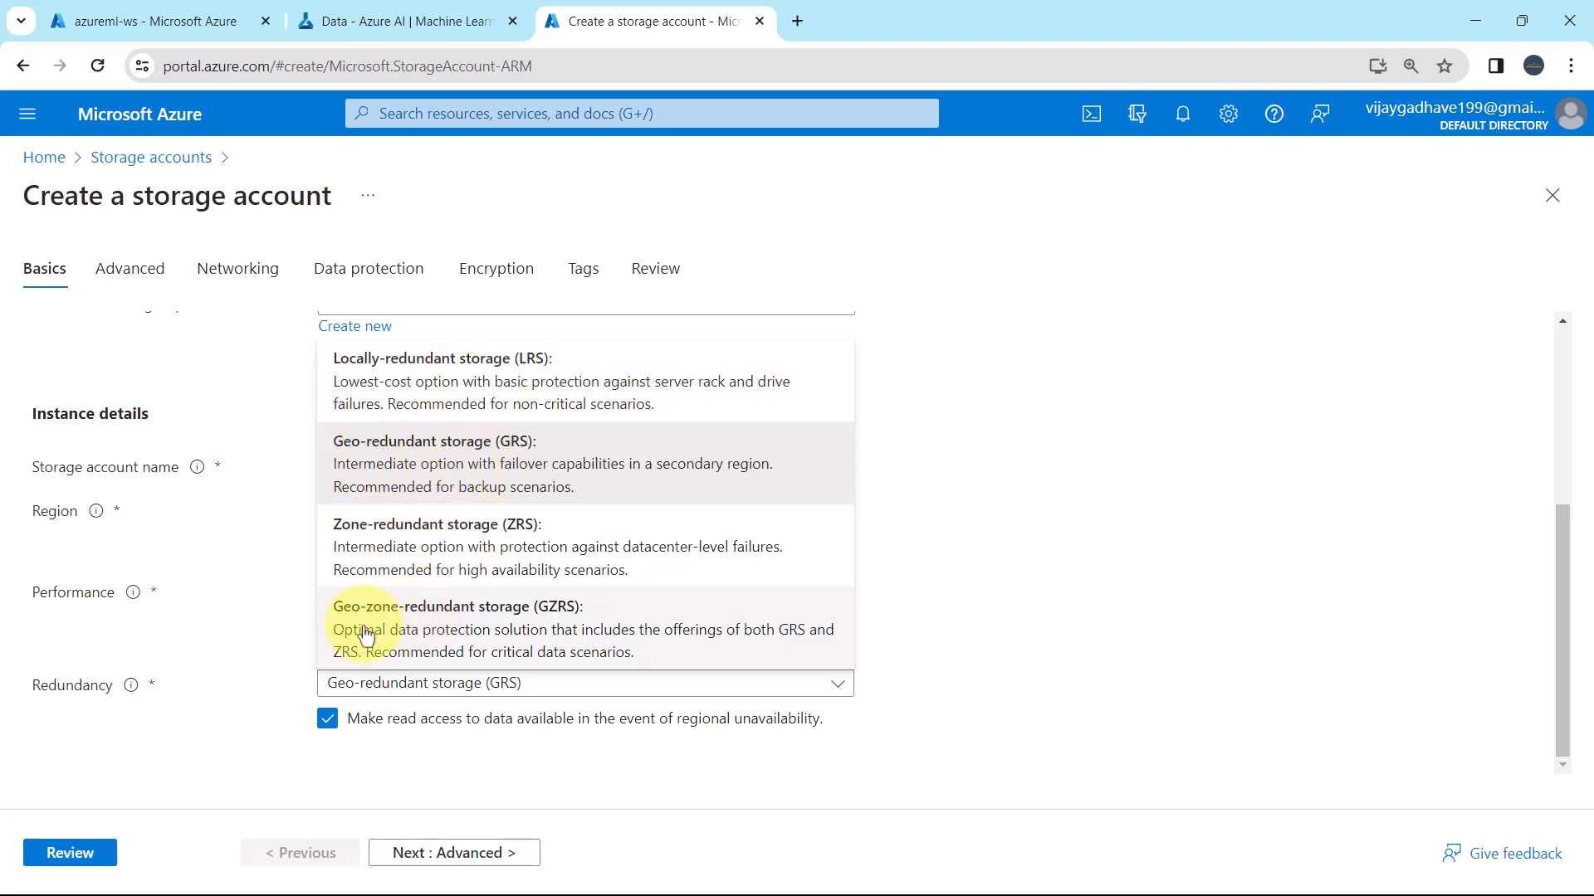
{"action": "mouse_move", "coordinate": [498, 620]}
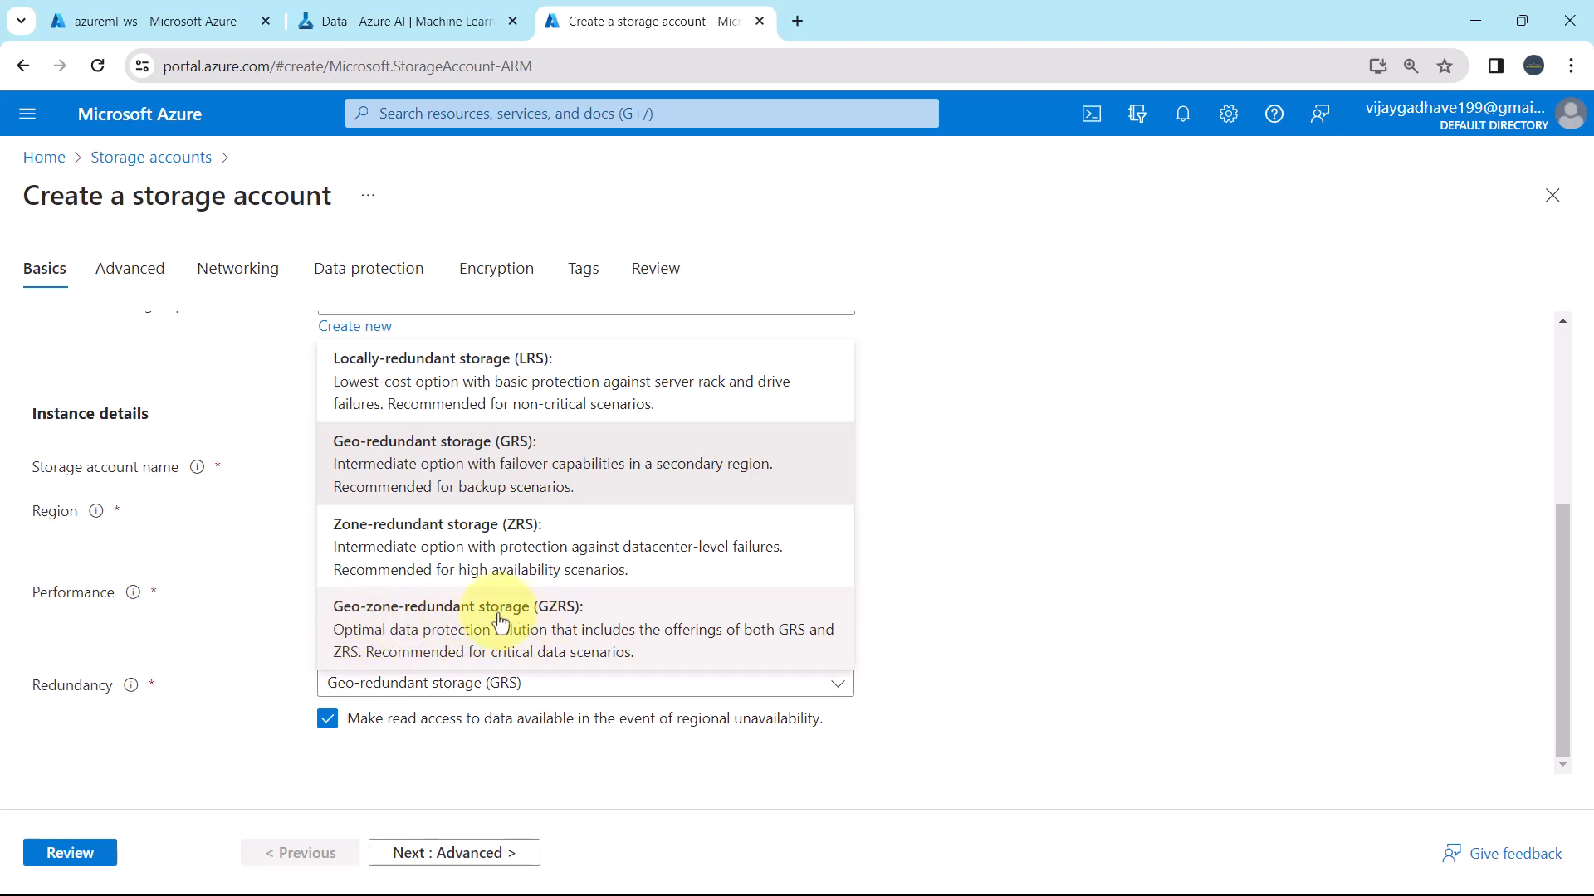
{"action": "mouse_move", "coordinate": [467, 472]}
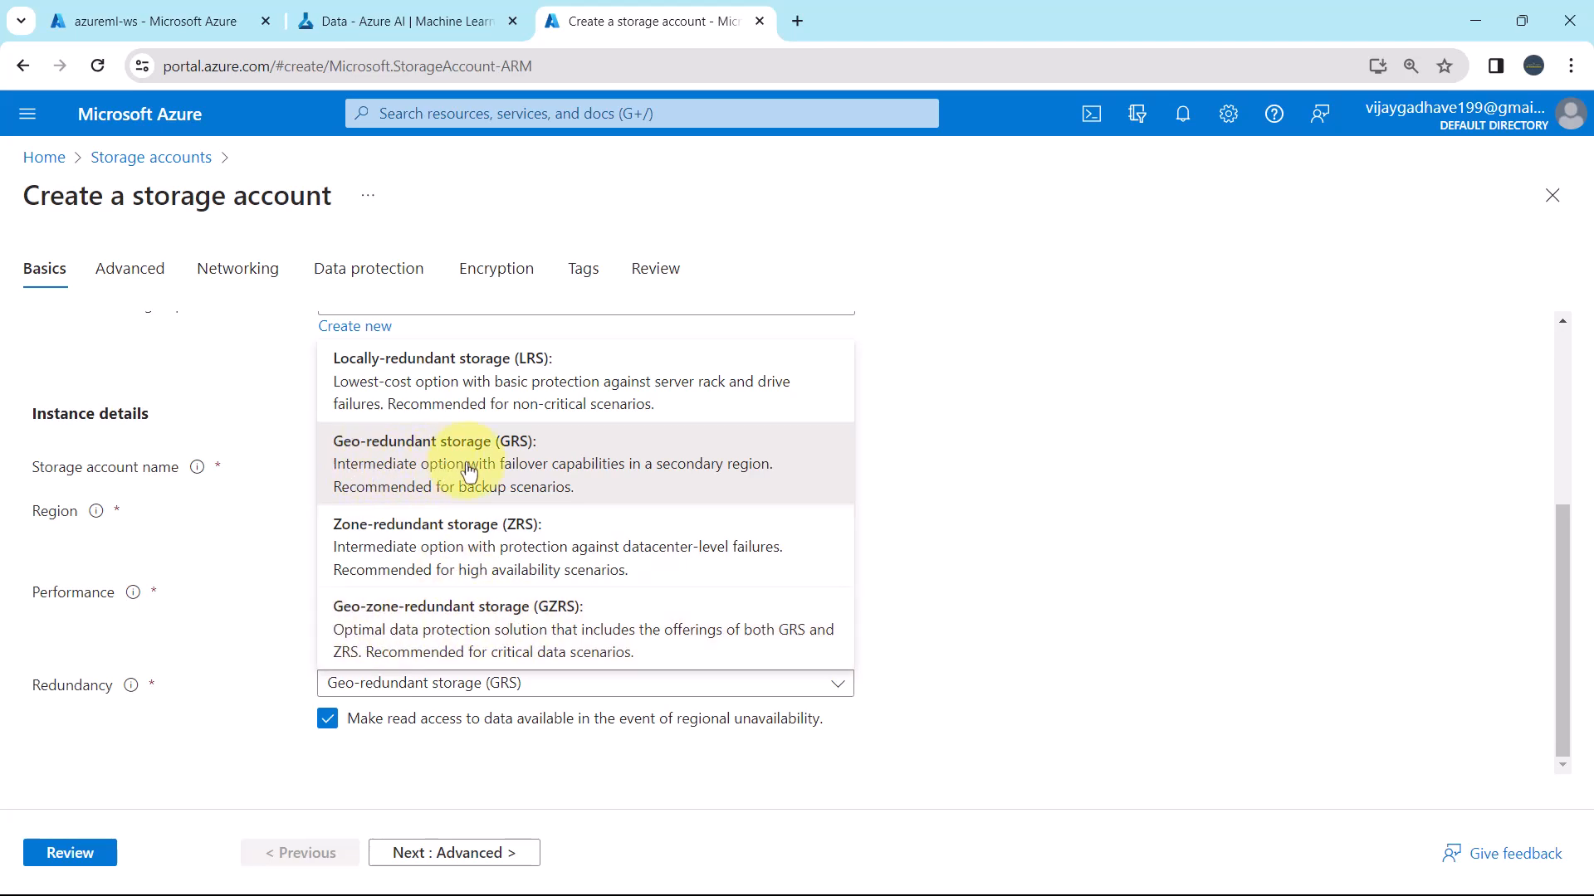
{"action": "mouse_move", "coordinate": [499, 474]}
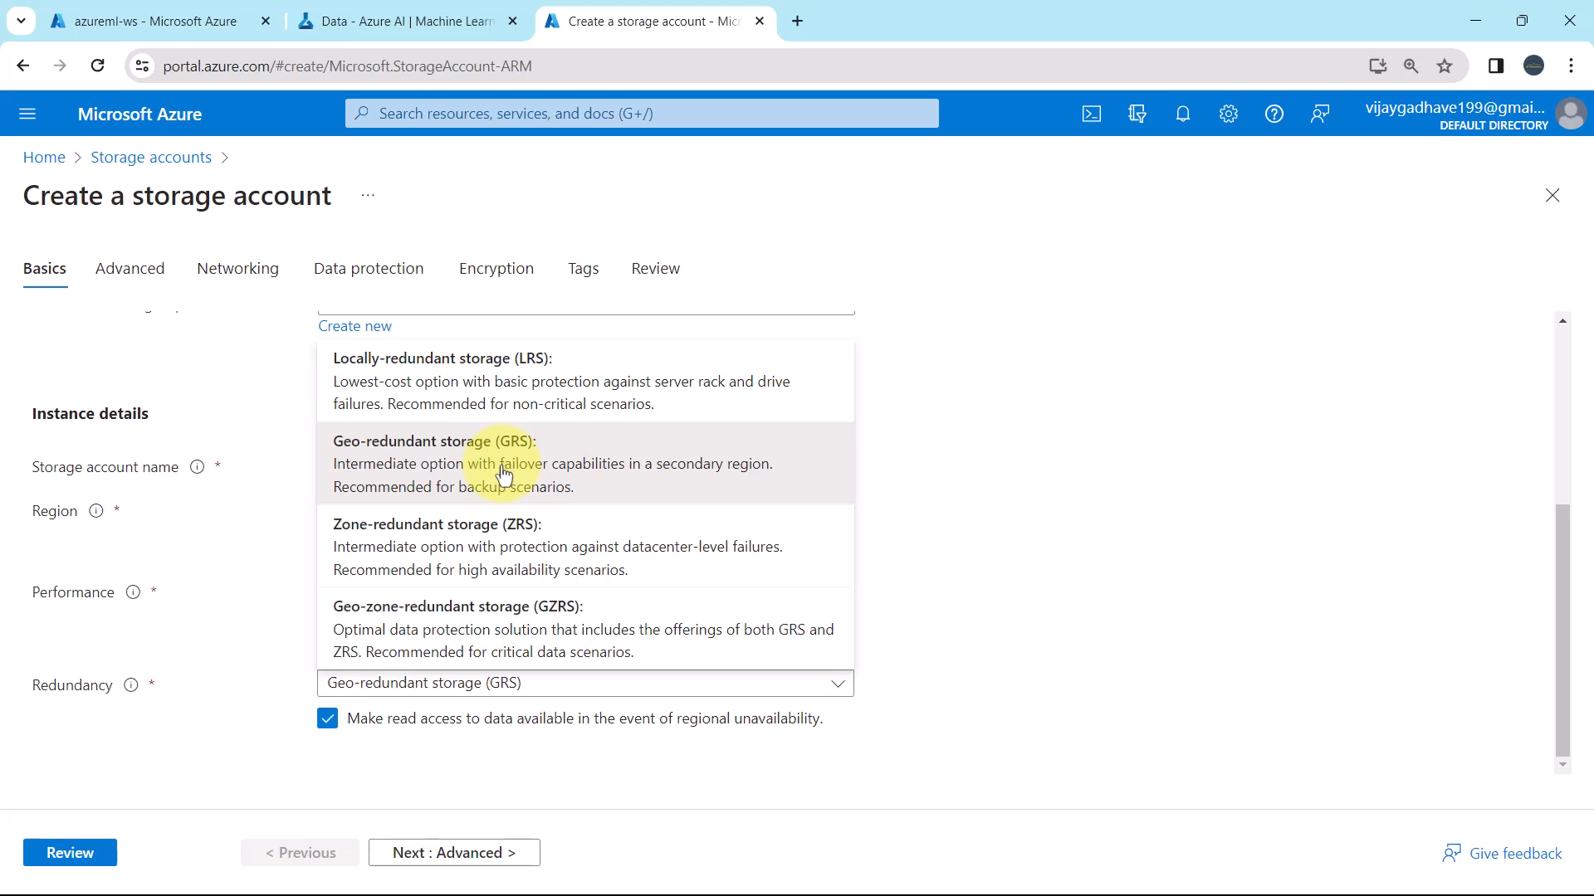
{"action": "mouse_move", "coordinate": [448, 503]}
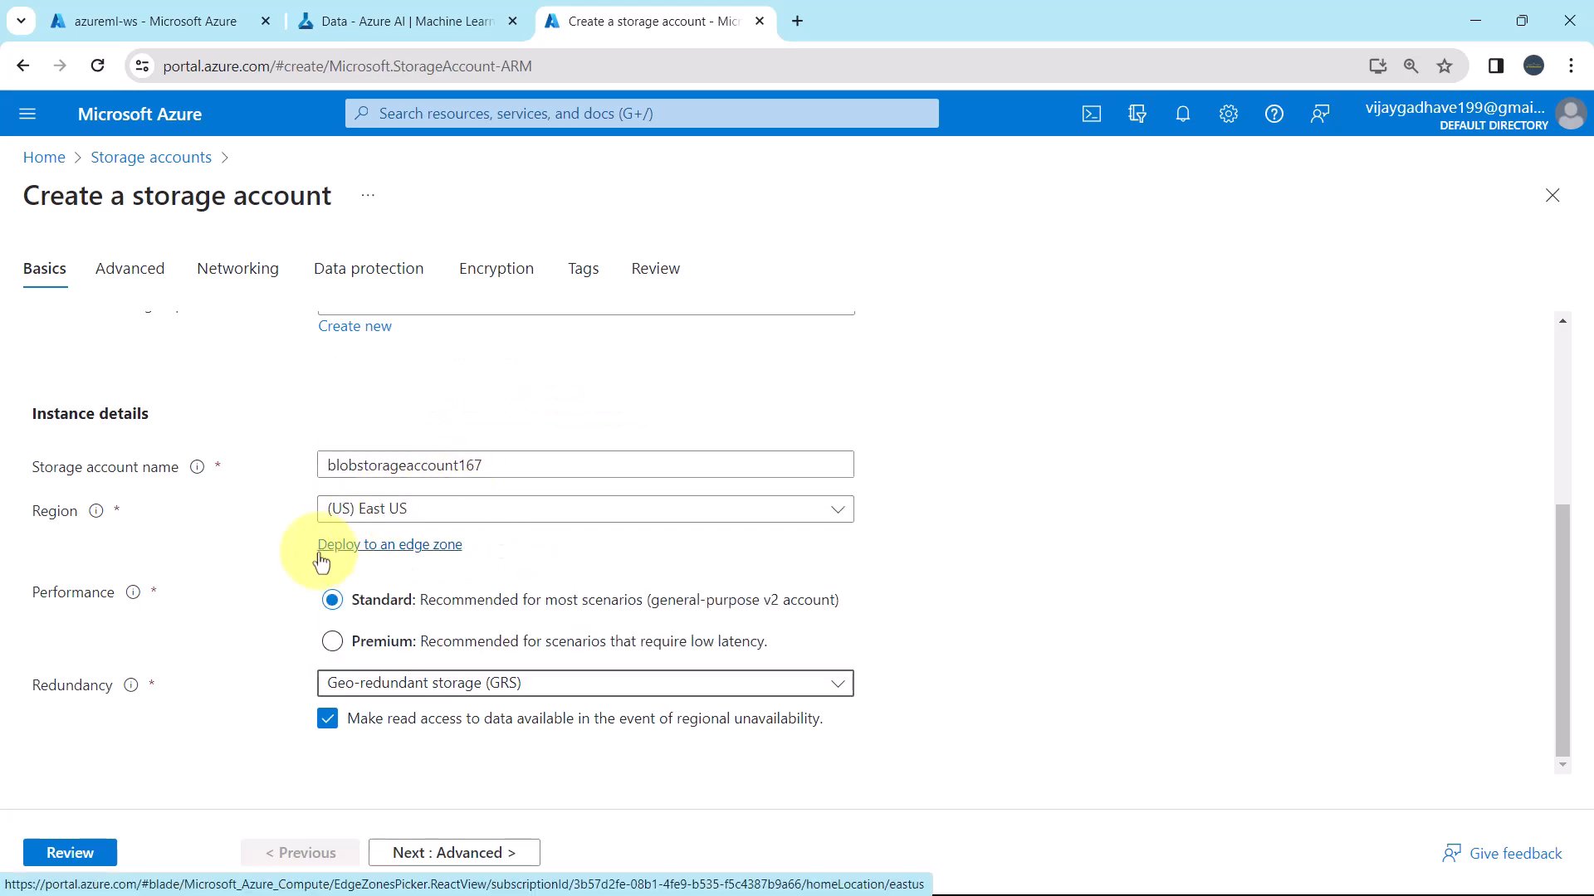
{"action": "scroll", "scroll_direction": "up", "scroll_amount": 3}
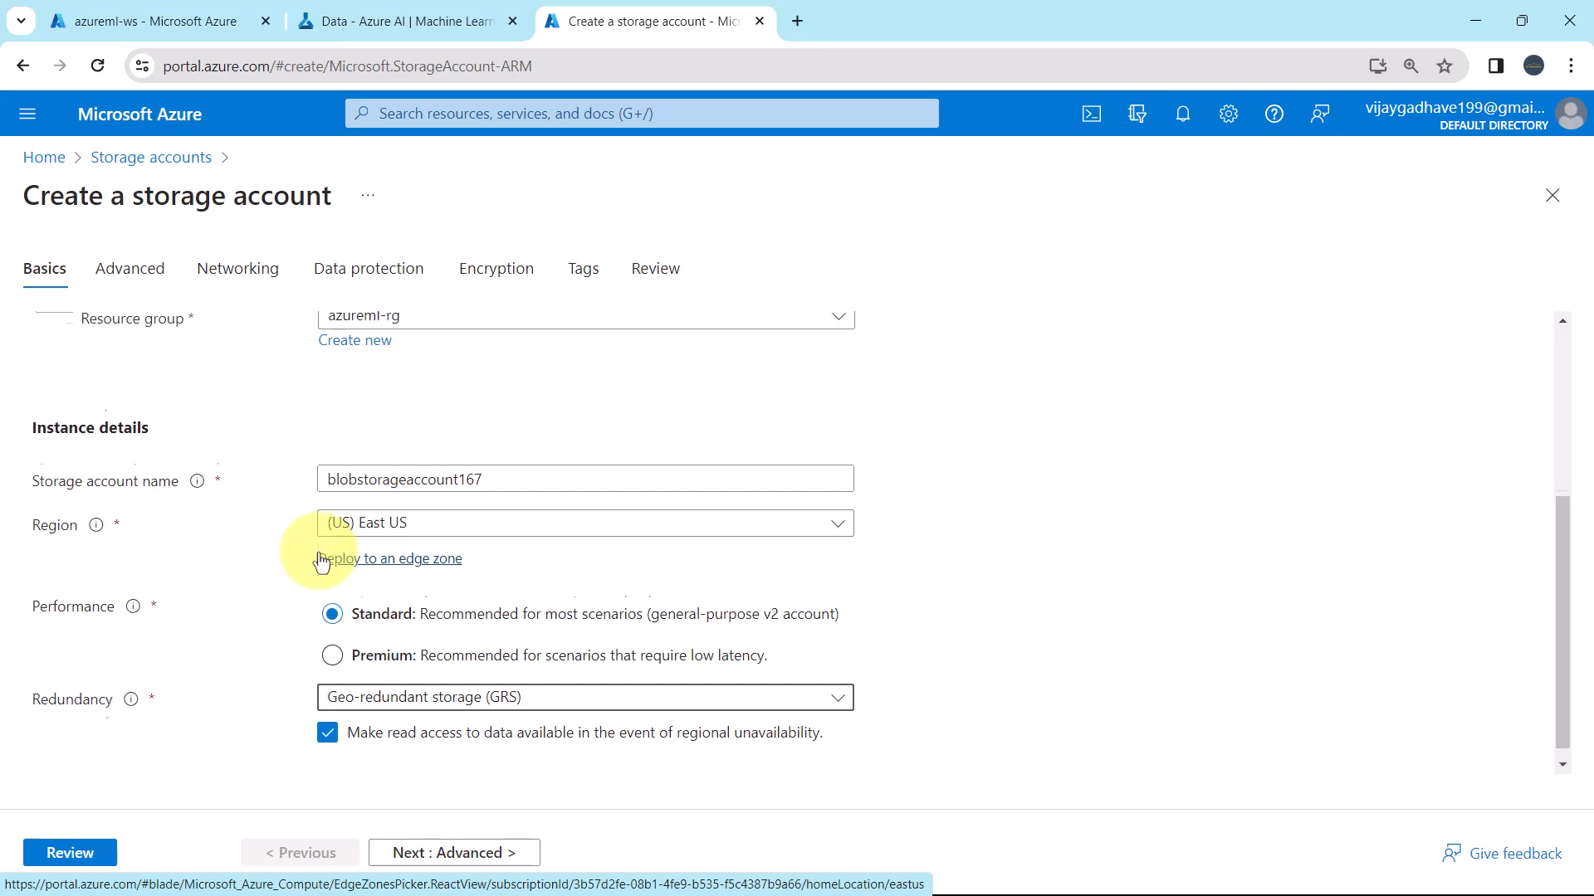
{"action": "scroll", "scroll_direction": "up", "scroll_amount": 3}
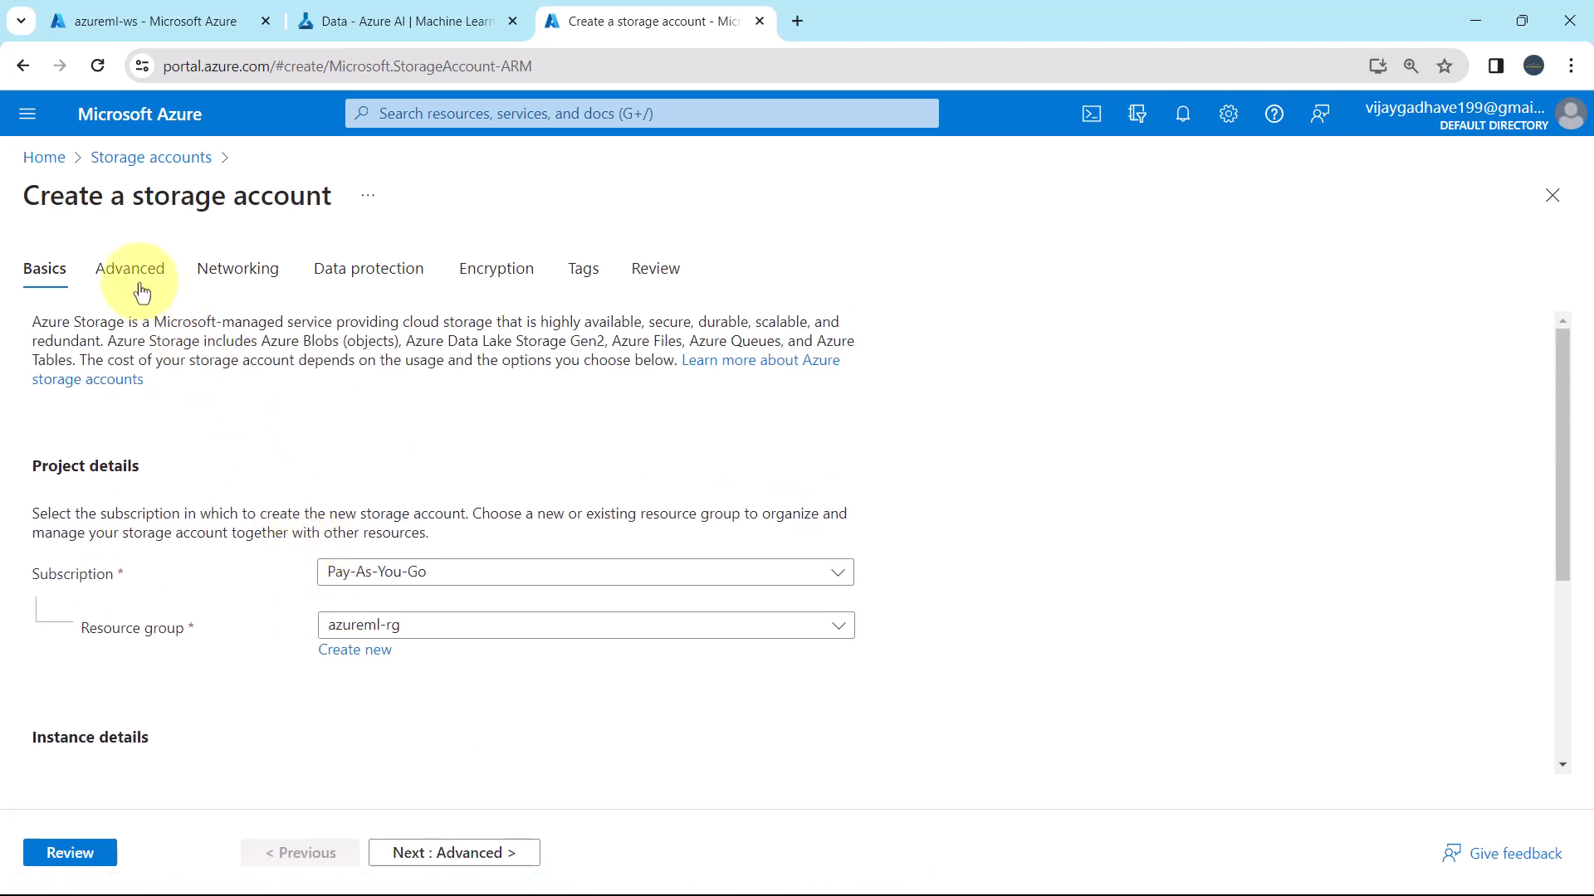
On the Advanced tab, check the TLS info and keep copy scope 'From any storage account'.
{"action": "left_click", "coordinate": [131, 268]}
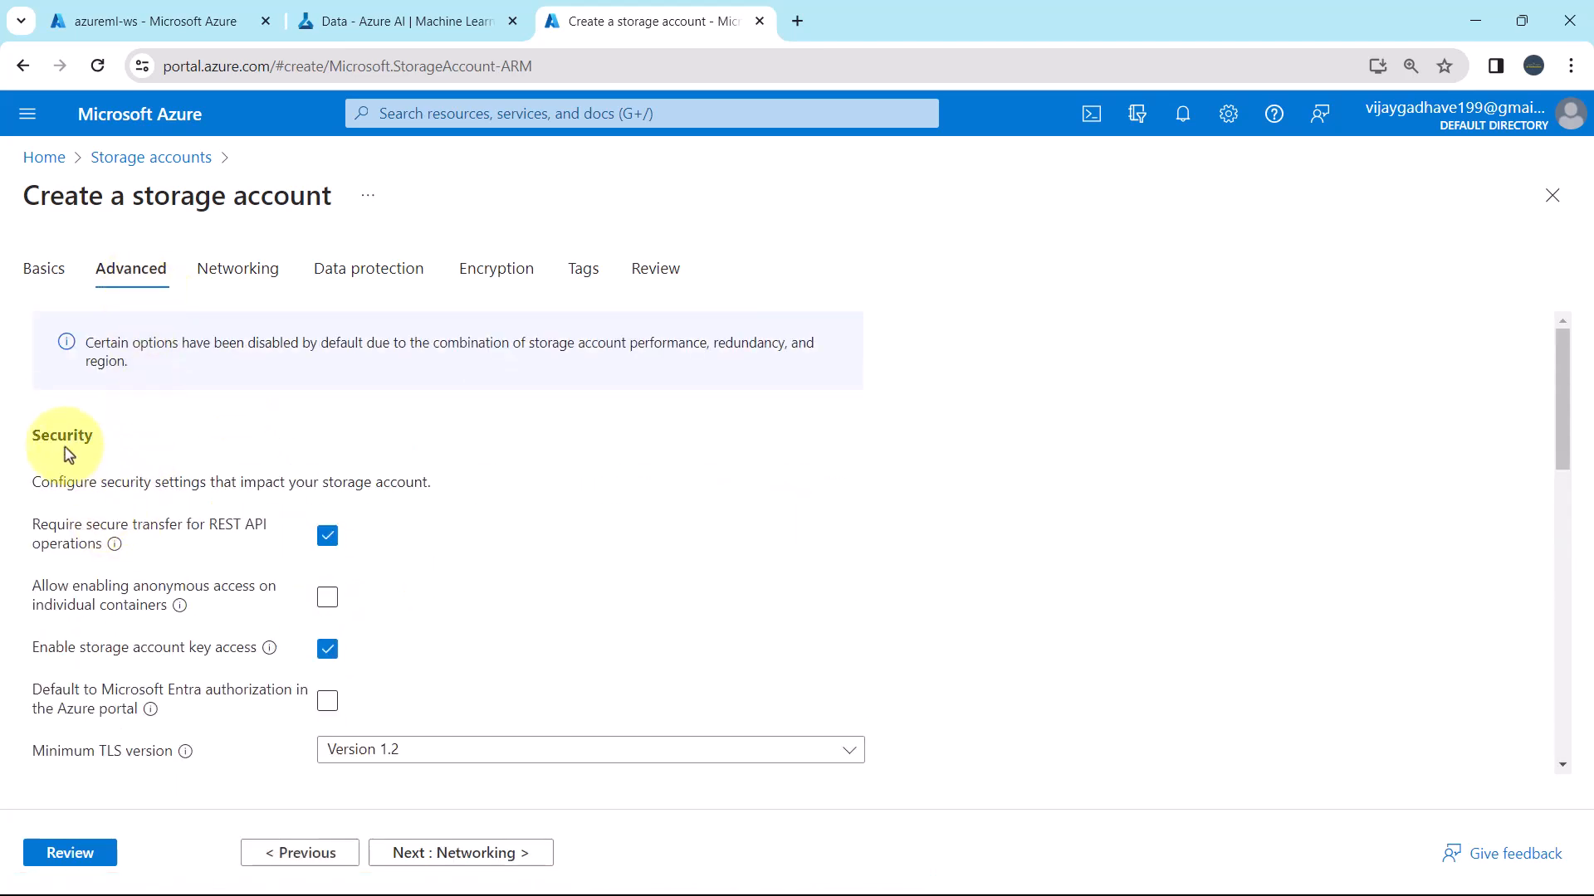
{"action": "double_click", "coordinate": [62, 435]}
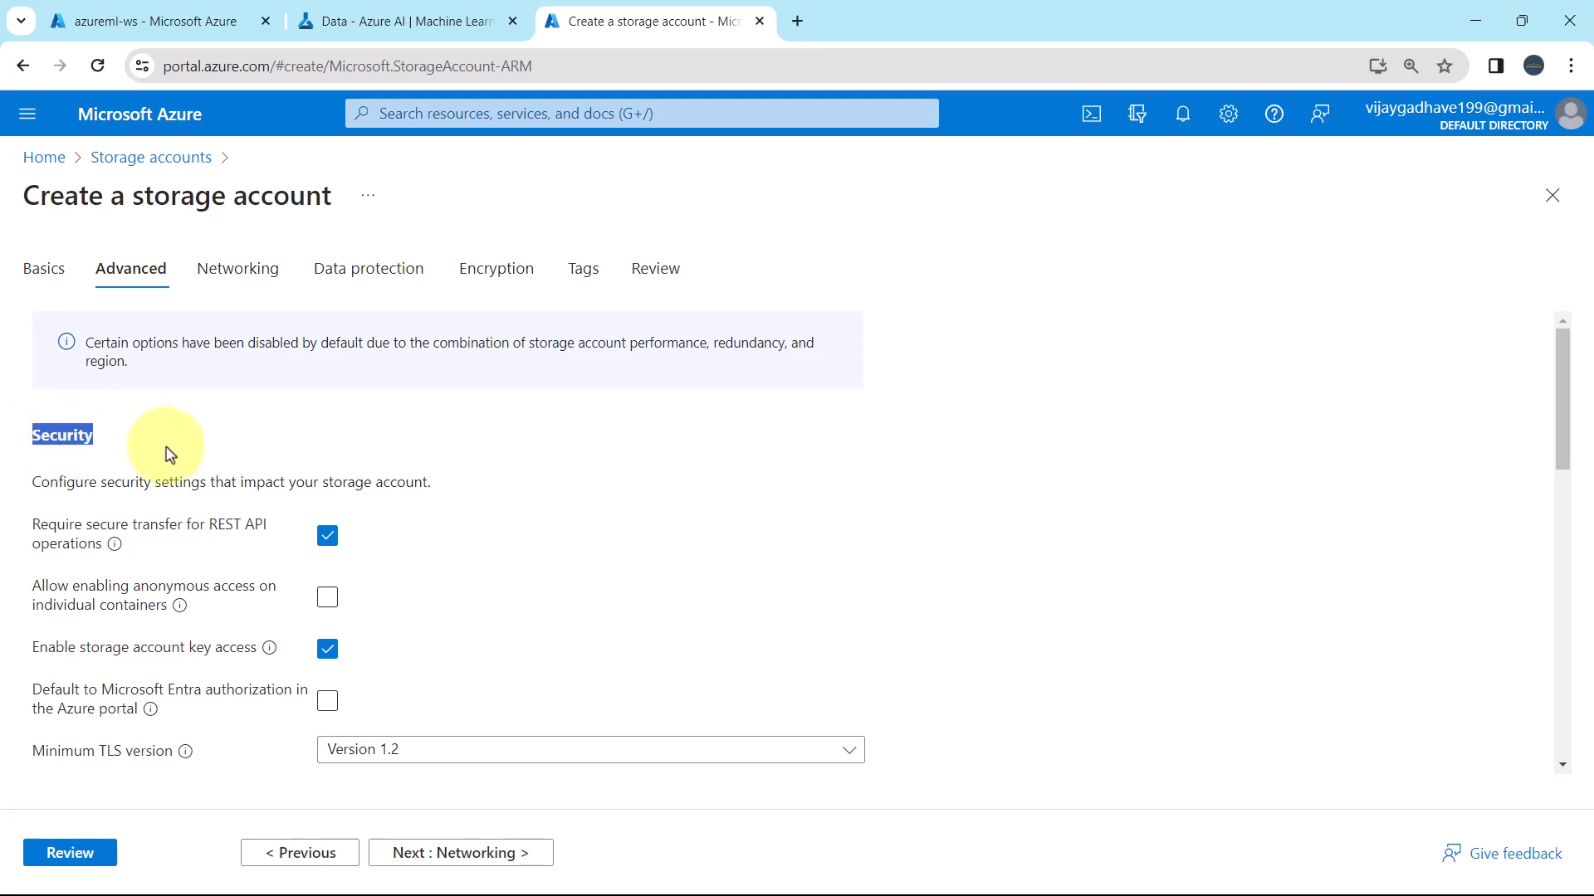
{"action": "mouse_move", "coordinate": [172, 536]}
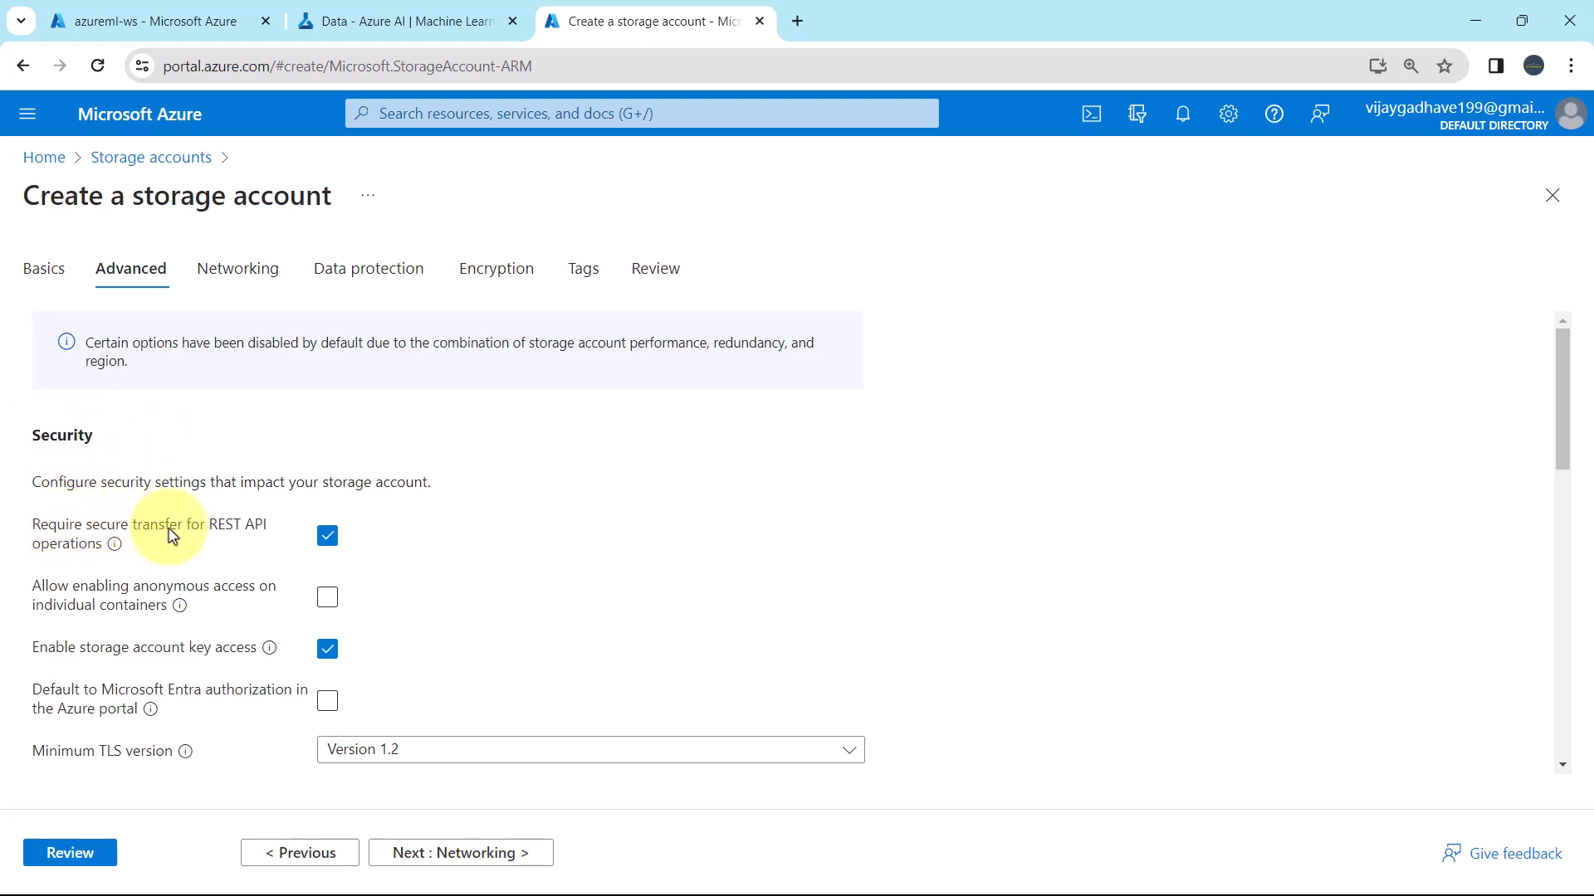
{"action": "mouse_move", "coordinate": [66, 552]}
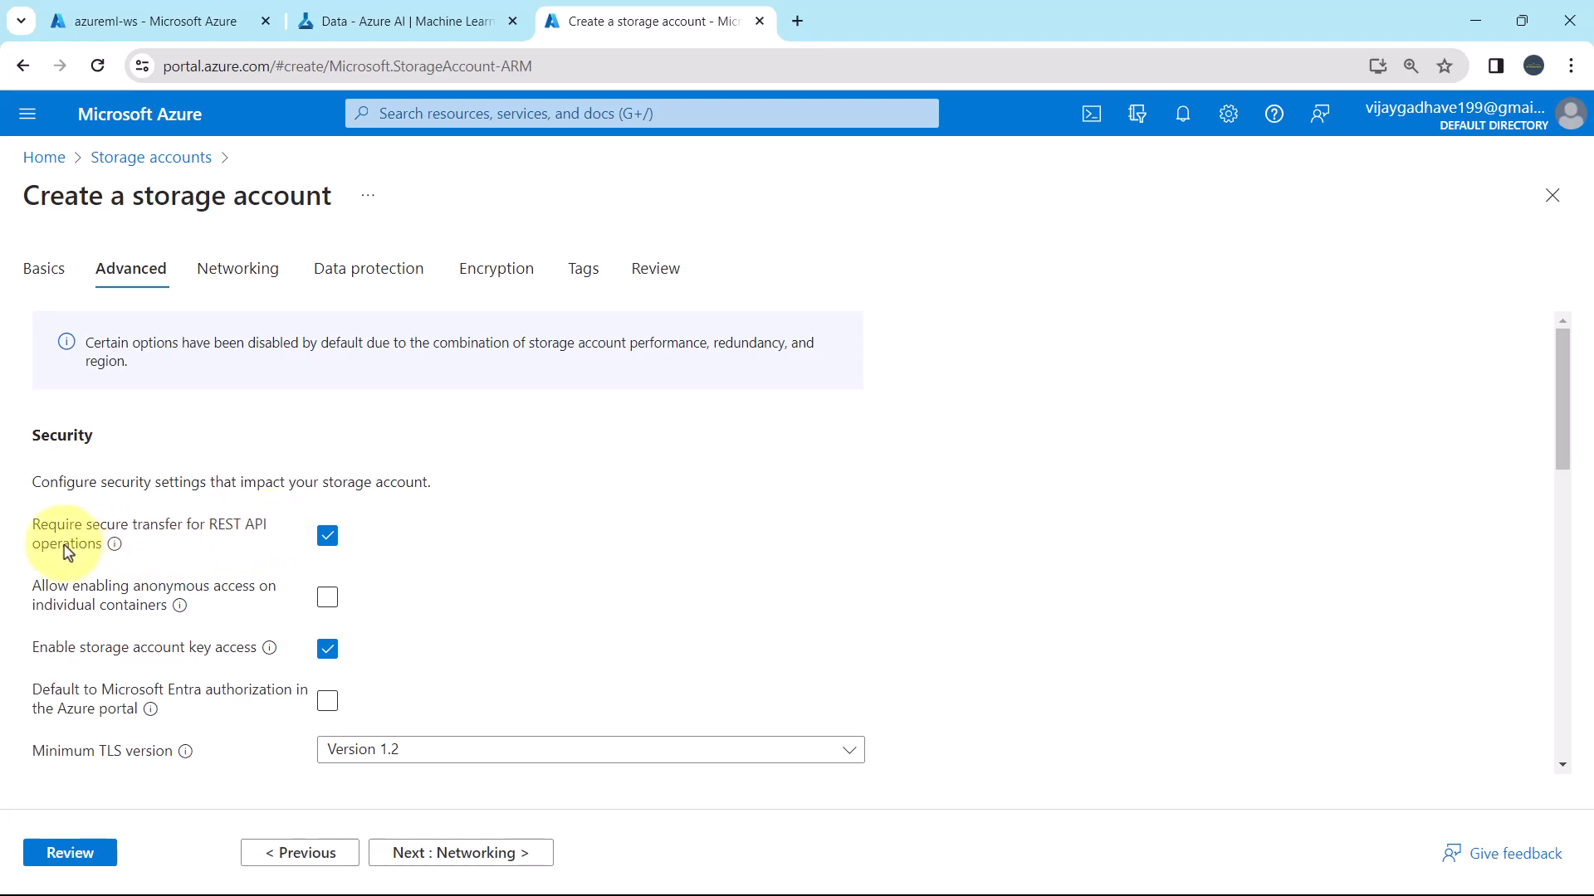
{"action": "scroll", "scroll_direction": "down", "scroll_amount": 3}
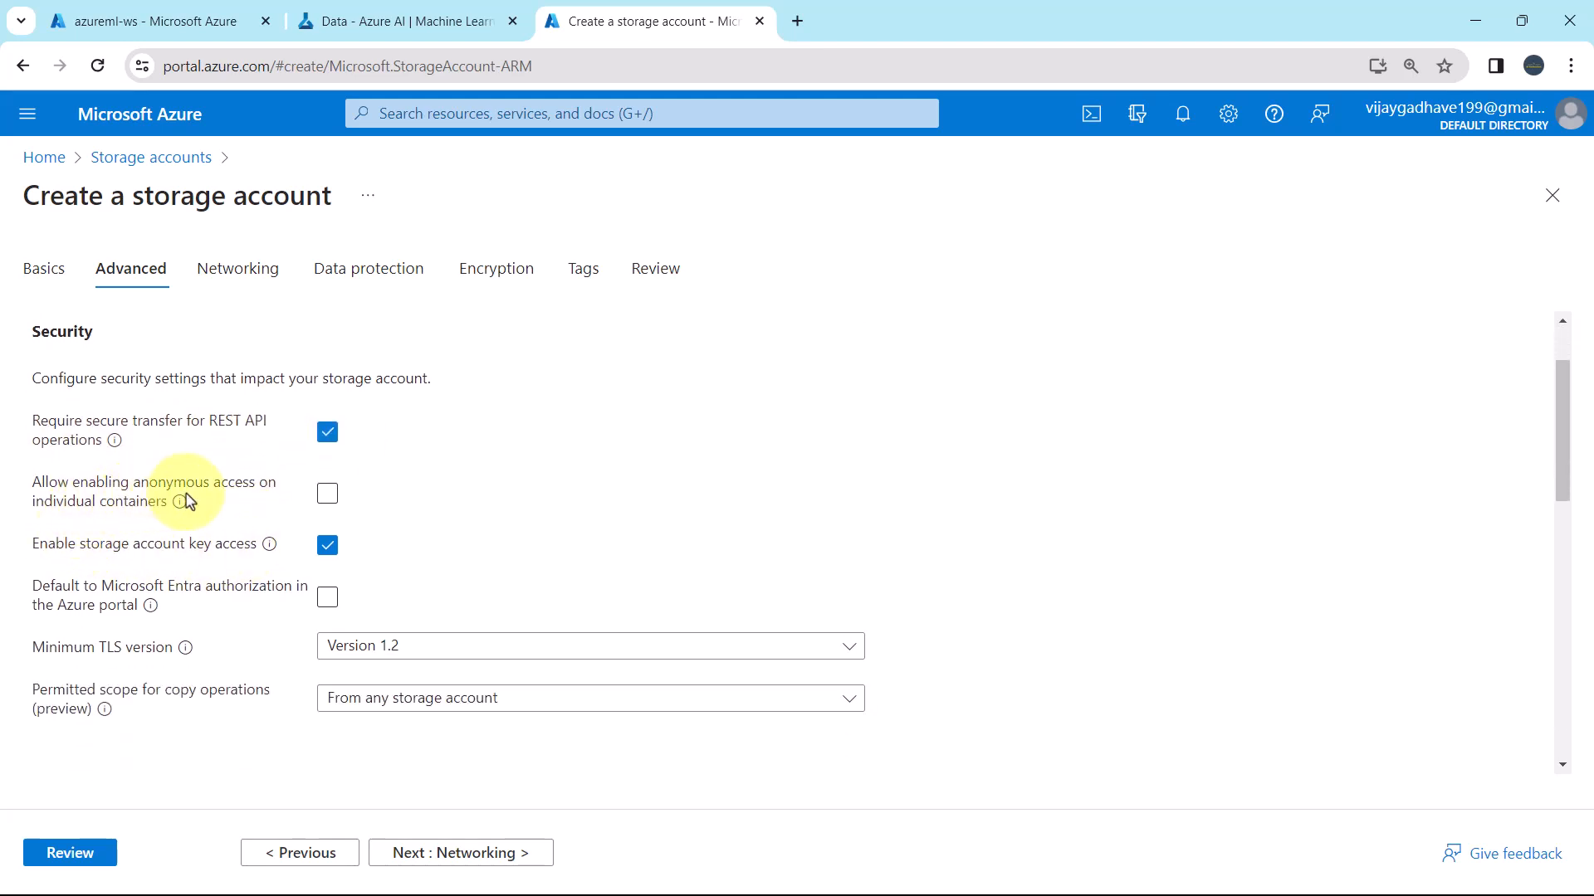
{"action": "mouse_move", "coordinate": [137, 520]}
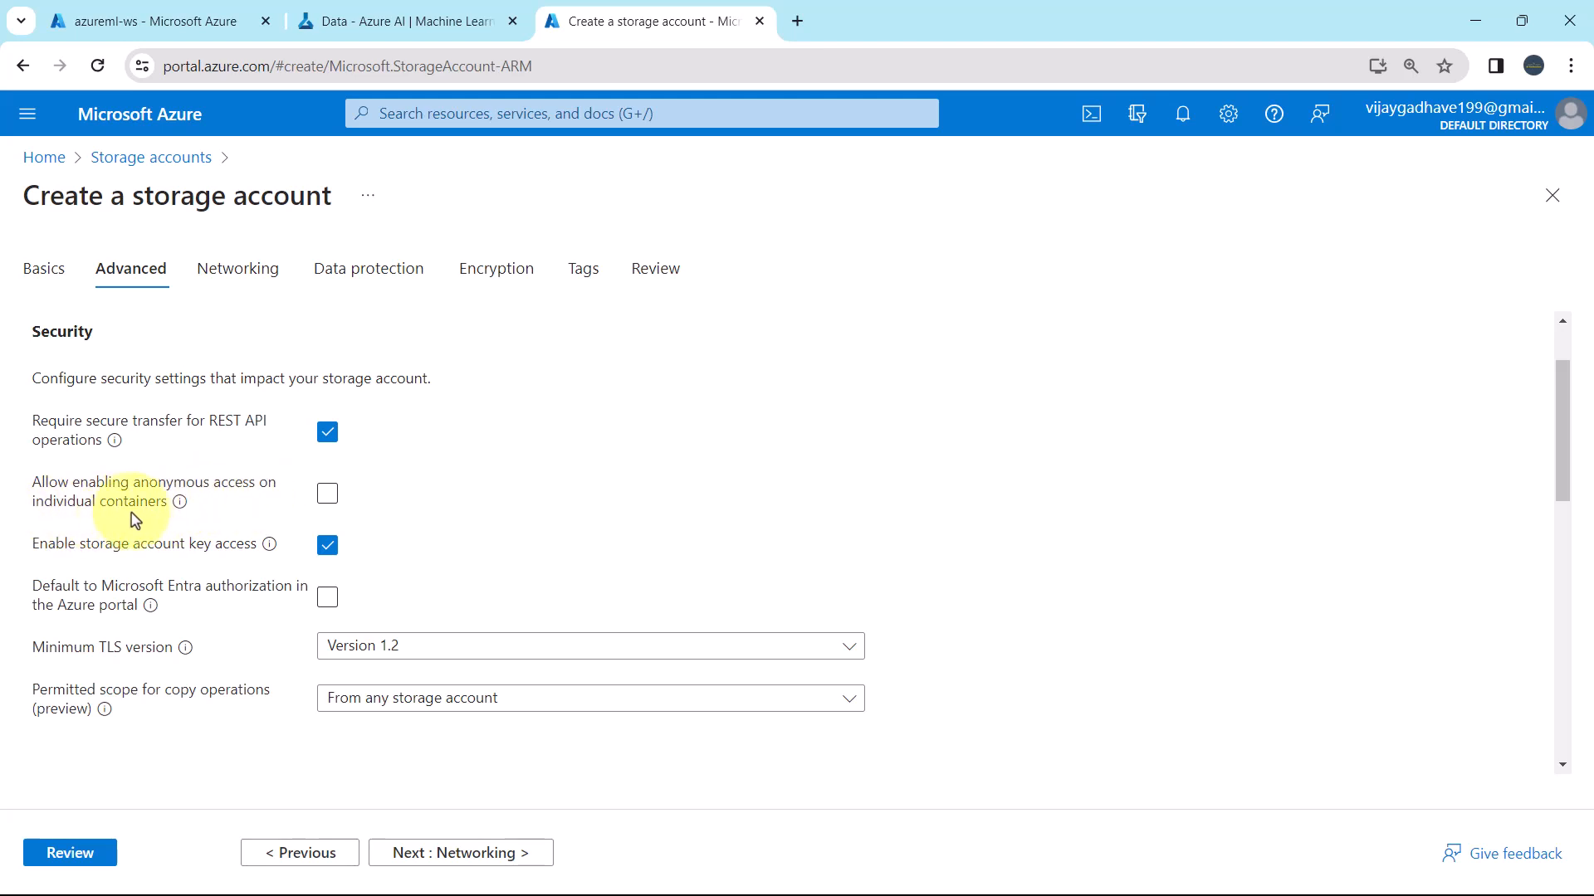
{"action": "mouse_move", "coordinate": [326, 493]}
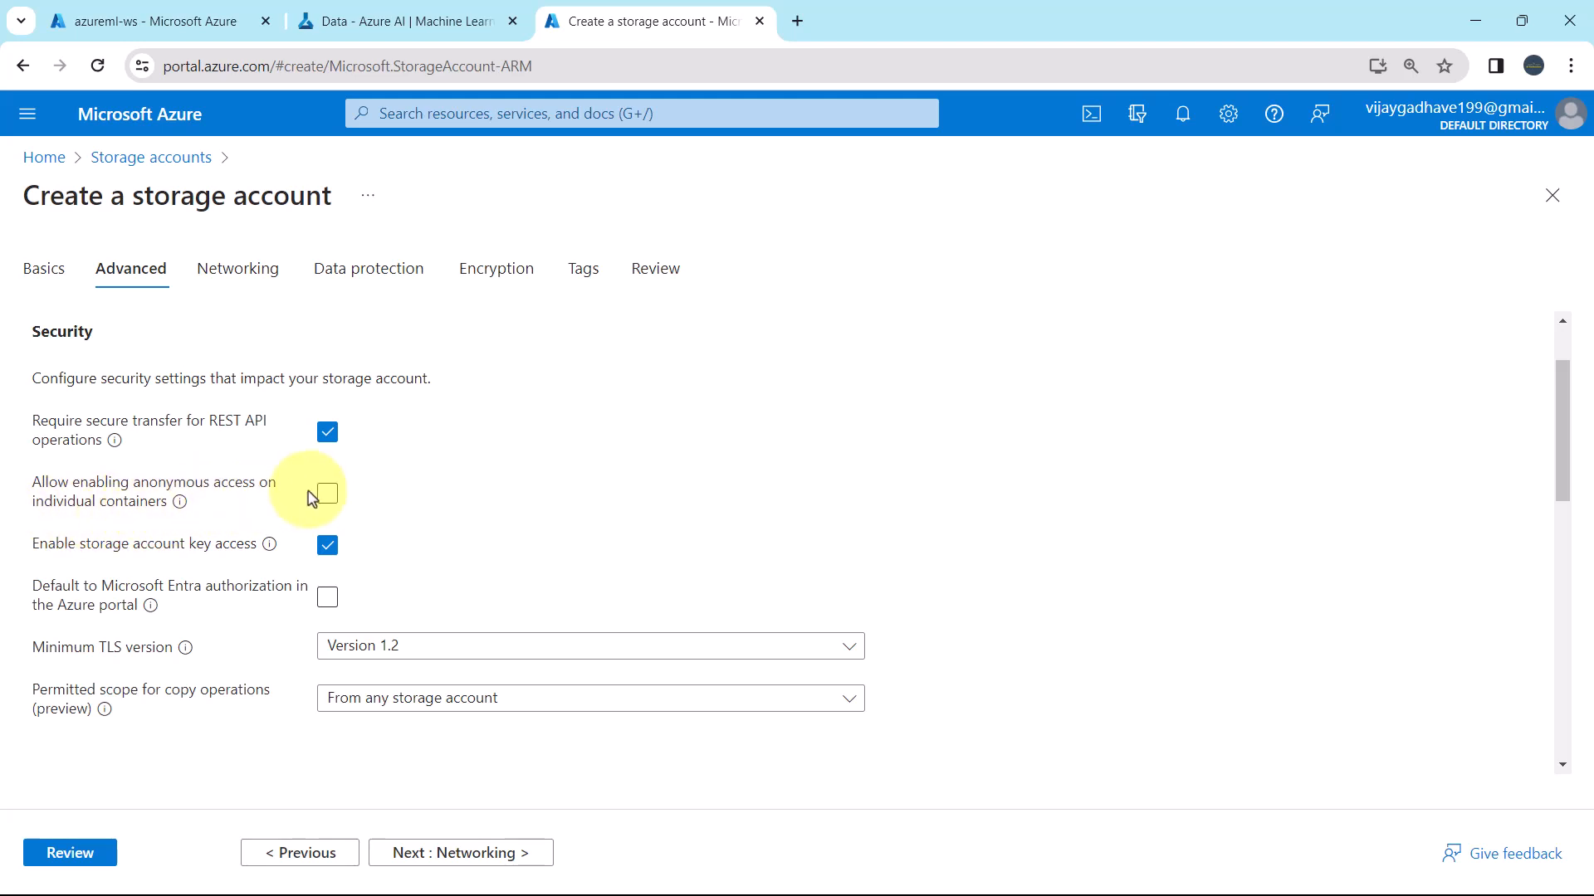
{"action": "mouse_move", "coordinate": [108, 563]}
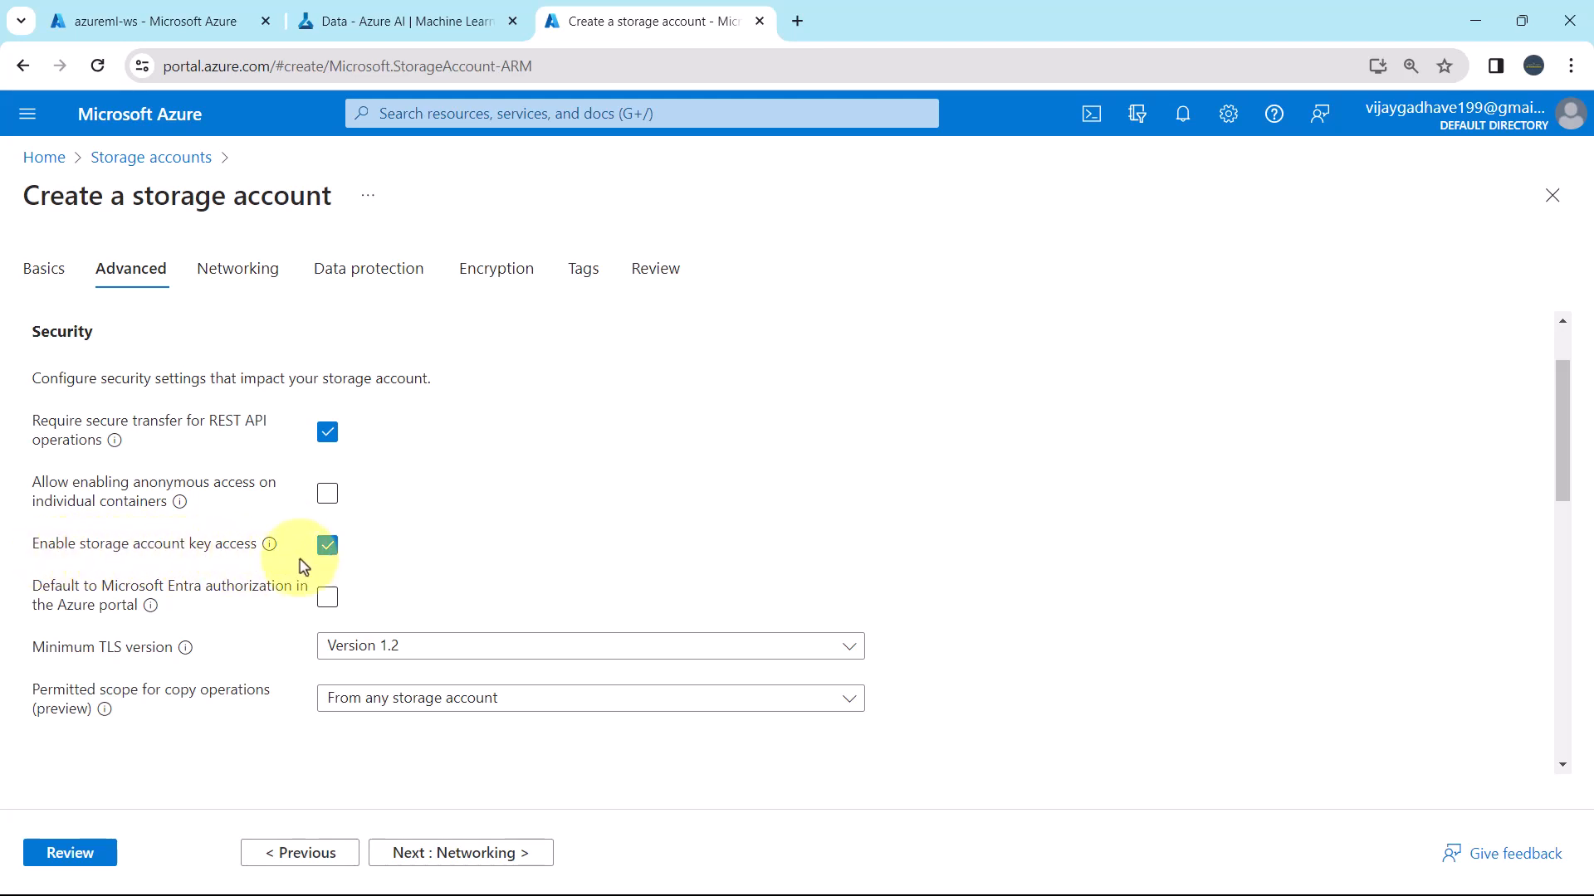
{"action": "mouse_move", "coordinate": [53, 594]}
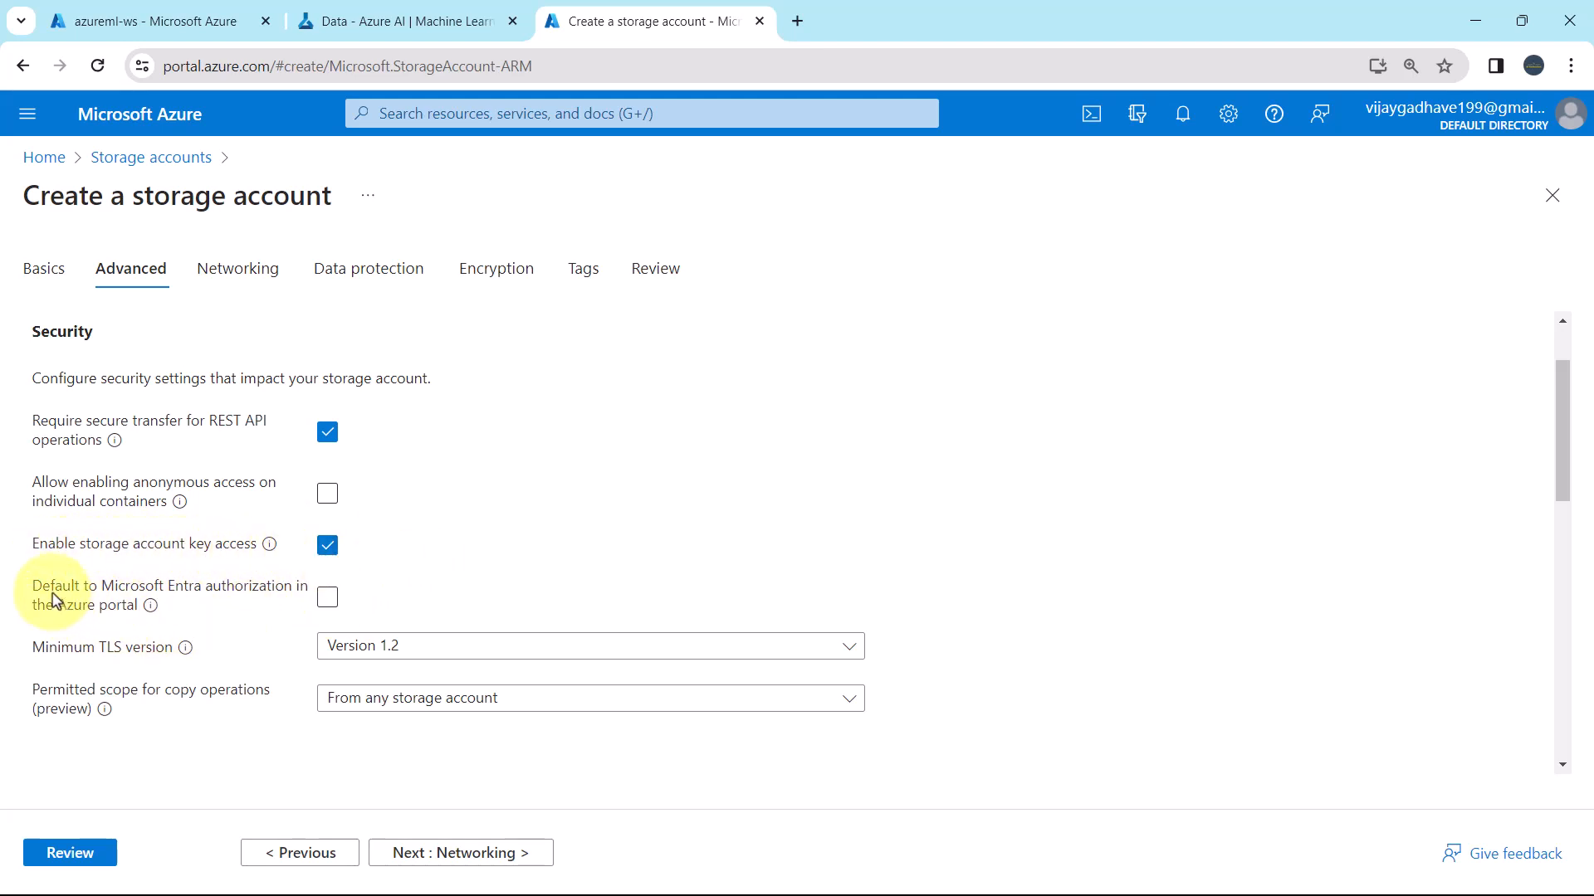
{"action": "mouse_move", "coordinate": [82, 665]}
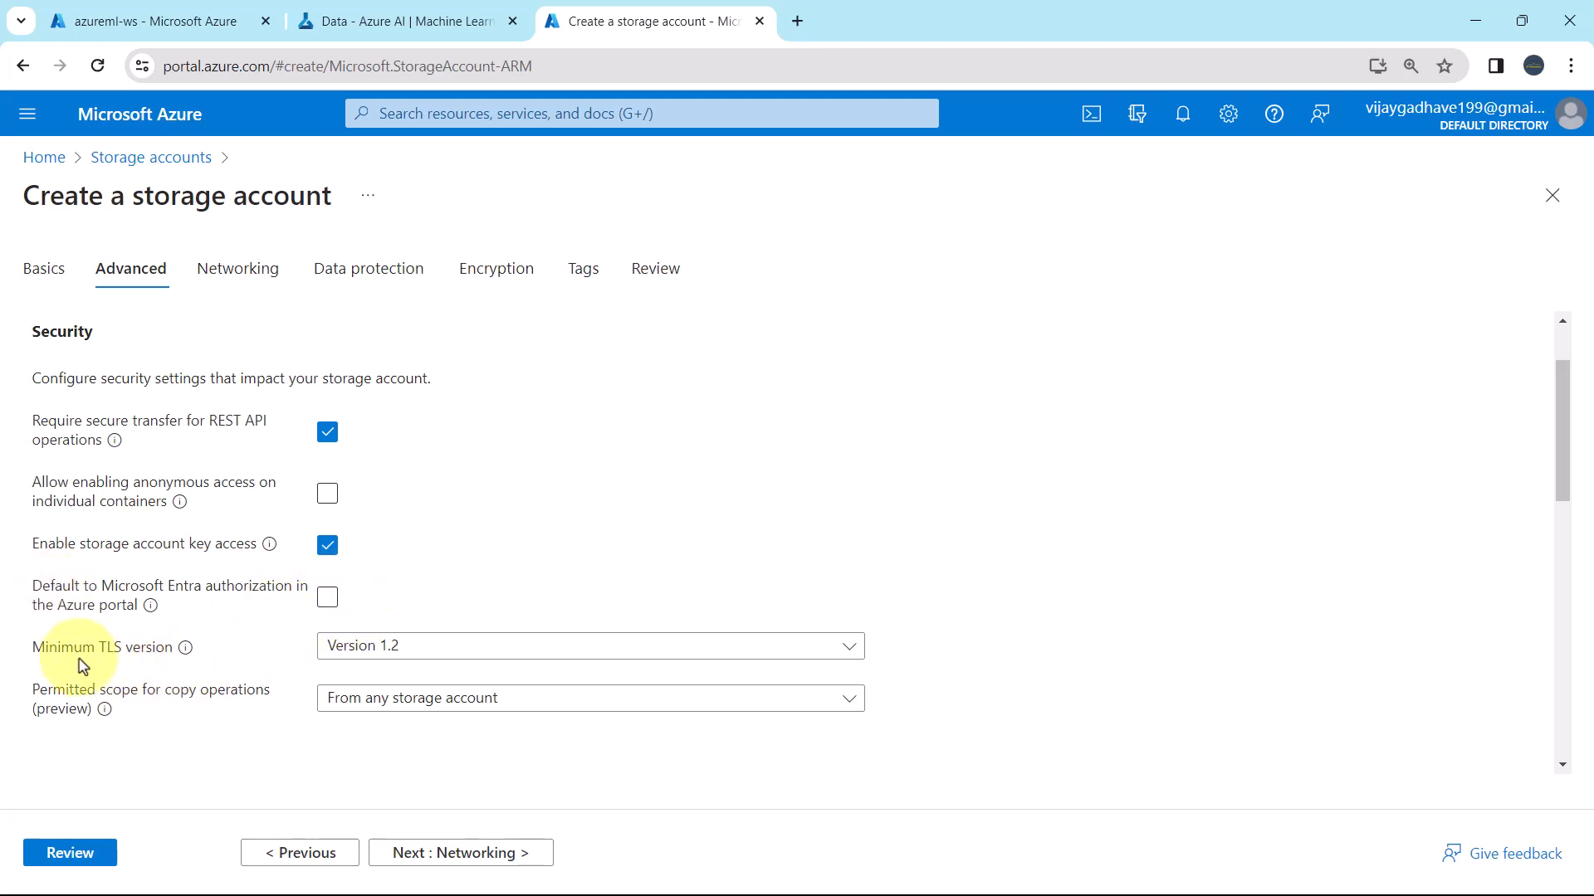
{"action": "mouse_move", "coordinate": [185, 647]}
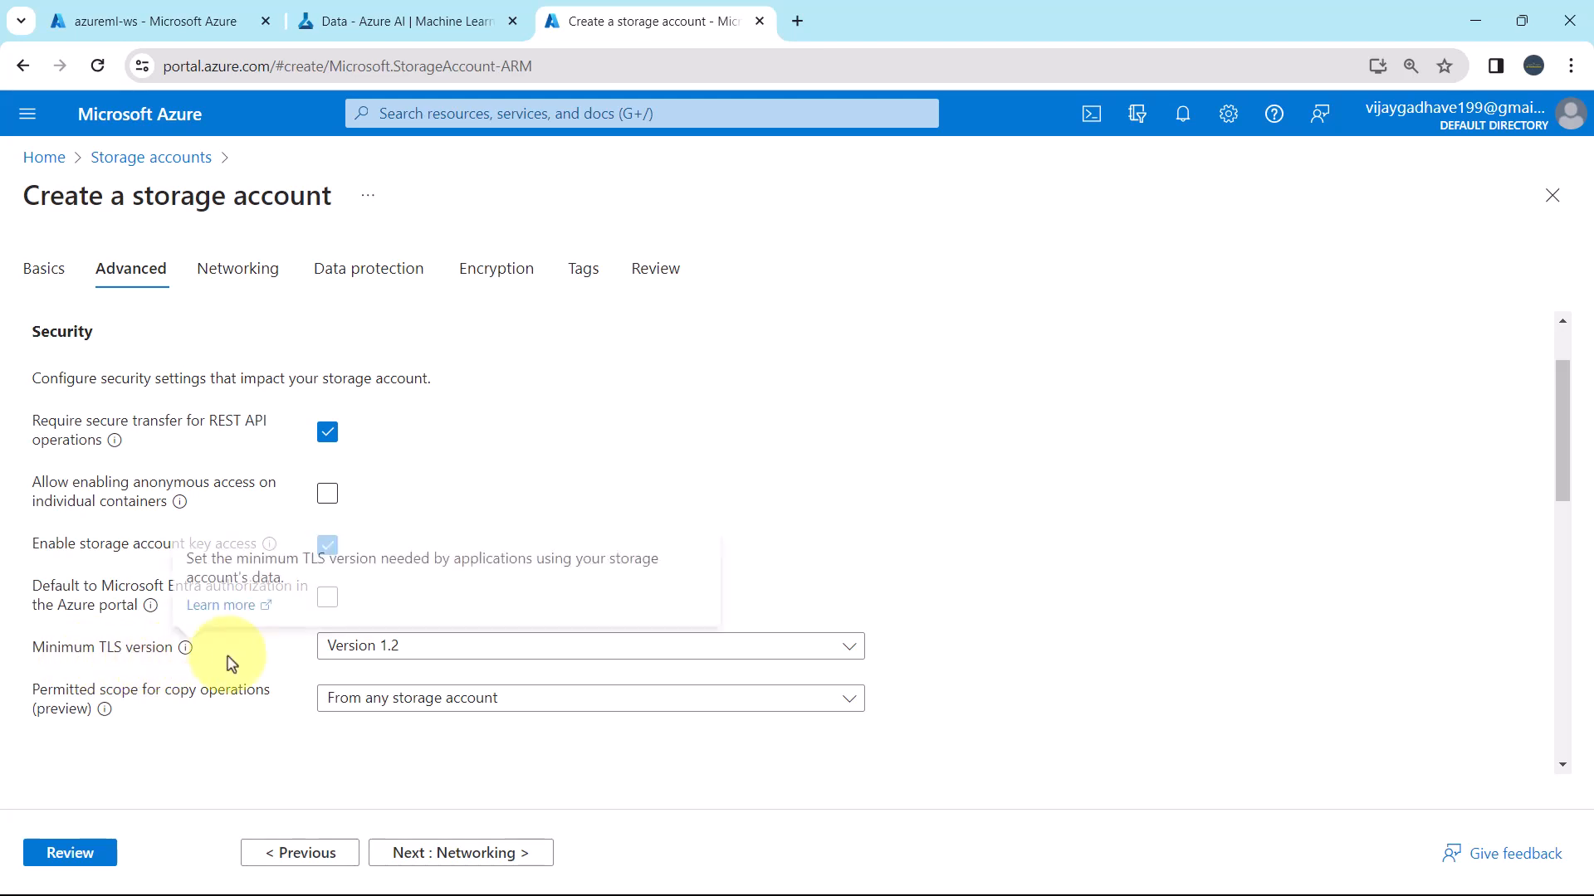
{"action": "left_click", "coordinate": [590, 645]}
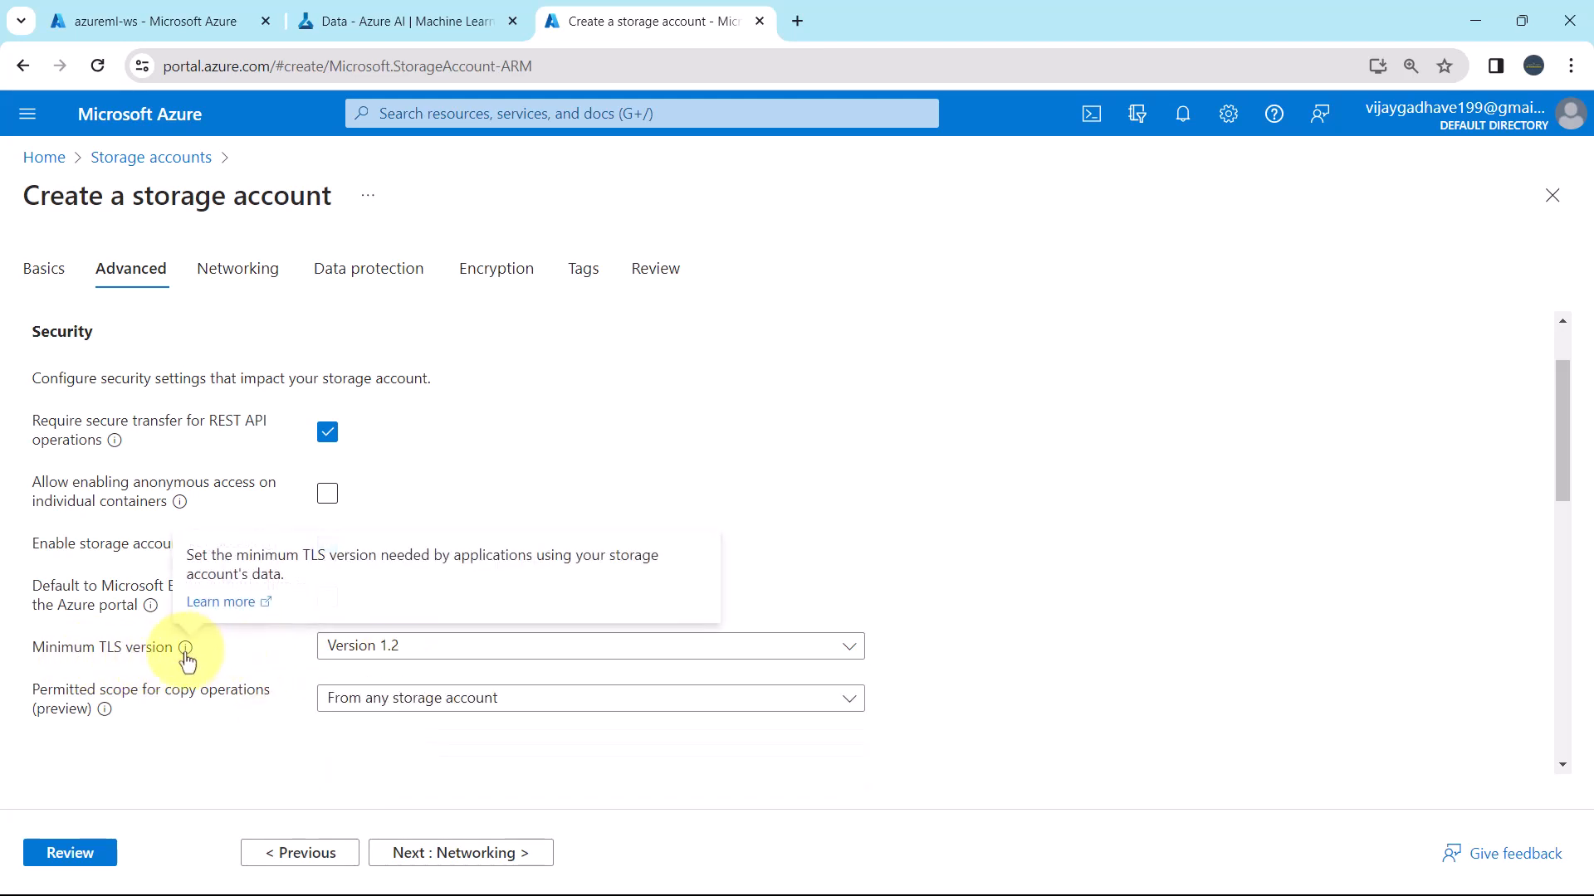
{"action": "mouse_move", "coordinate": [219, 602]}
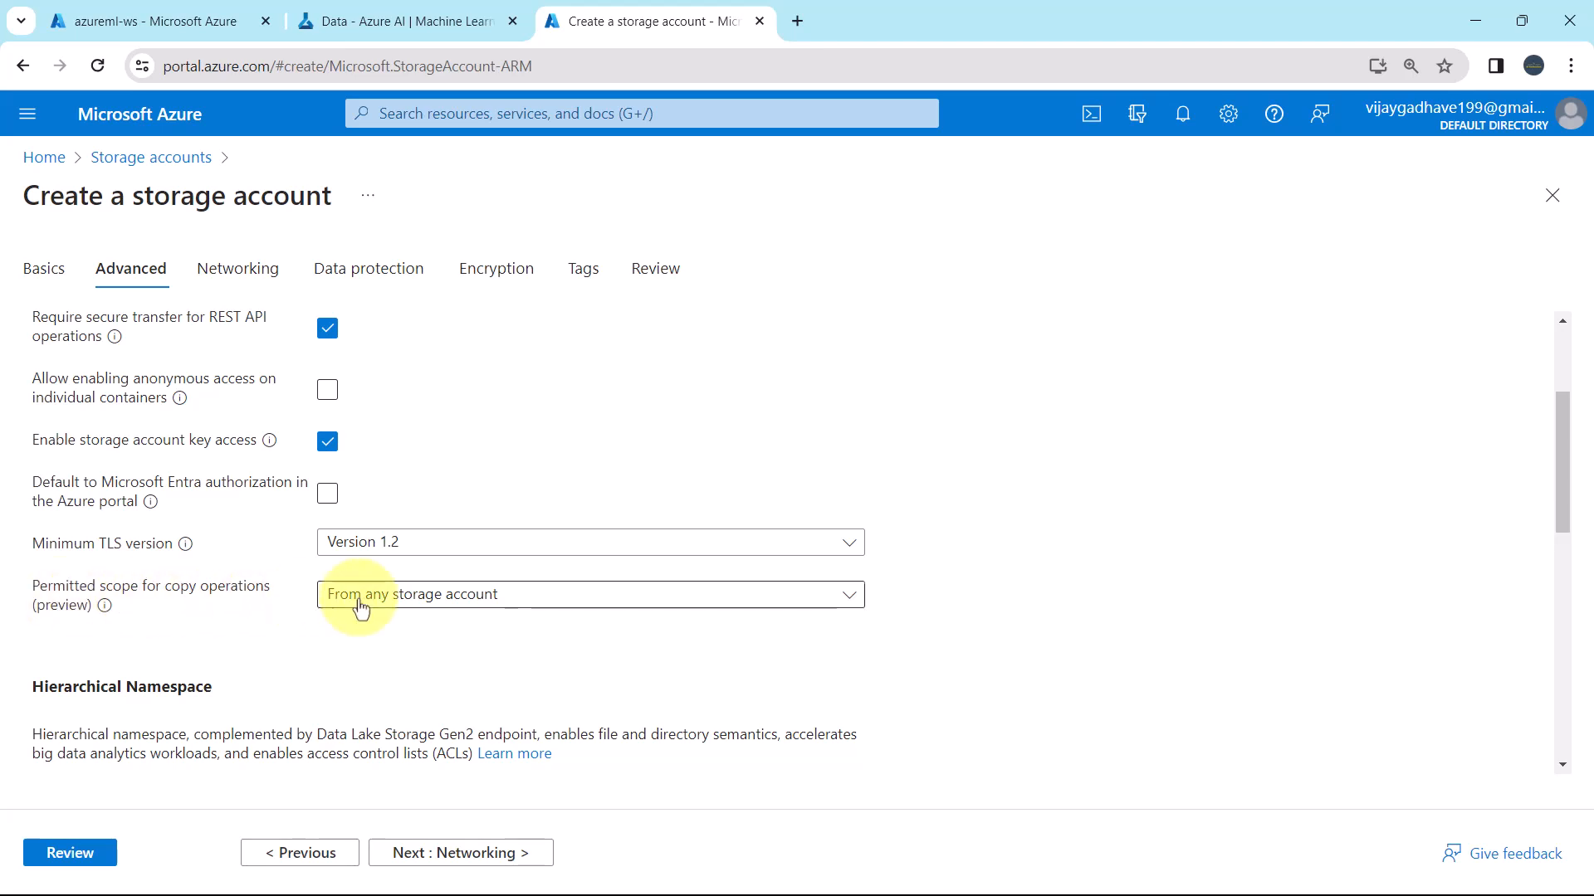
{"action": "left_click", "coordinate": [589, 594]}
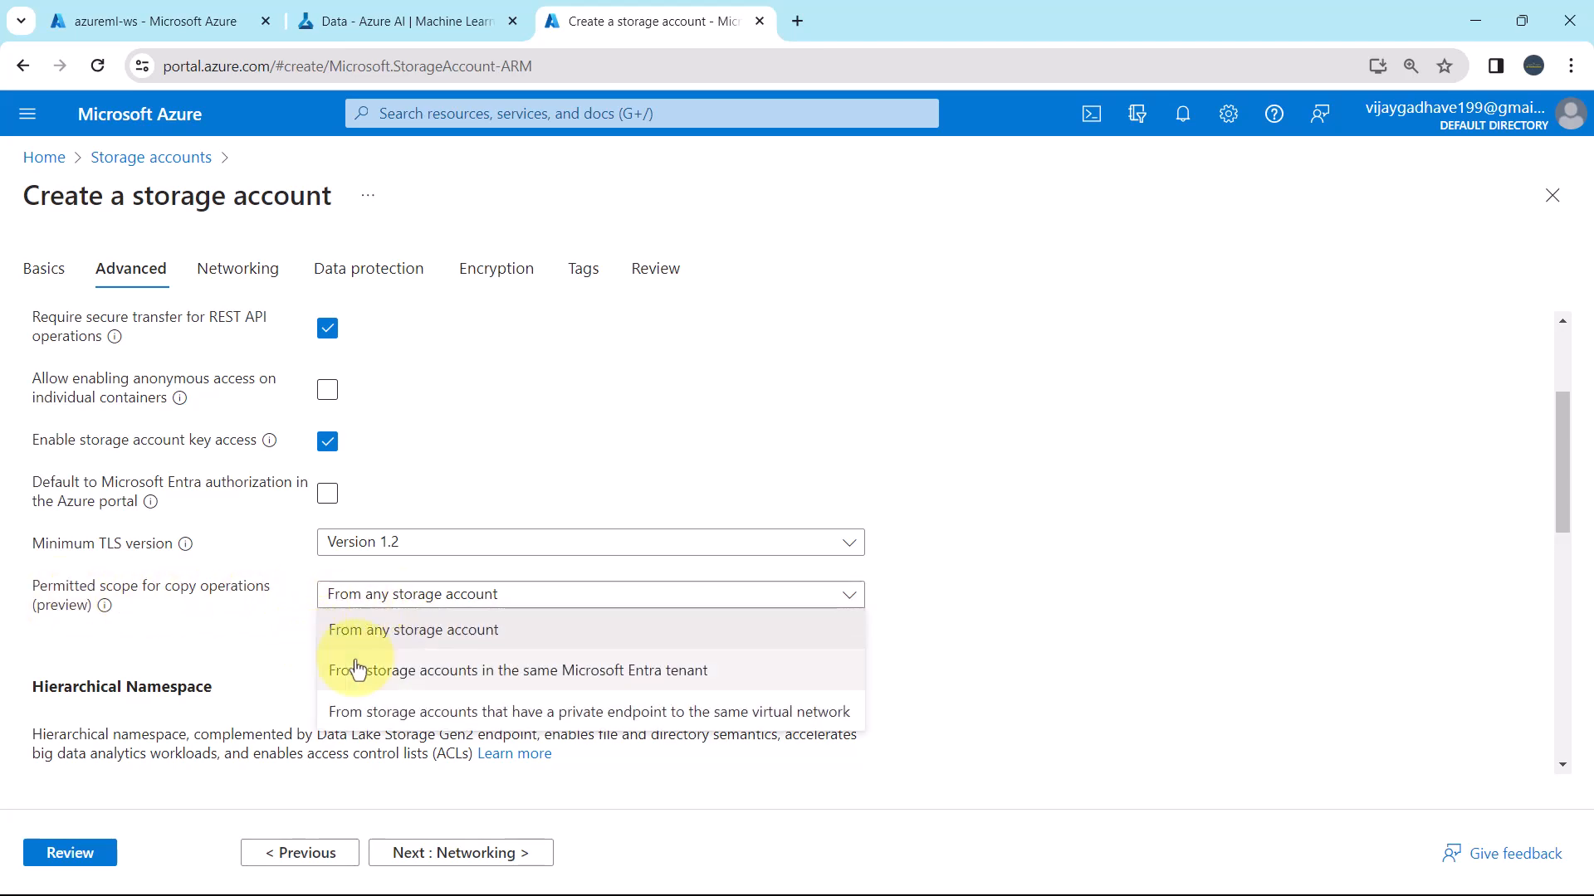
{"action": "left_click", "coordinate": [413, 629]}
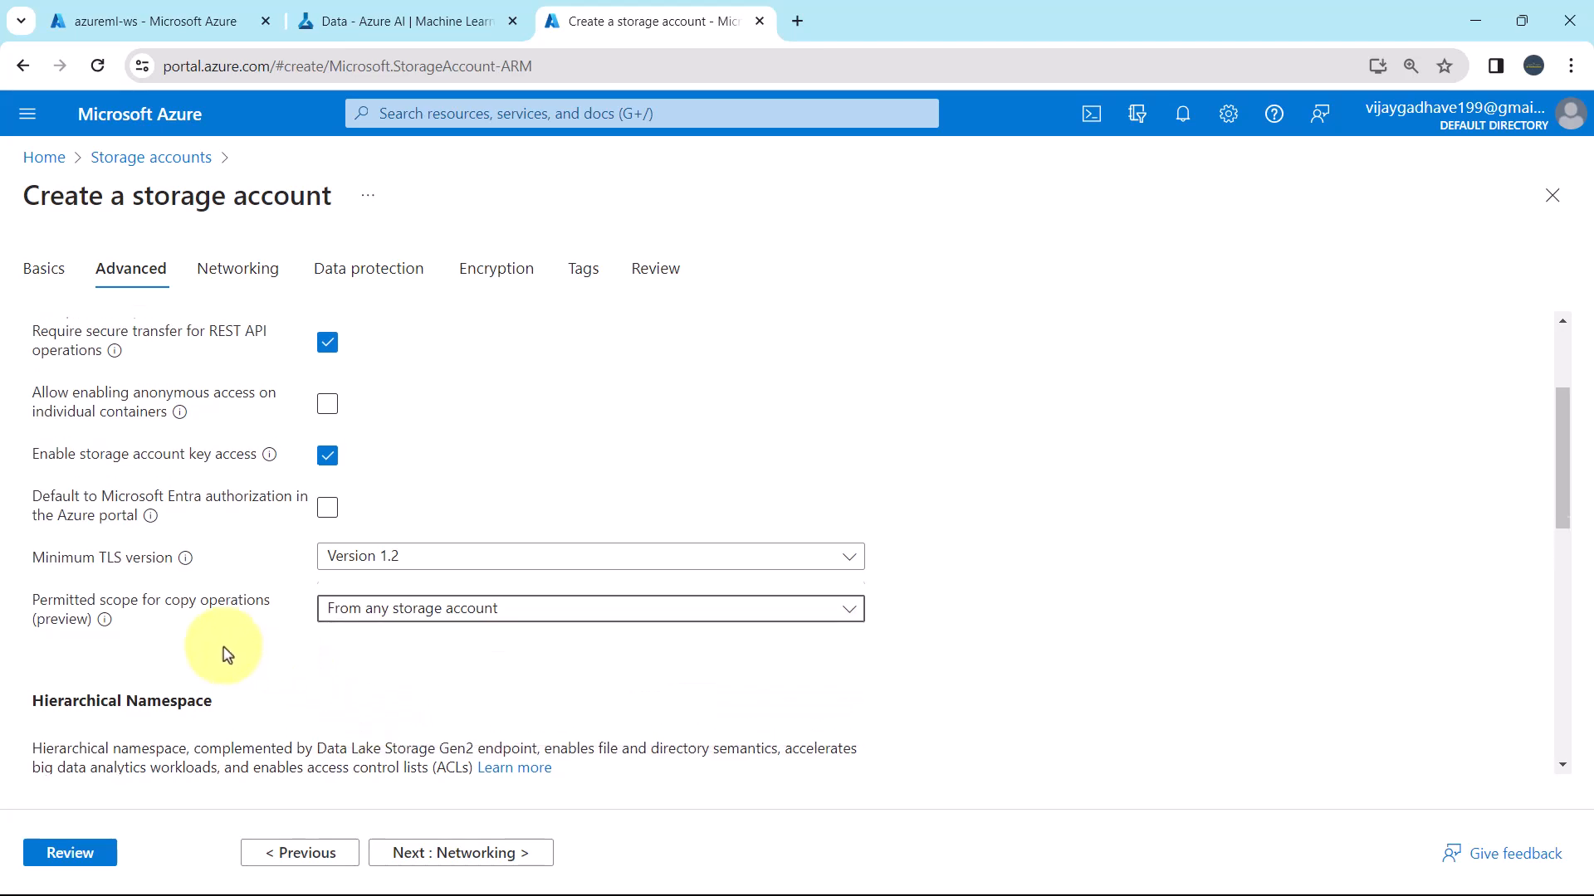
{"action": "scroll", "scroll_direction": "down", "scroll_amount": 3}
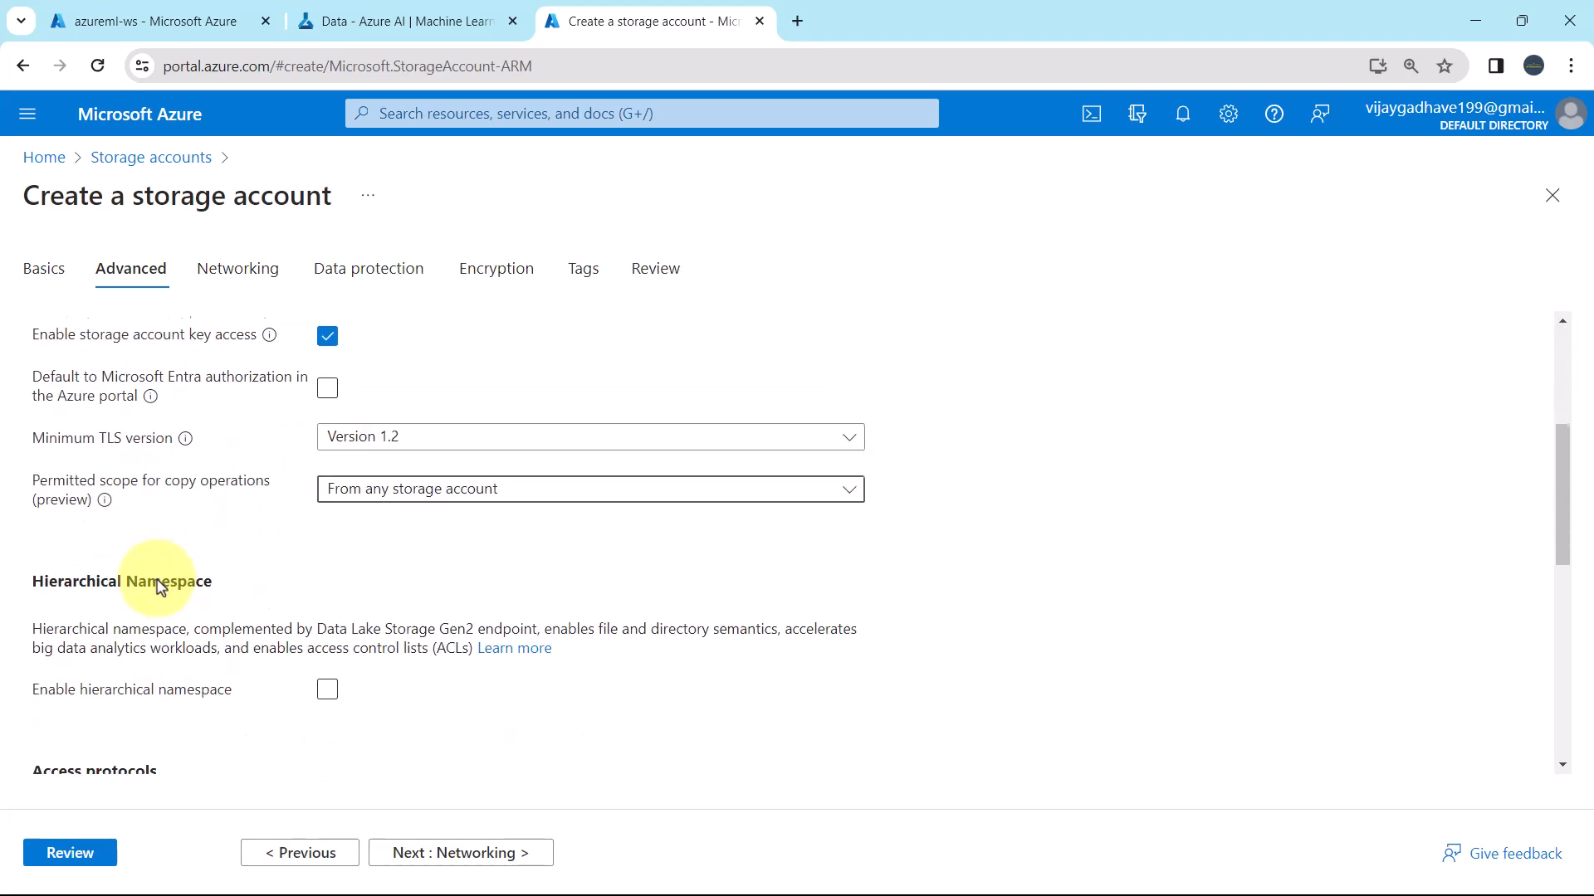
{"action": "scroll", "scroll_direction": "down", "scroll_amount": 3}
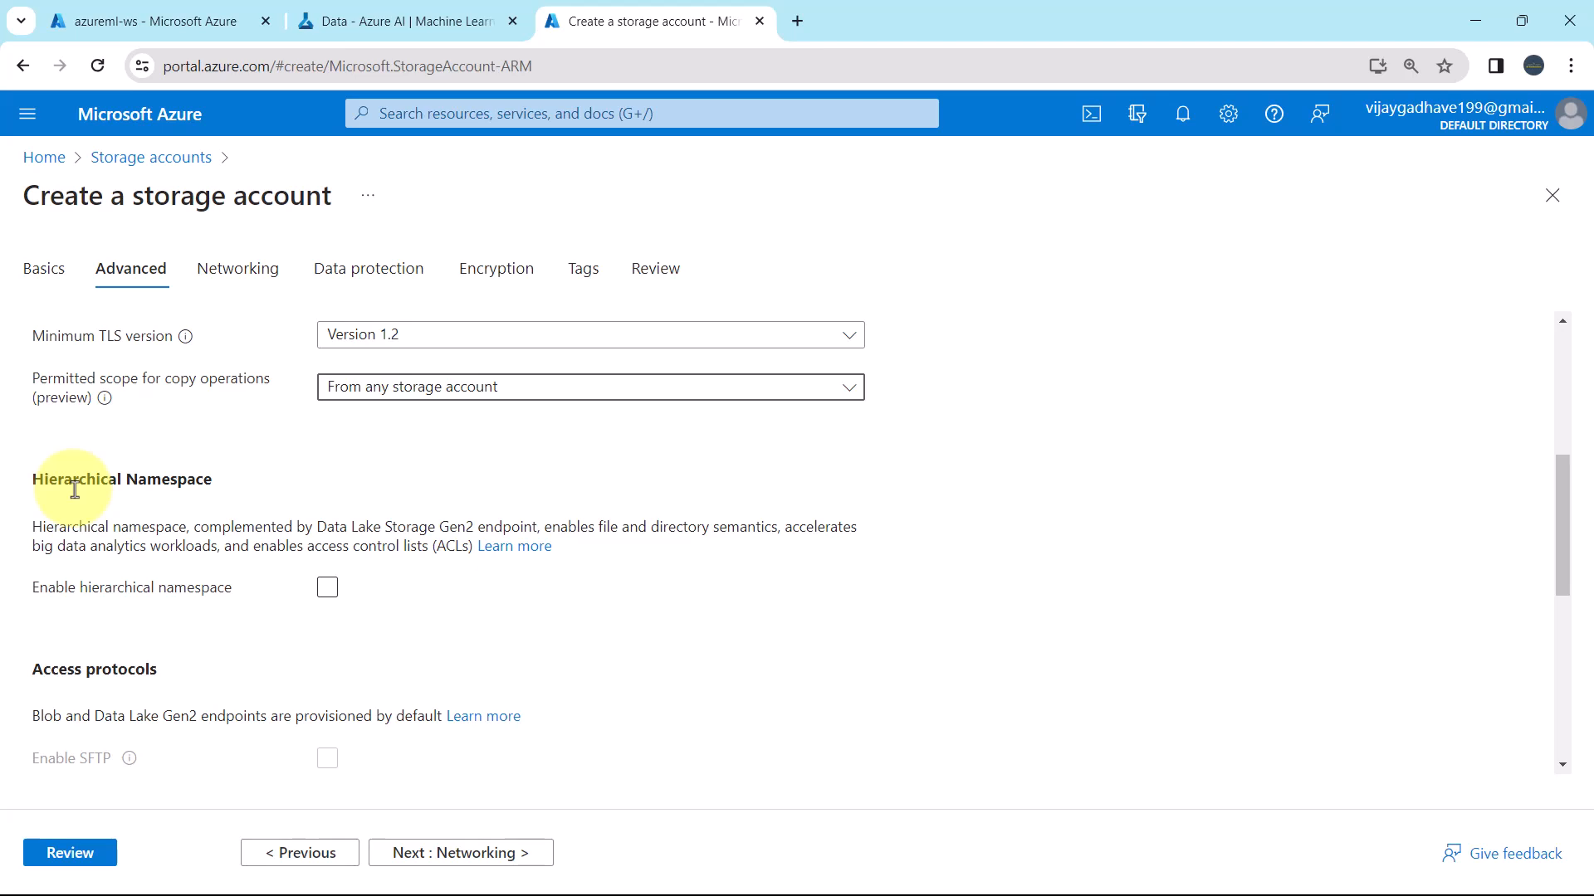
{"action": "mouse_move", "coordinate": [150, 607]}
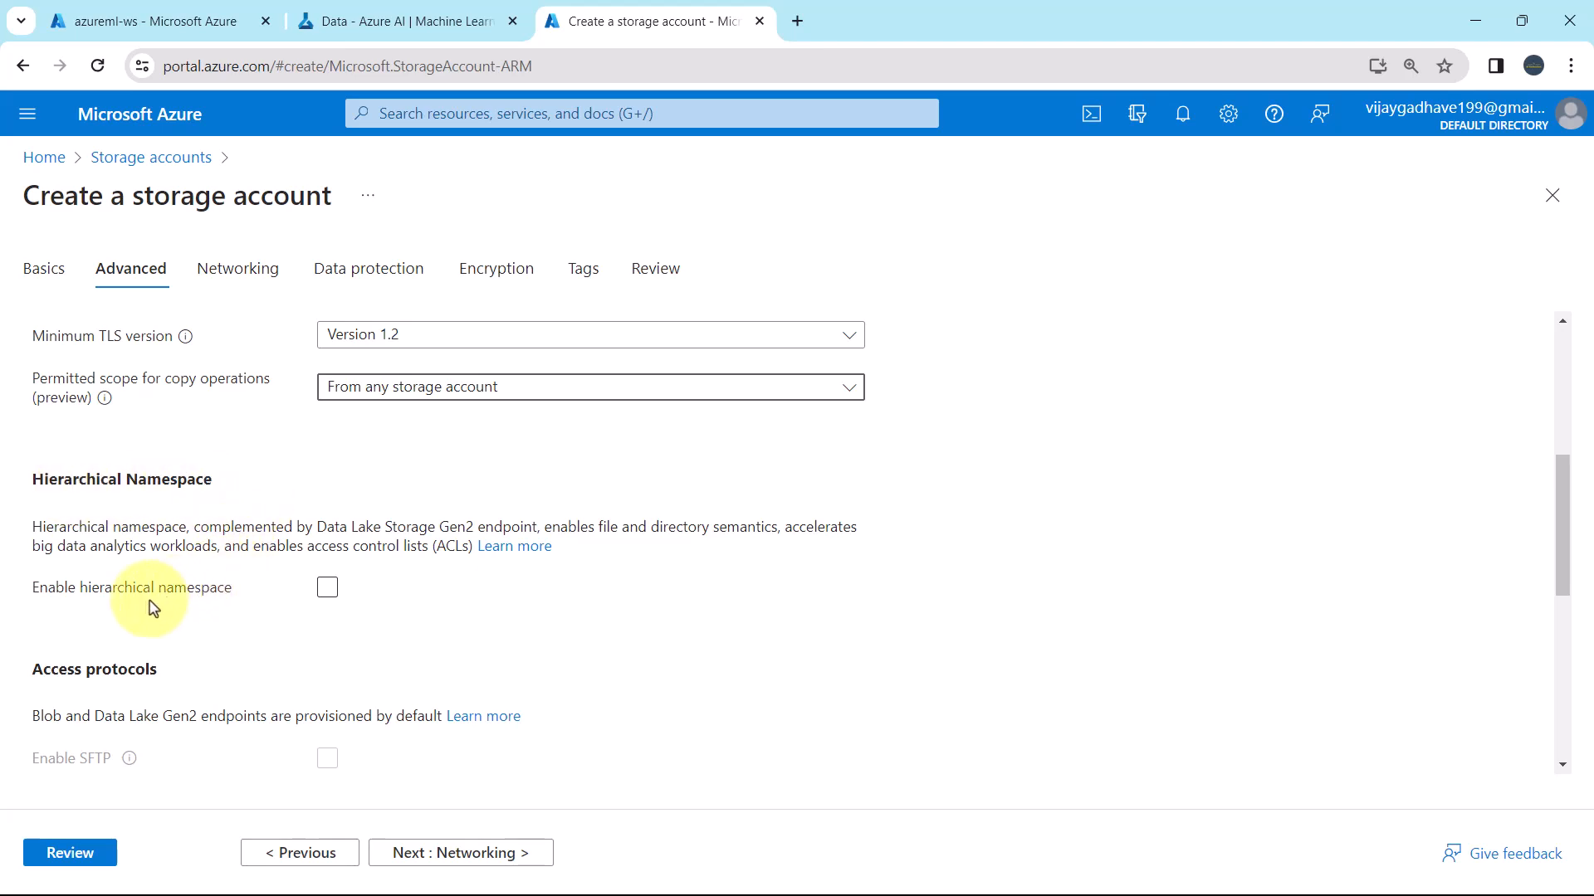
{"action": "mouse_move", "coordinate": [288, 619]}
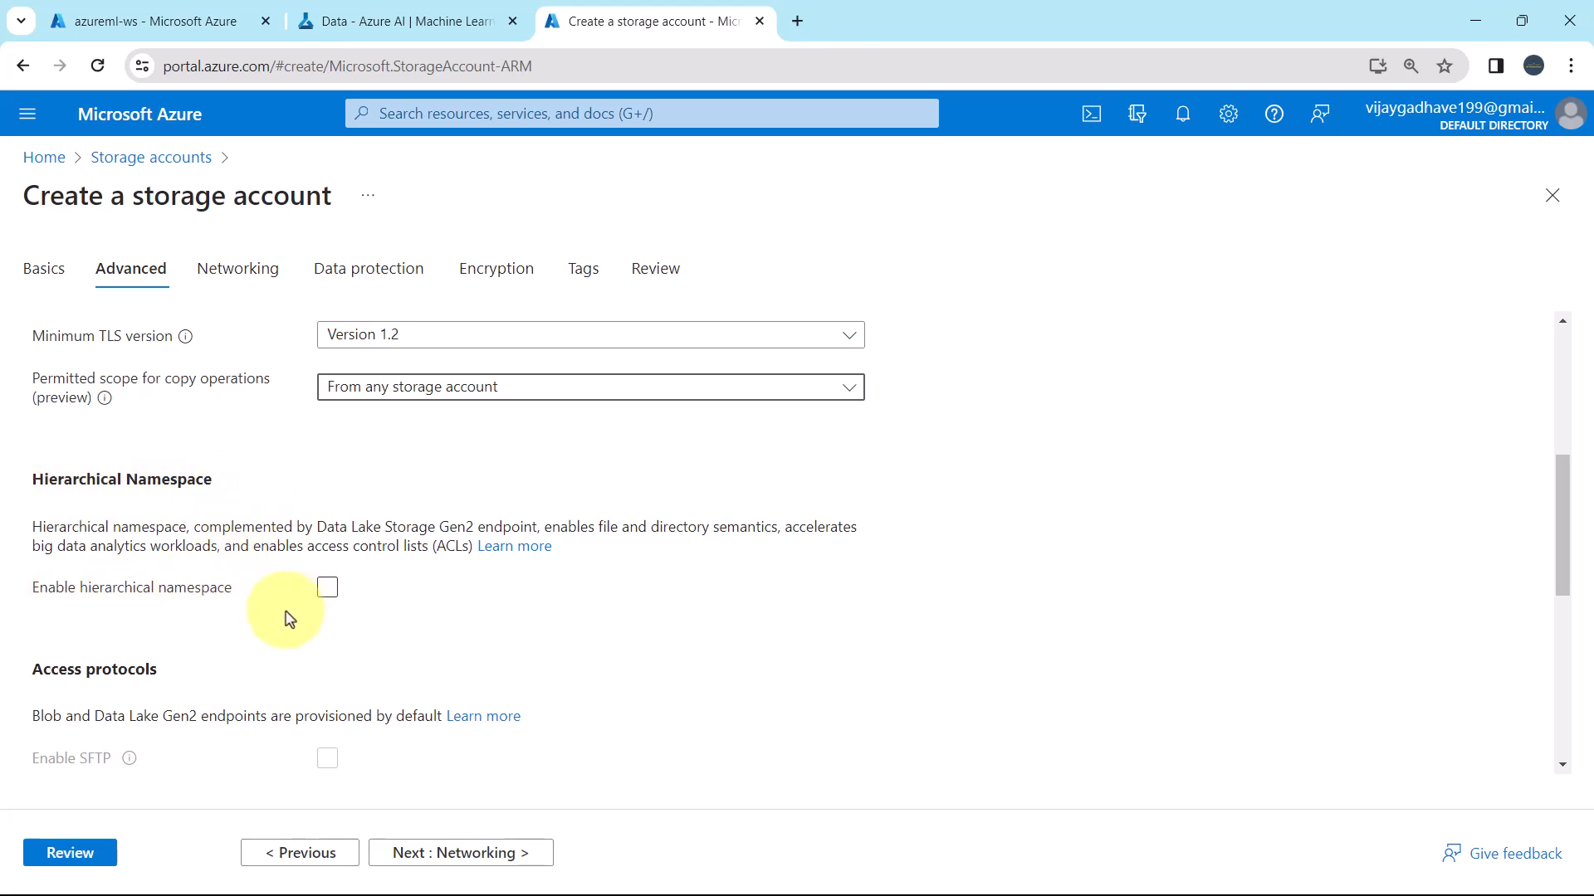
{"action": "scroll", "scroll_direction": "down", "scroll_amount": 3}
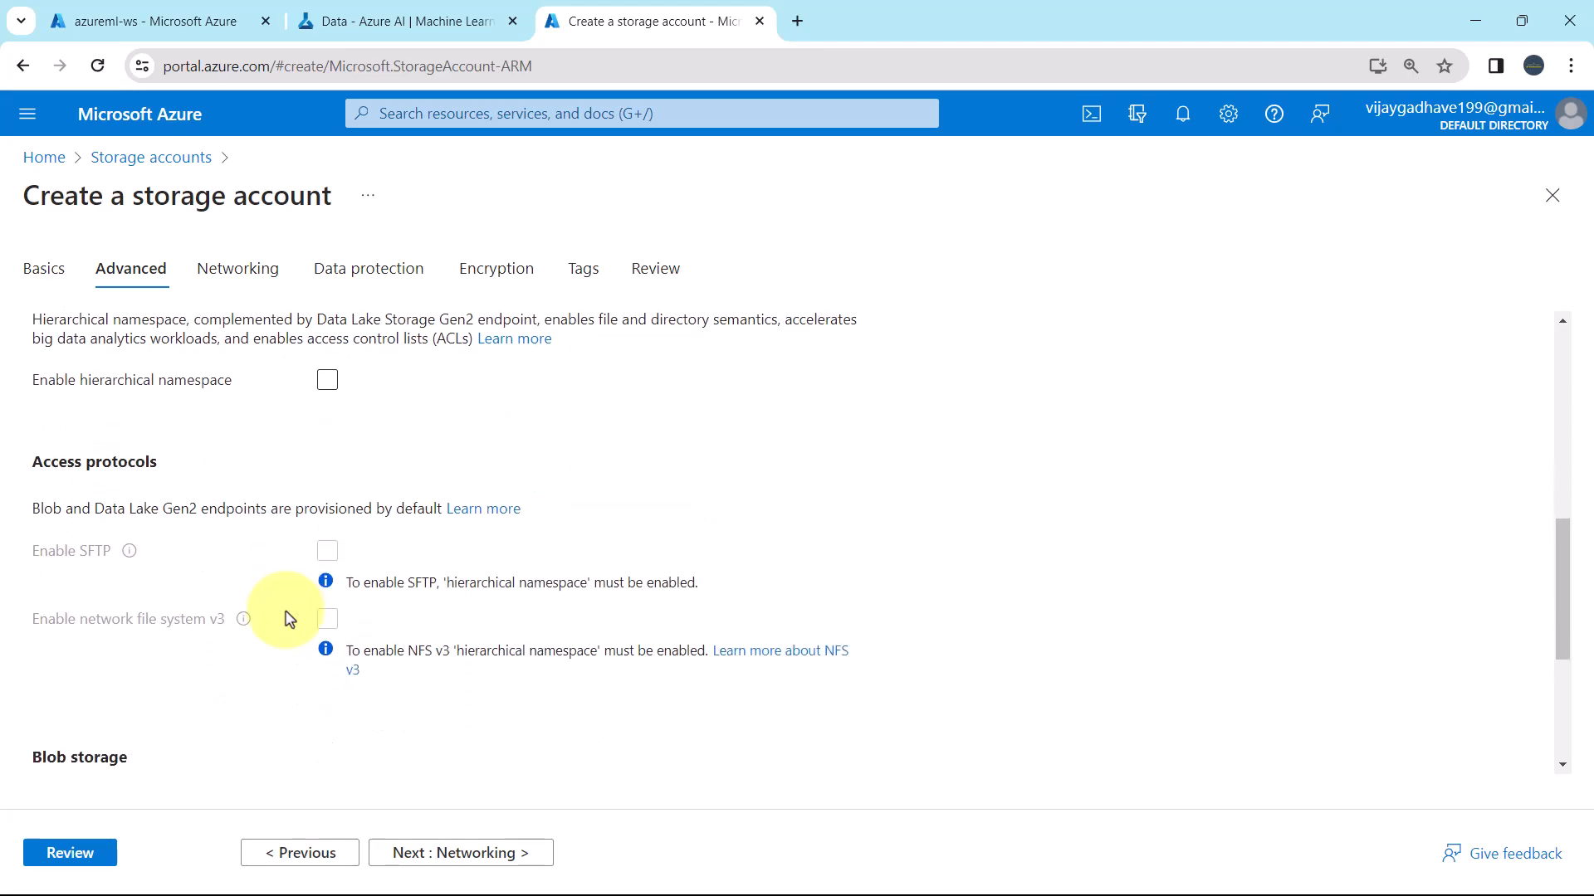
{"action": "mouse_move", "coordinate": [273, 529]}
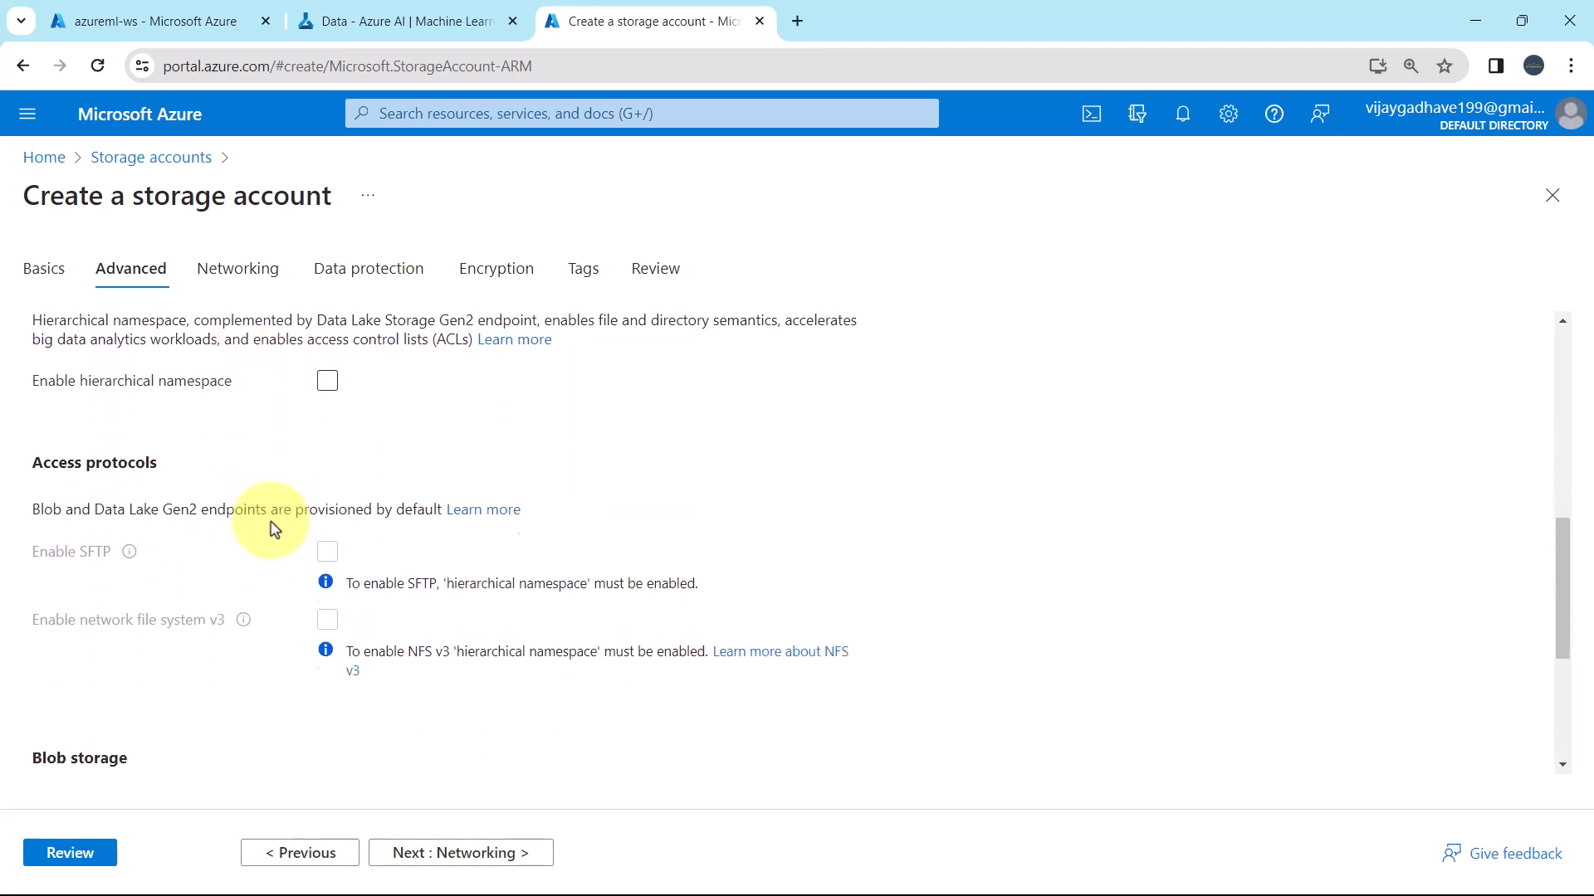
{"action": "scroll", "scroll_direction": "down", "scroll_amount": 3}
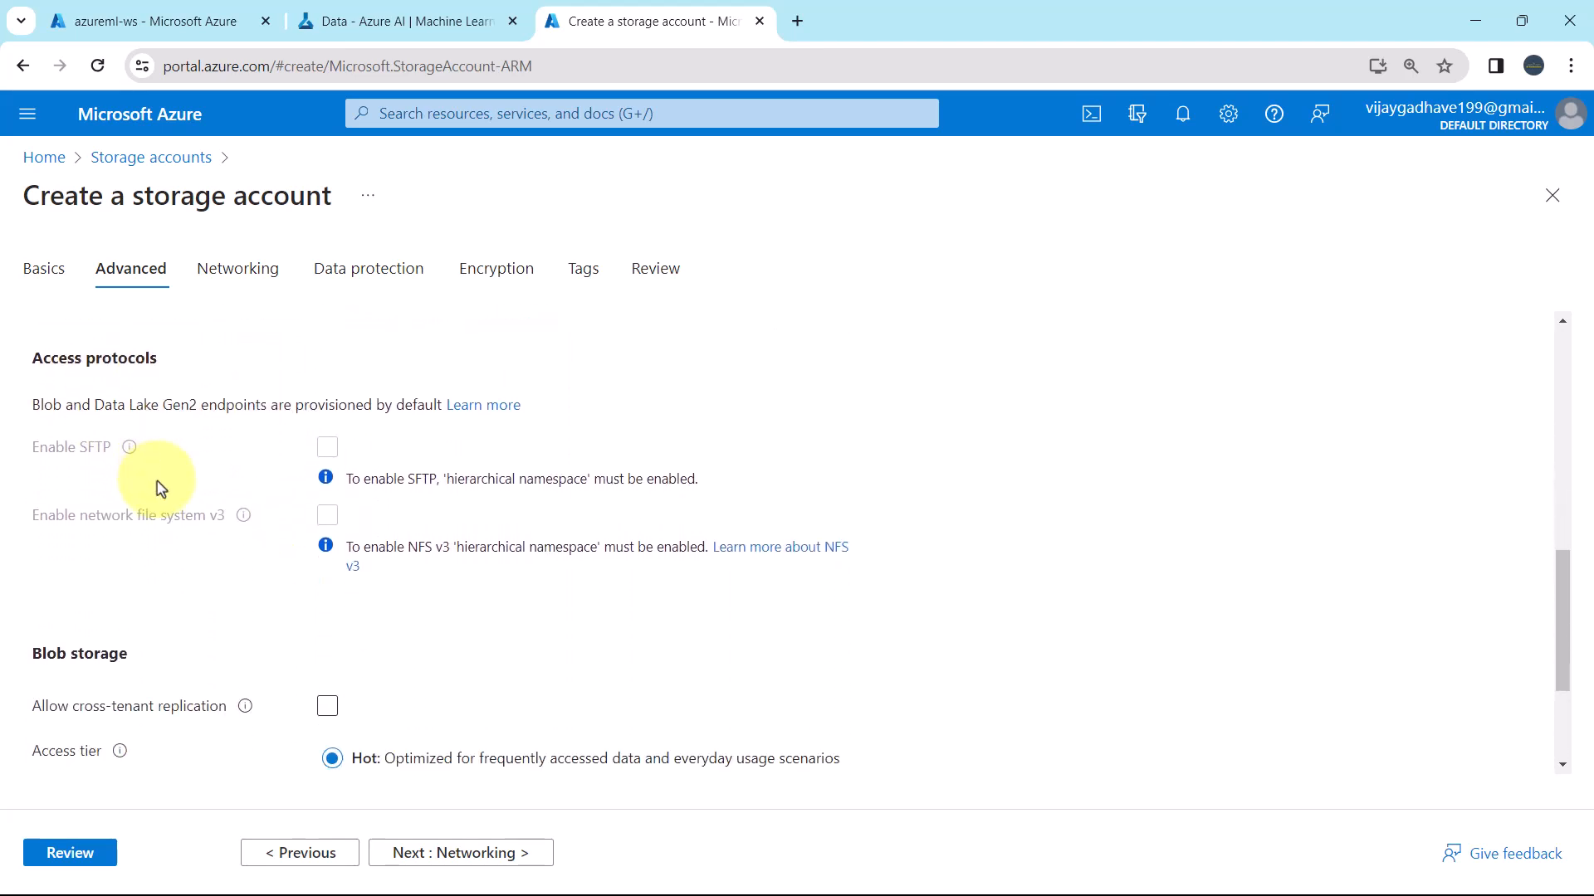
{"action": "scroll", "scroll_direction": "down", "scroll_amount": 3}
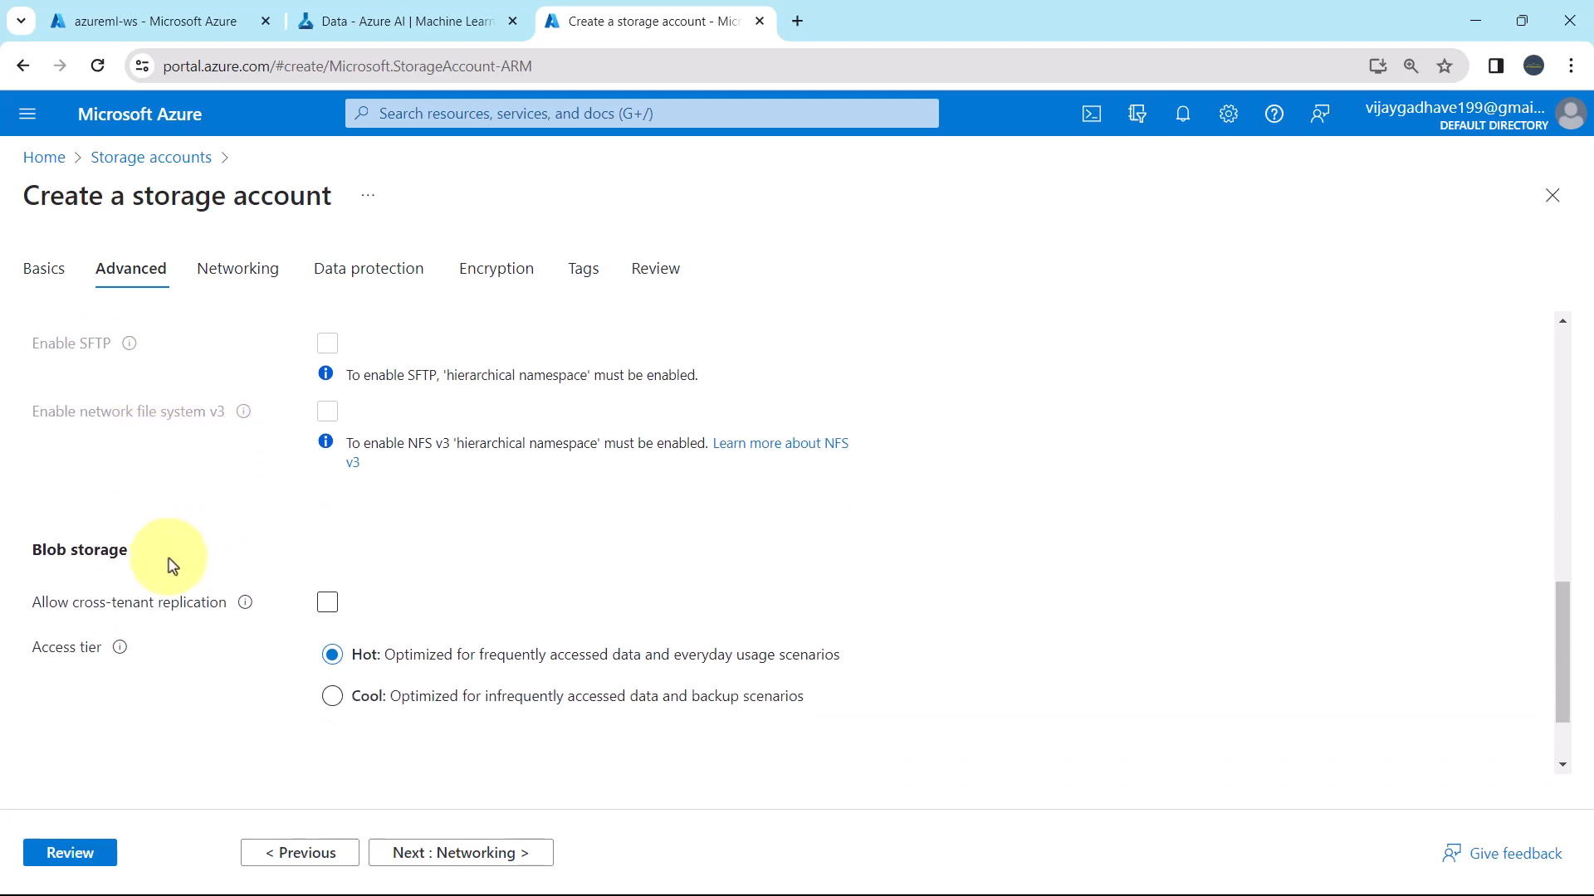
{"action": "scroll", "scroll_direction": "down", "scroll_amount": 3}
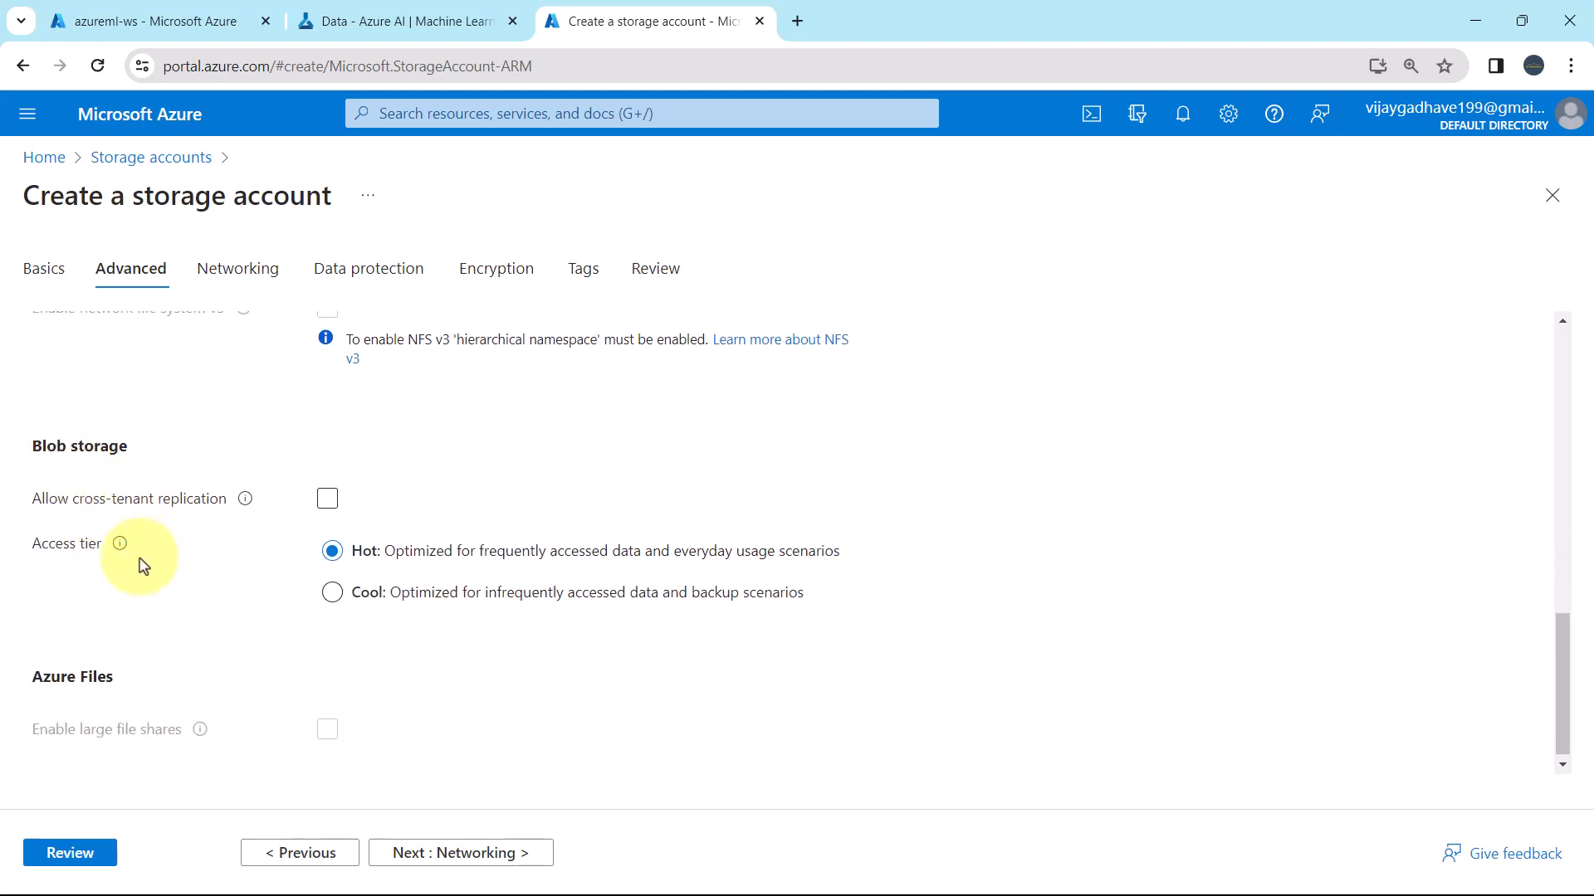
{"action": "mouse_move", "coordinate": [71, 521]}
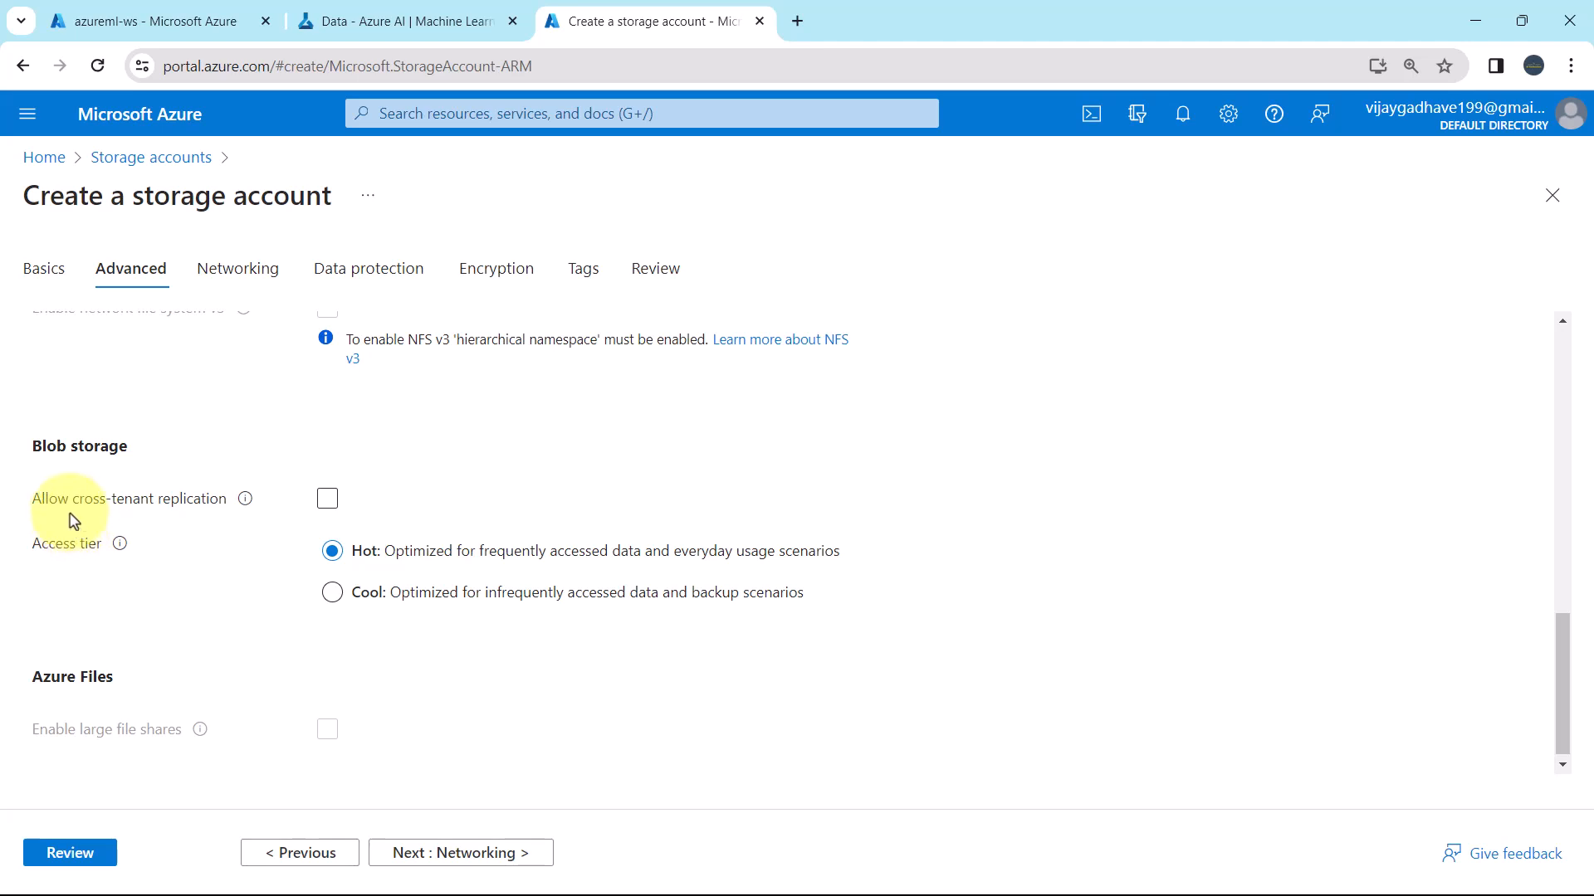
{"action": "mouse_move", "coordinate": [119, 562]}
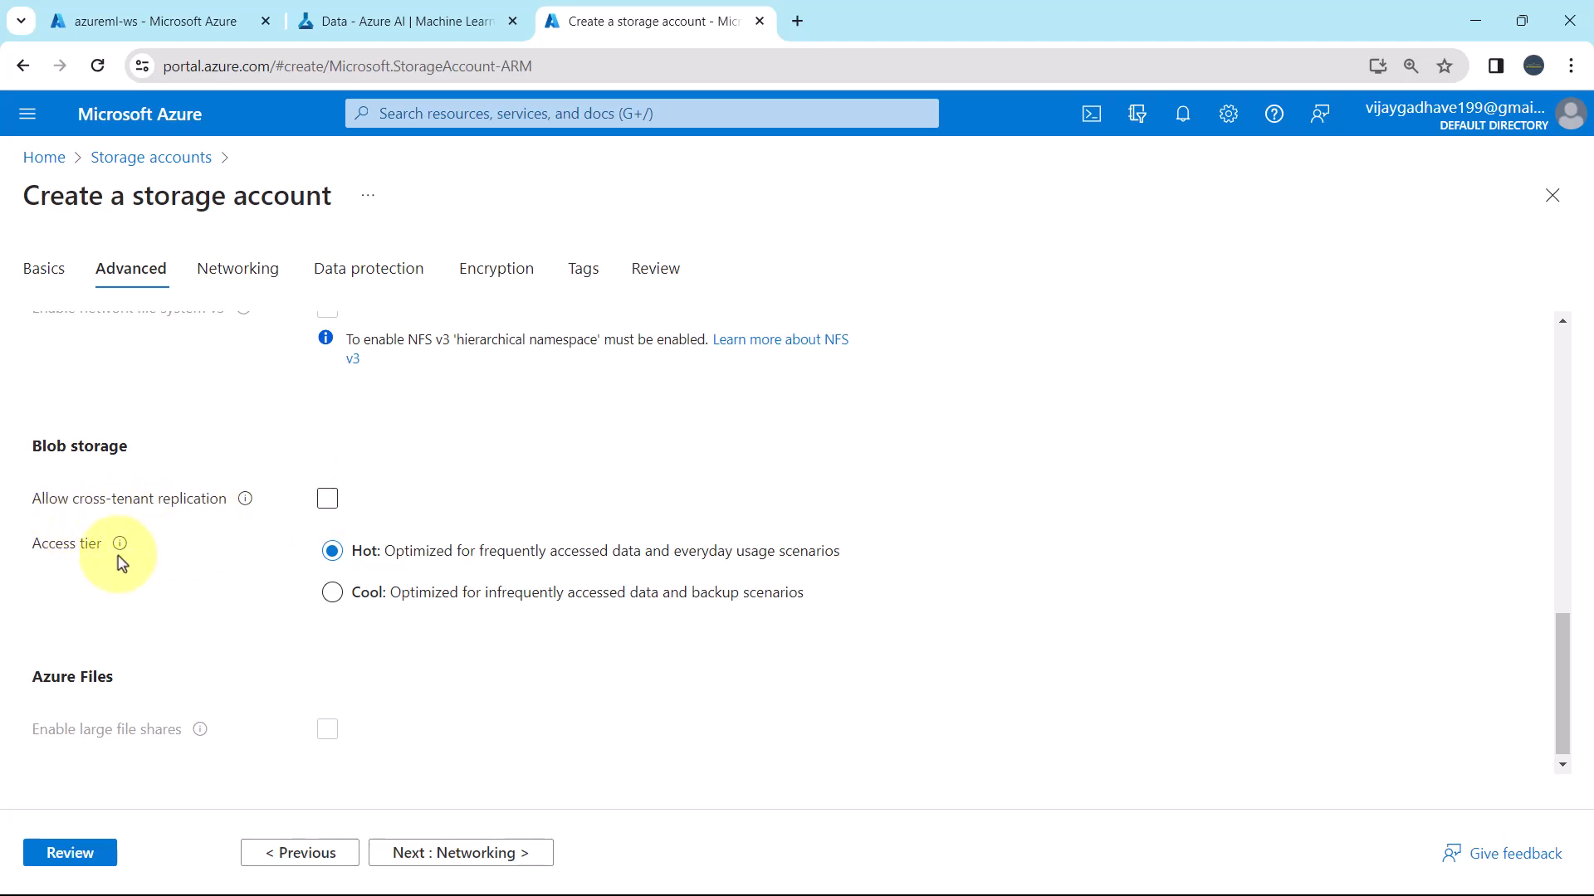
{"action": "mouse_move", "coordinate": [331, 549]}
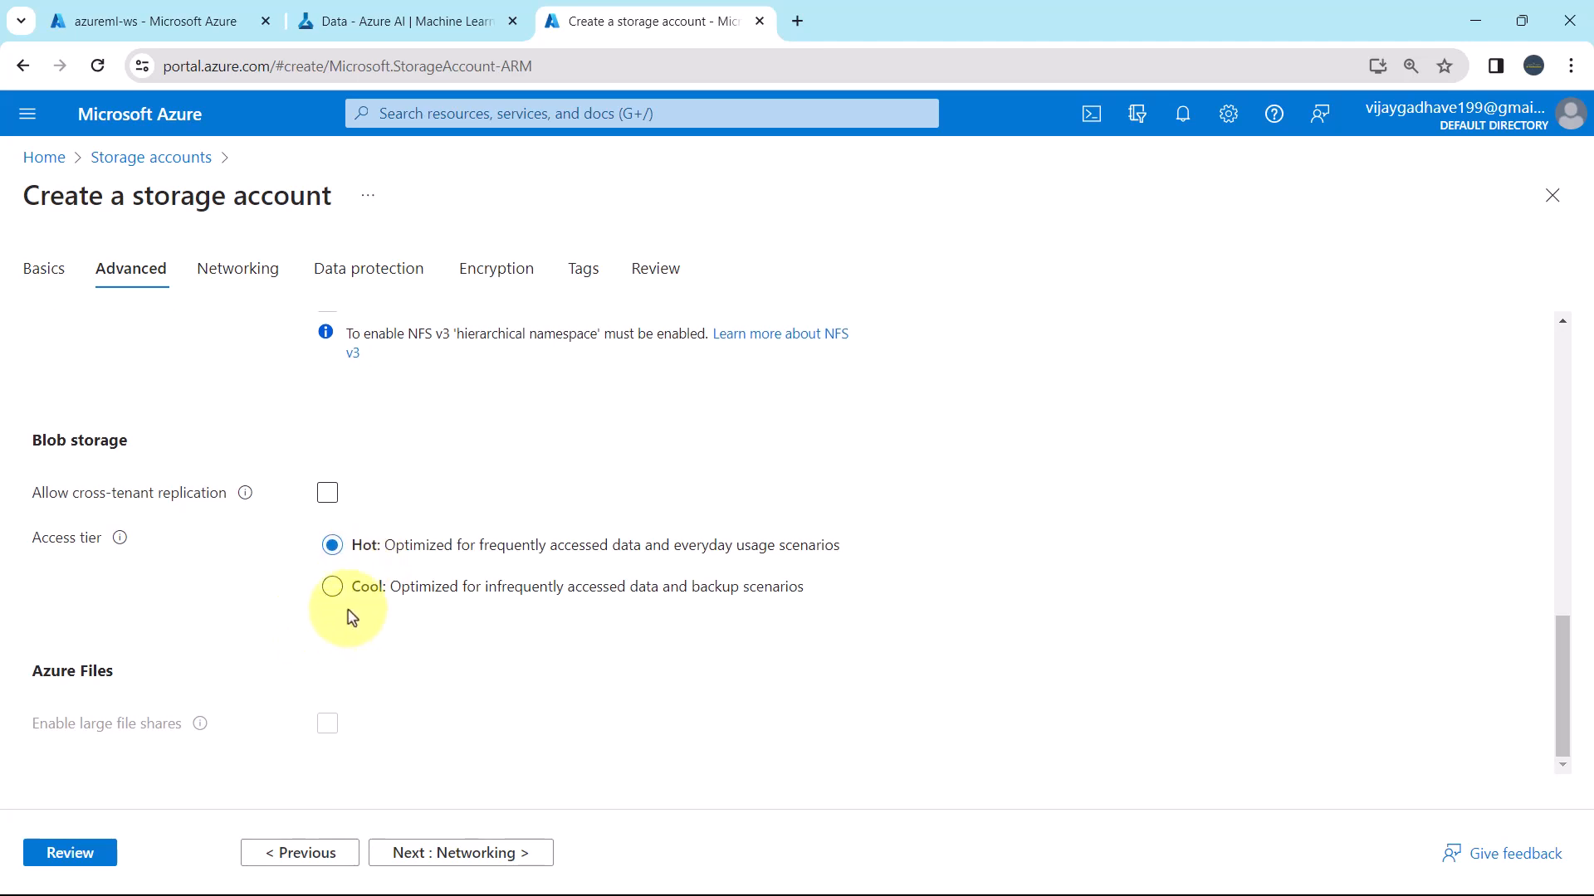
{"action": "mouse_move", "coordinate": [71, 737]}
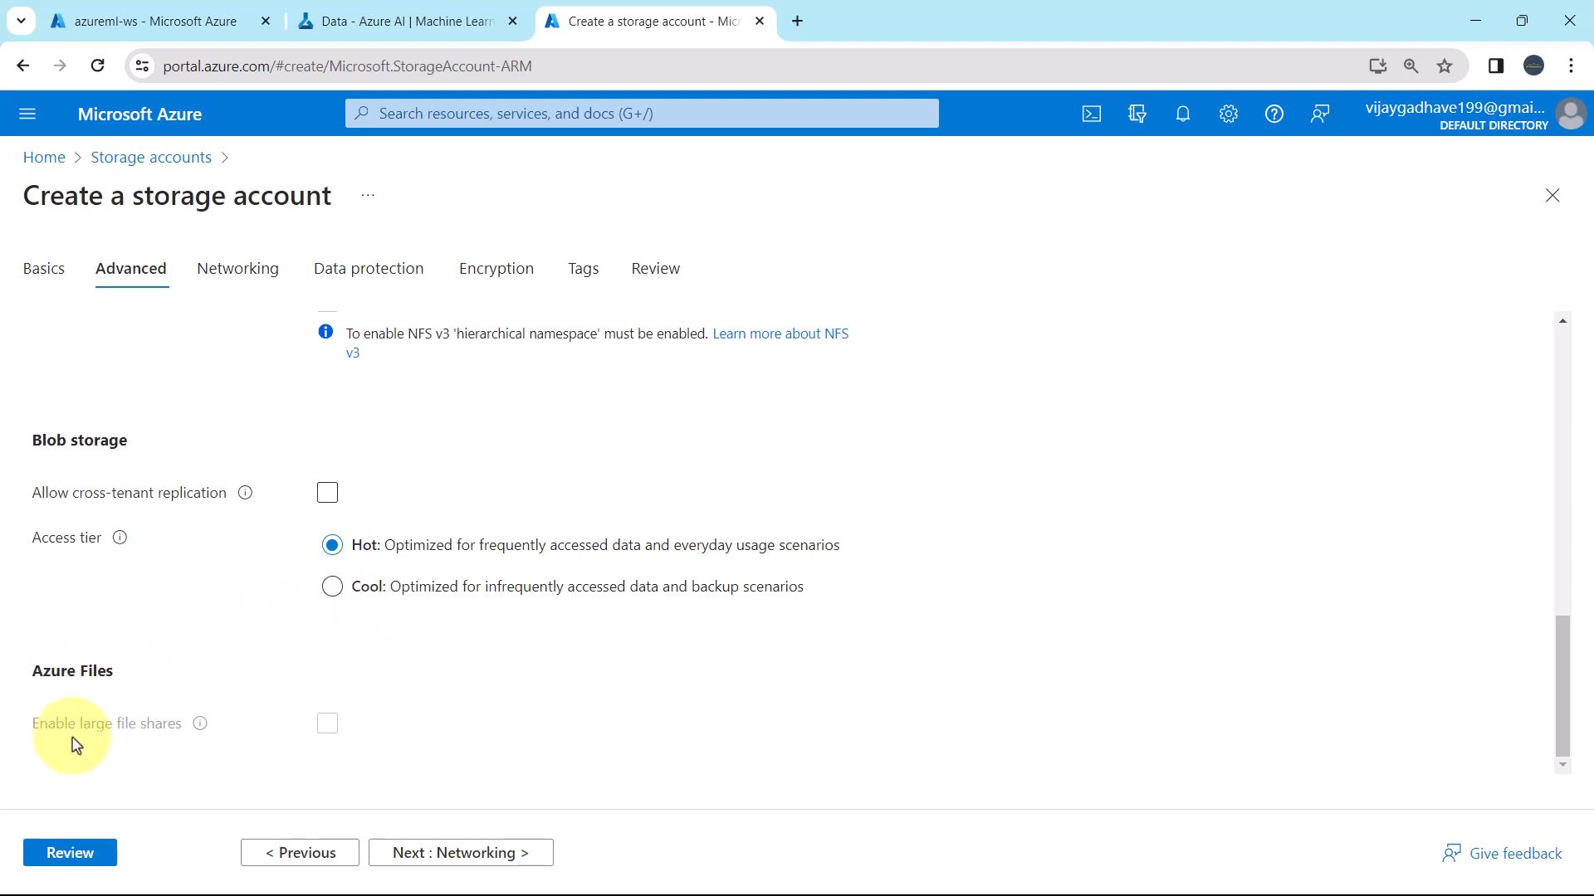
{"action": "mouse_move", "coordinate": [132, 737]}
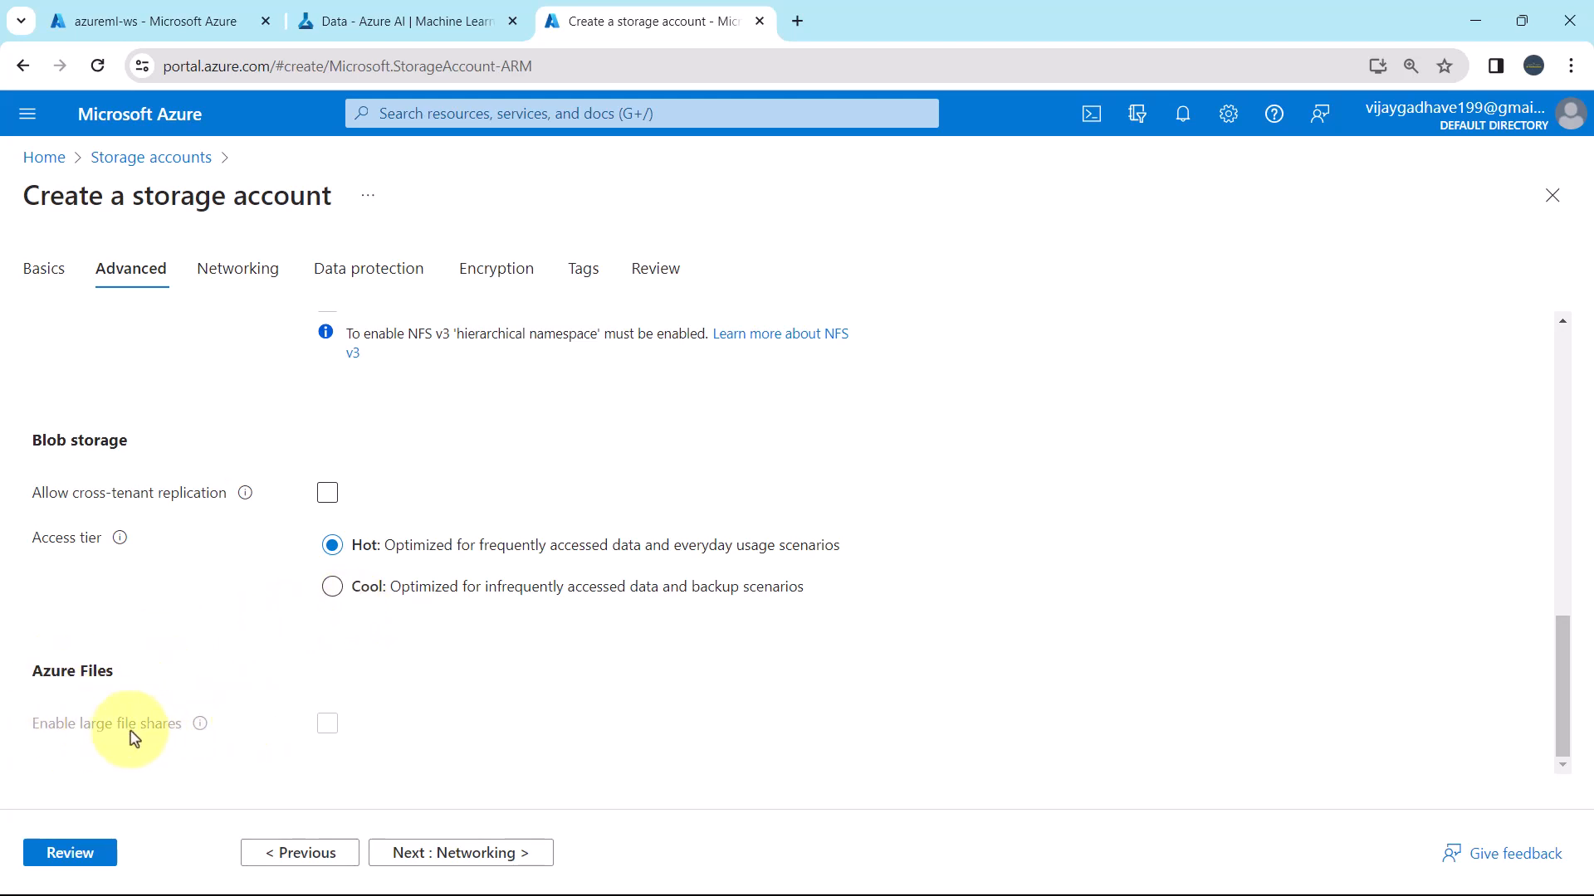
{"action": "mouse_move", "coordinate": [92, 743]}
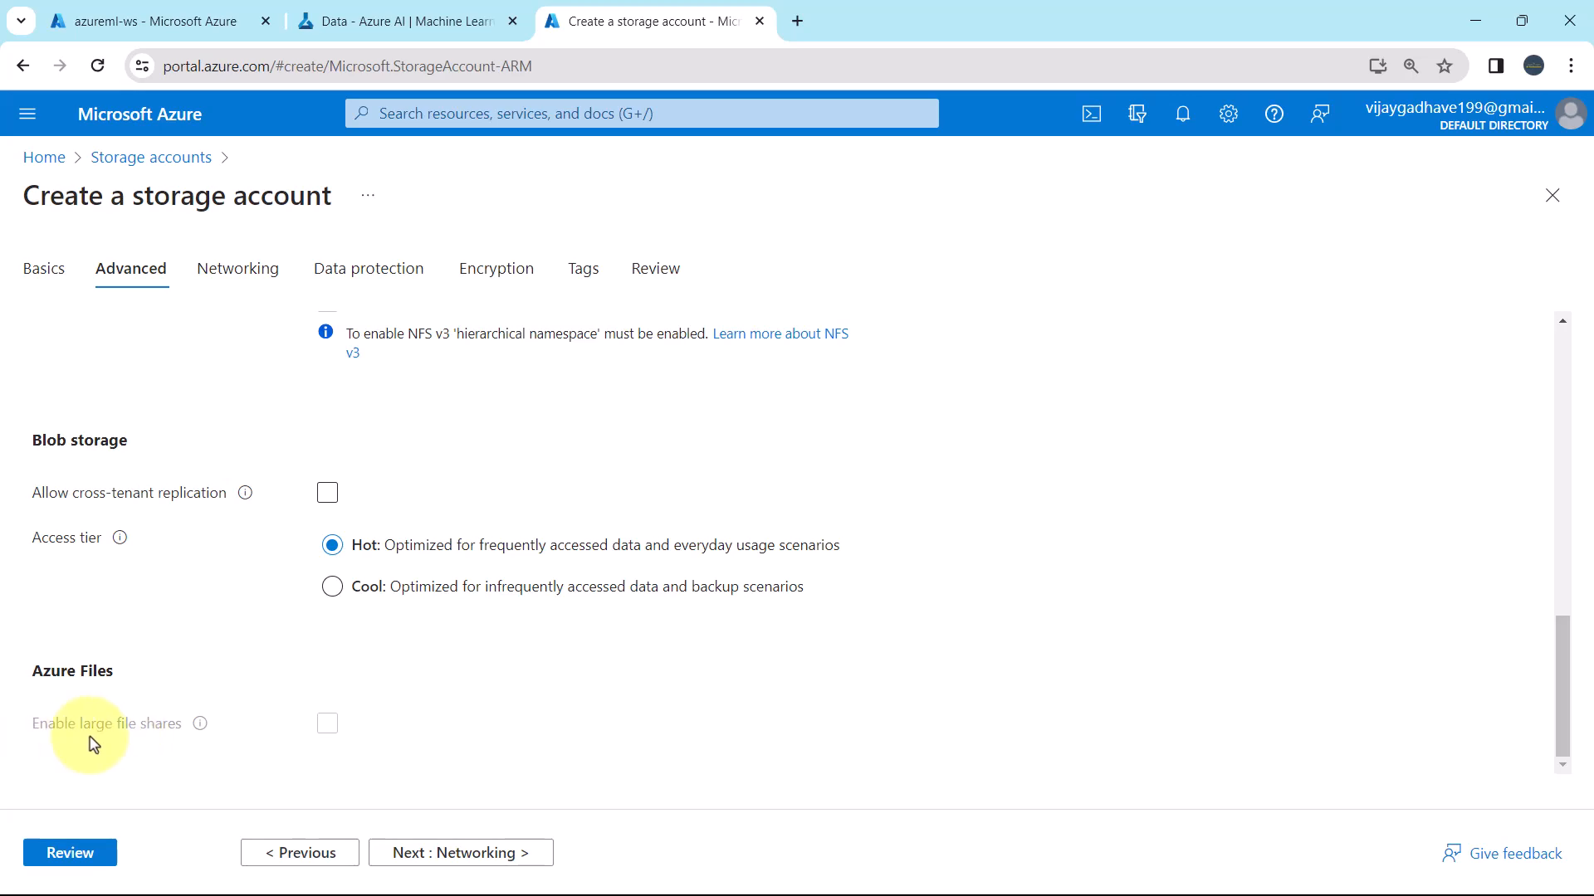
{"action": "scroll", "scroll_direction": "up", "scroll_amount": 3}
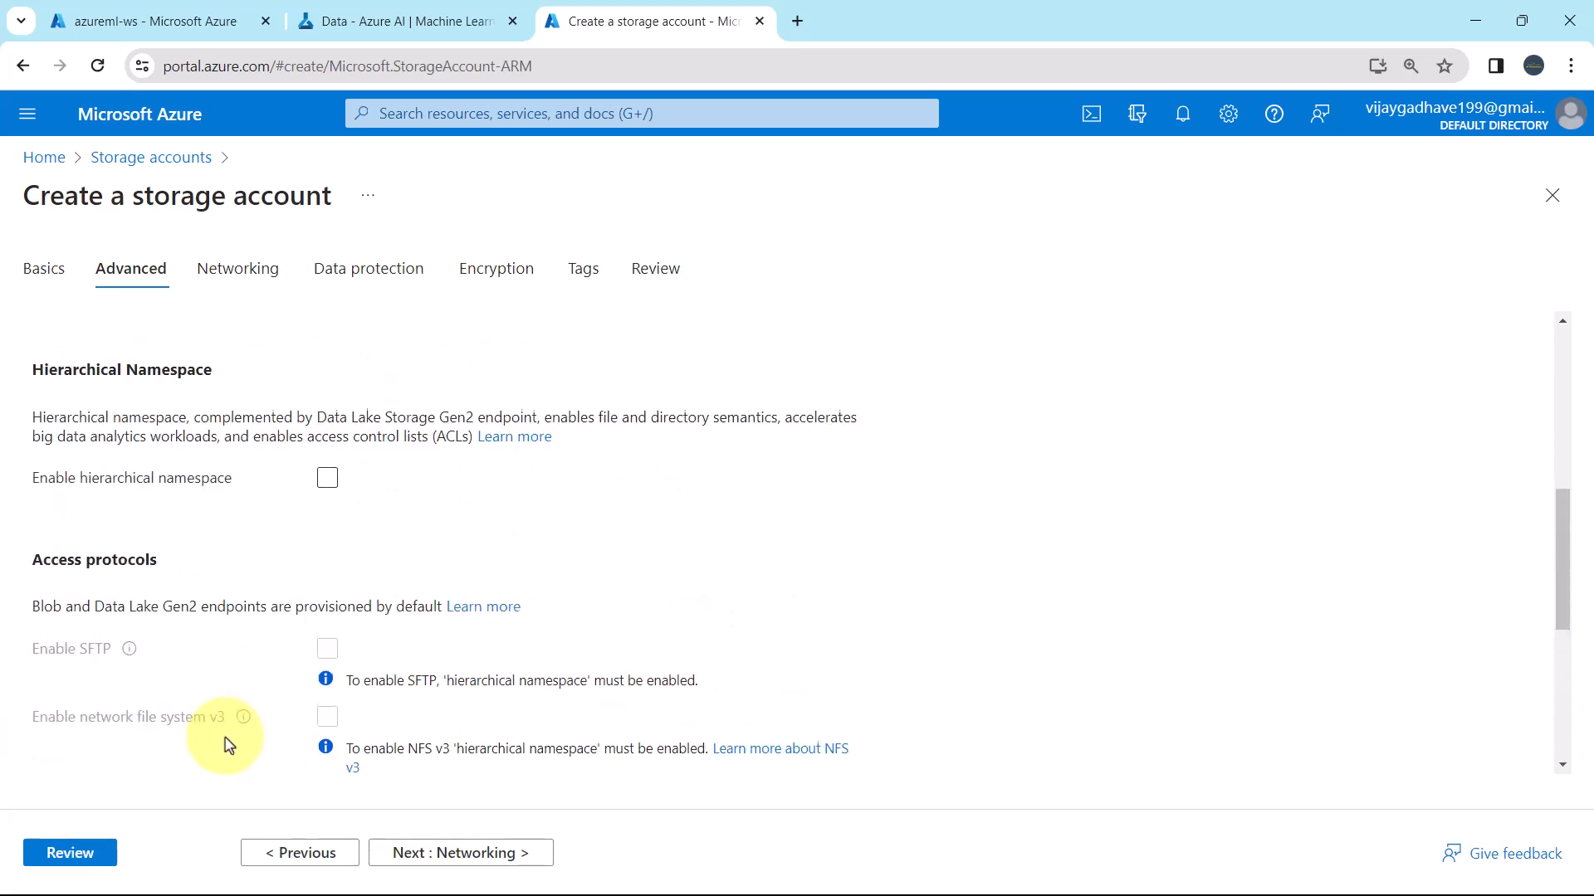
{"action": "scroll", "scroll_direction": "up", "scroll_amount": 3}
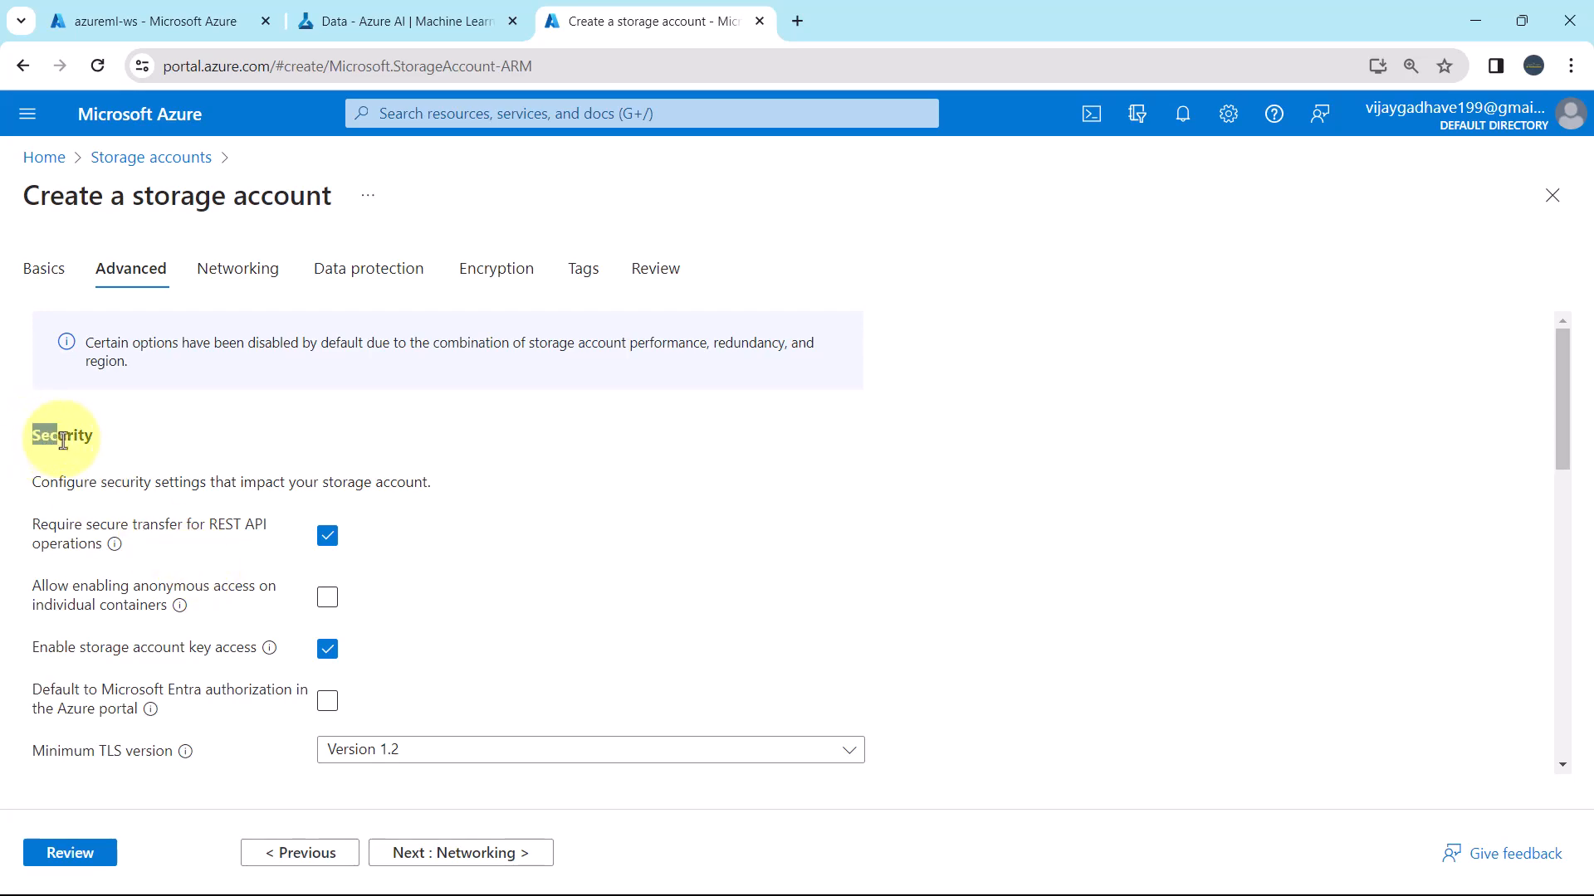
{"action": "scroll", "scroll_direction": "down", "scroll_amount": 3}
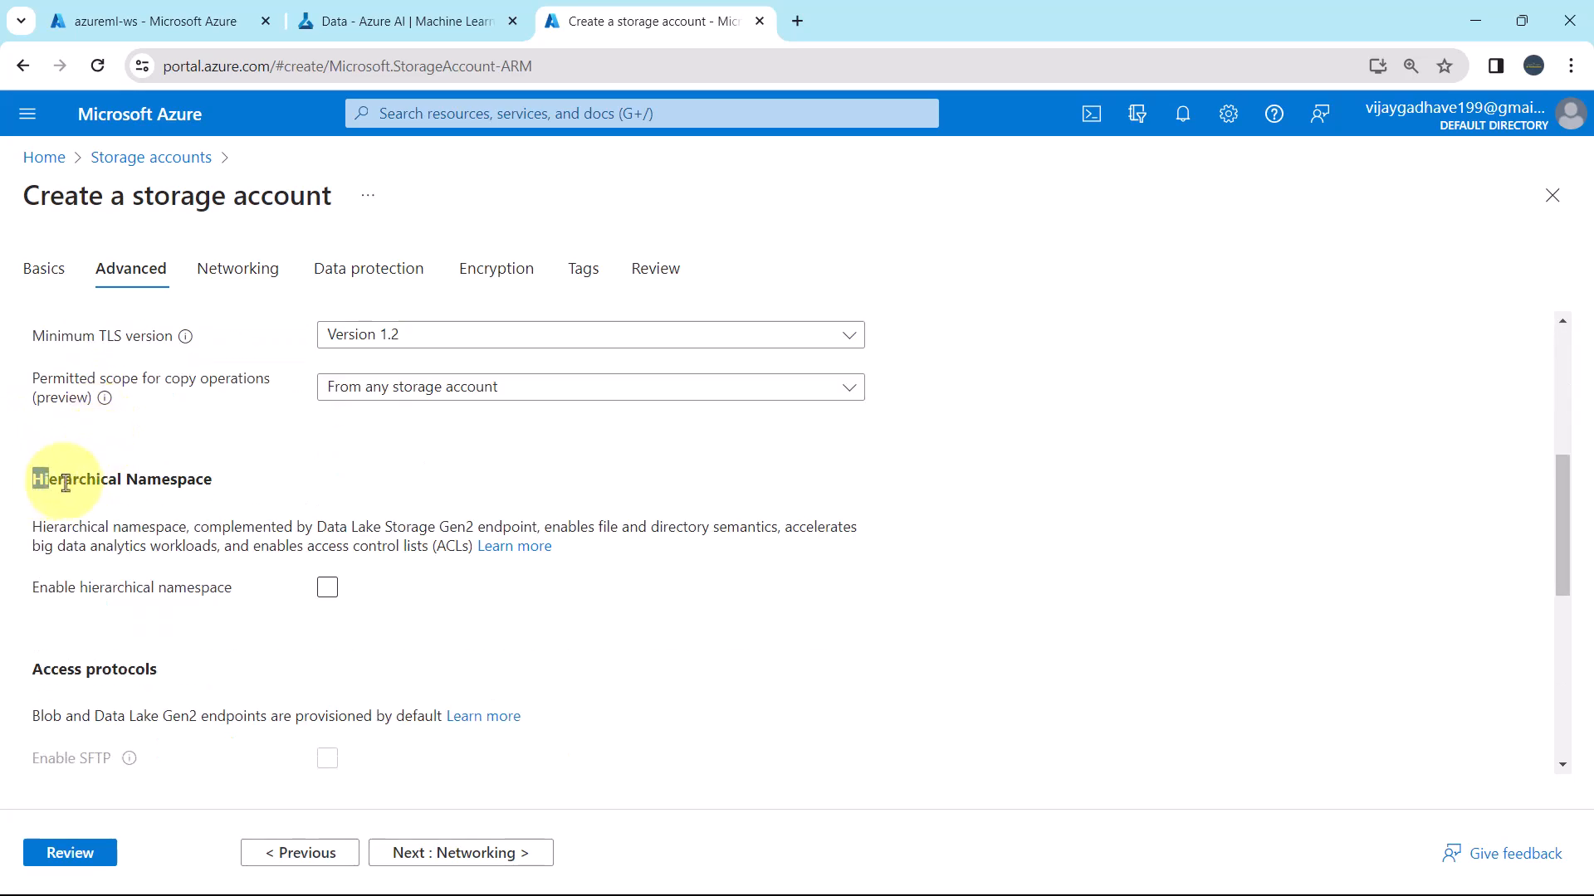
{"action": "scroll", "scroll_direction": "down", "scroll_amount": 3}
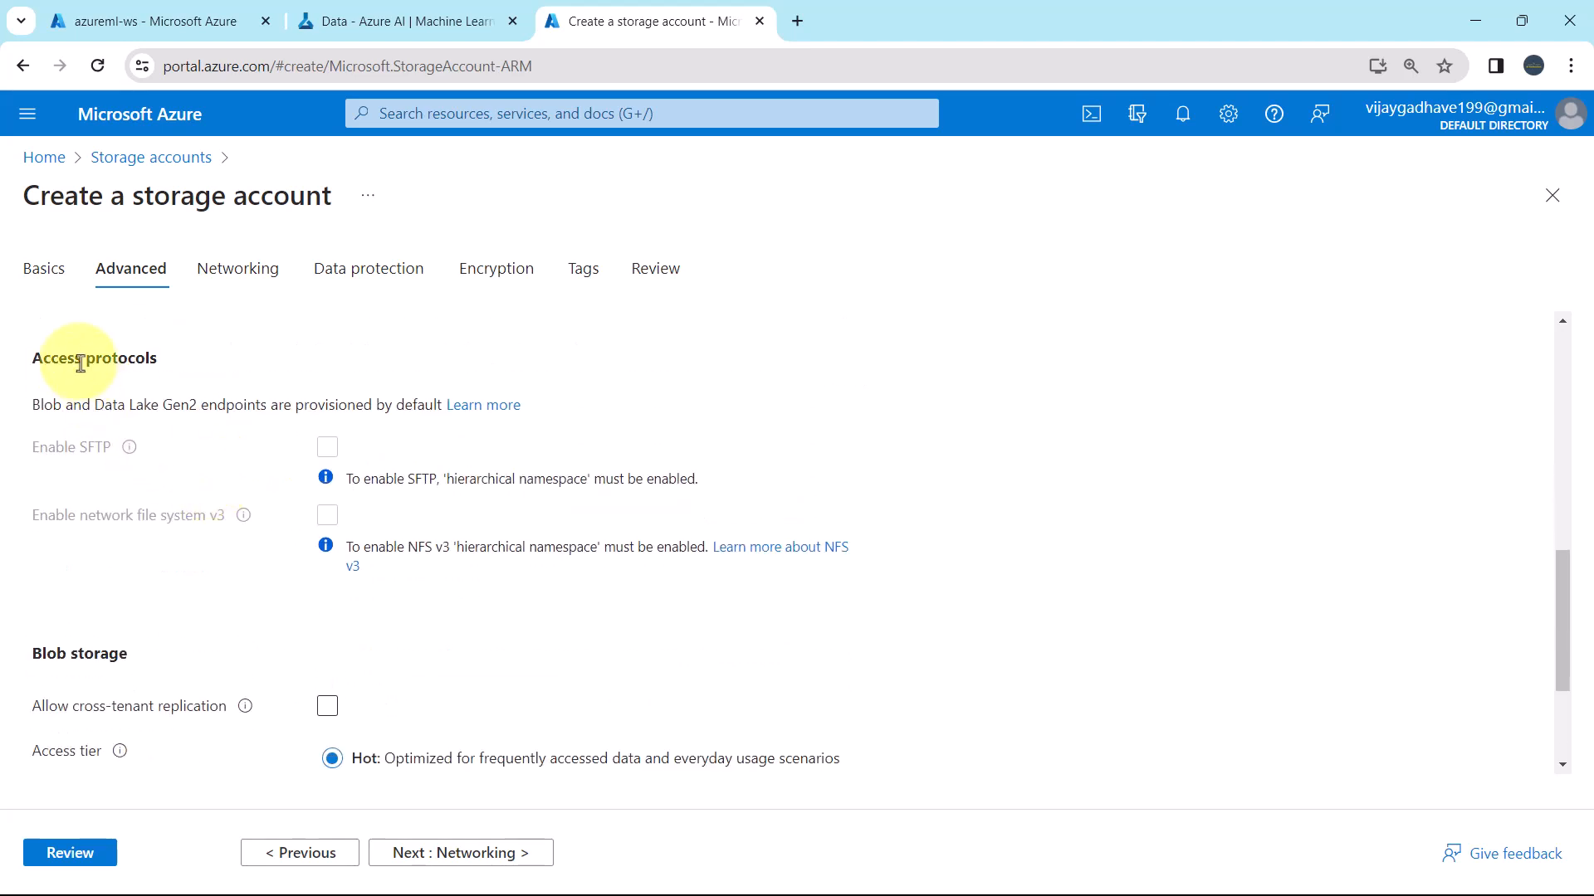
{"action": "scroll", "scroll_direction": "down", "scroll_amount": 3}
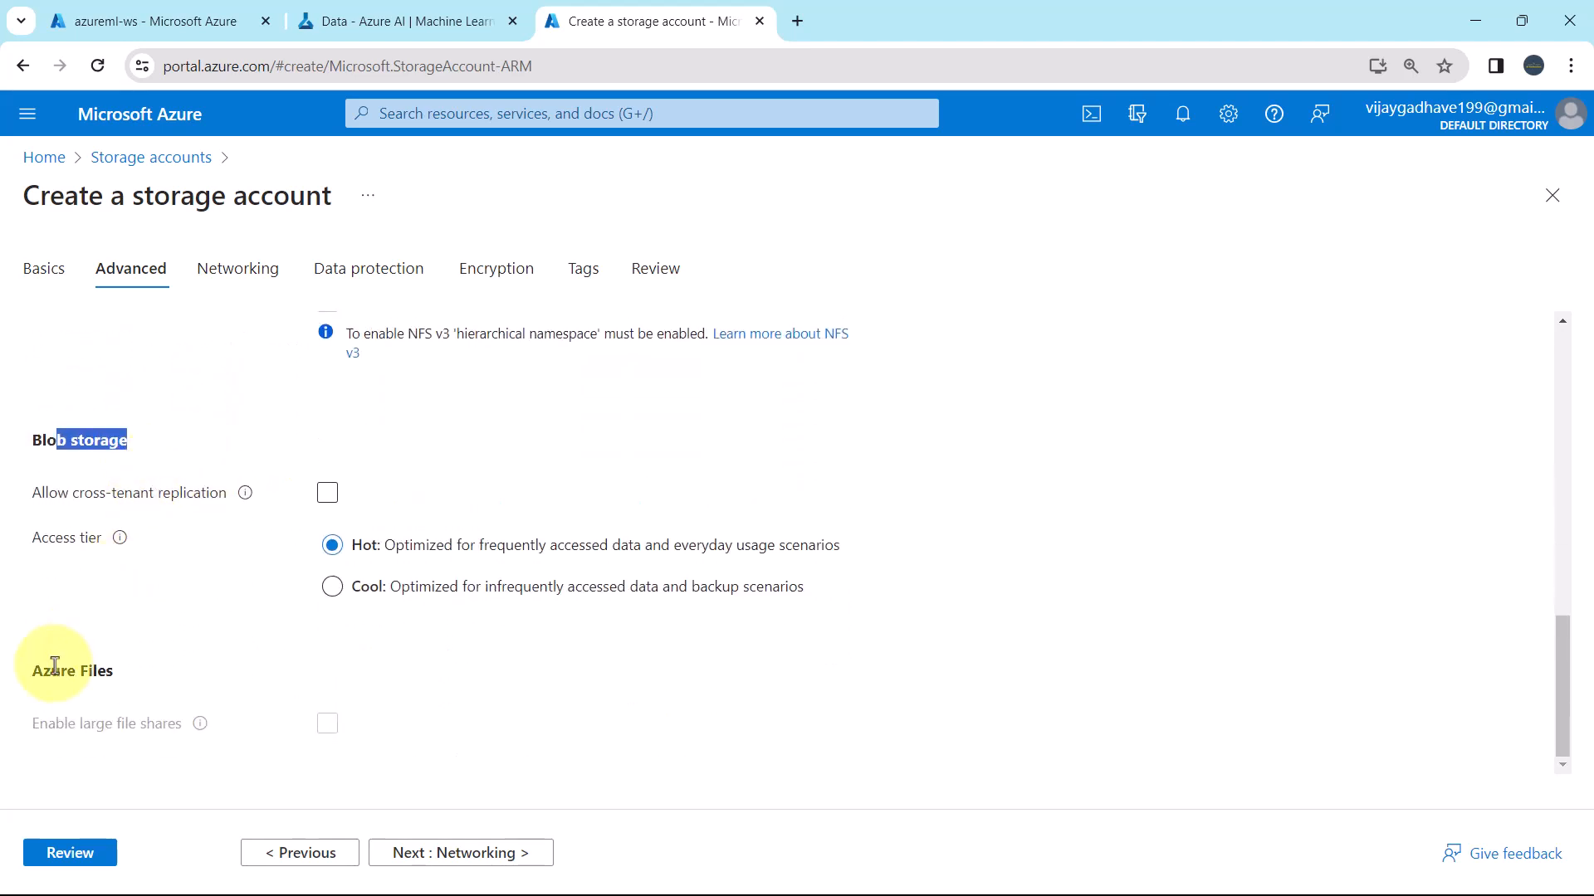
{"action": "scroll", "scroll_direction": "up", "scroll_amount": 3}
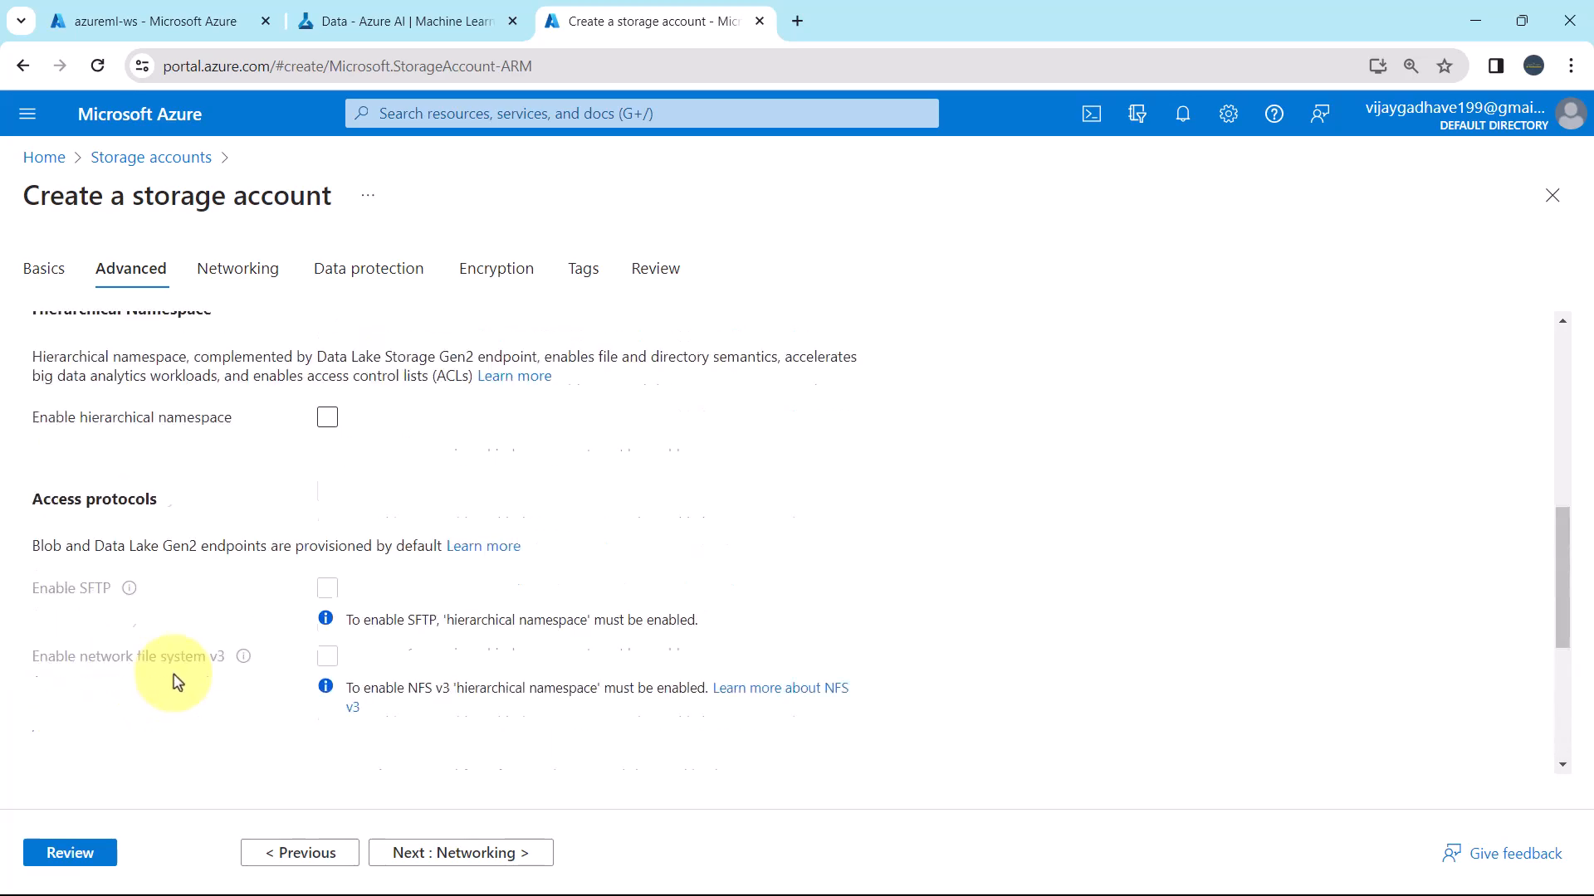
{"action": "scroll", "scroll_direction": "up", "scroll_amount": 3}
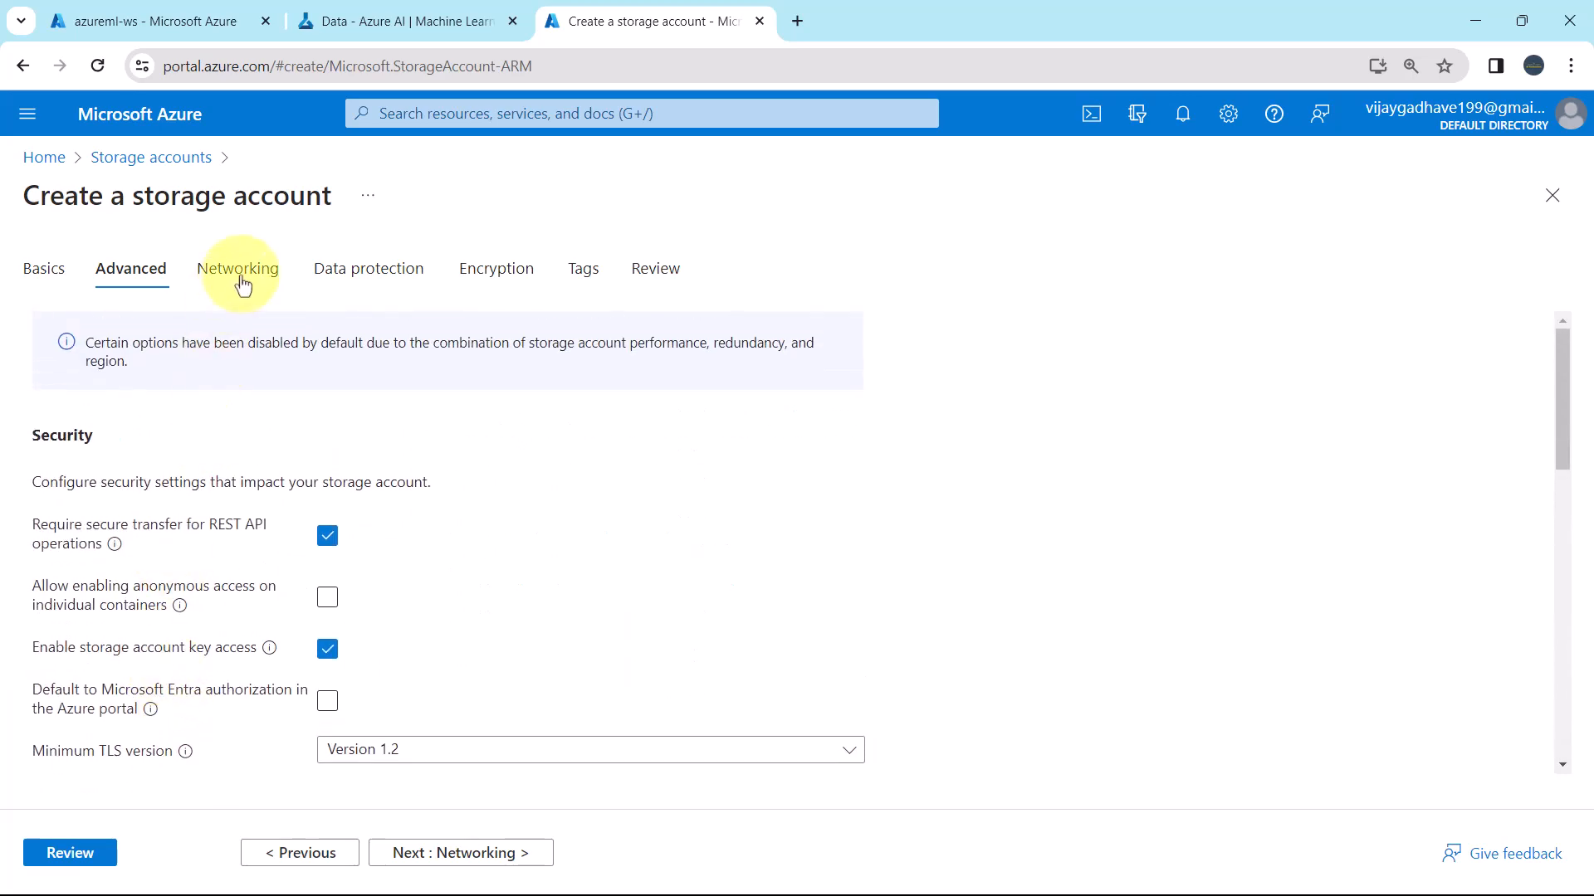
Review the Networking tab, keeping public access from all networks and Microsoft routing.
{"action": "left_click", "coordinate": [239, 268]}
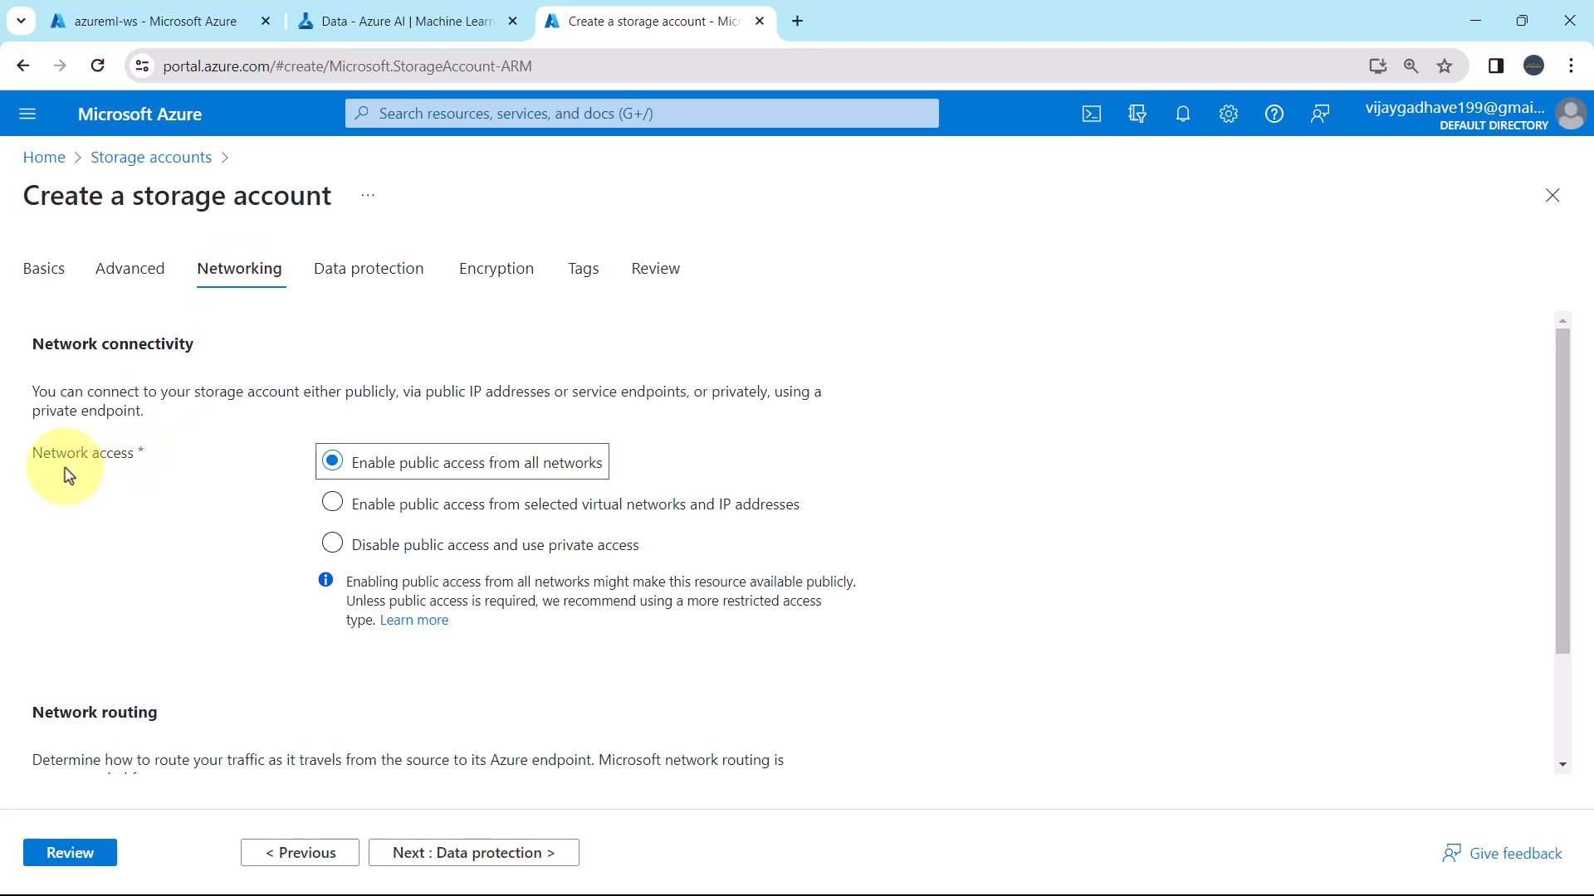
{"action": "mouse_move", "coordinate": [68, 348]}
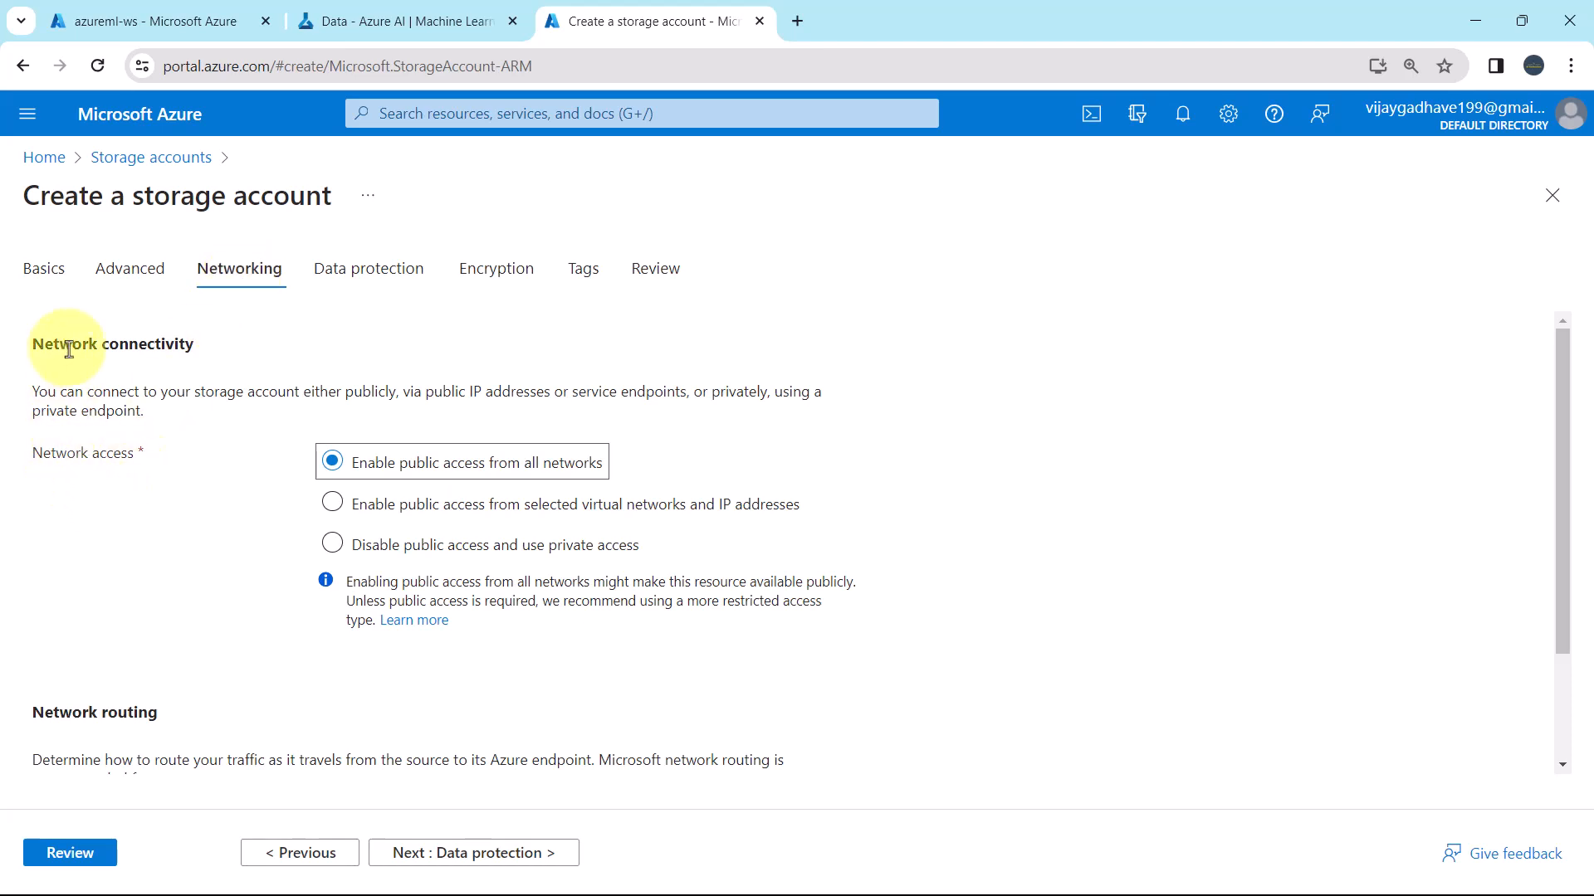
{"action": "mouse_move", "coordinate": [120, 467]}
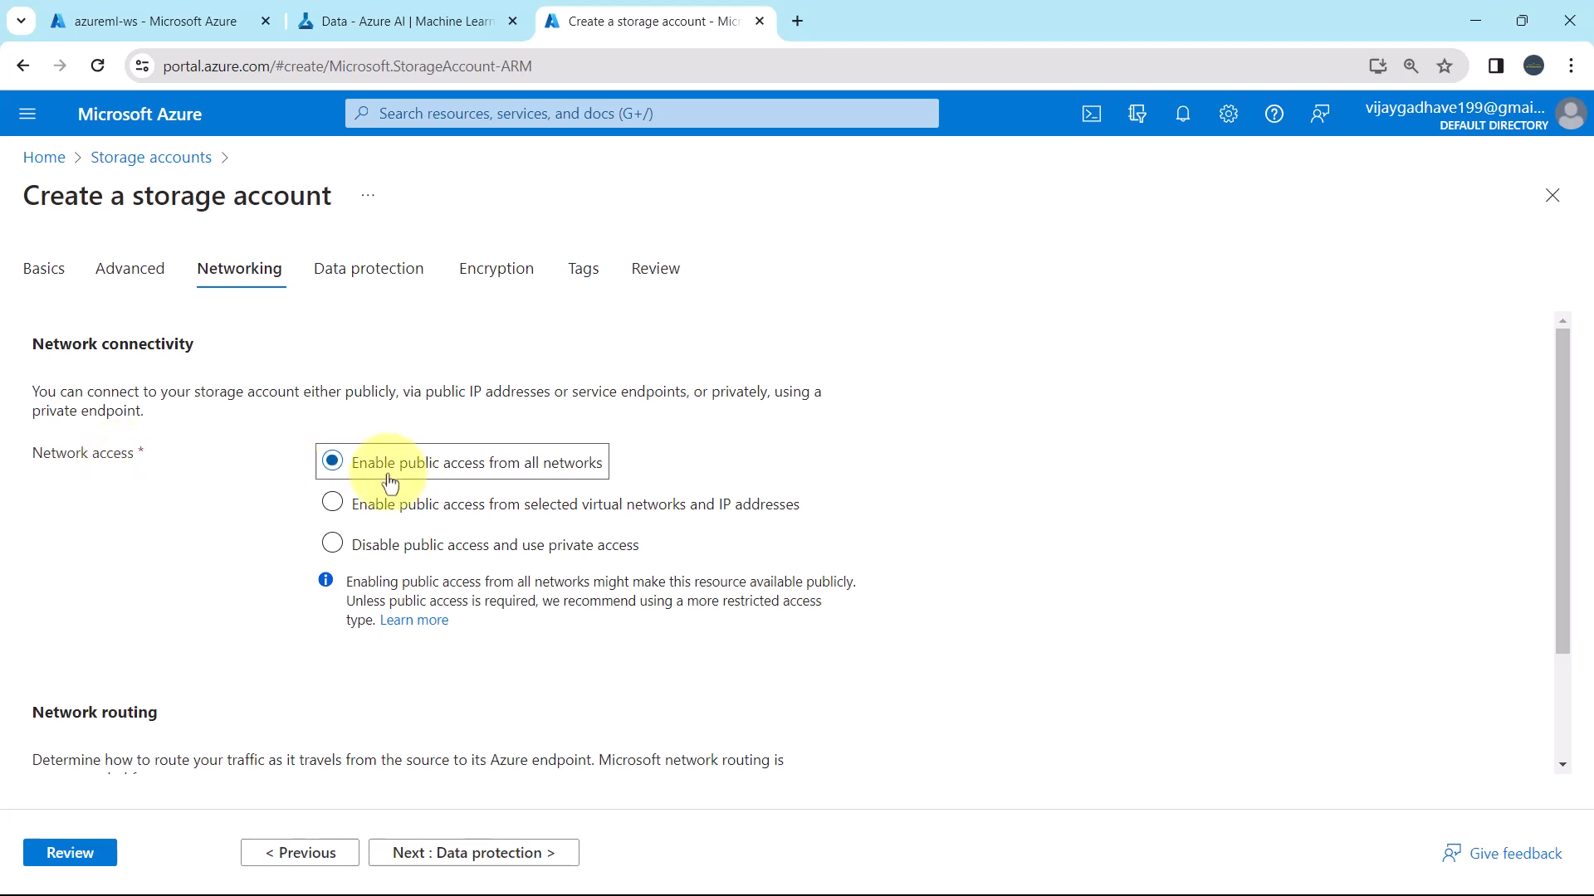
{"action": "scroll", "scroll_direction": "down", "scroll_amount": 3}
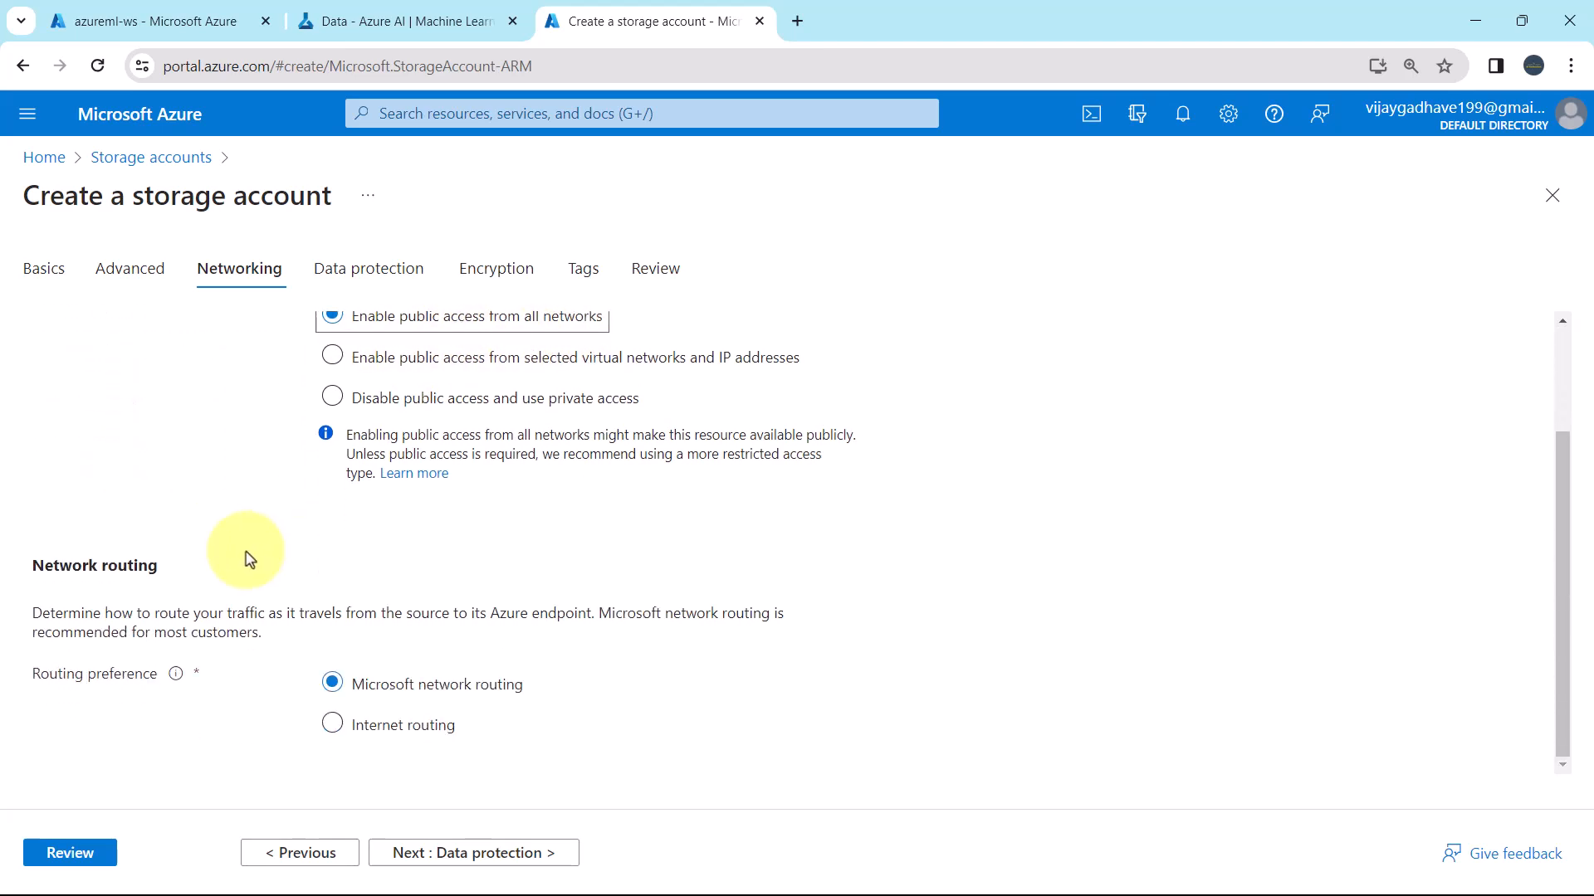
{"action": "mouse_move", "coordinate": [81, 693]}
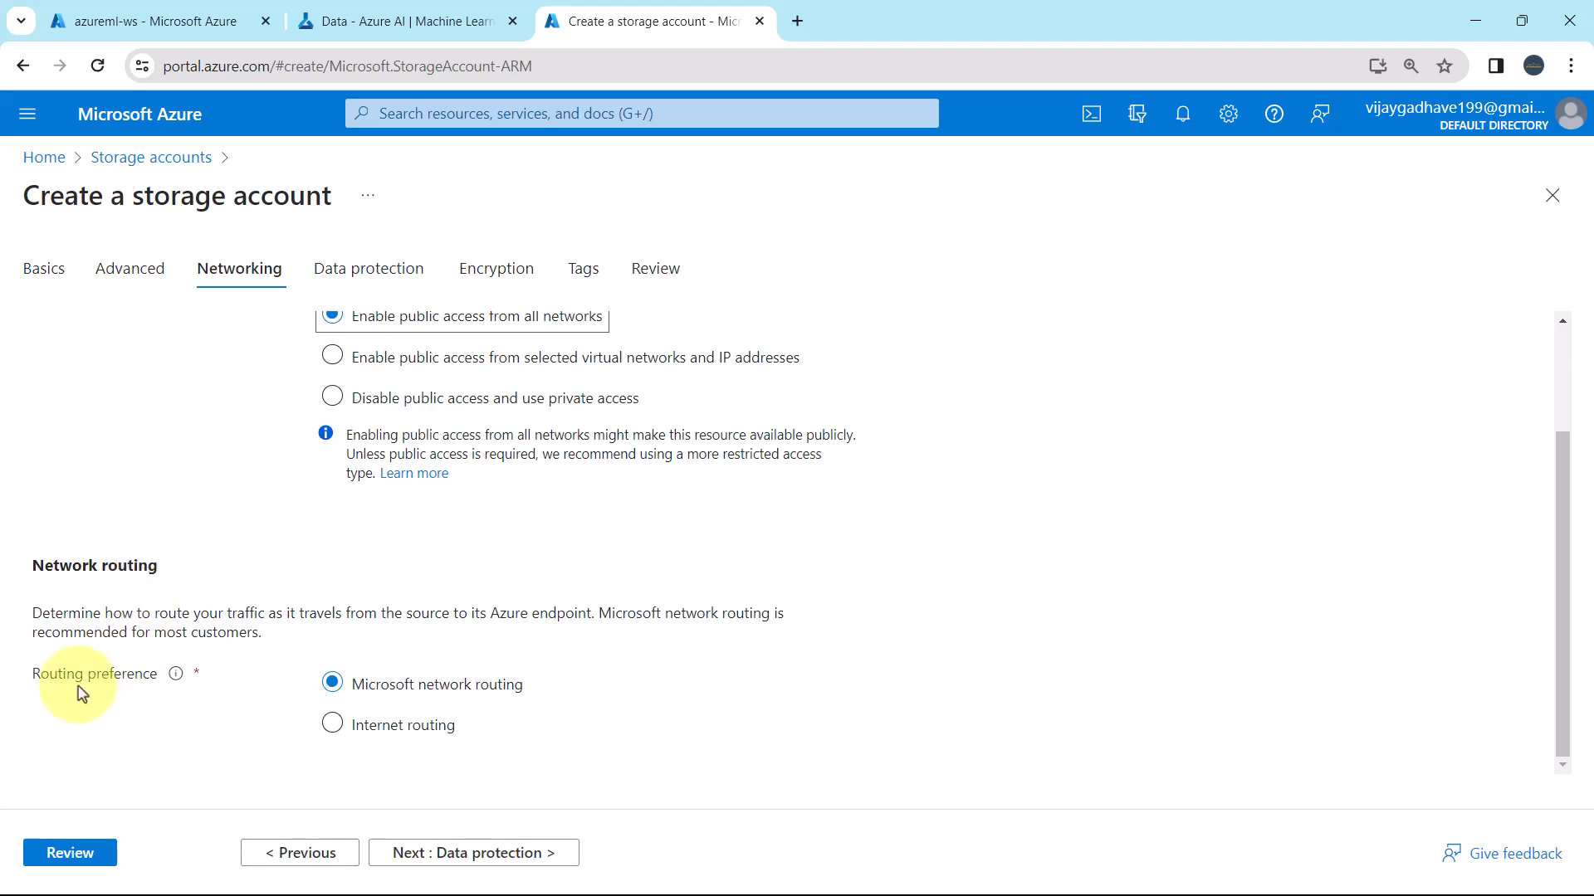
{"action": "mouse_move", "coordinate": [182, 698]}
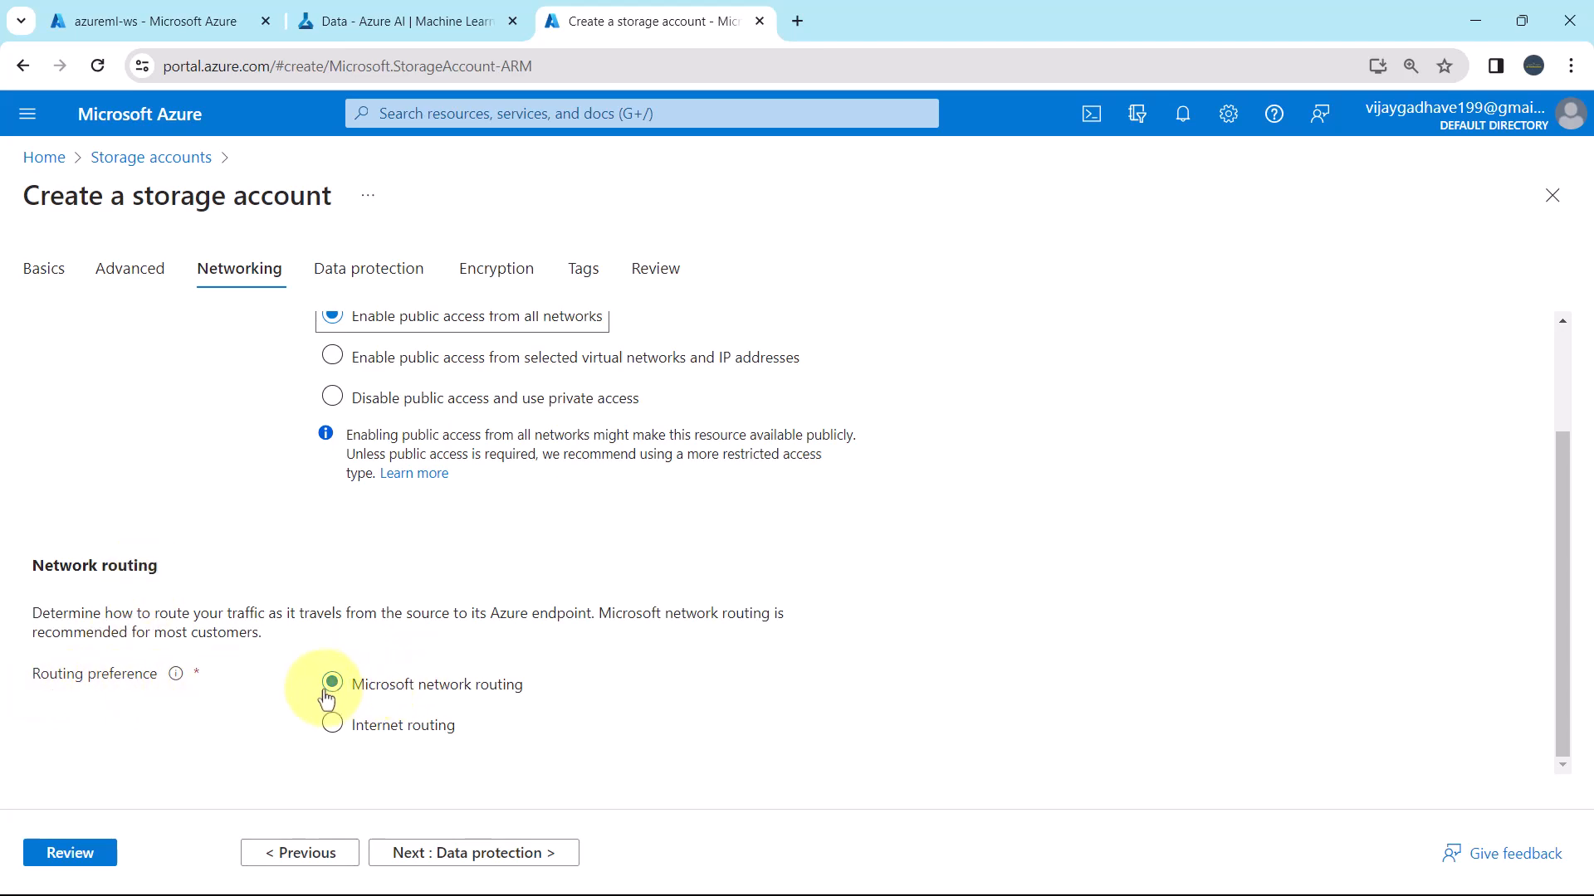
{"action": "scroll", "scroll_direction": "up", "scroll_amount": 3}
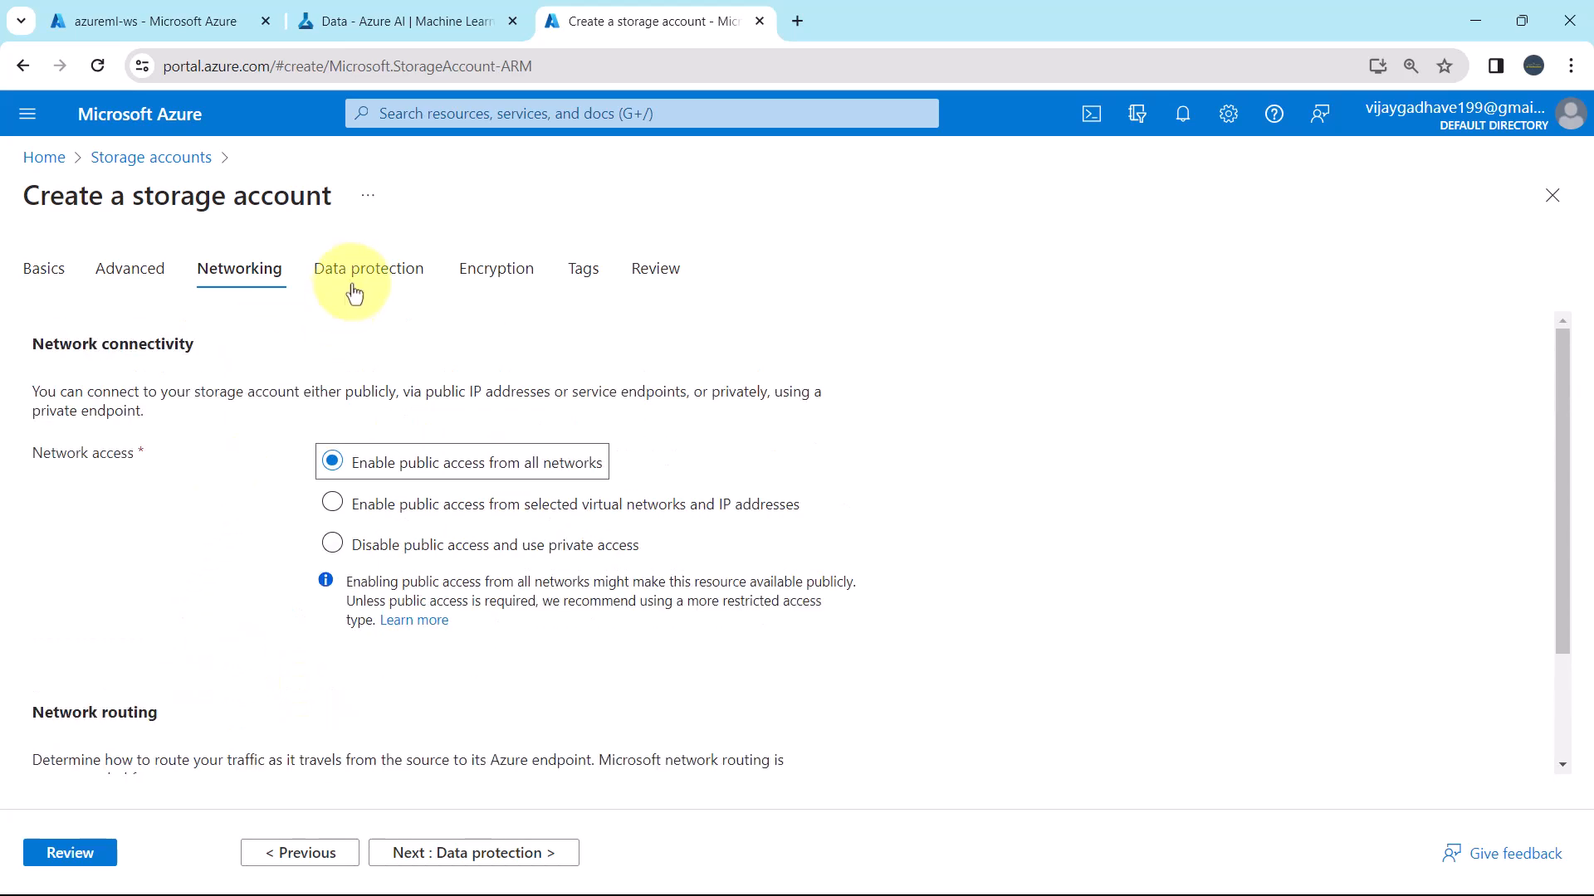
Review the Data protection tab, keeping 7-day soft delete and versioning off.
{"action": "left_click", "coordinate": [369, 268]}
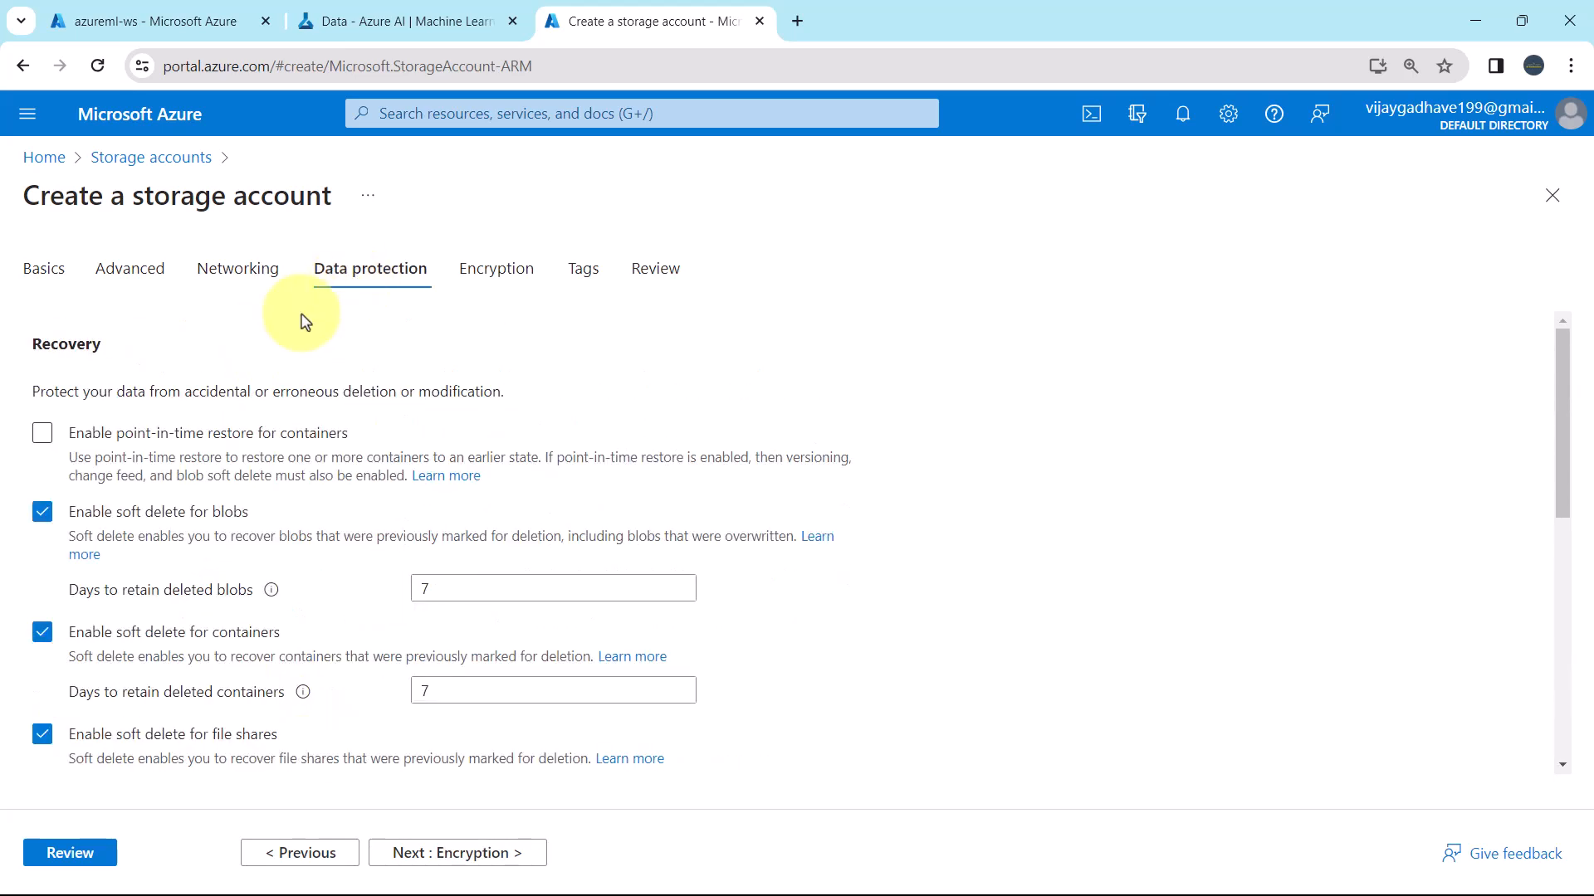
{"action": "mouse_move", "coordinate": [36, 343]}
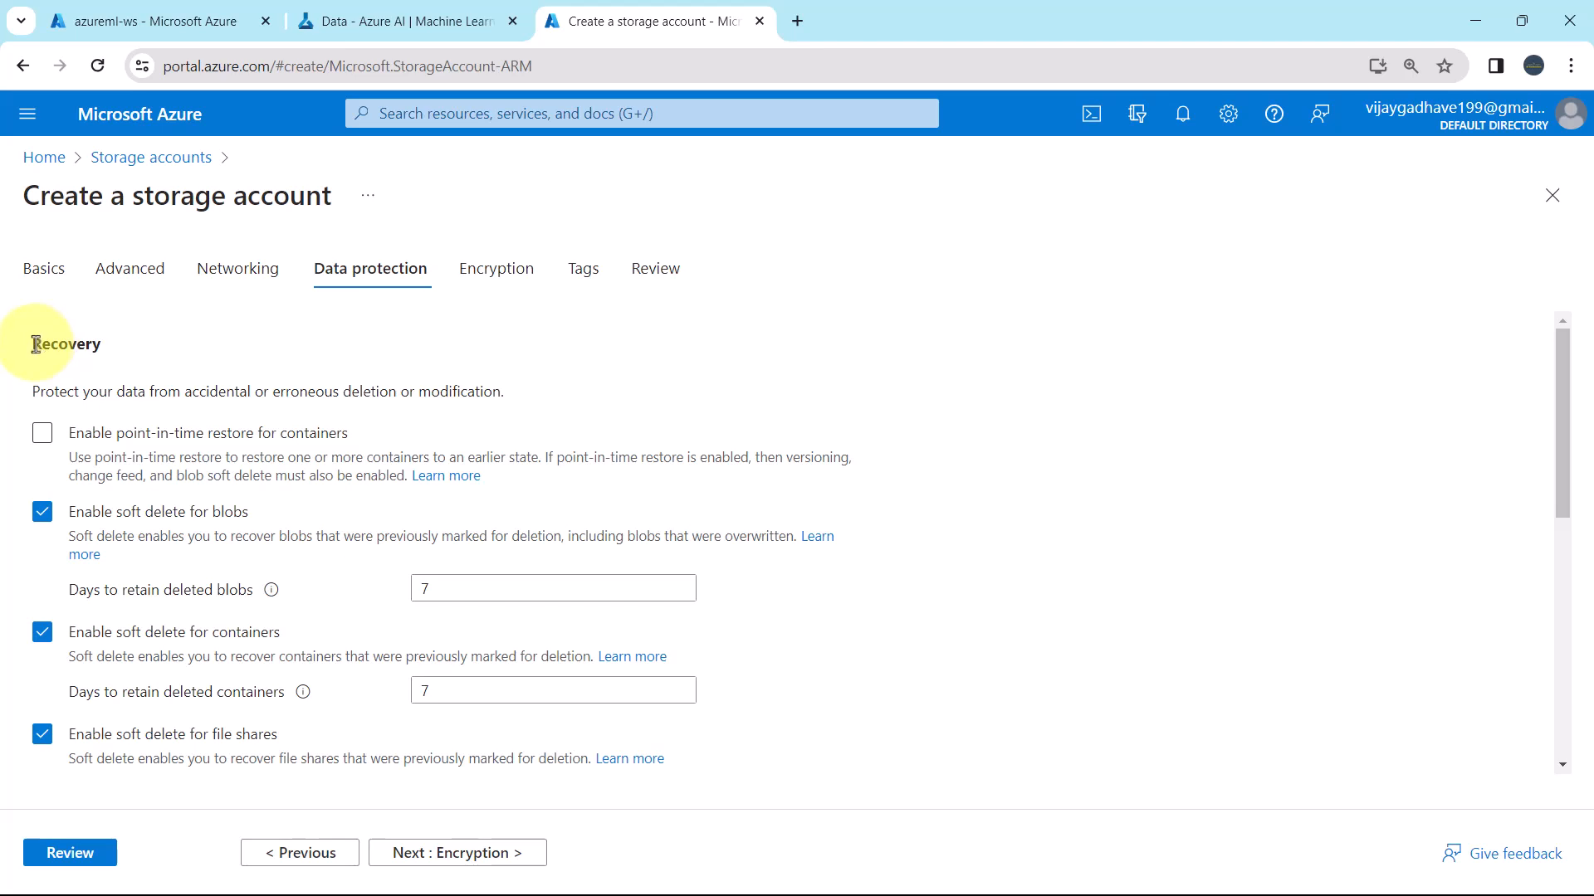
{"action": "double_click", "coordinate": [65, 344]}
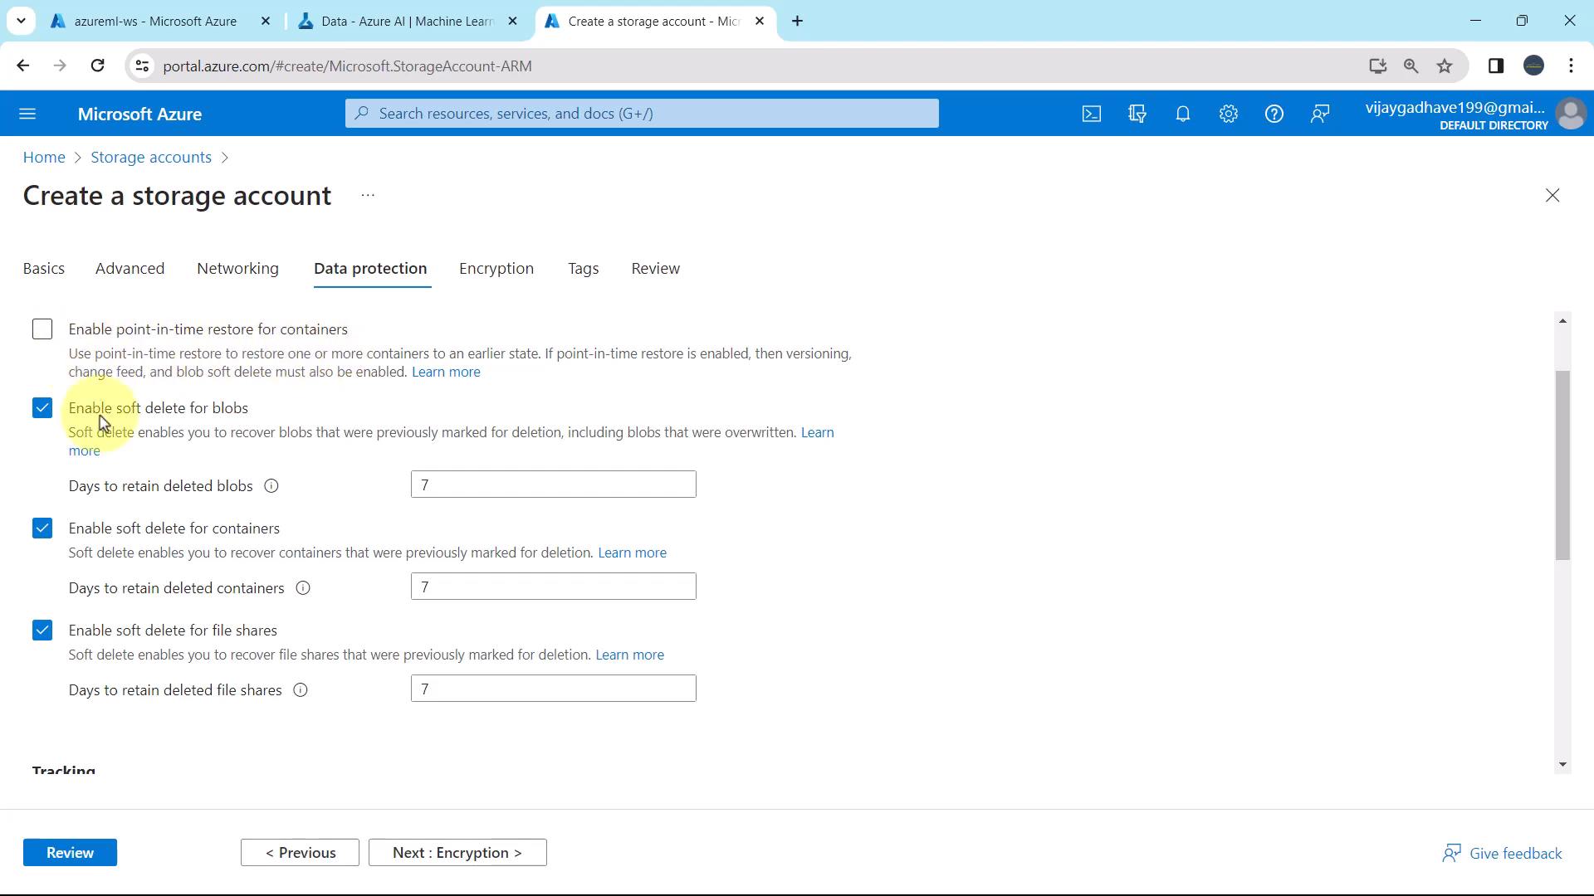
{"action": "mouse_move", "coordinate": [208, 421]}
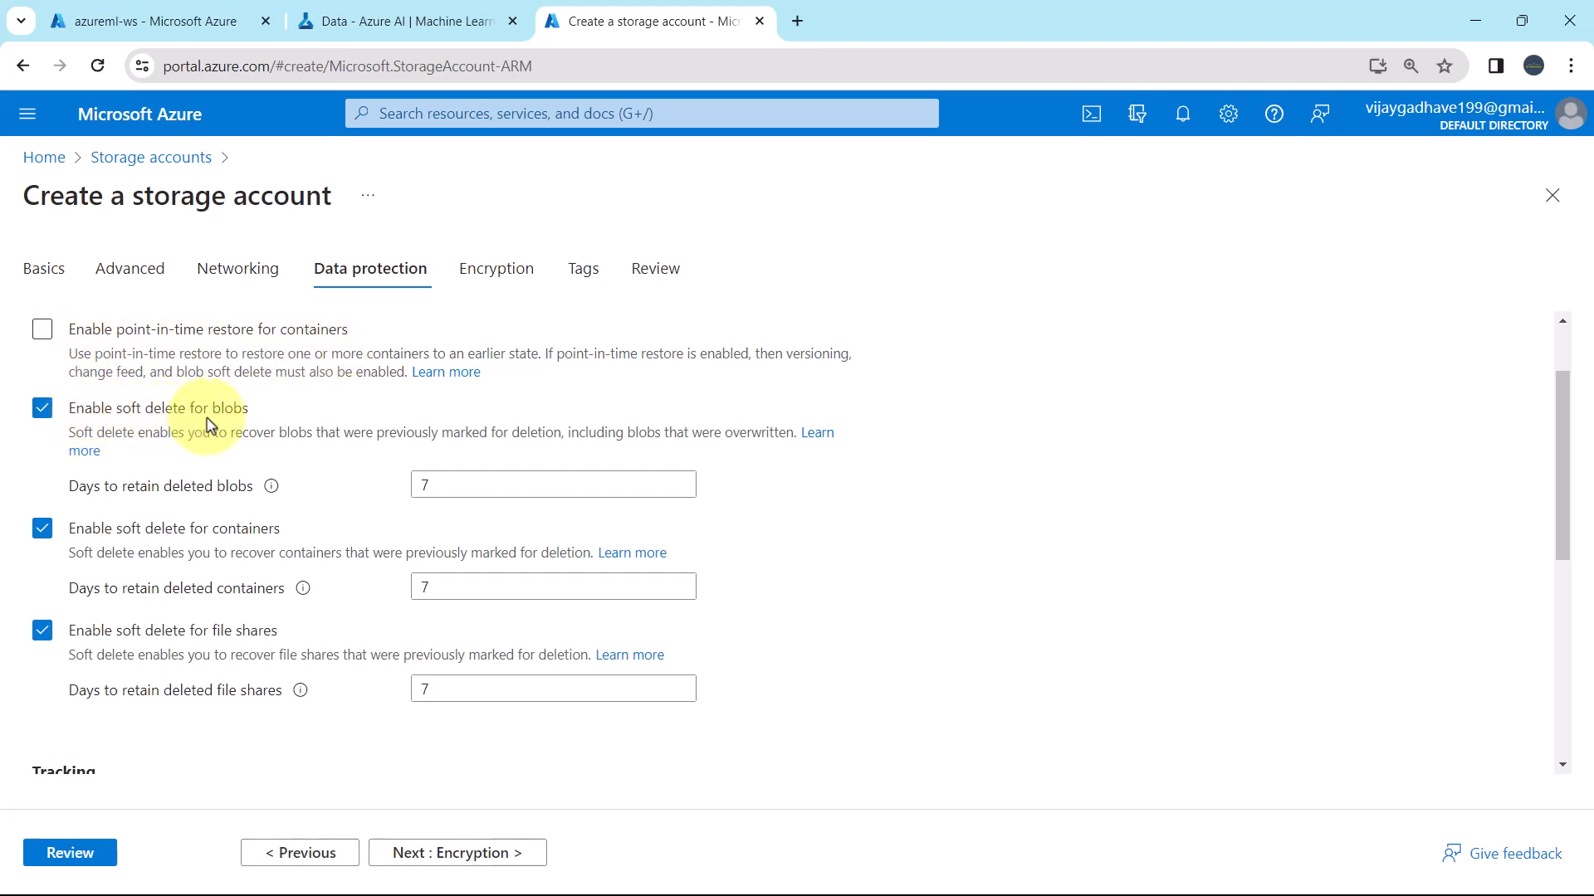
{"action": "mouse_move", "coordinate": [100, 497]}
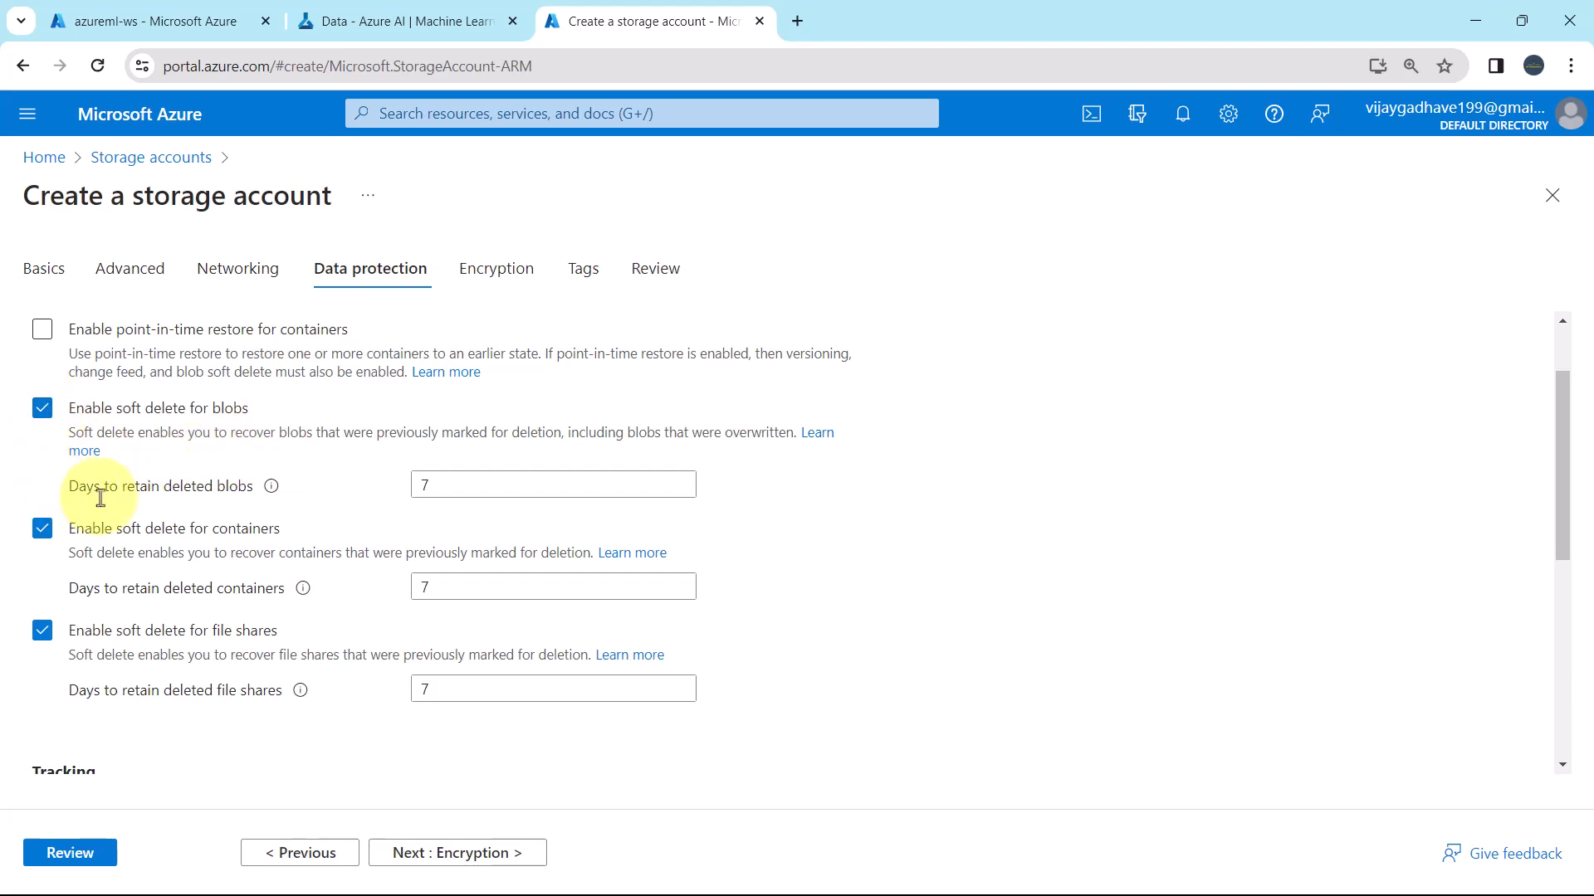
{"action": "mouse_move", "coordinate": [236, 497]}
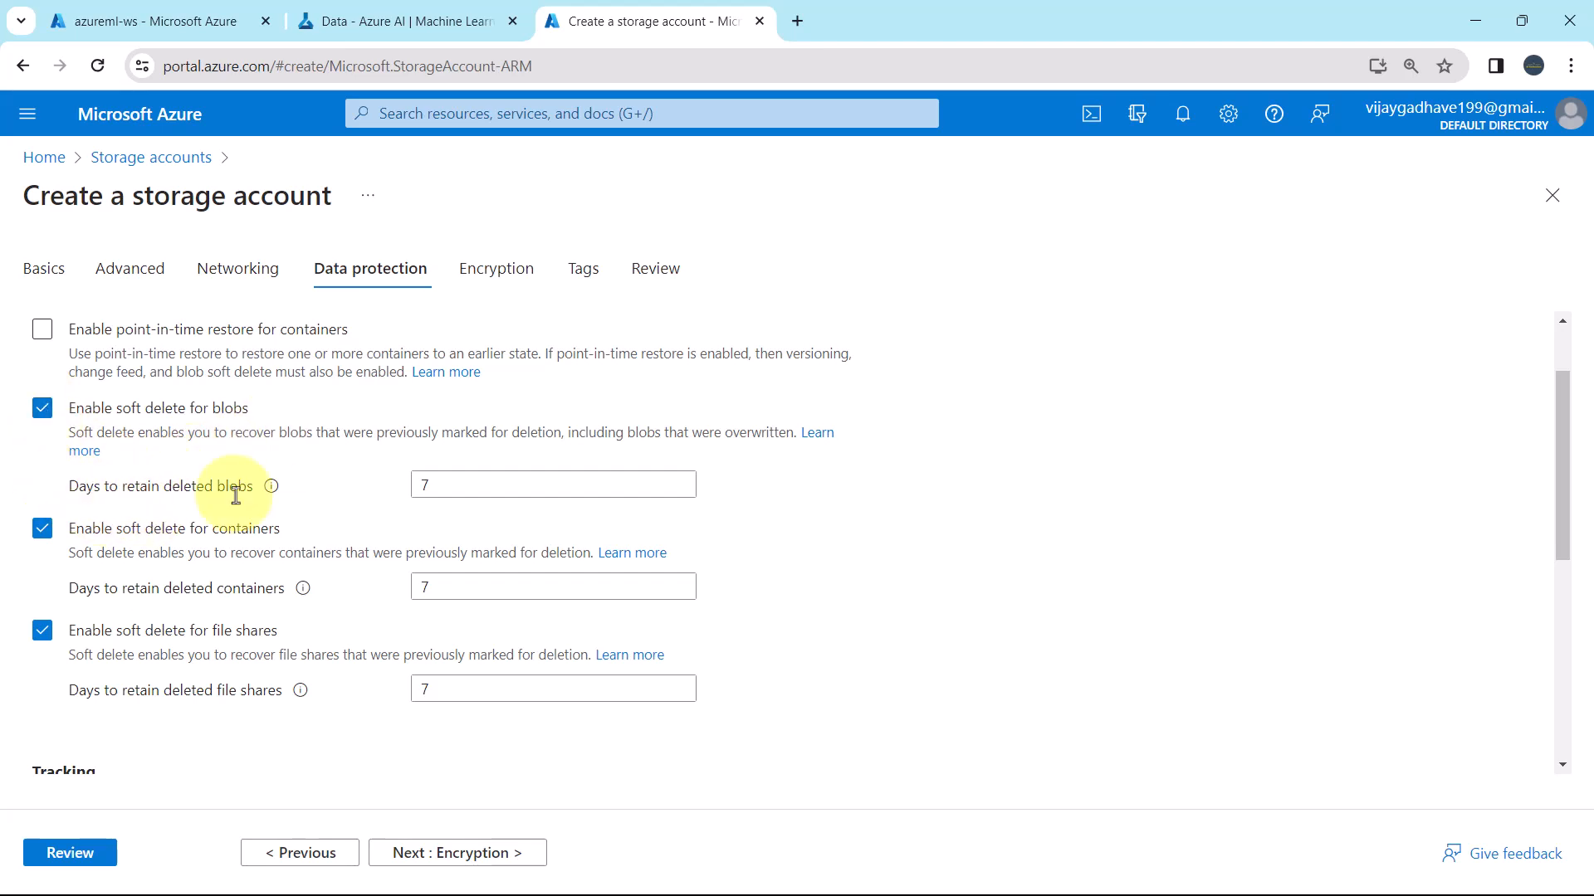
{"action": "left_click", "coordinate": [553, 484]}
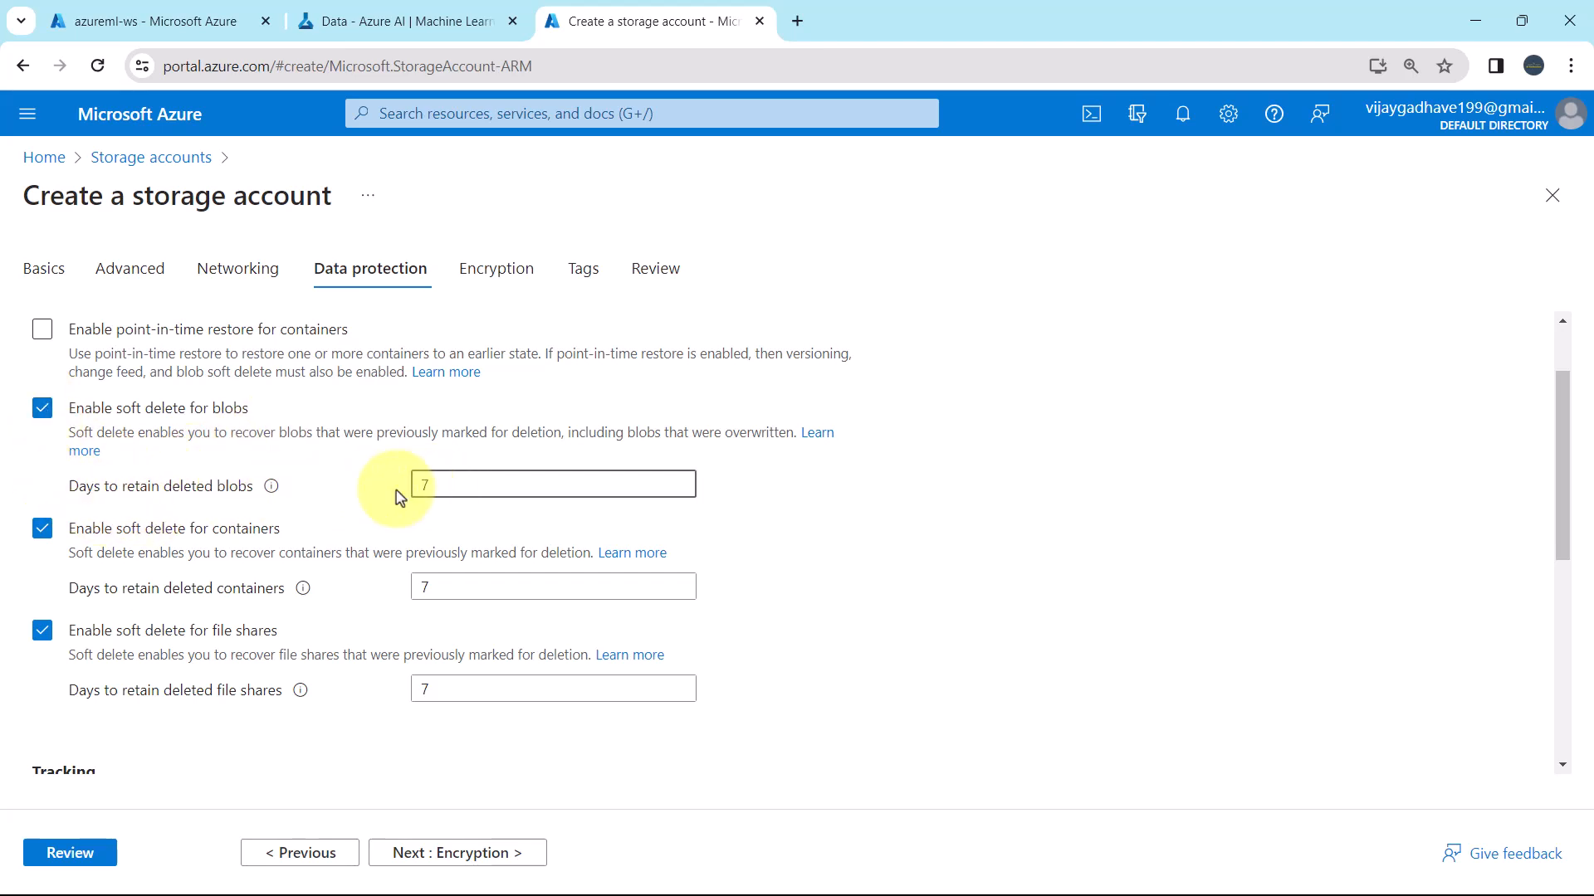
{"action": "mouse_move", "coordinate": [83, 549]}
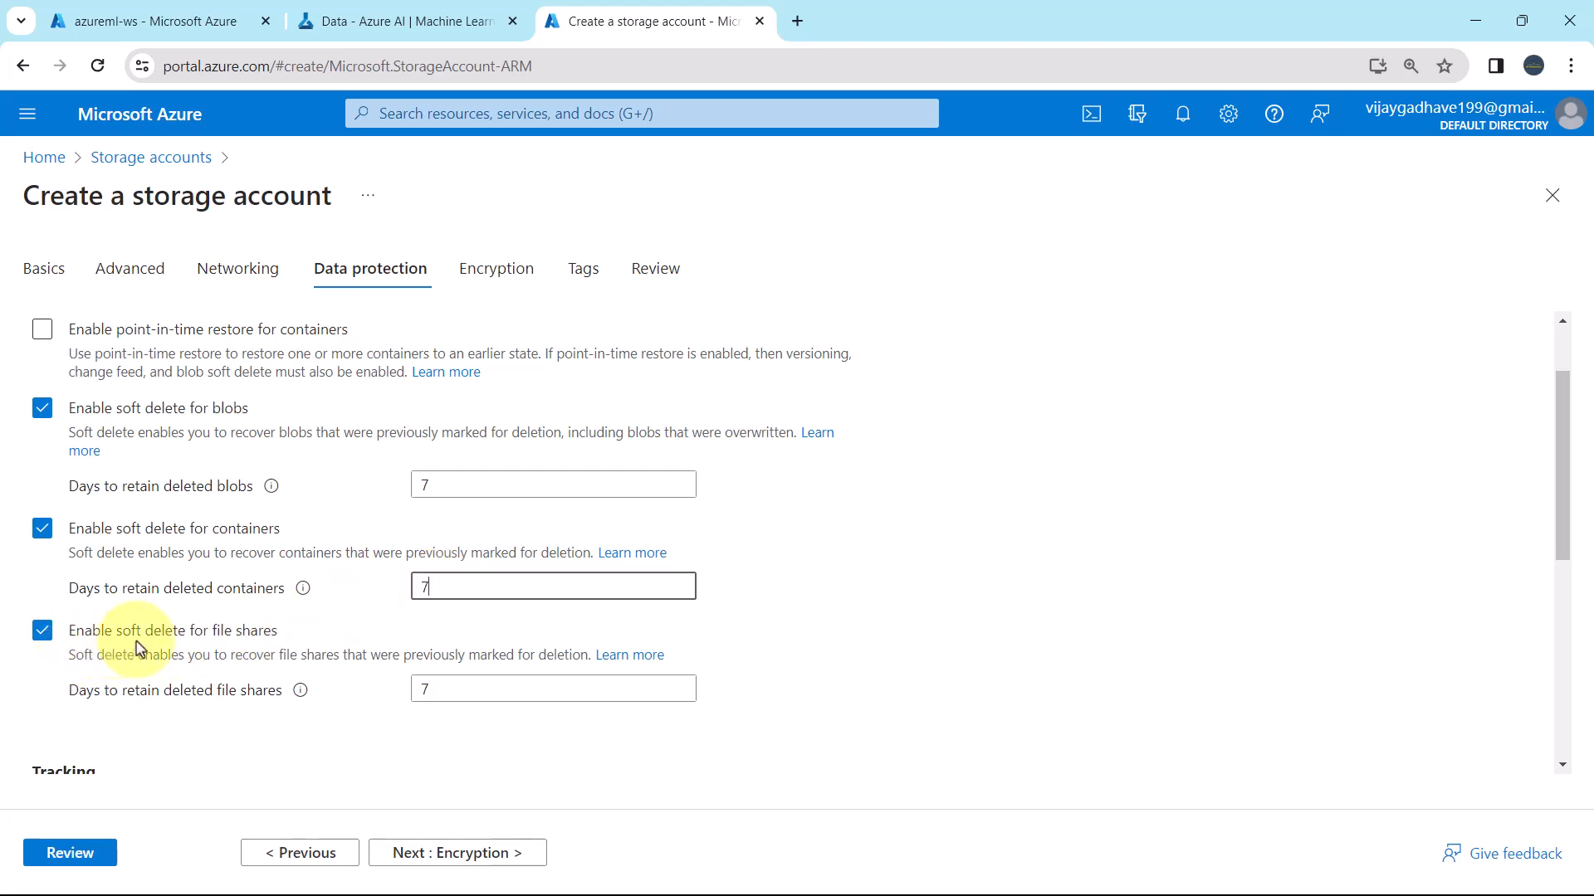
{"action": "mouse_move", "coordinate": [304, 685]}
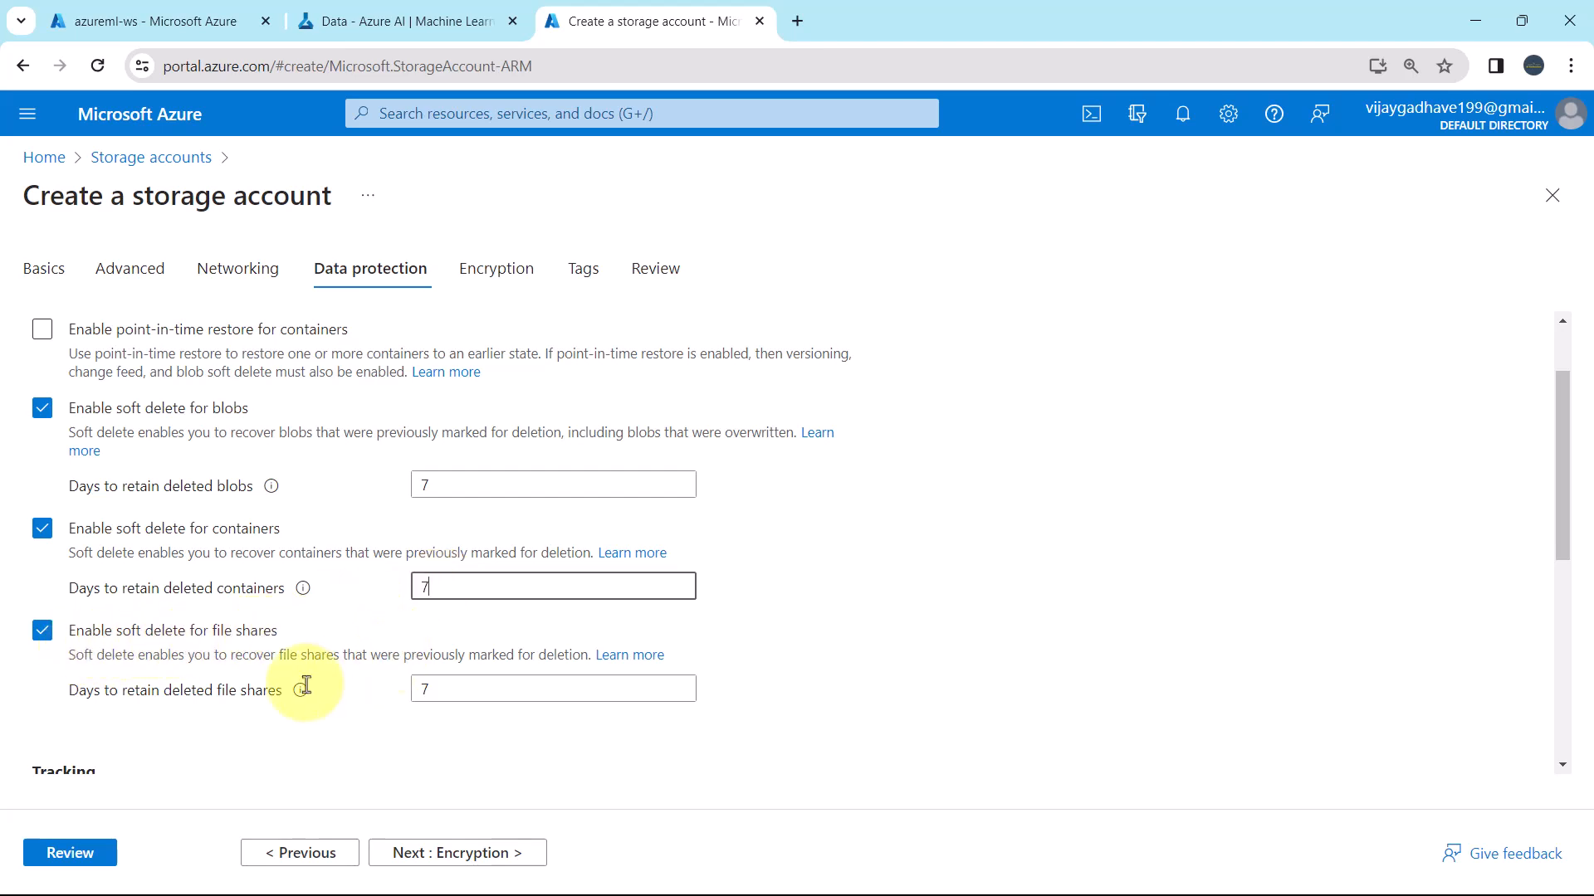
{"action": "scroll", "scroll_direction": "down", "scroll_amount": 3}
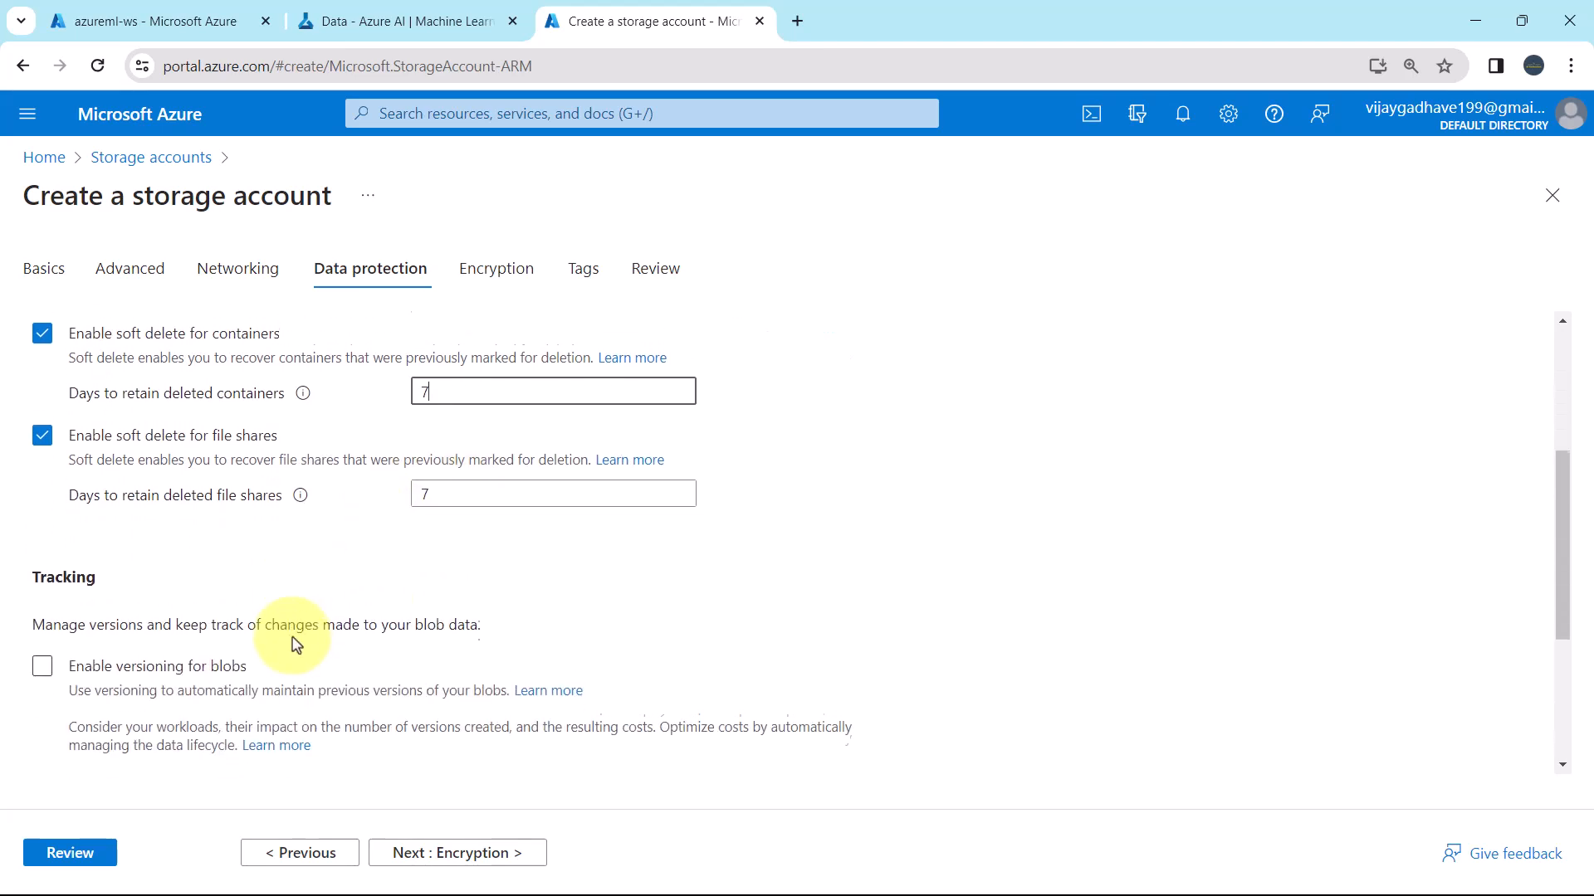
{"action": "scroll", "scroll_direction": "up", "scroll_amount": 3}
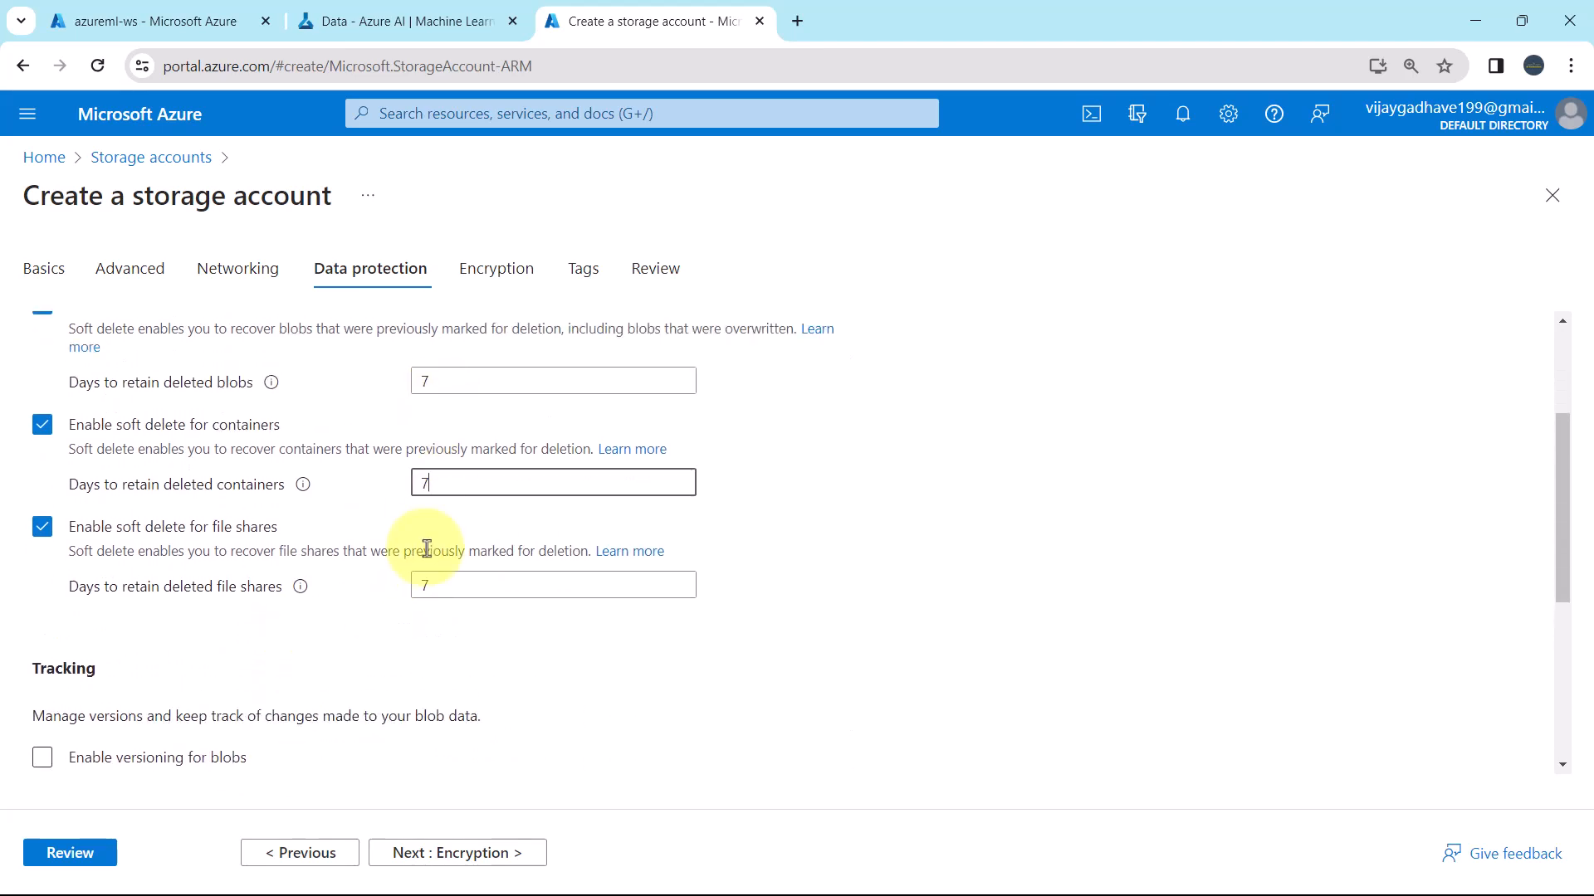
{"action": "mouse_move", "coordinate": [519, 457]}
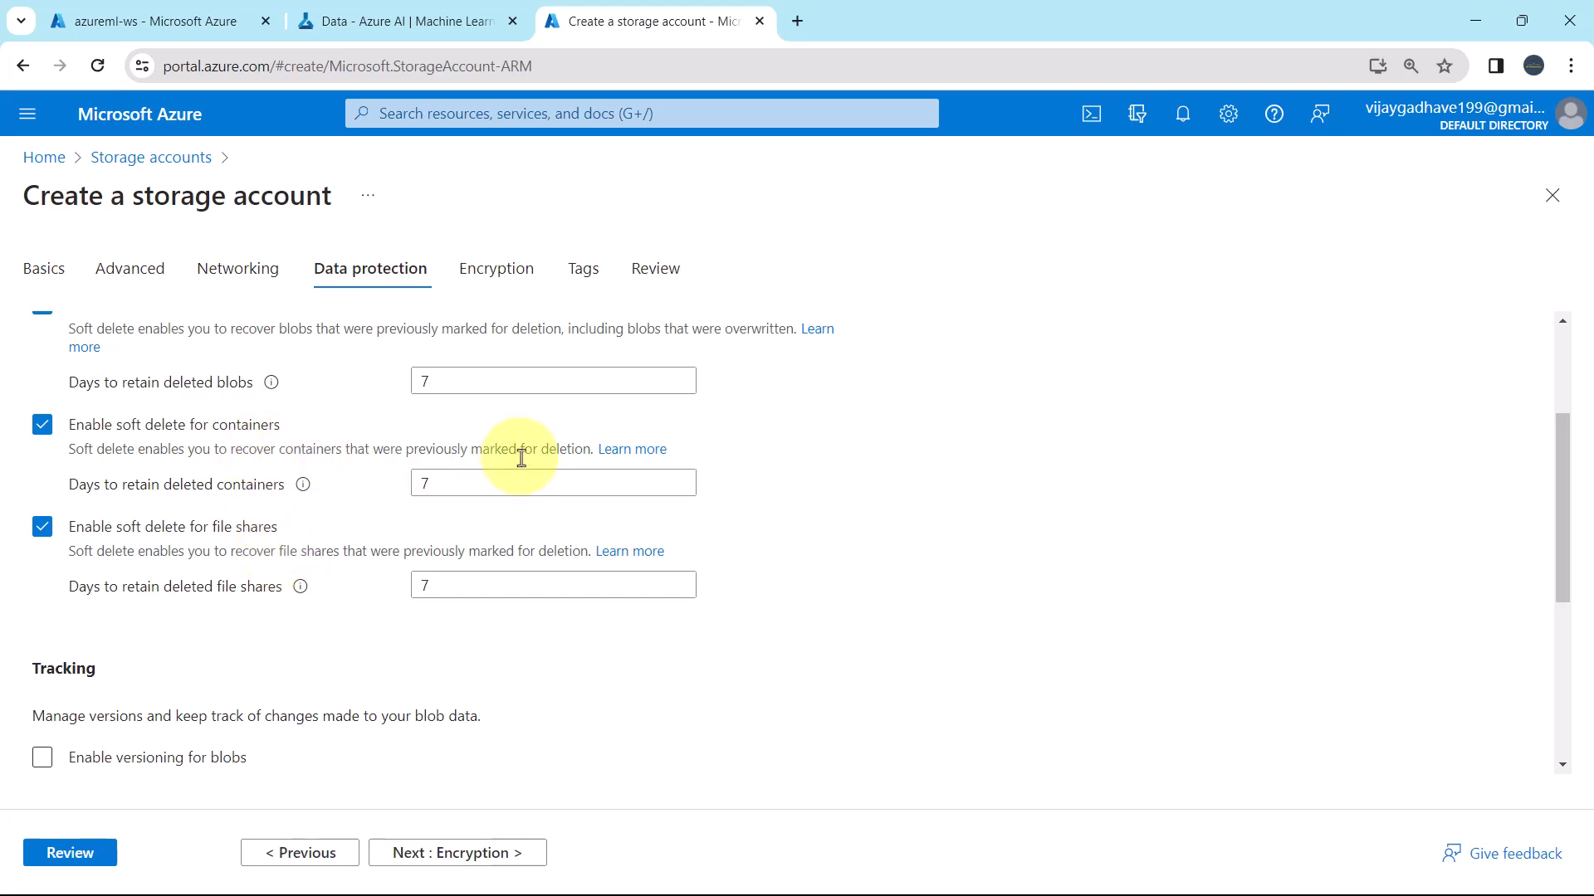
{"action": "mouse_move", "coordinate": [630, 449]}
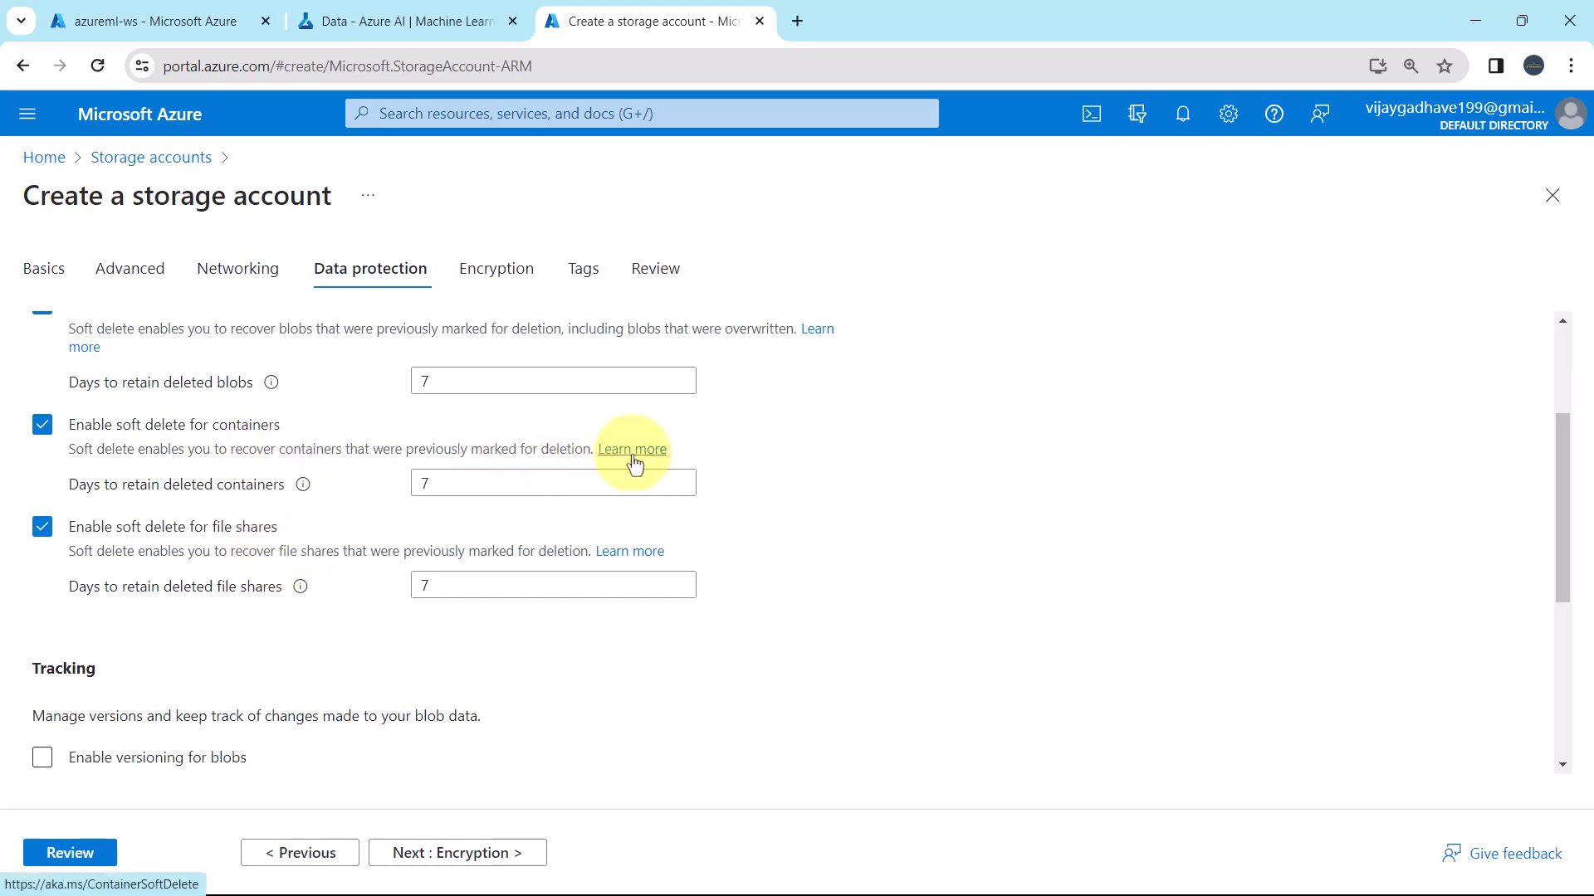
{"action": "scroll", "scroll_direction": "down", "scroll_amount": 3}
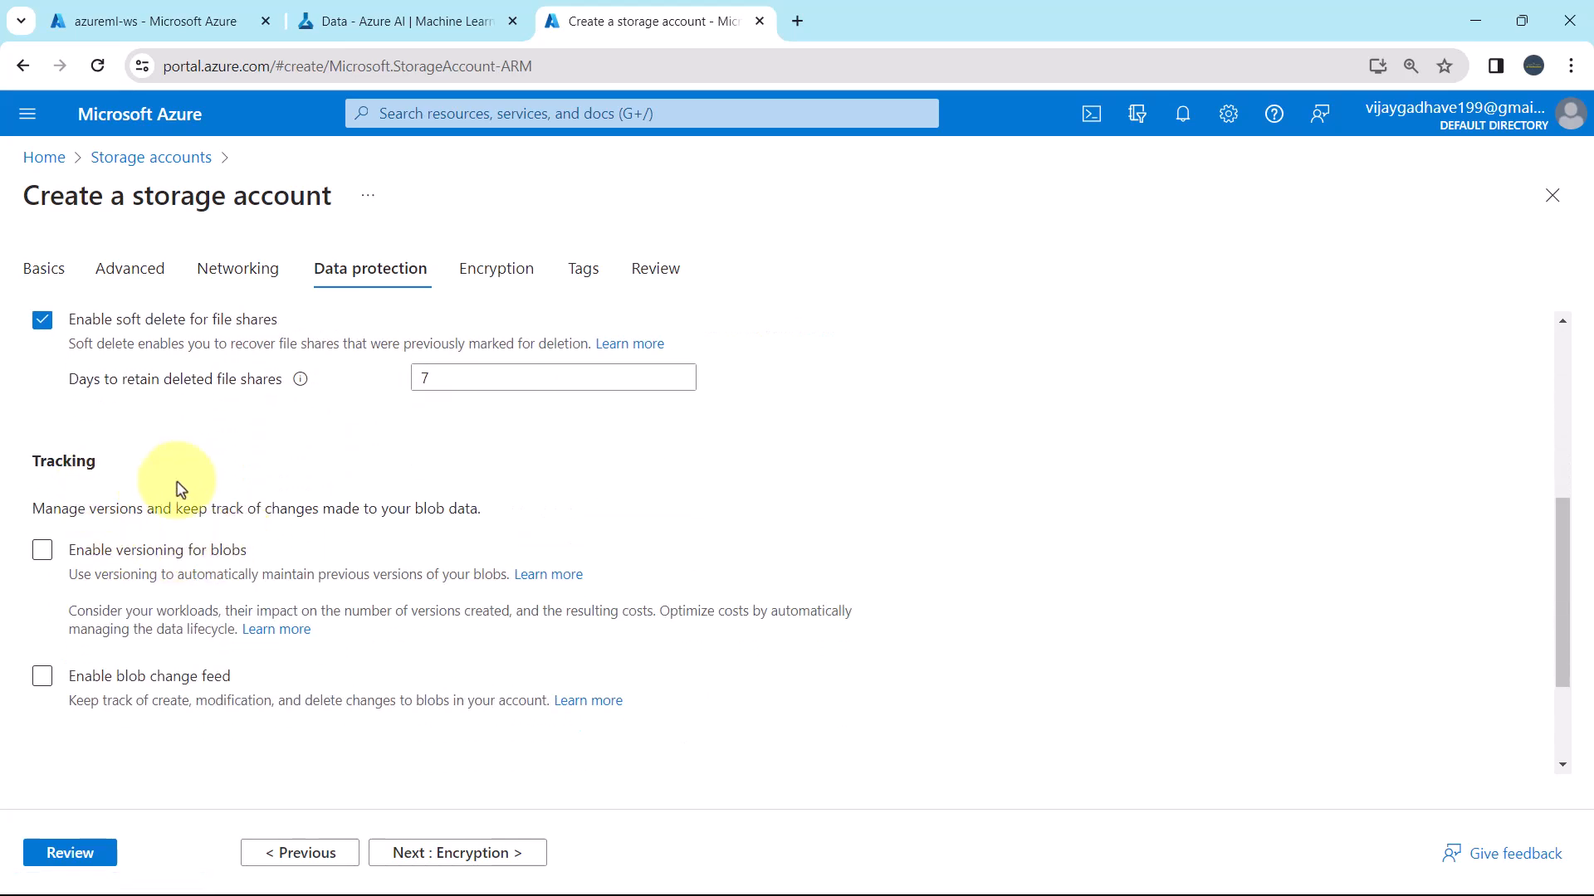
{"action": "scroll", "scroll_direction": "down", "scroll_amount": 3}
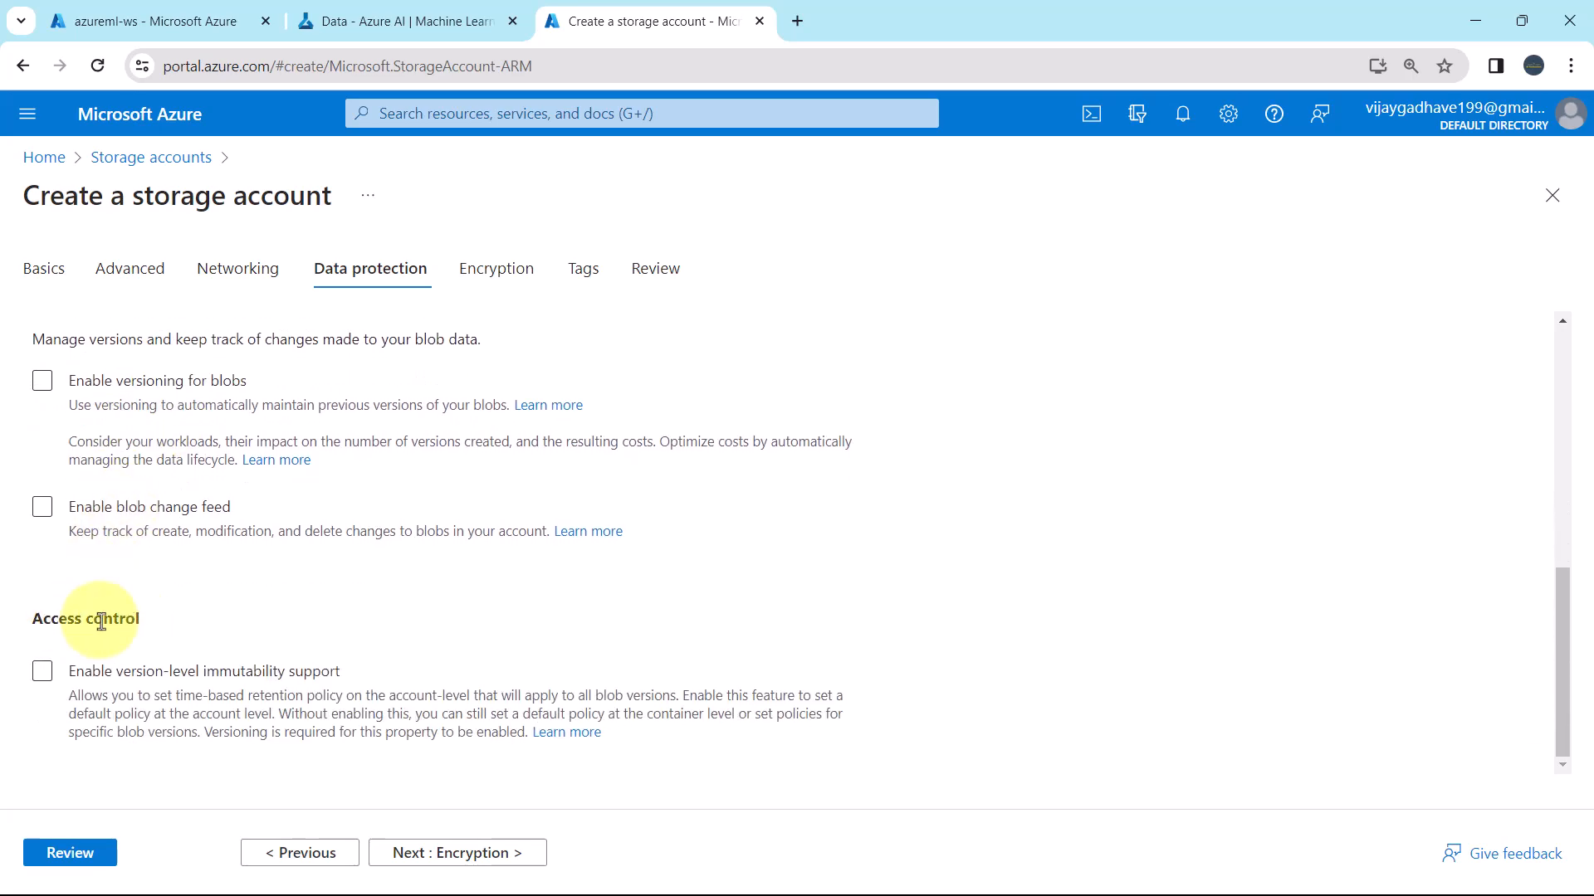
{"action": "scroll", "scroll_direction": "up", "scroll_amount": 3}
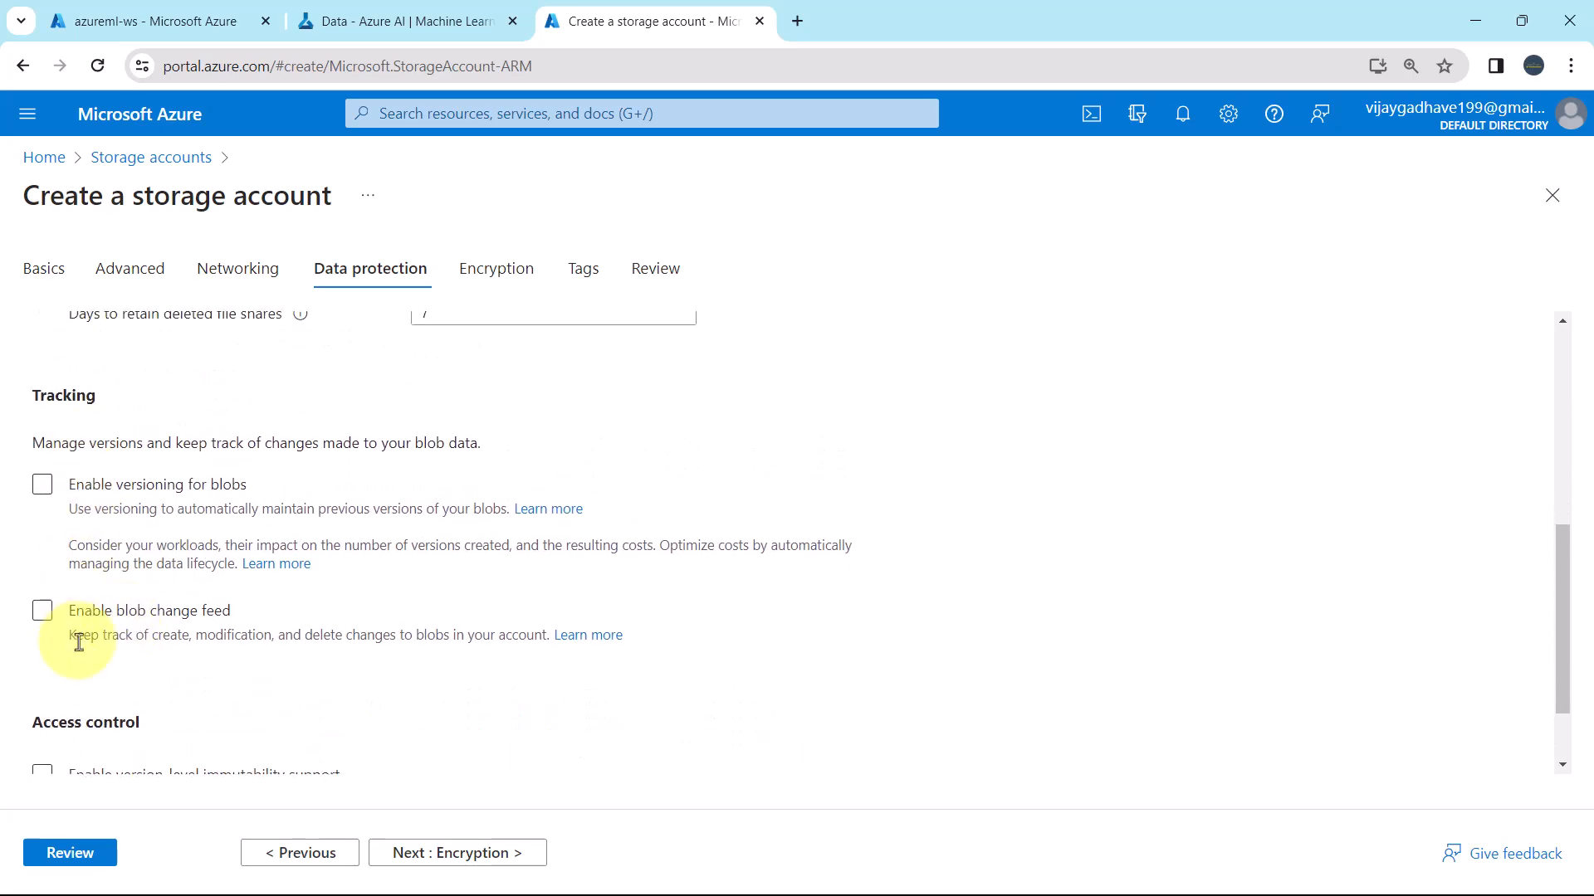
{"action": "scroll", "scroll_direction": "up", "scroll_amount": 3}
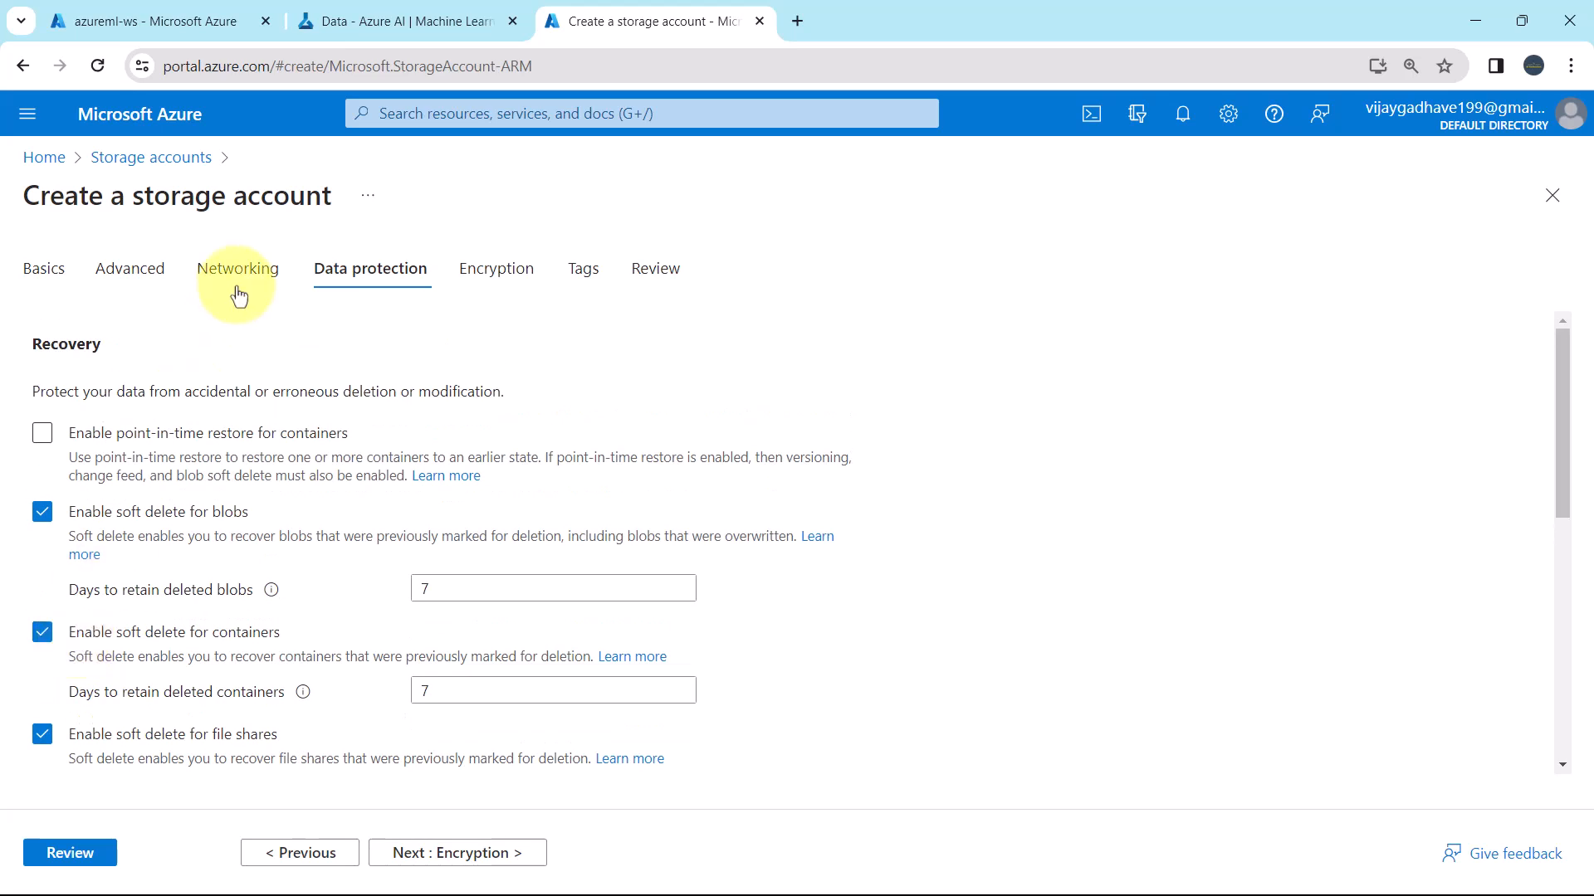
{"action": "mouse_move", "coordinate": [497, 268]}
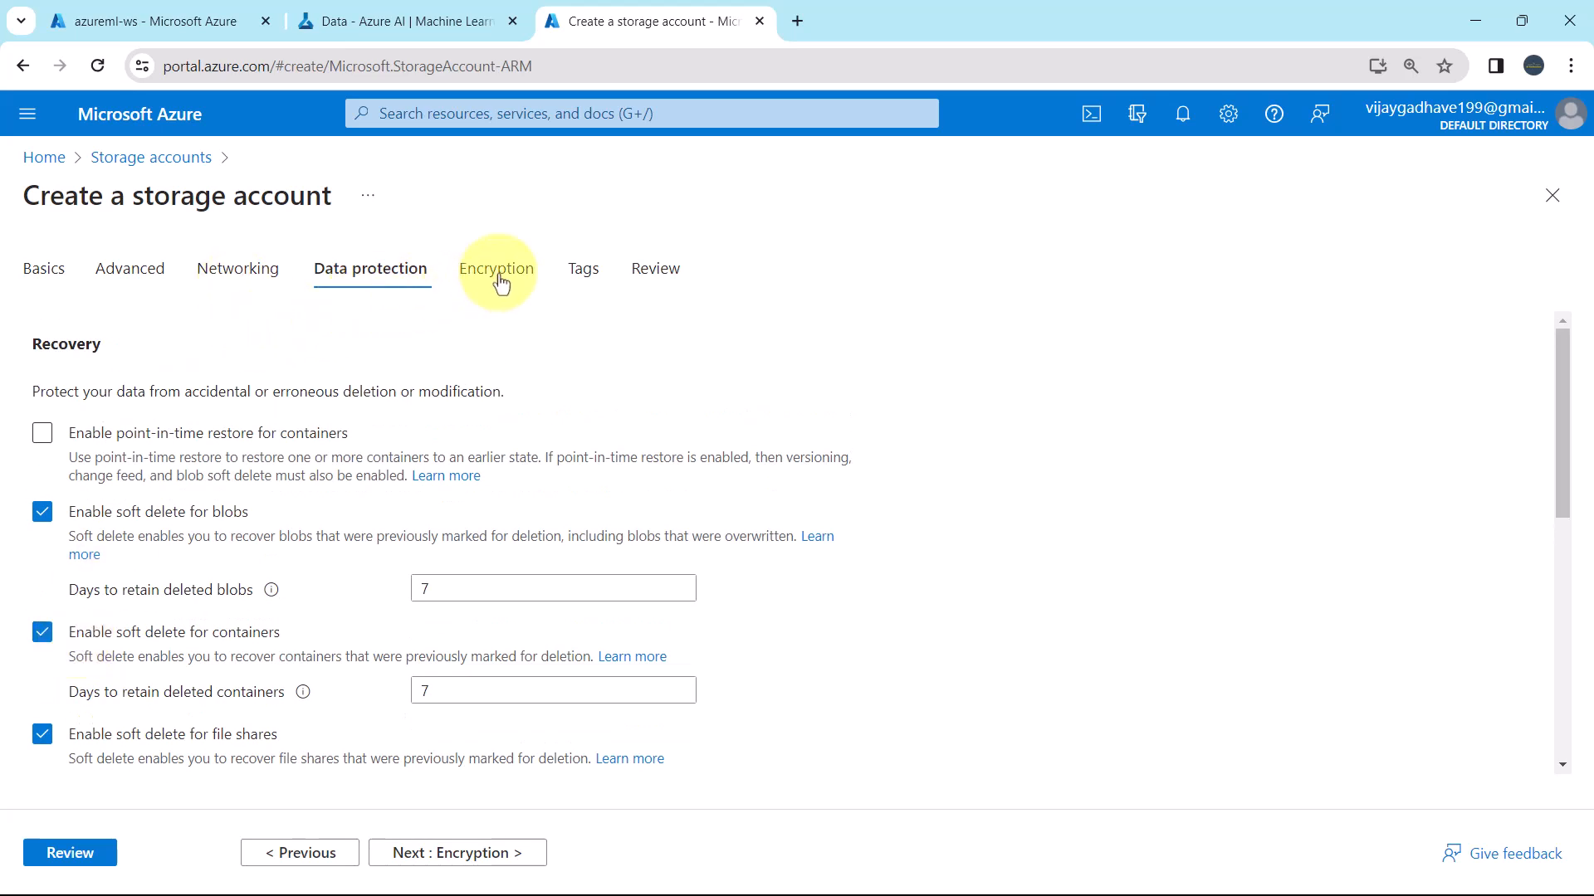
Open the Encryption tab, leaving Microsoft-managed keys for blobs and files only.
{"action": "left_click", "coordinate": [497, 268]}
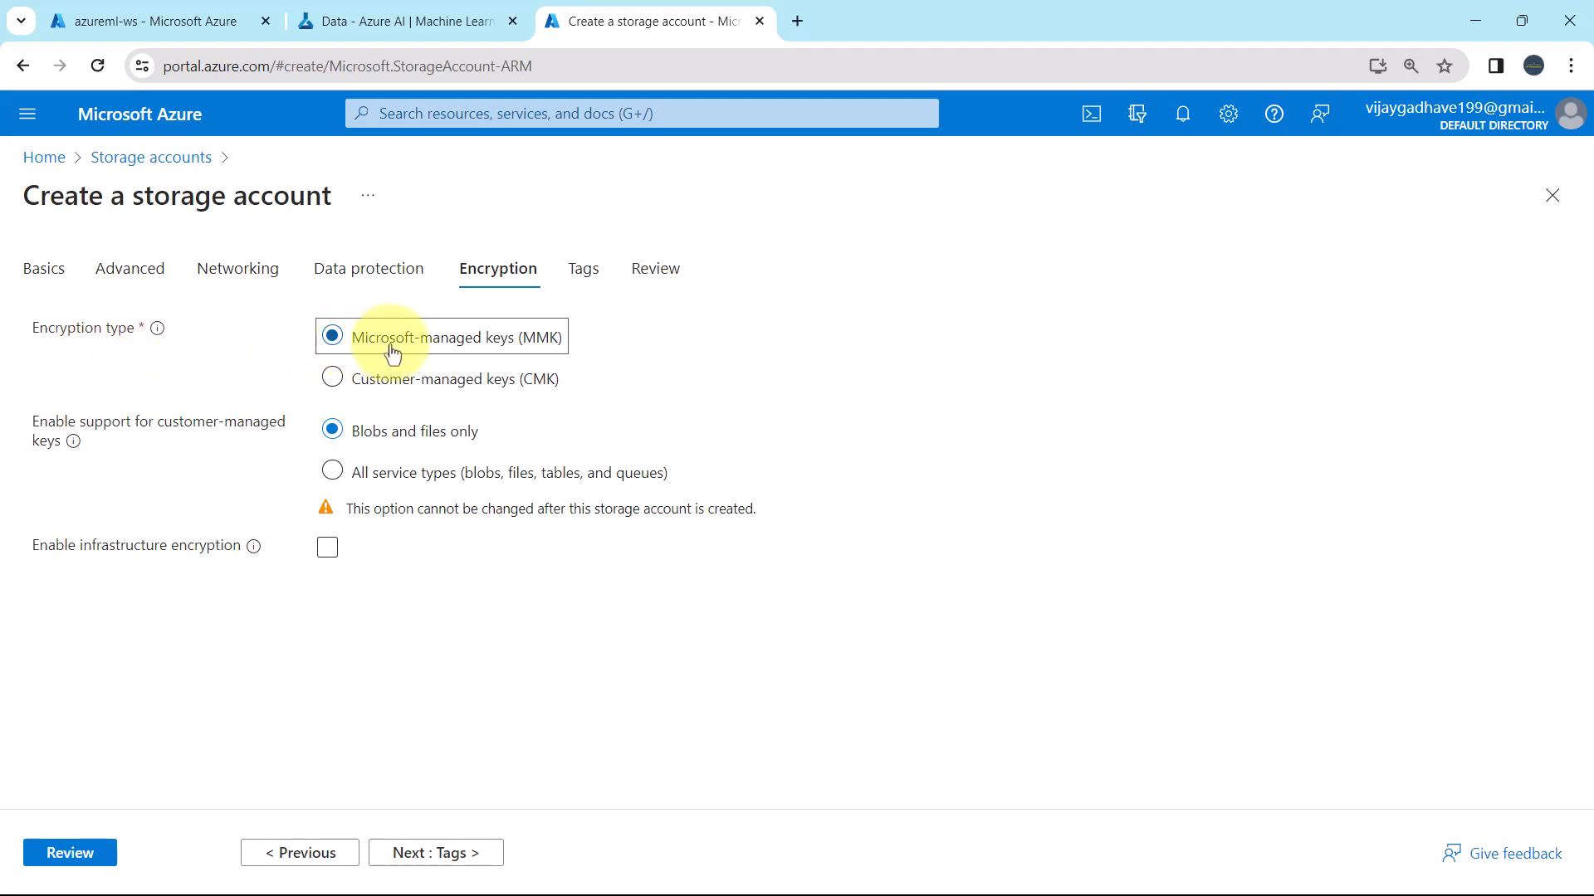
{"action": "mouse_move", "coordinate": [164, 468]}
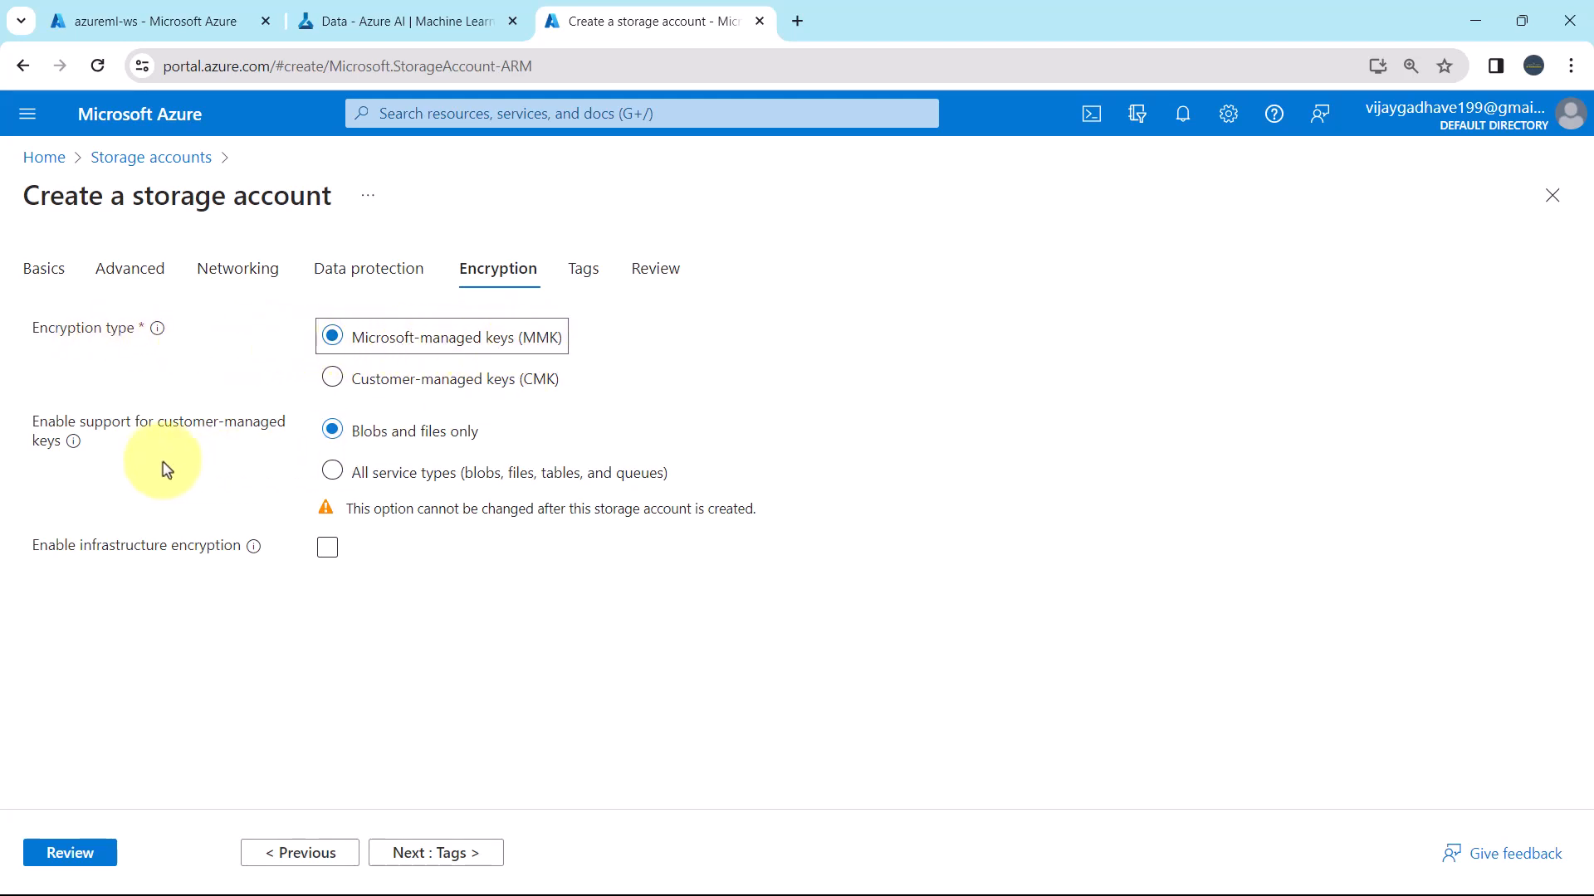
{"action": "mouse_move", "coordinate": [284, 441]}
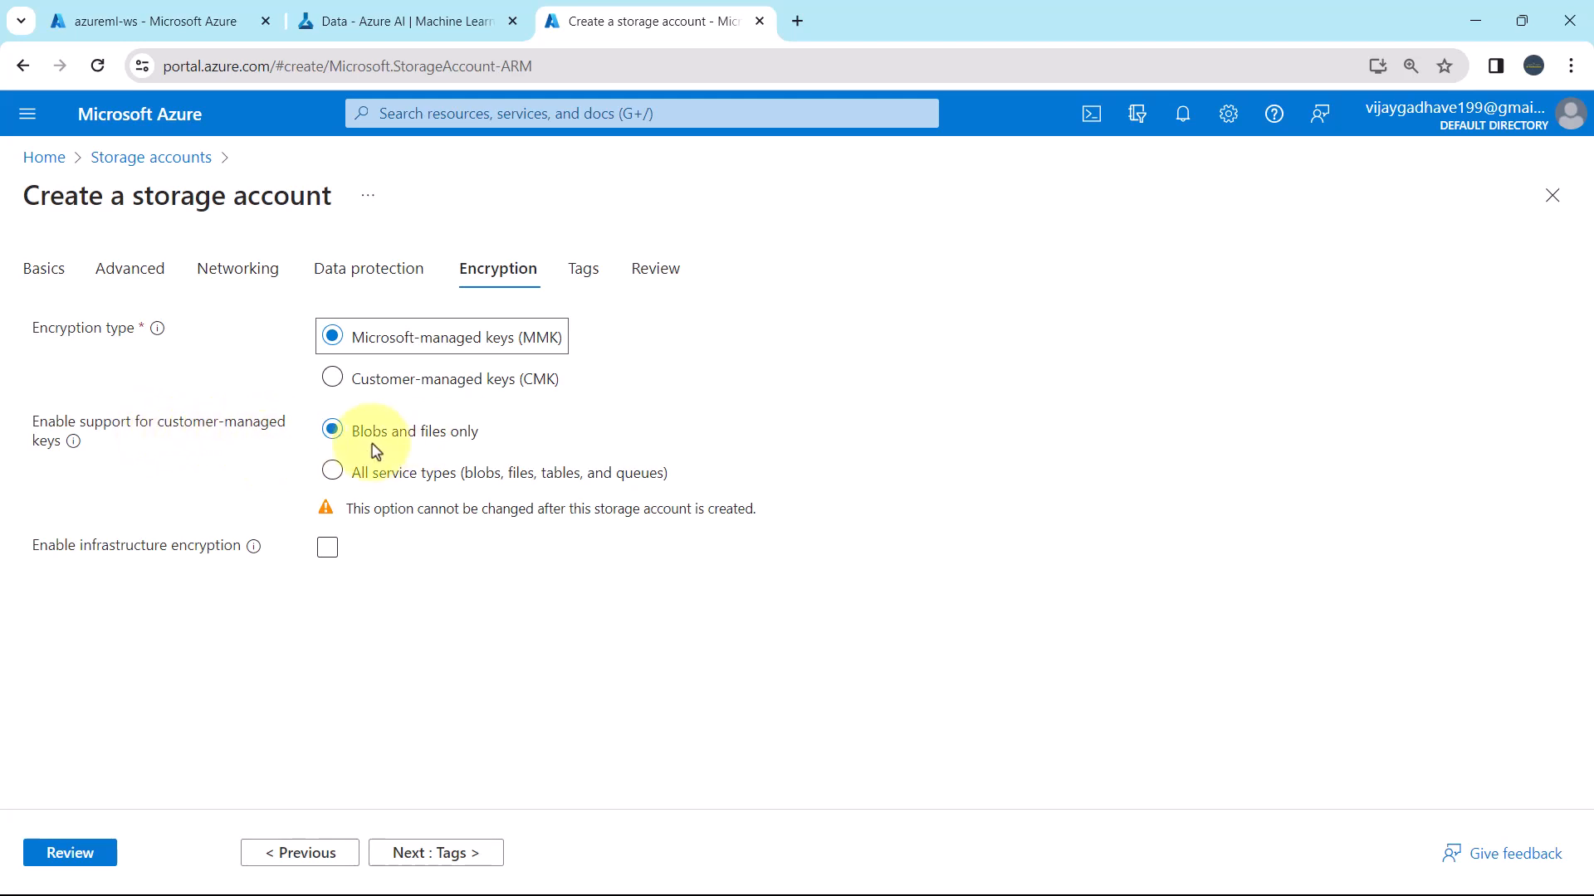
{"action": "mouse_move", "coordinate": [285, 508]}
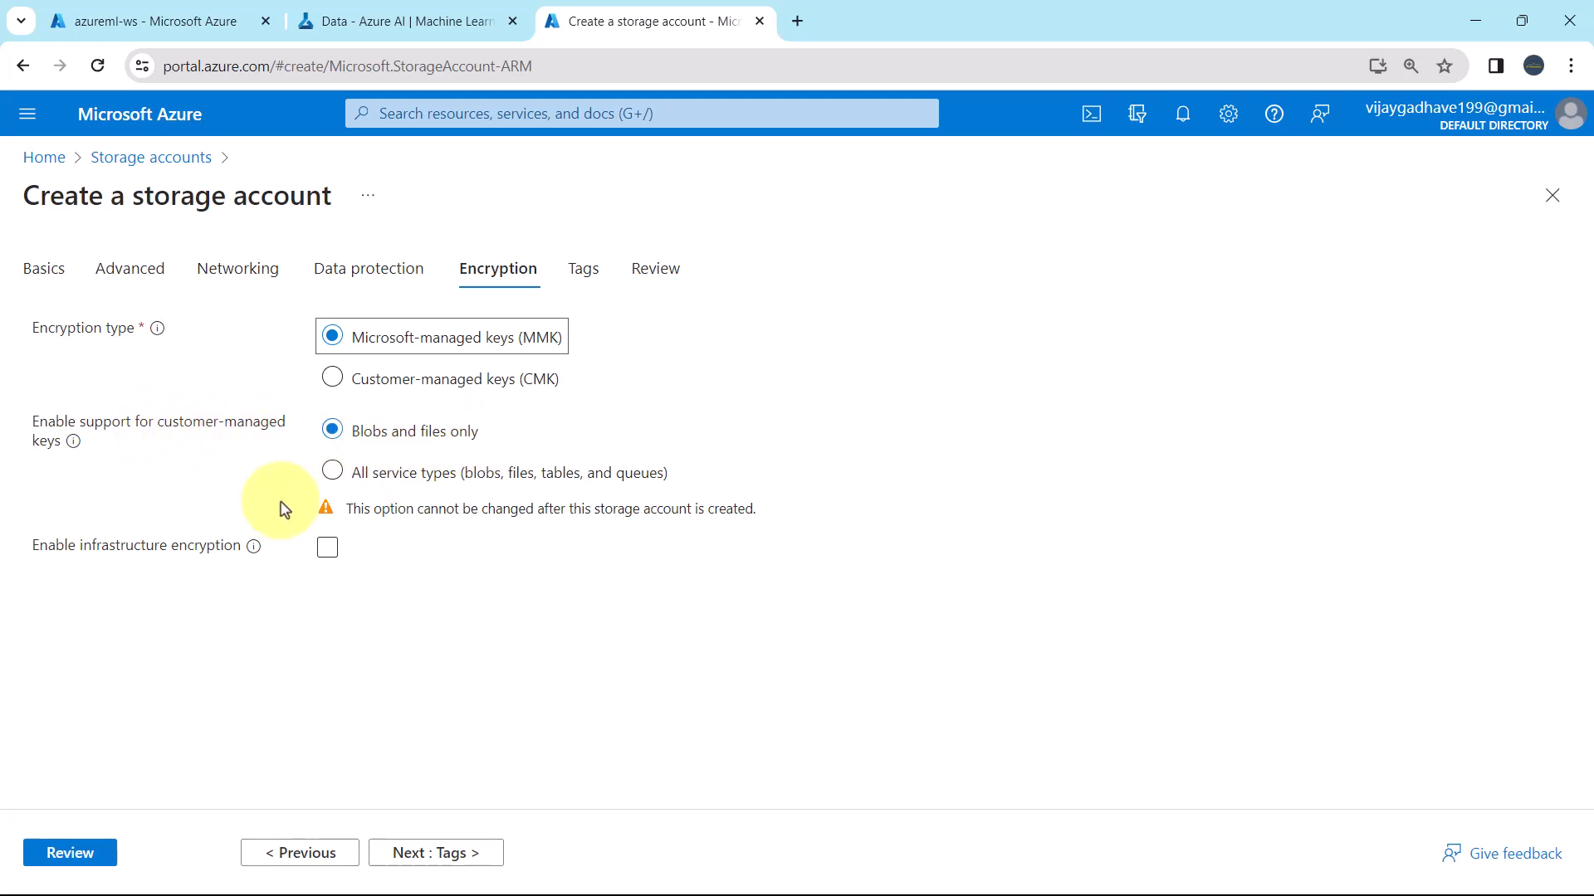
{"action": "mouse_move", "coordinate": [244, 564]}
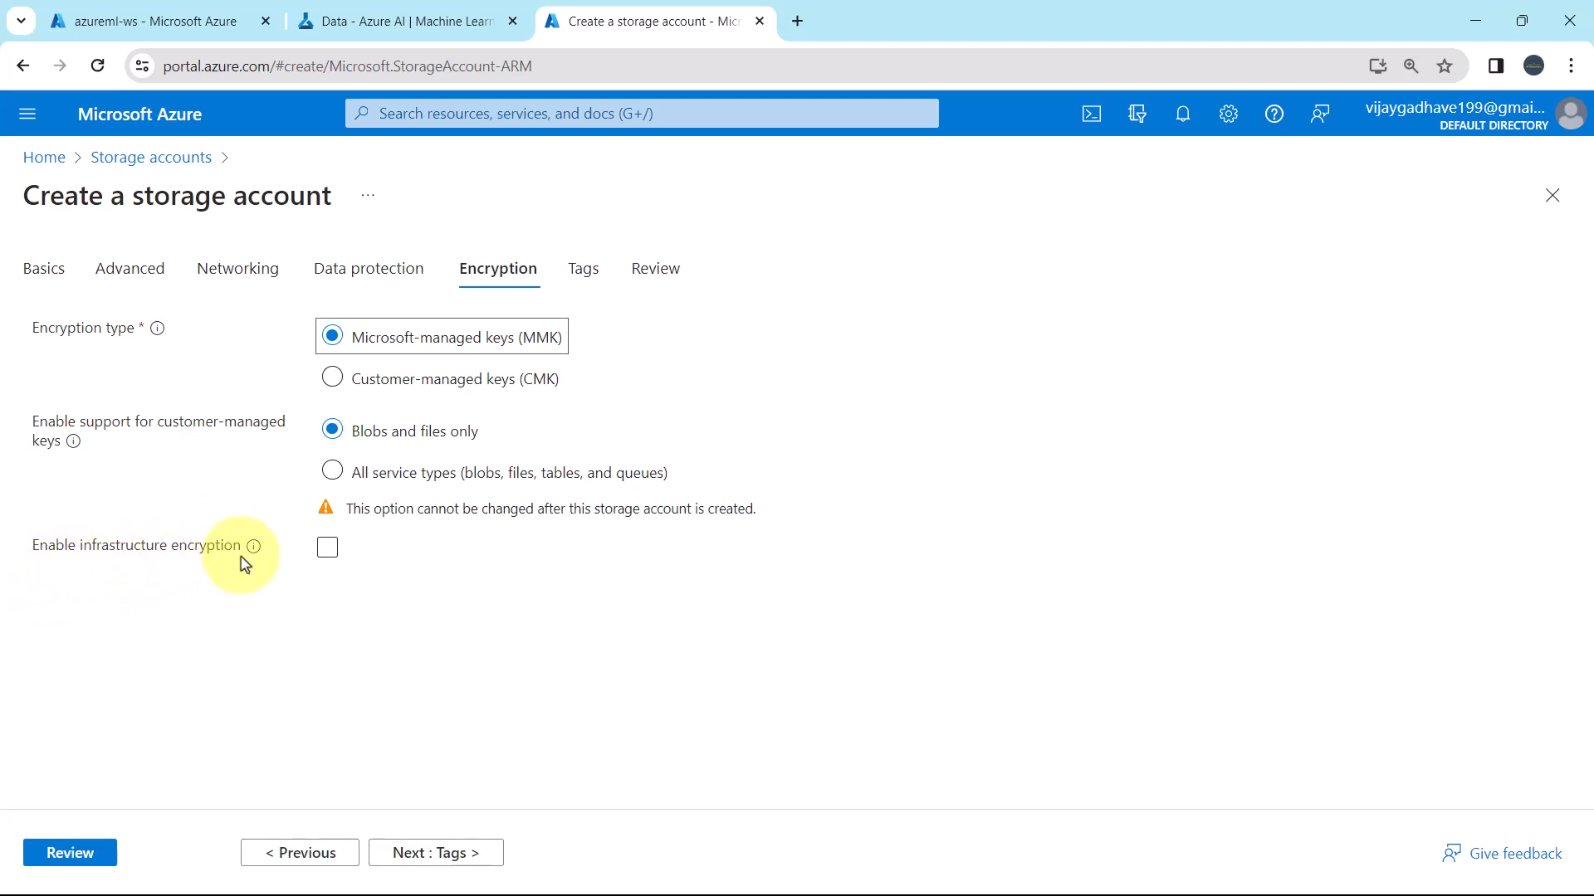
{"action": "left_click", "coordinate": [327, 547]}
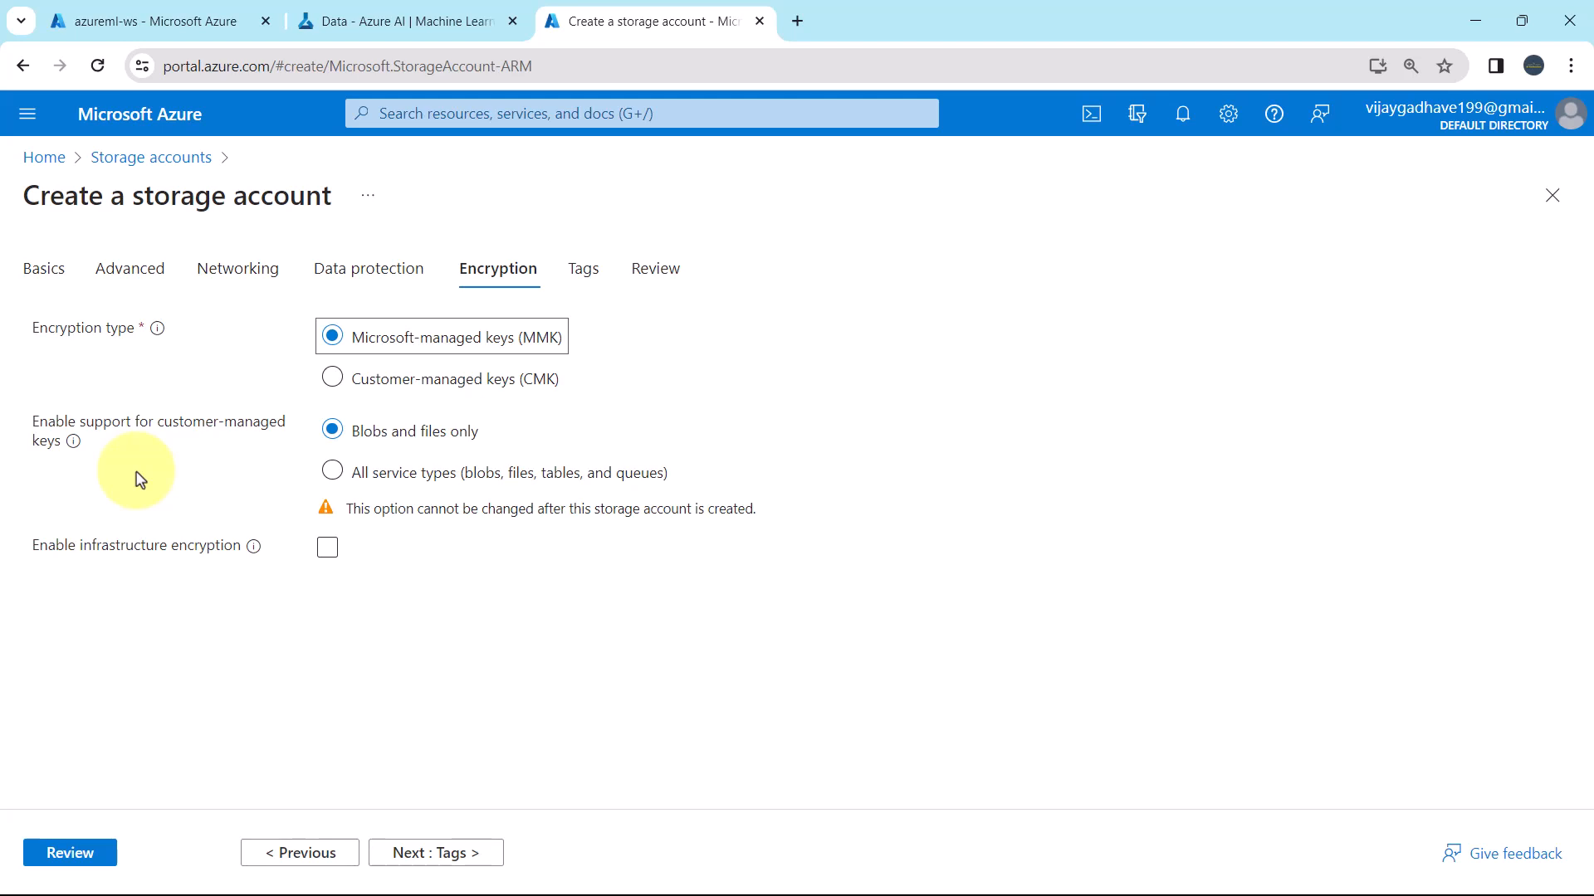
{"action": "mouse_move", "coordinate": [100, 397]}
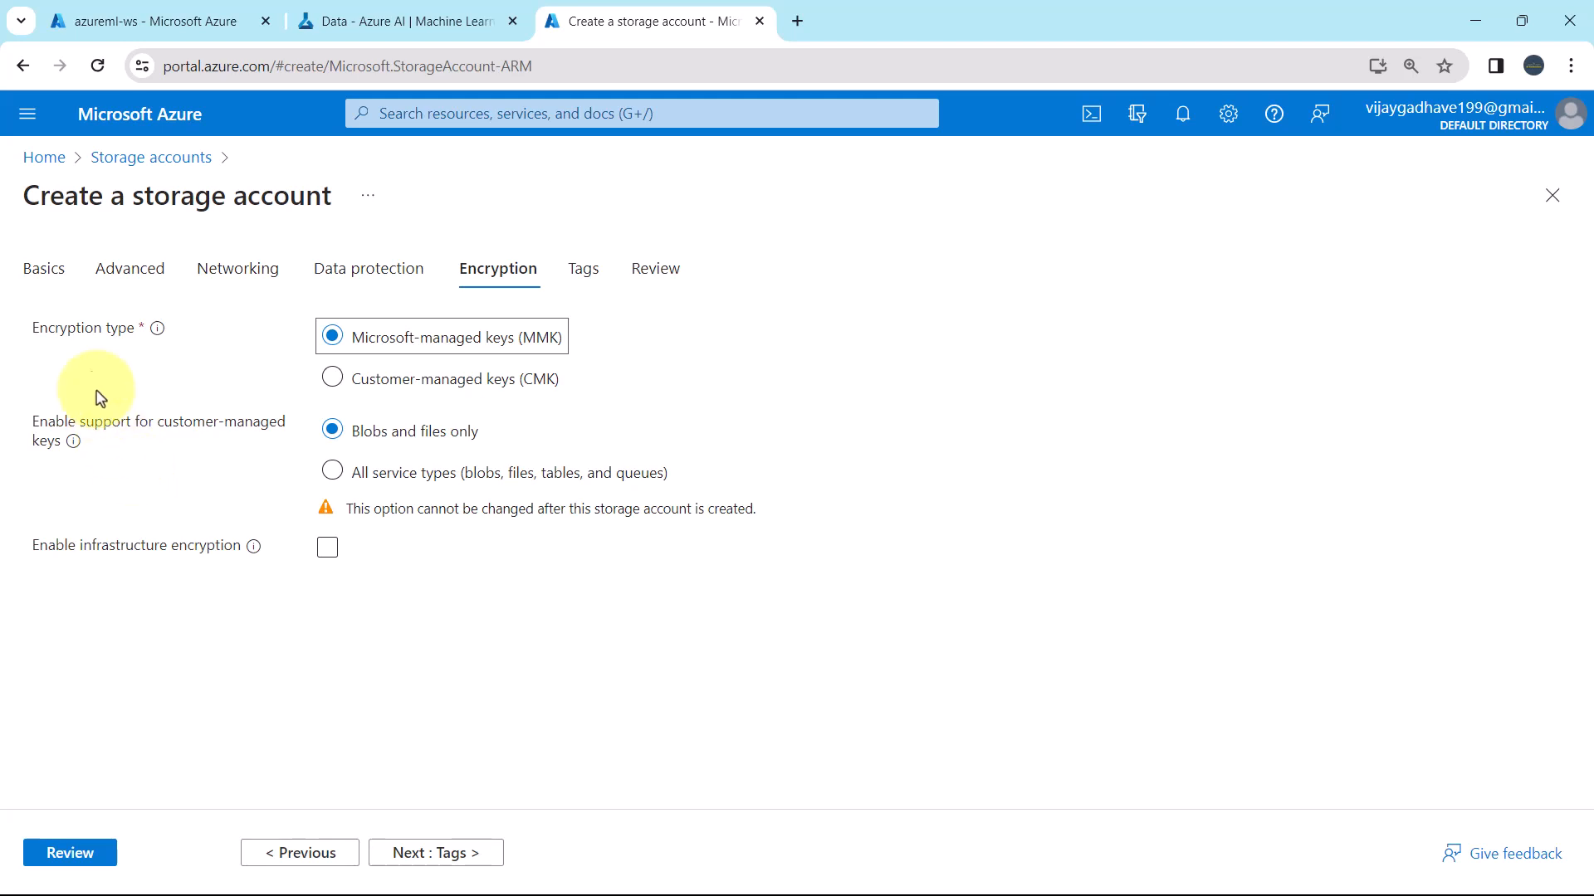
Revisit the Basics, Networking and Encryption tabs, ending on the empty Tags tab.
{"action": "left_click", "coordinate": [44, 268]}
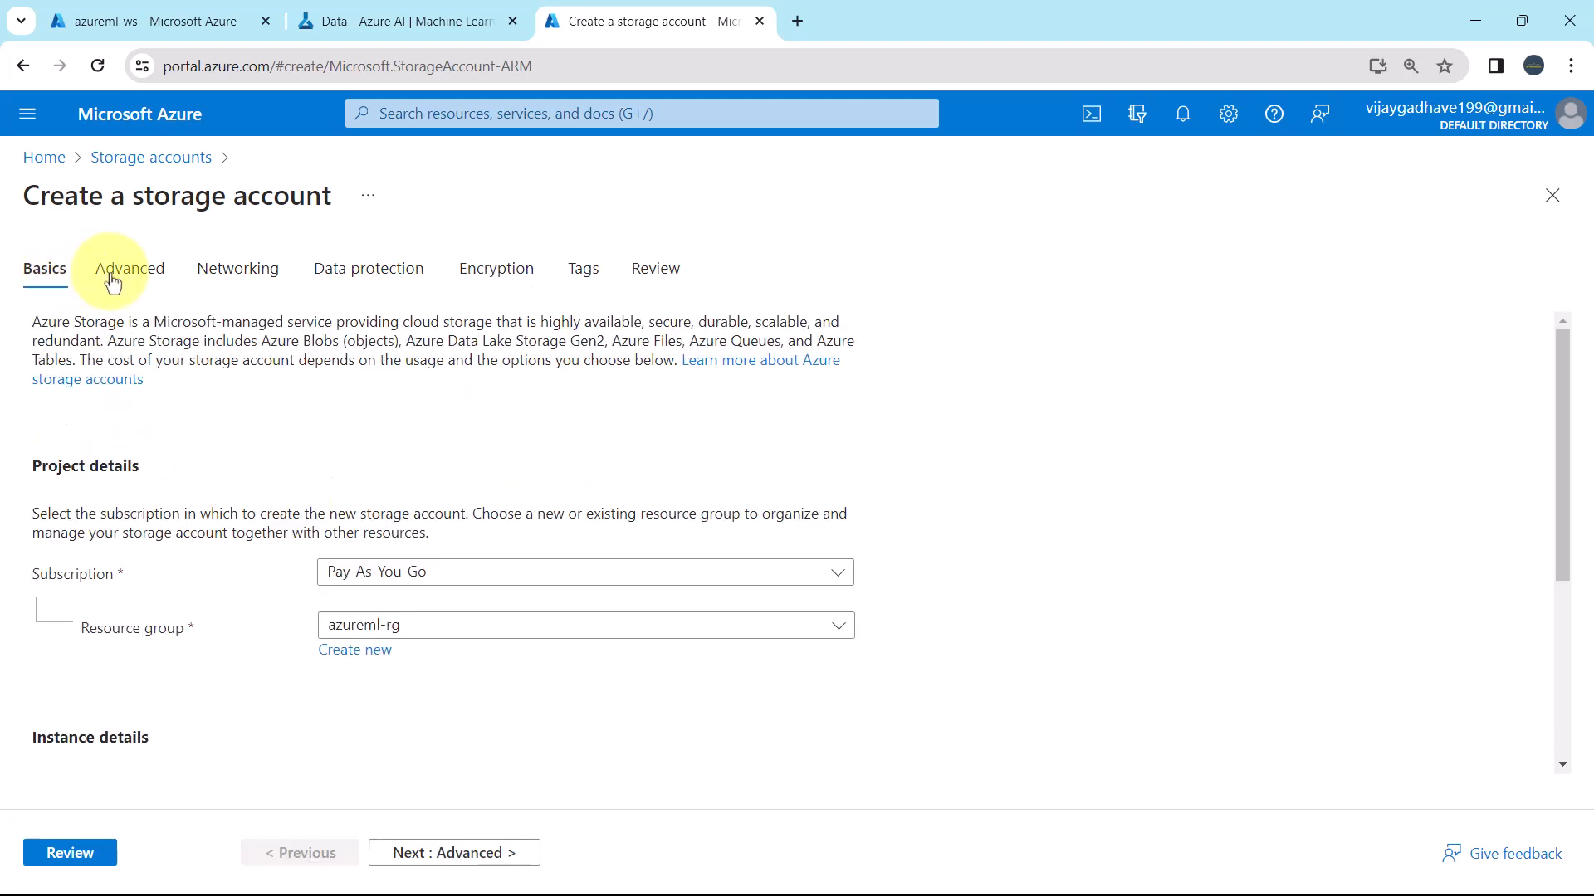
{"action": "left_click", "coordinate": [238, 268]}
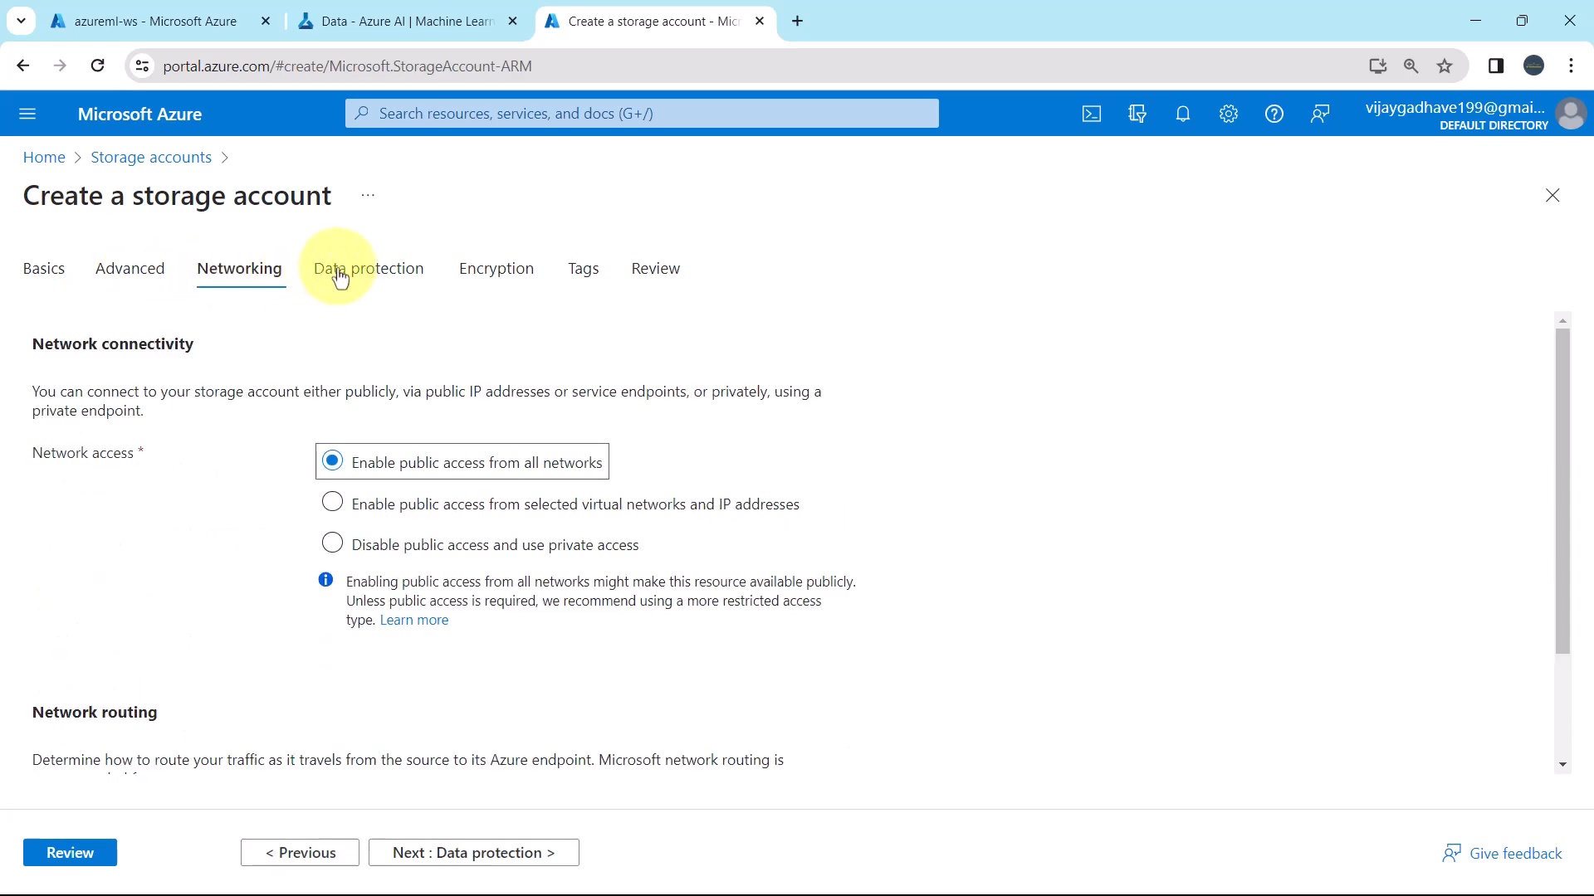
{"action": "left_click", "coordinate": [496, 268]}
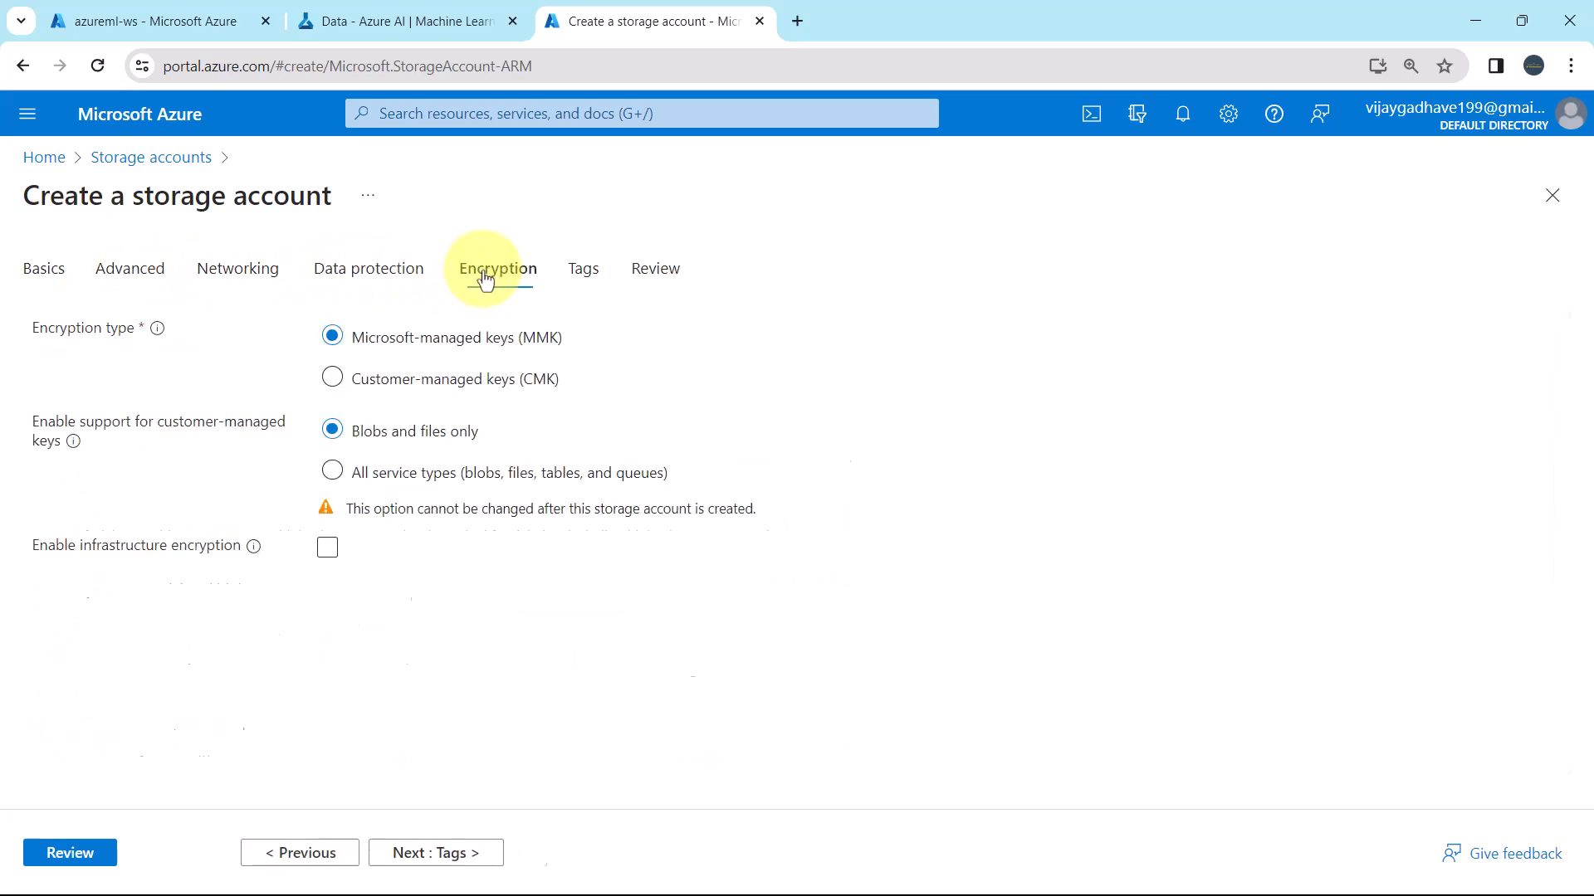
{"action": "left_click", "coordinate": [583, 268]}
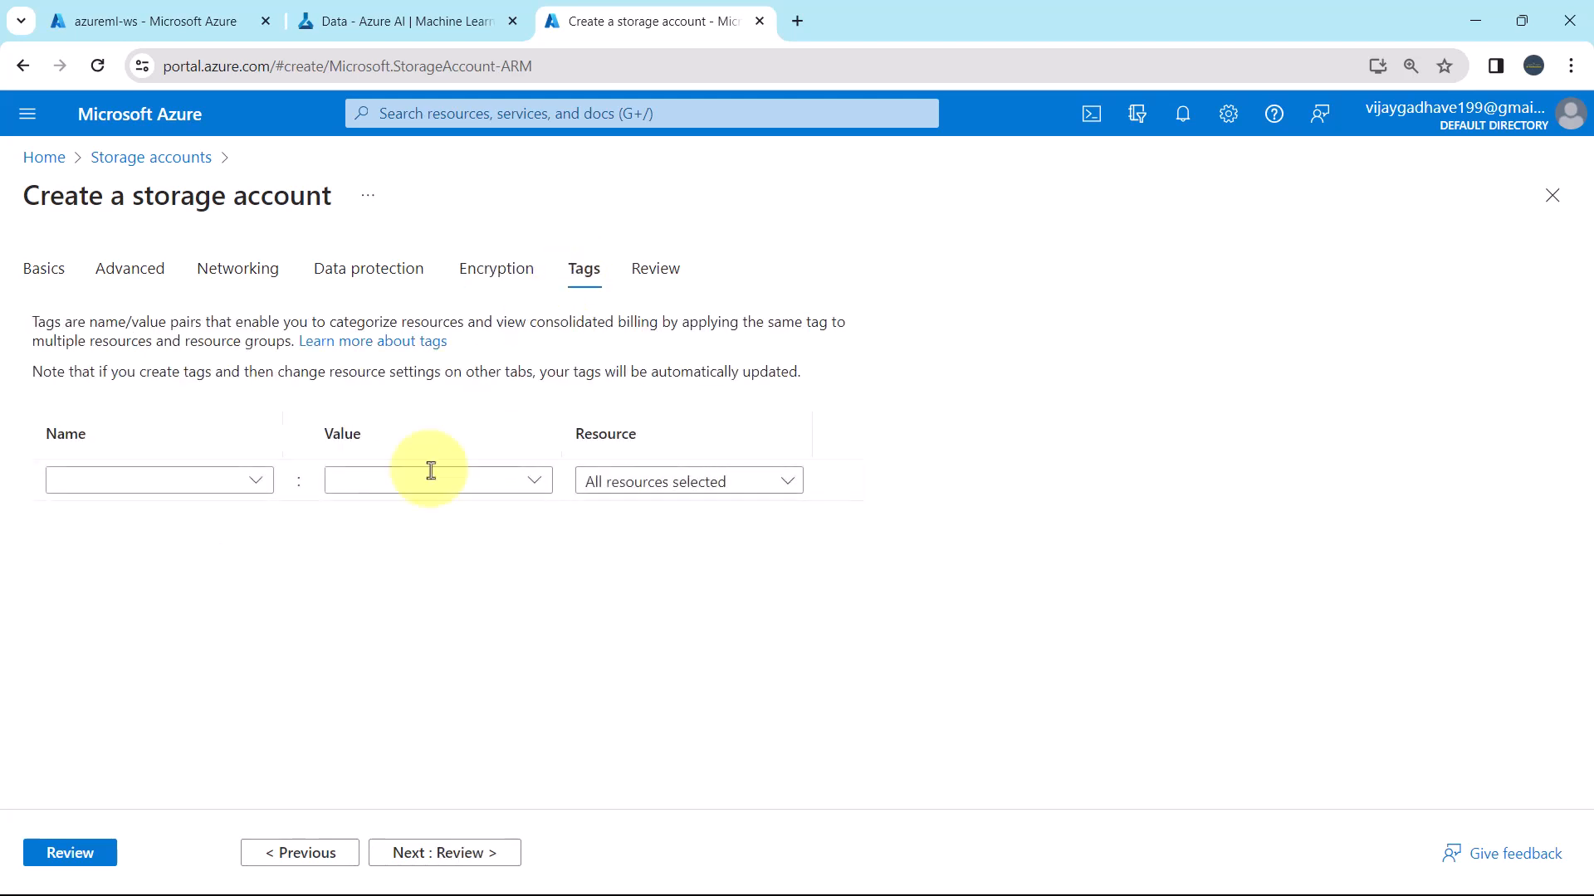
{"action": "mouse_move", "coordinate": [483, 397]}
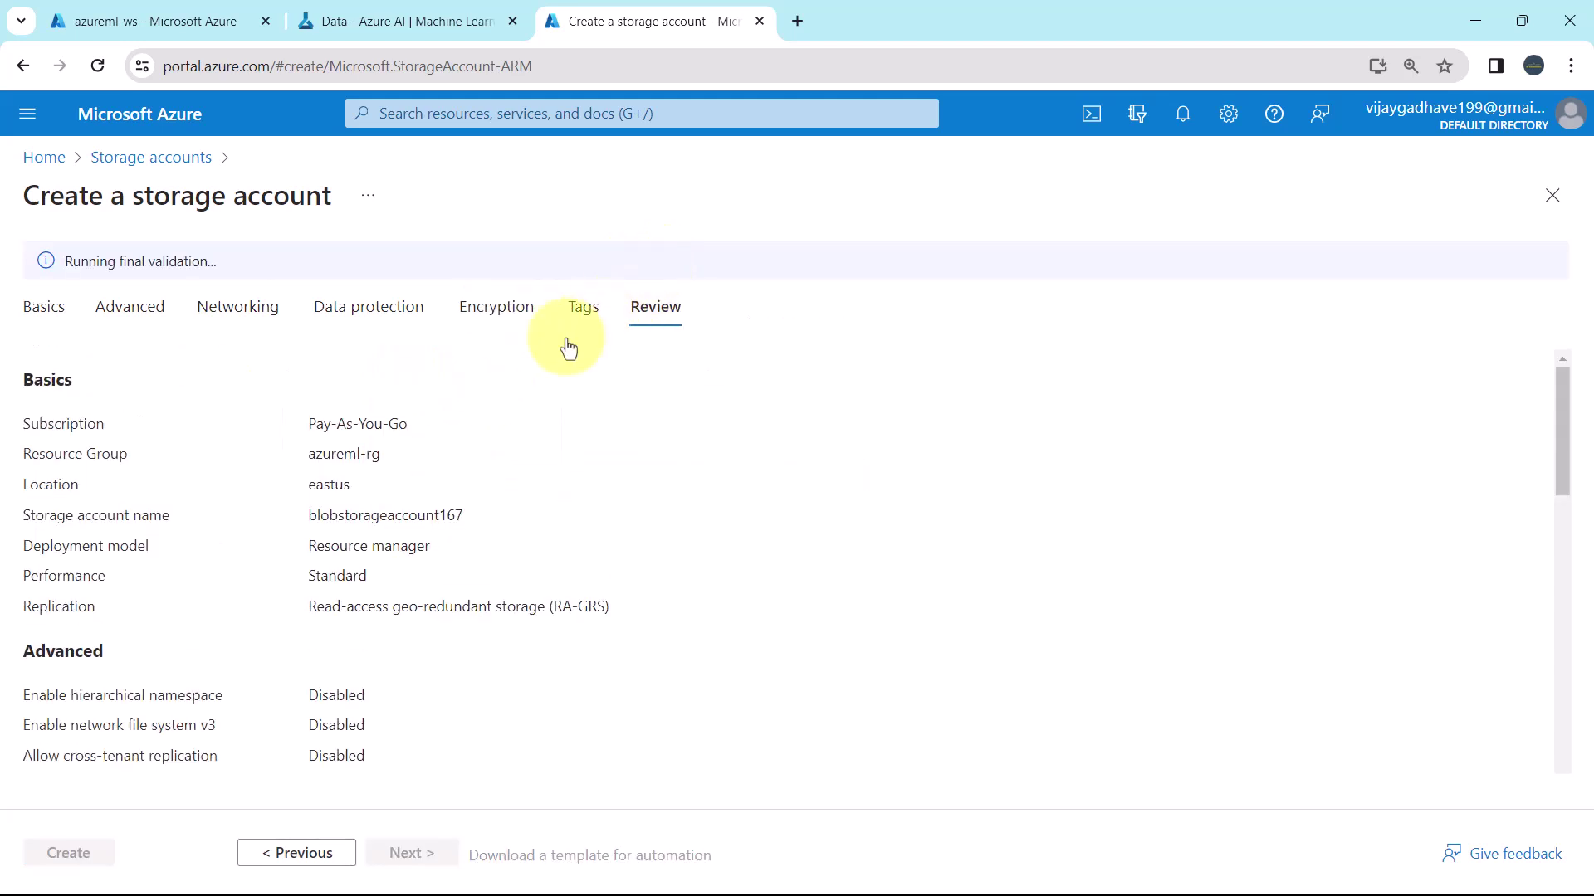
{"action": "mouse_move", "coordinate": [270, 363]}
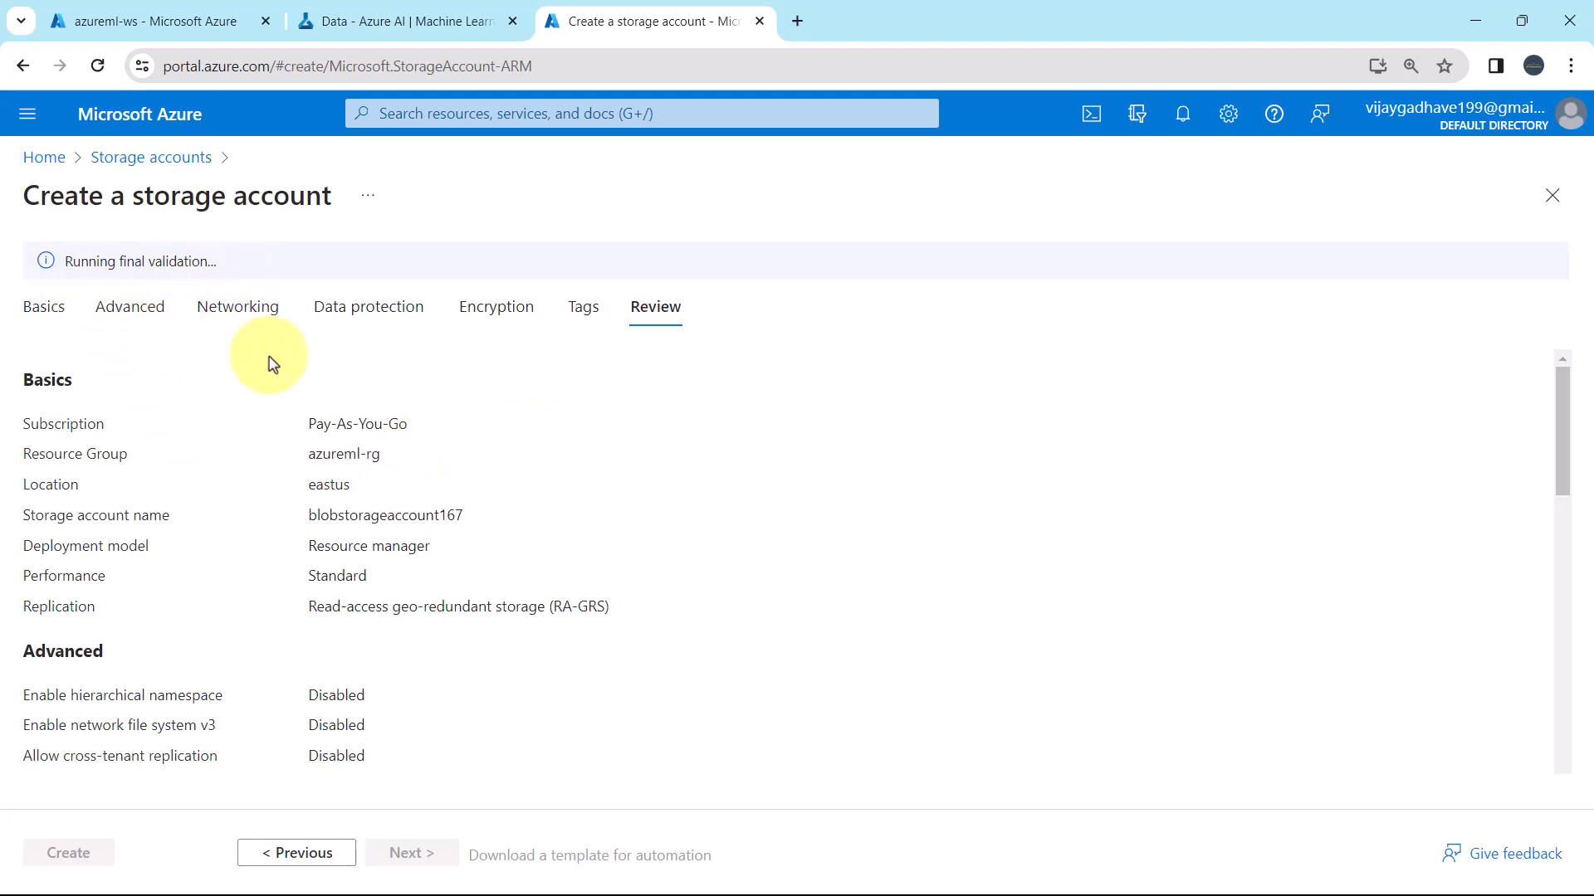
Scroll the passed validation summary for blobstorageaccount167 in East US with RA-GRS.
{"action": "scroll", "scroll_direction": "down", "scroll_amount": 3}
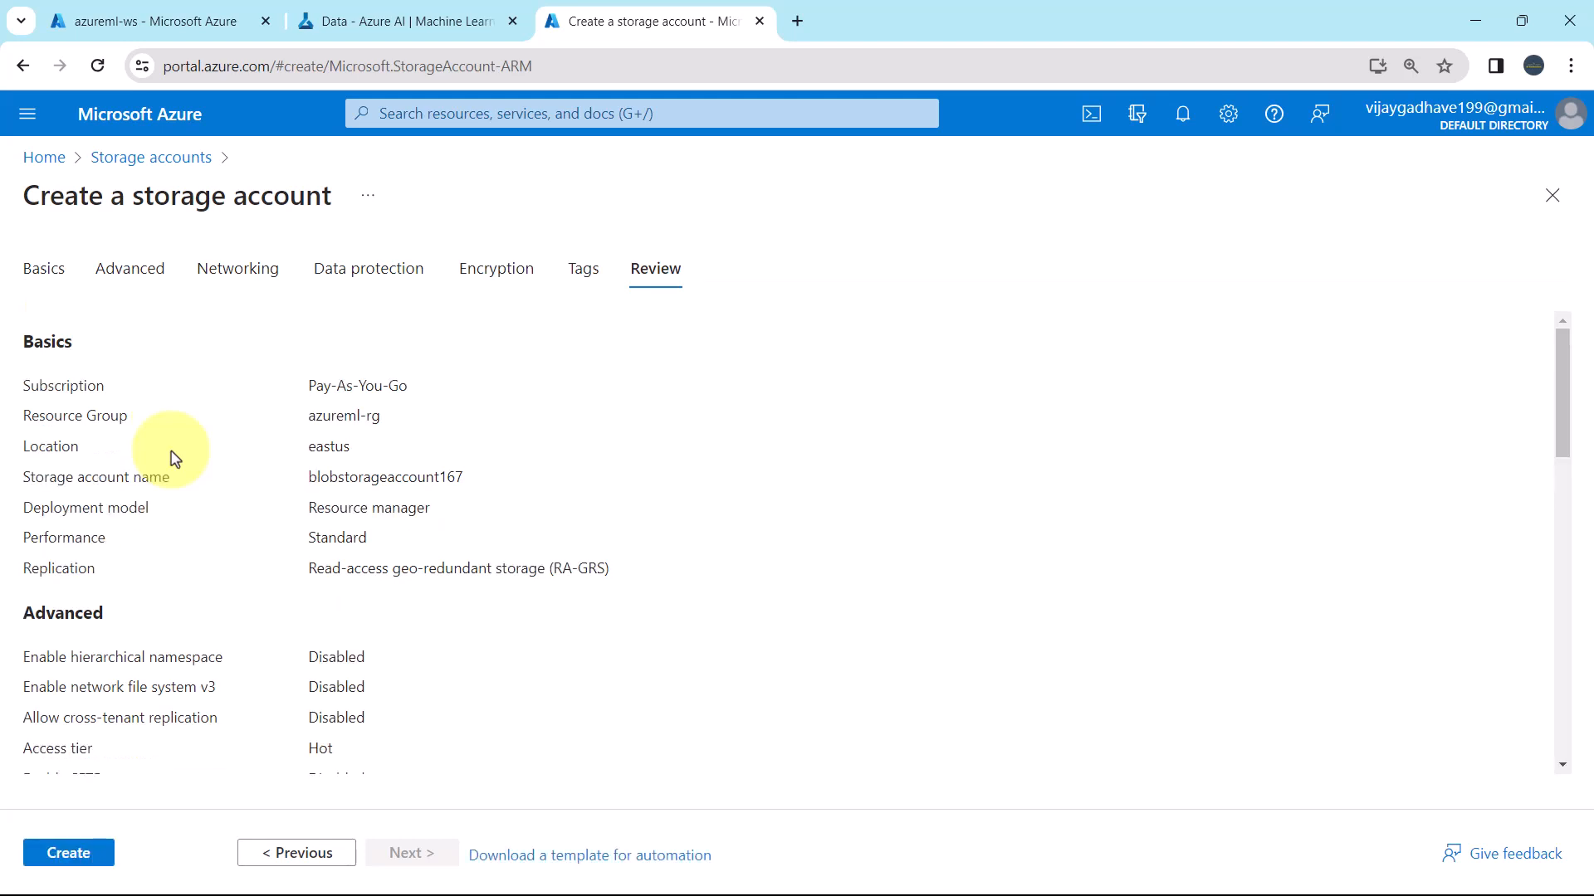
{"action": "mouse_move", "coordinate": [68, 852]}
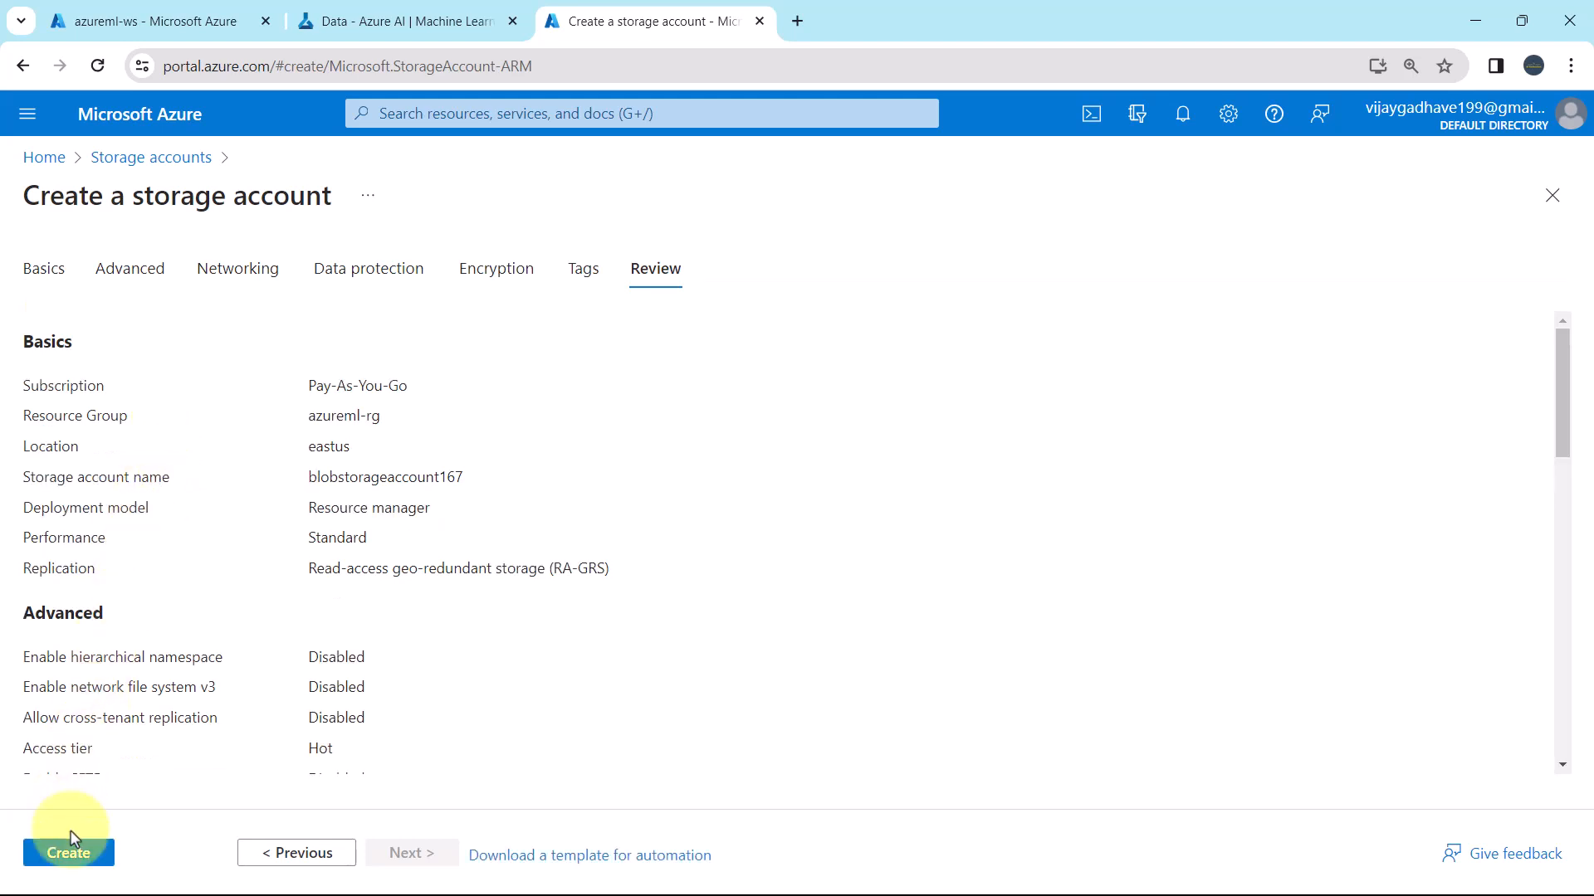
Create blobstorageaccount167, watch its azureml-rg deployment complete, then go to the resource.
{"action": "left_click", "coordinate": [68, 851]}
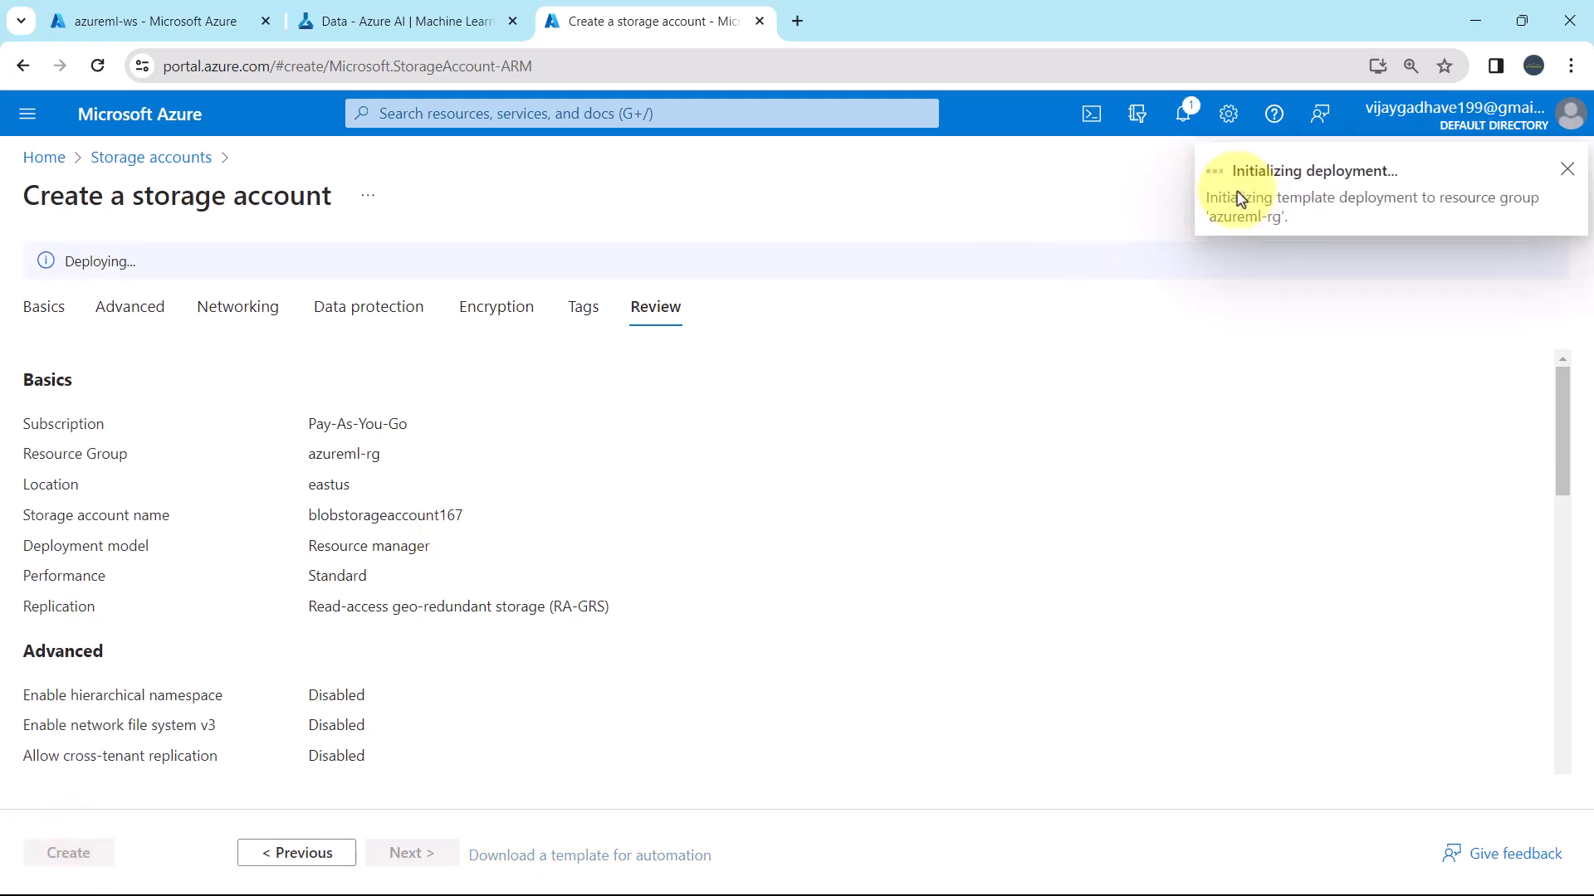
{"action": "mouse_move", "coordinate": [1265, 205]}
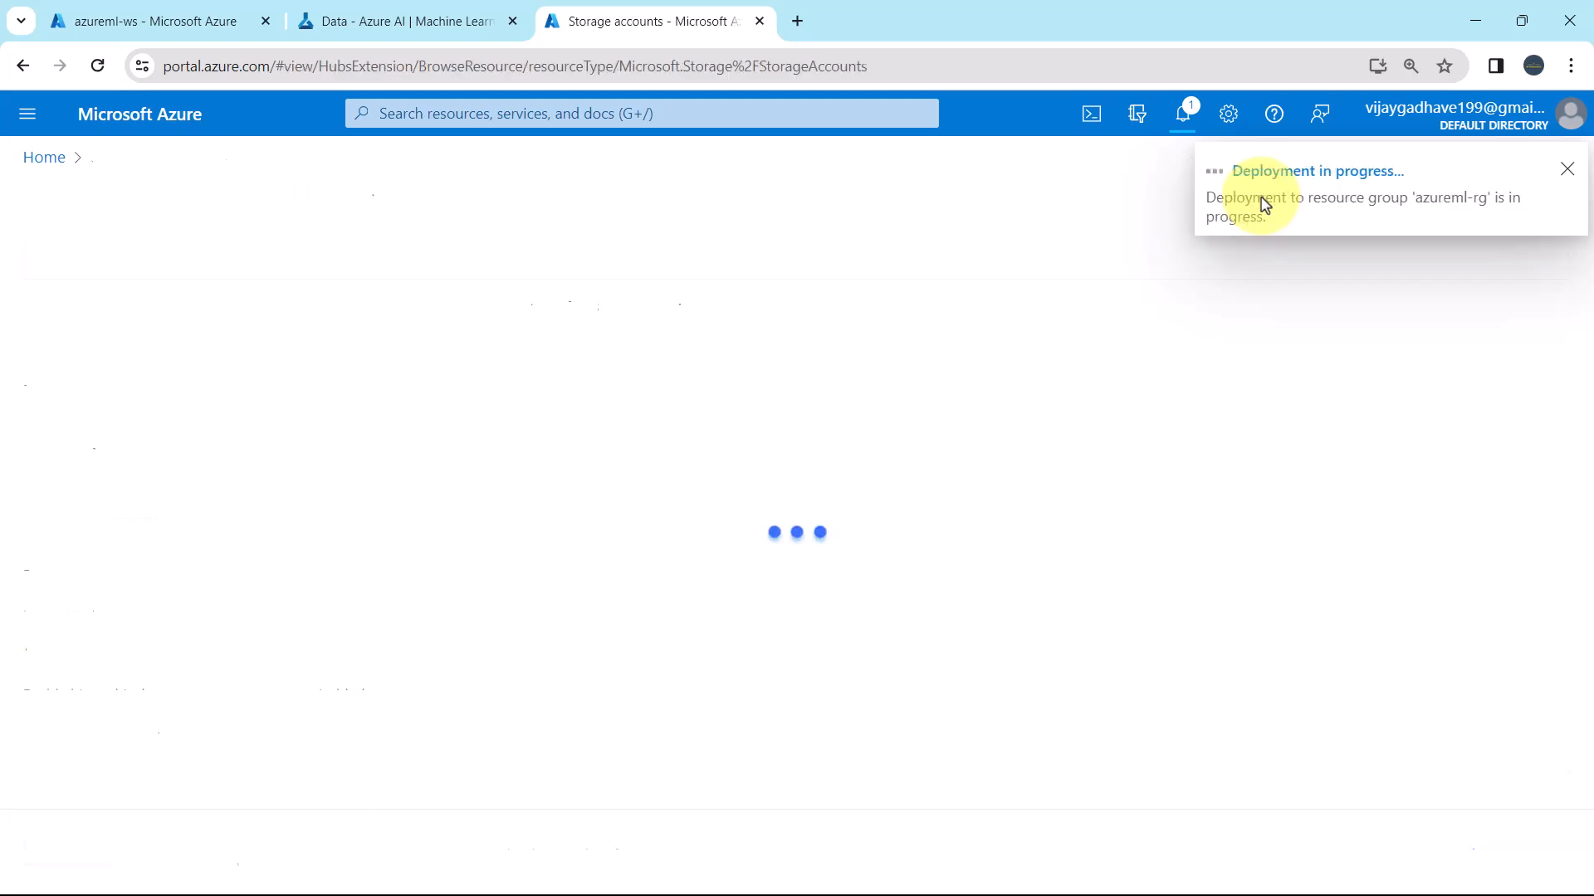
{"action": "left_click", "coordinate": [1318, 171]}
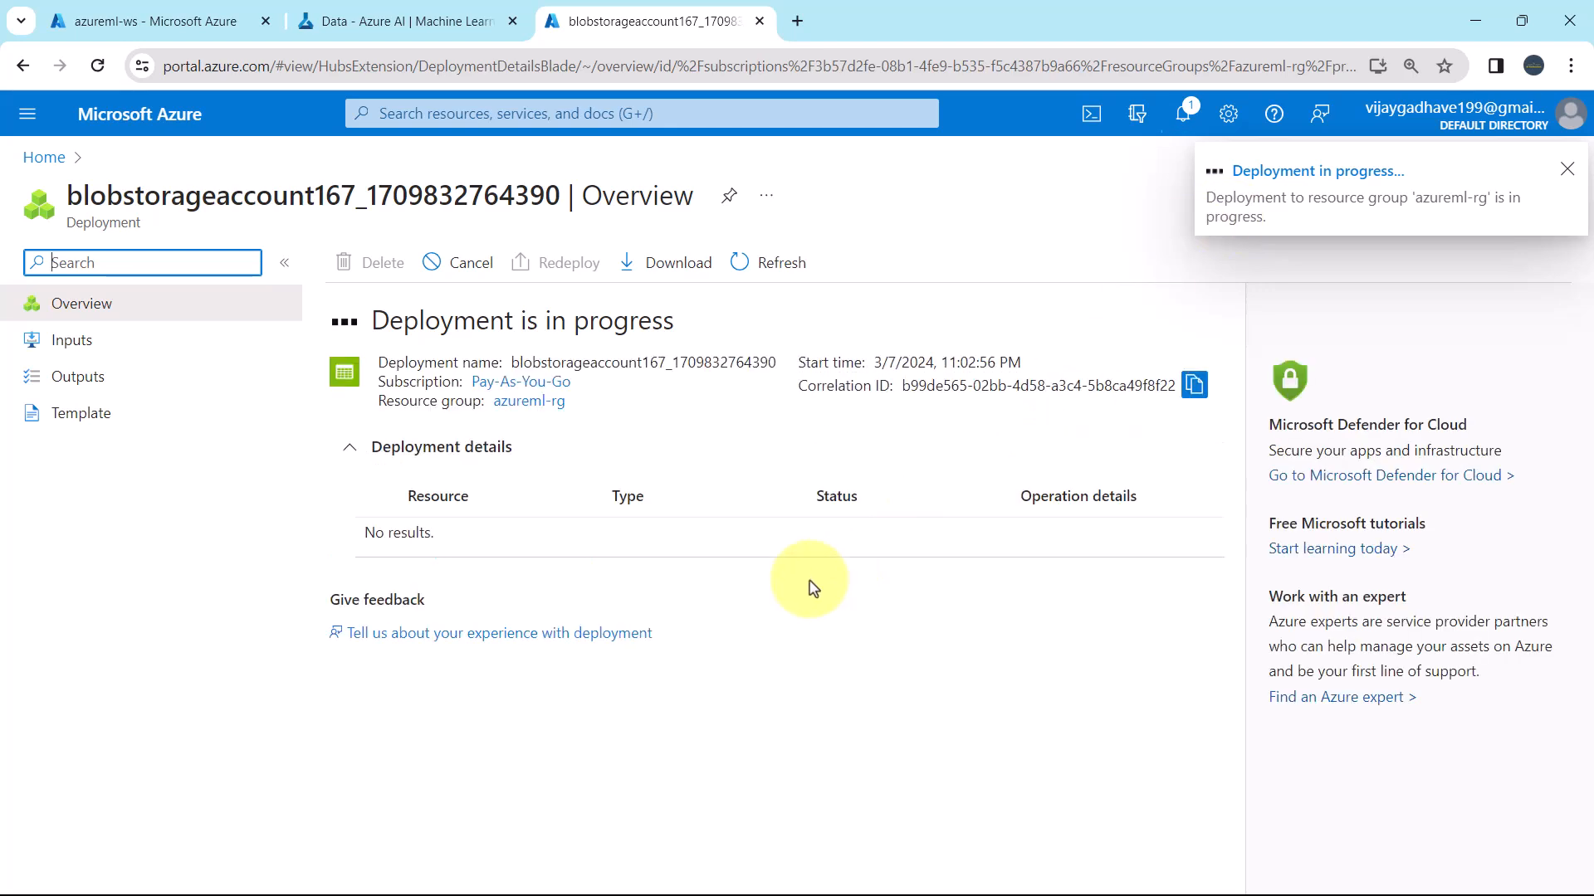
{"action": "left_click", "coordinate": [1566, 168]}
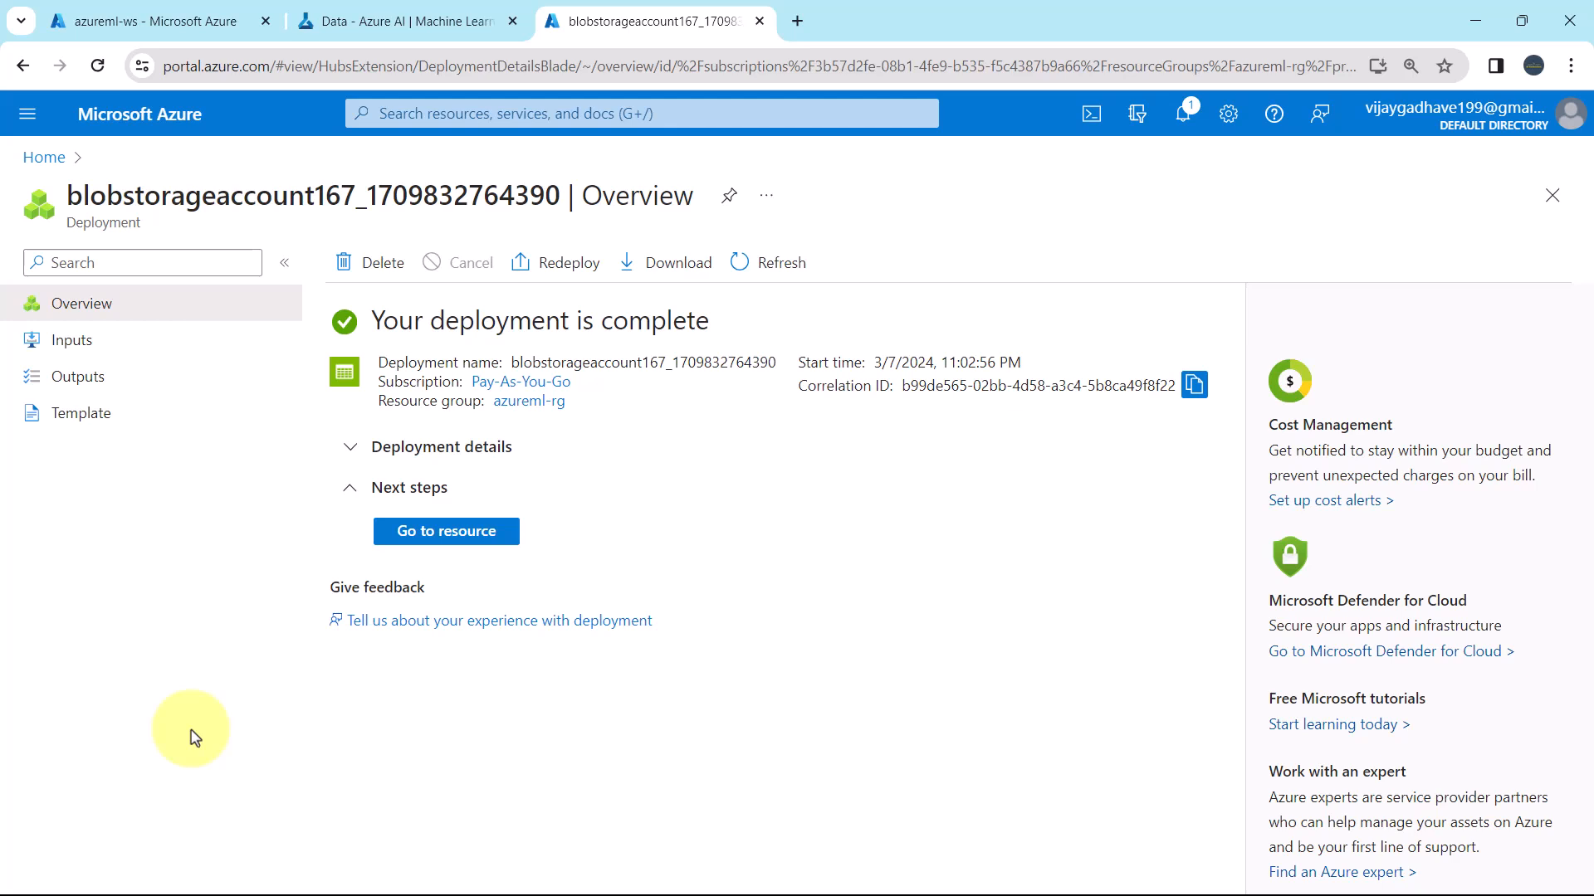
{"action": "left_click", "coordinate": [445, 530]}
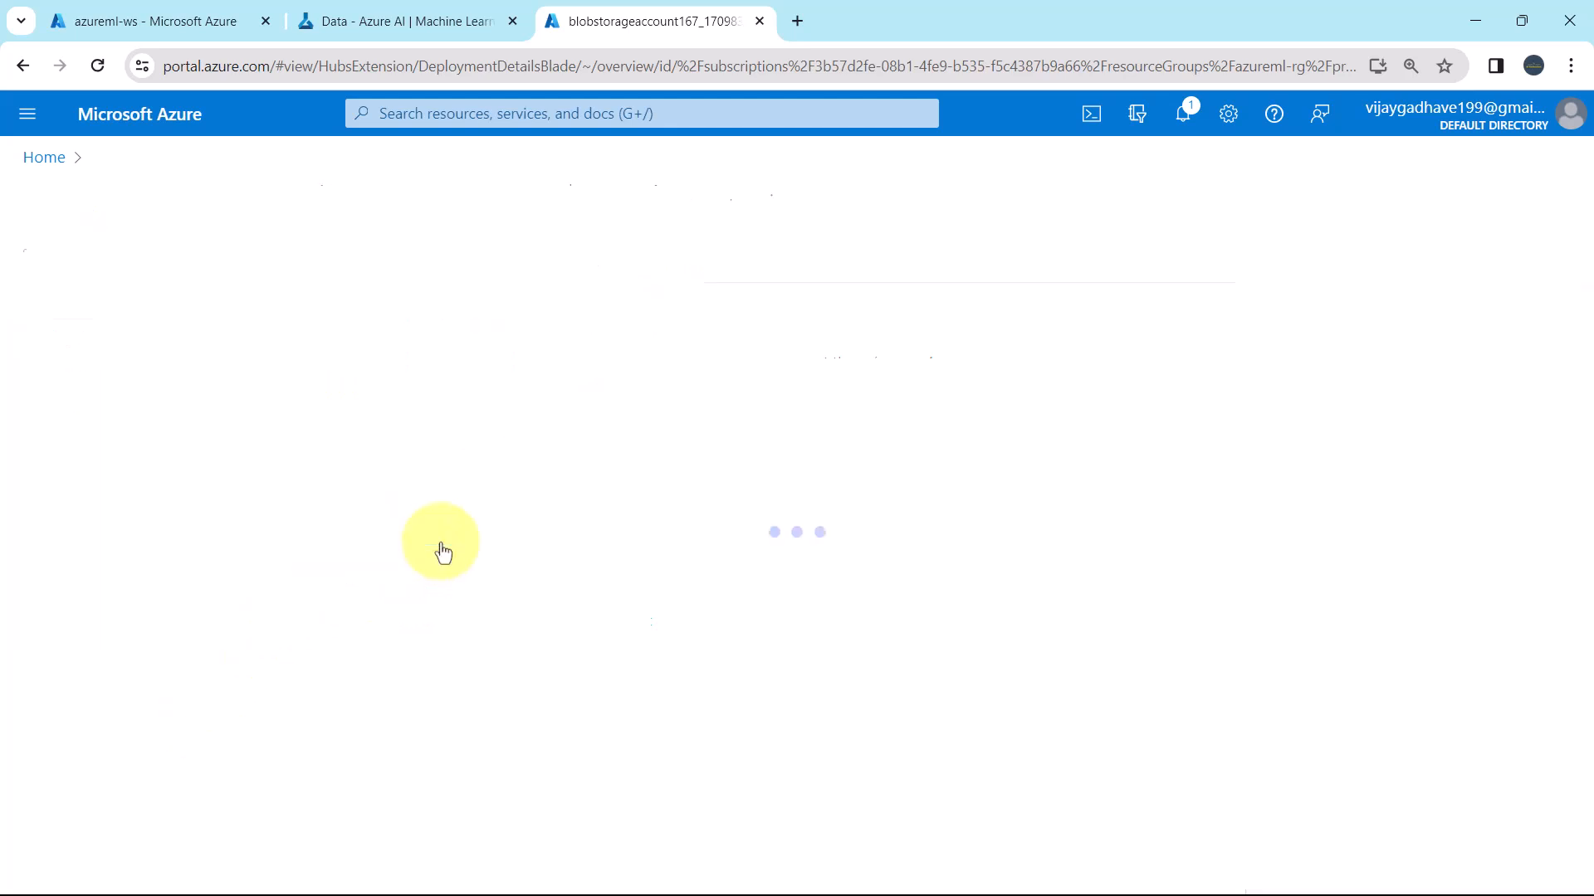
Dismiss the notifications on blobstorageaccount167's Overview and open its Containers list.
{"action": "left_click", "coordinate": [1182, 113]}
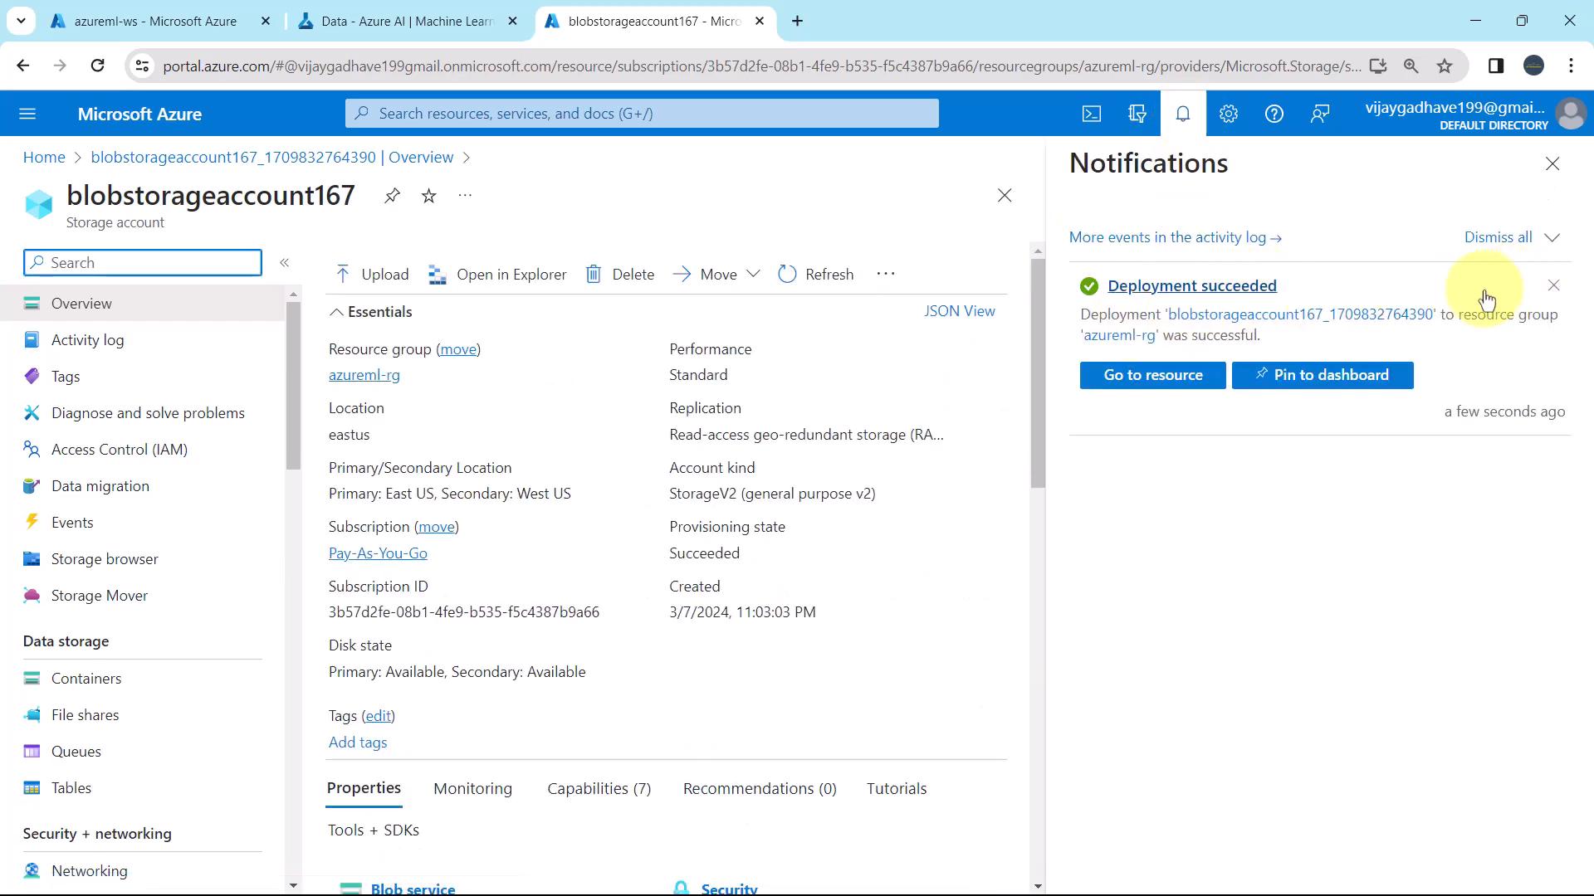
{"action": "left_click", "coordinate": [1552, 162]}
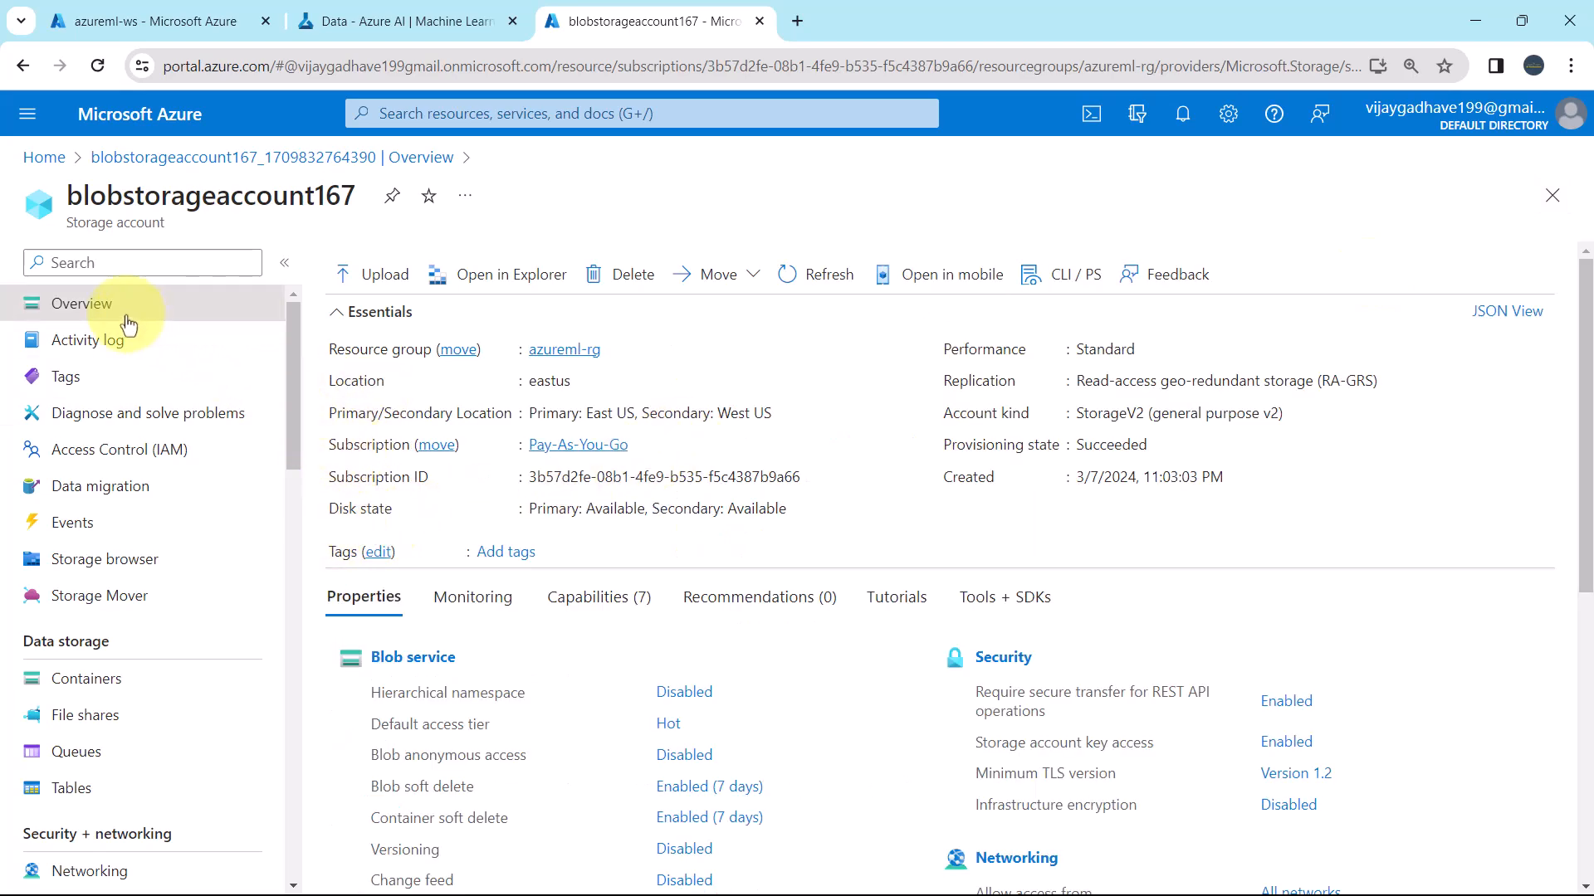
{"action": "mouse_move", "coordinate": [345, 371]}
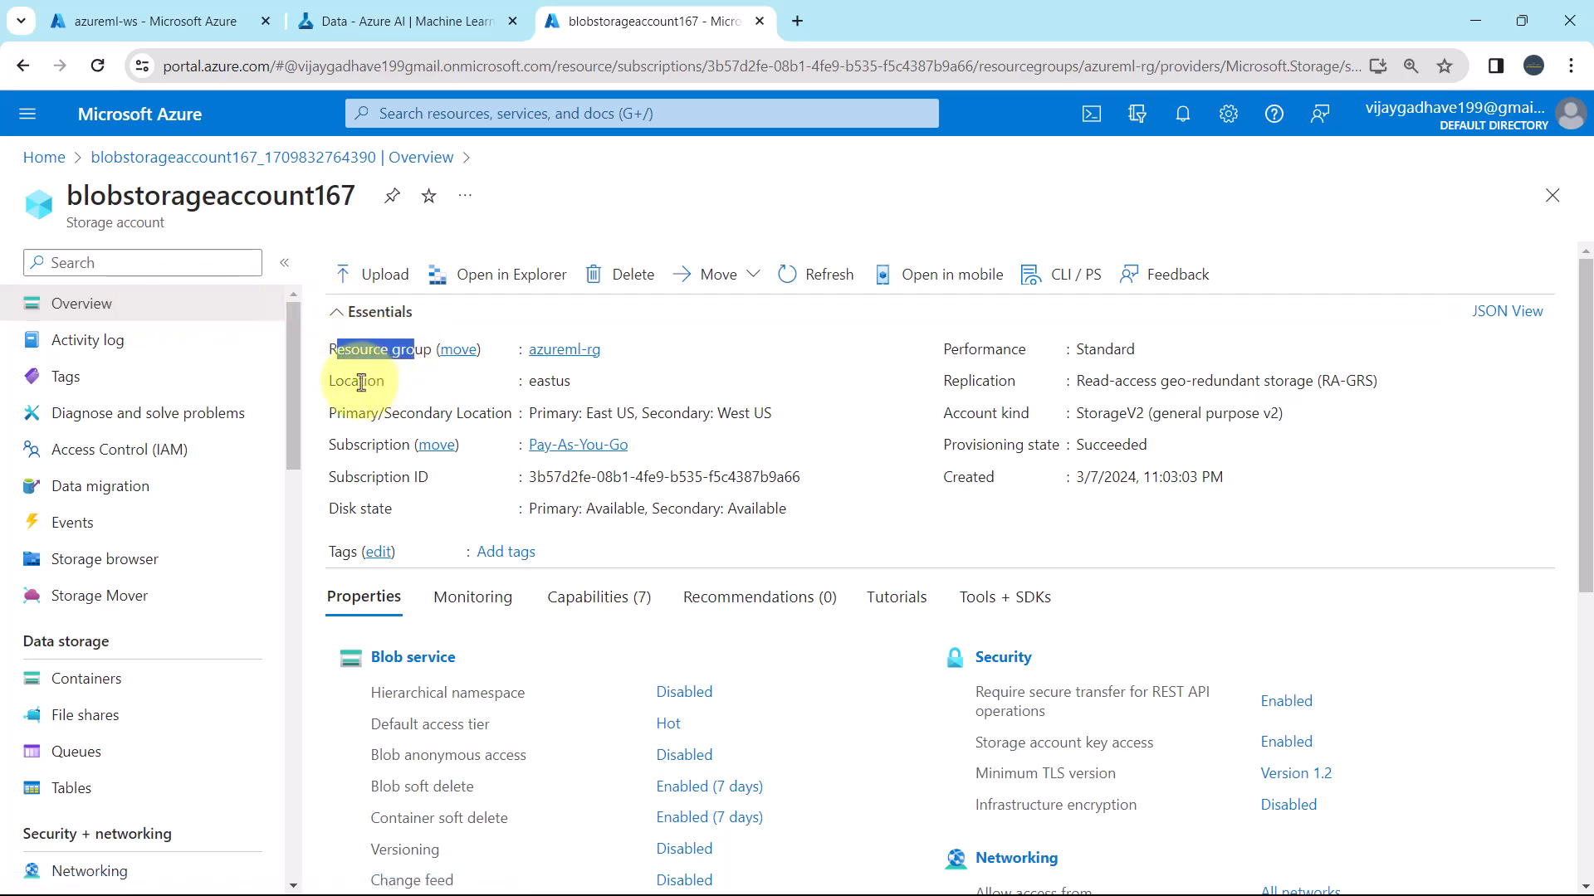
{"action": "mouse_move", "coordinate": [353, 418]}
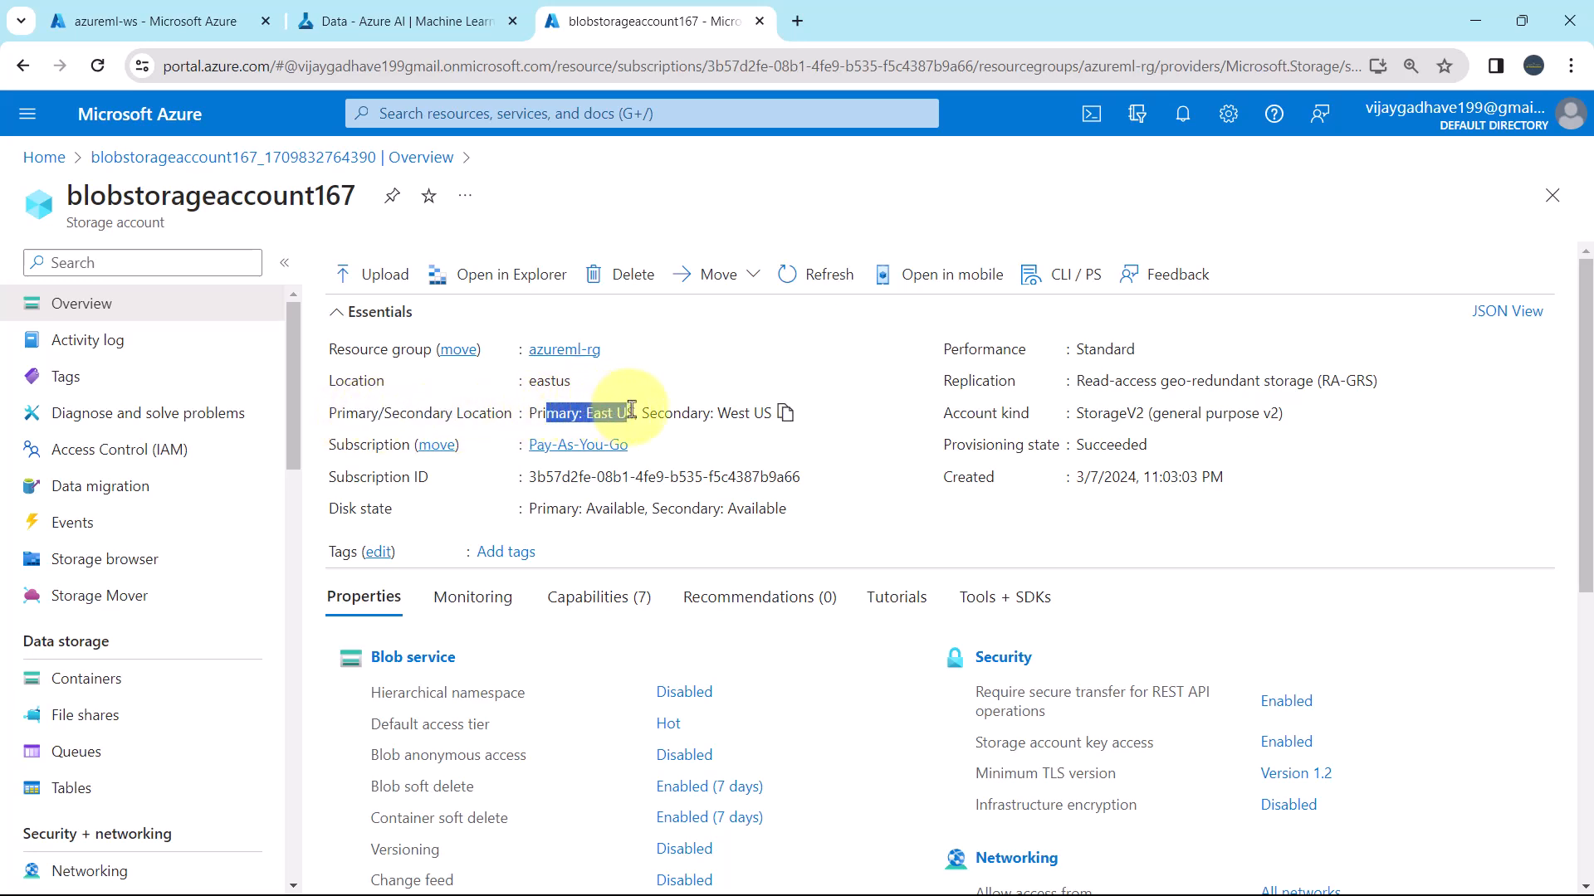
{"action": "mouse_move", "coordinate": [734, 412]}
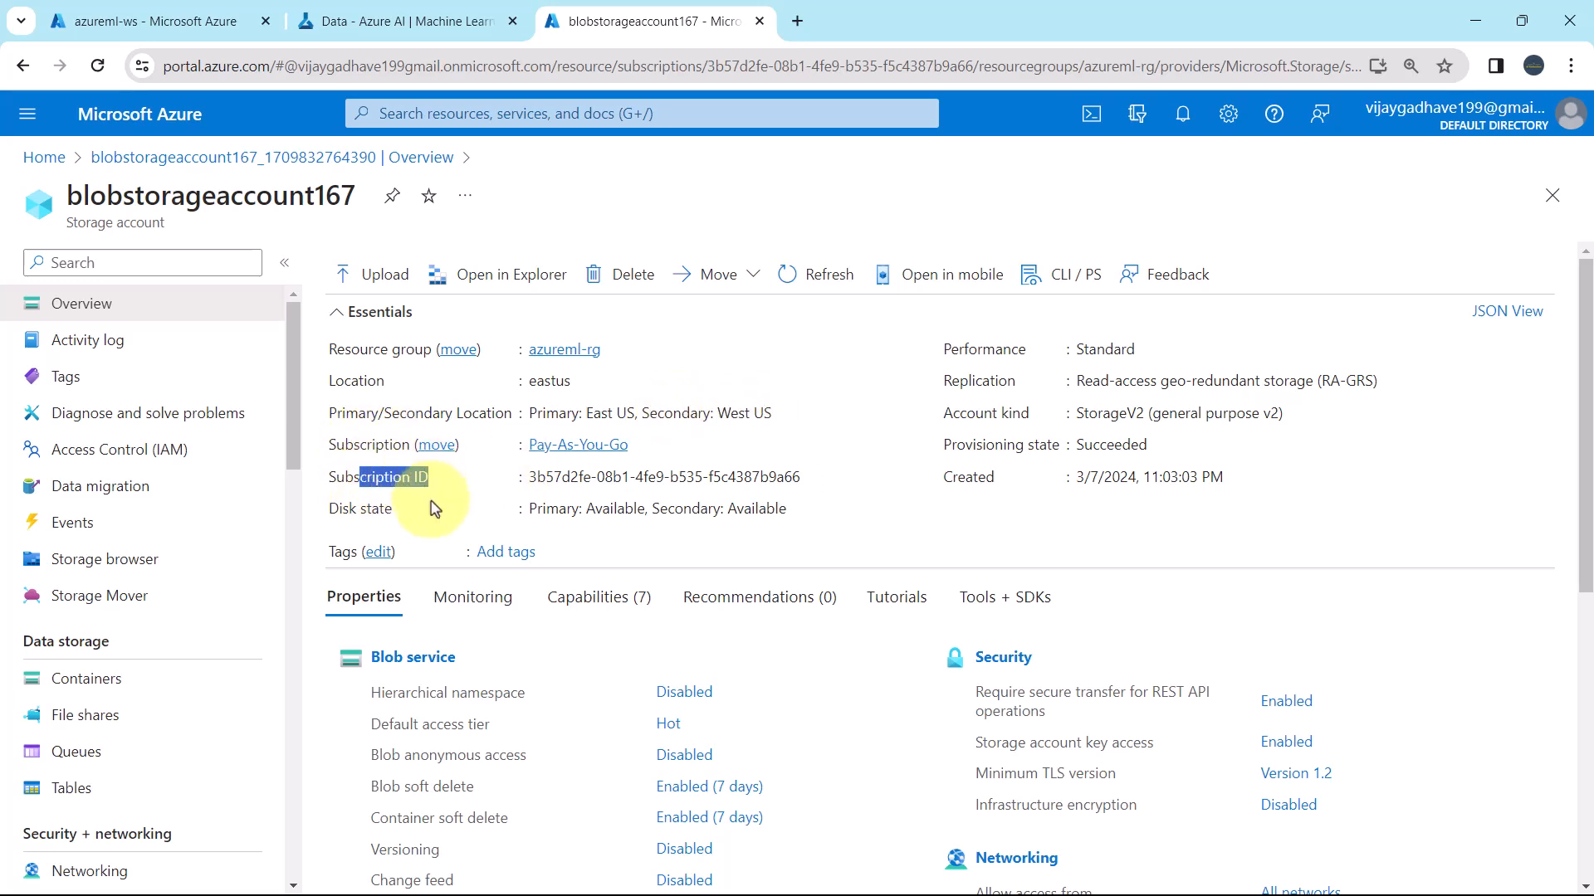
{"action": "scroll", "scroll_direction": "down", "scroll_amount": 3}
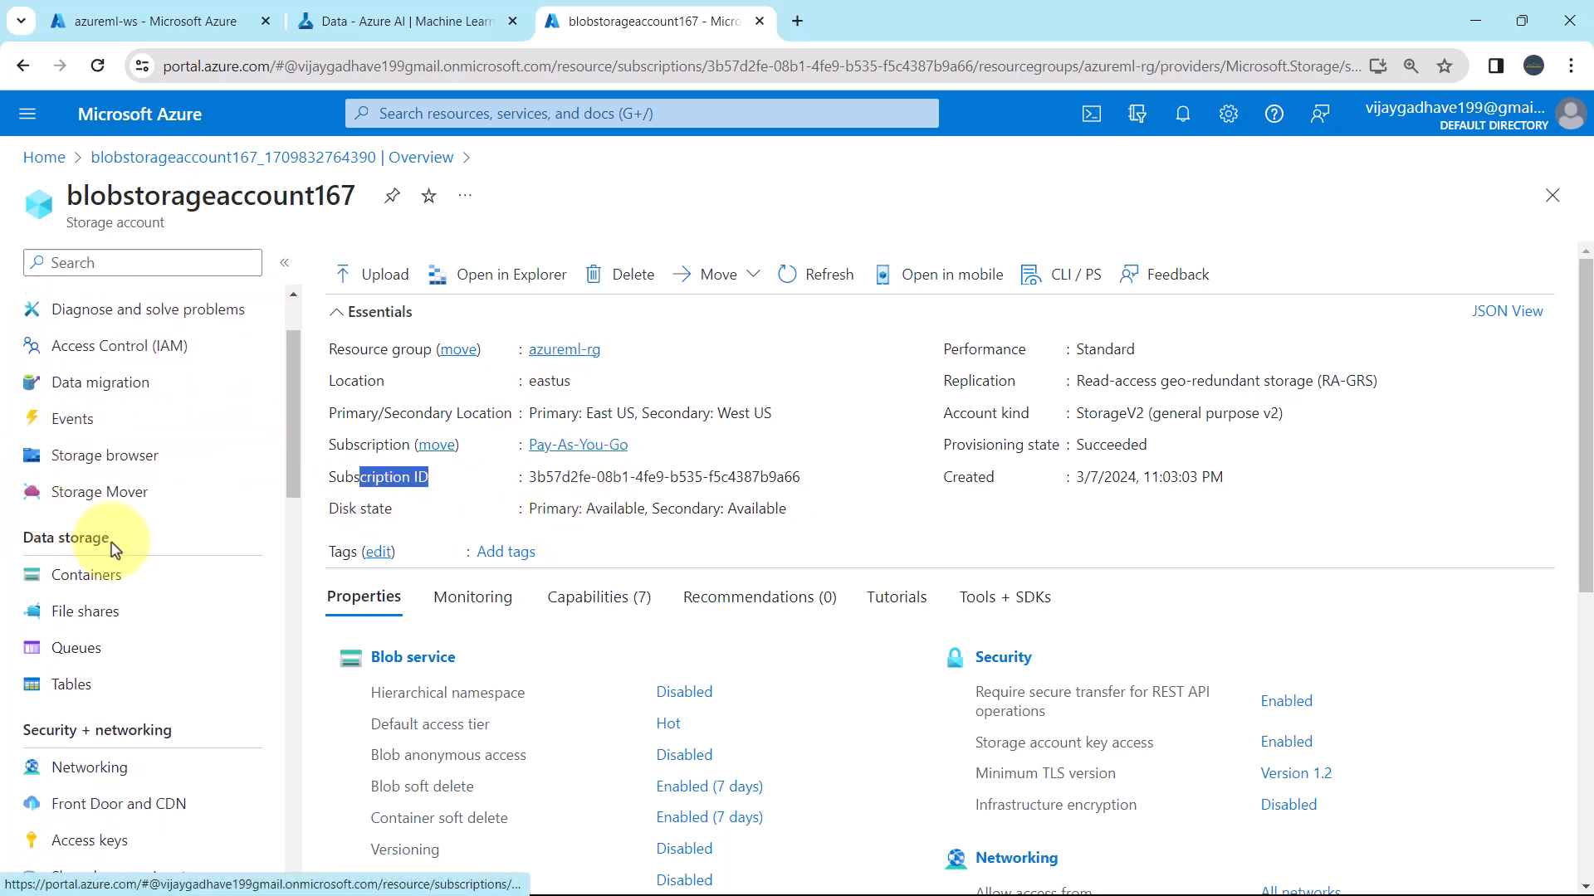
{"action": "left_click", "coordinate": [86, 574]}
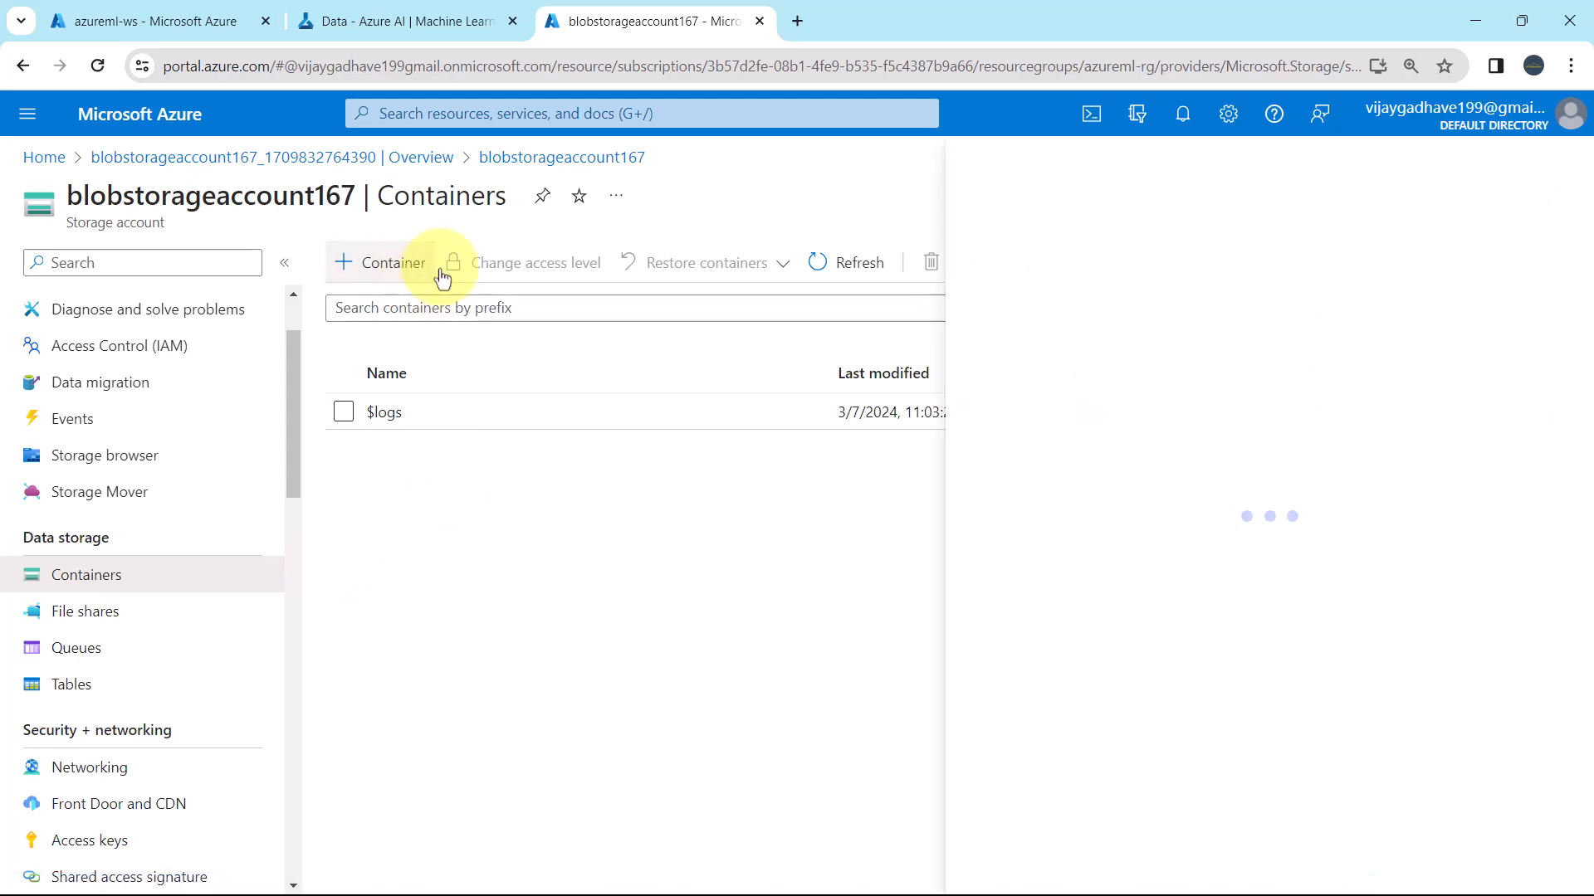
Create a new private container named container1.
{"action": "left_click", "coordinate": [379, 263]}
{"action": "type", "text": "container1"}
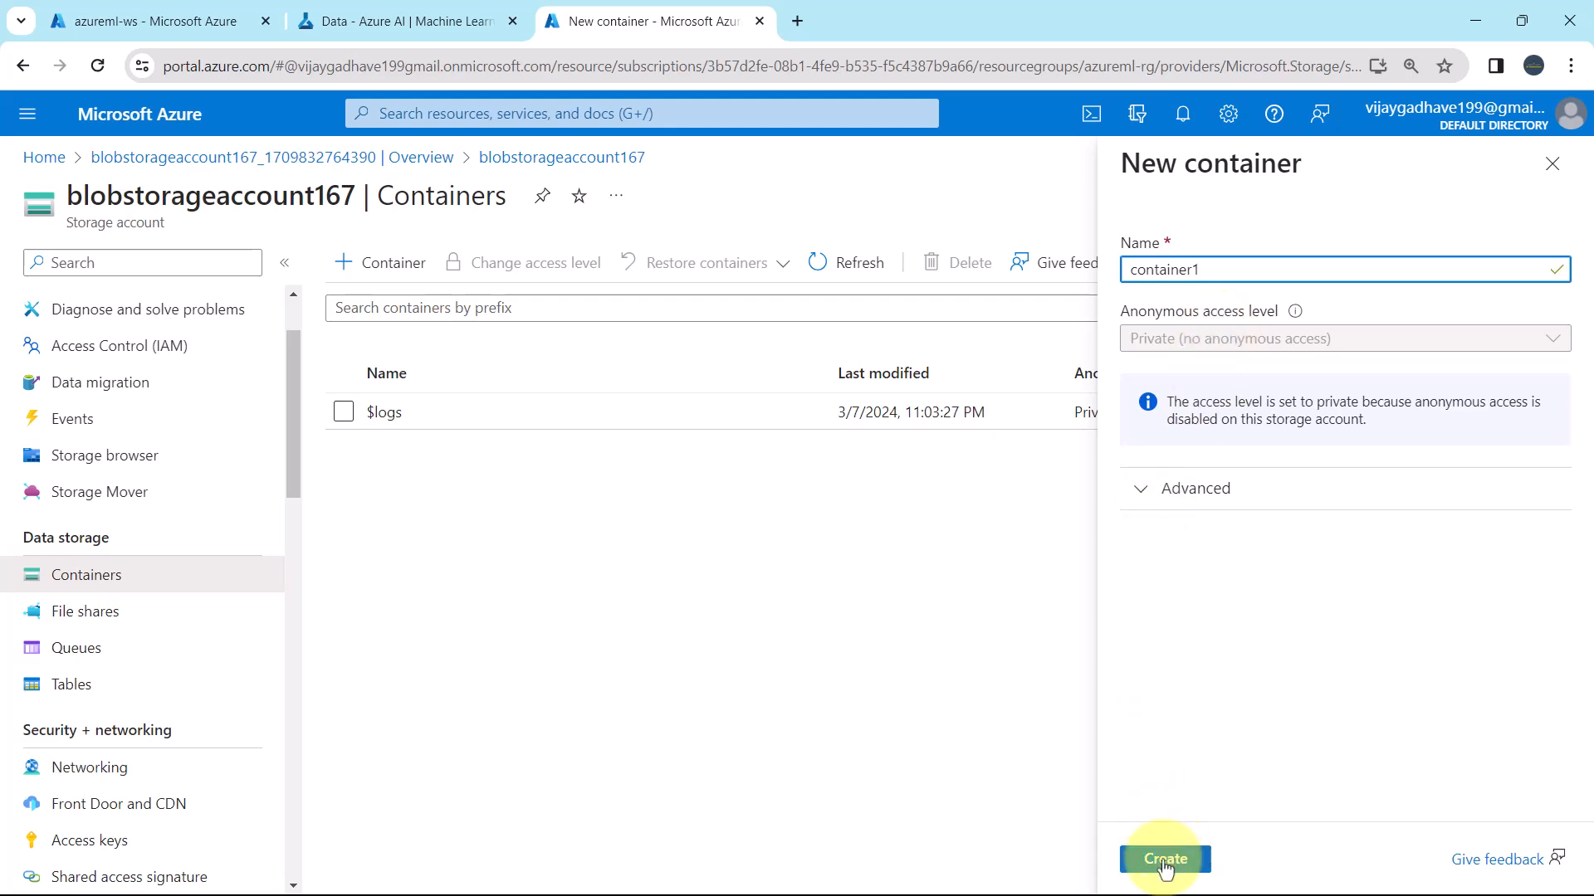
{"action": "left_click", "coordinate": [1156, 489]}
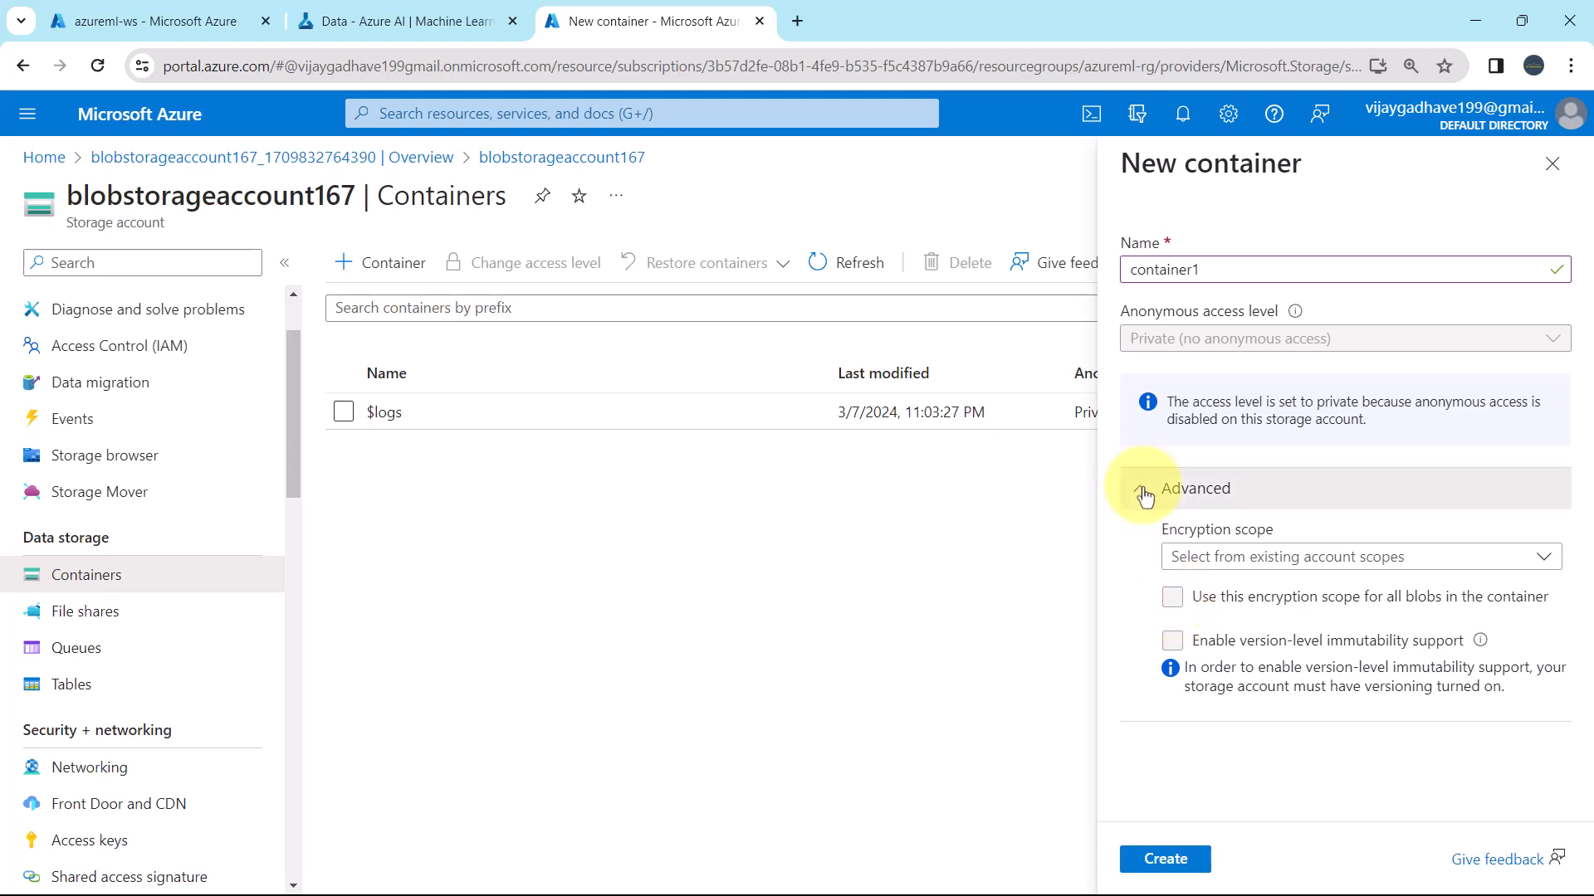
{"action": "left_click", "coordinate": [1164, 859]}
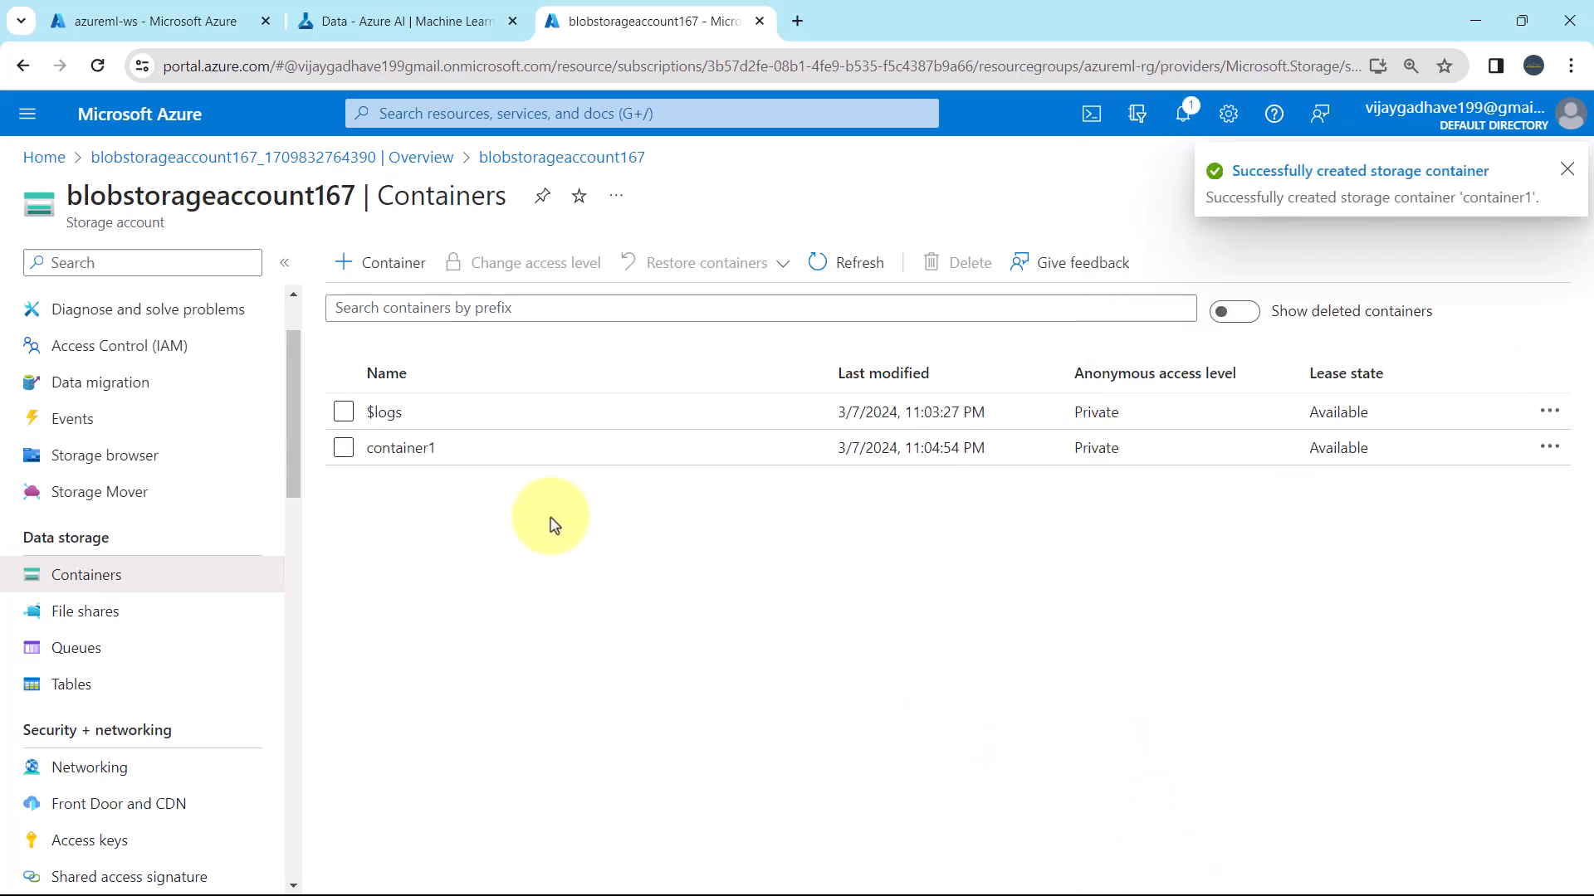
{"action": "mouse_move", "coordinate": [473, 448]}
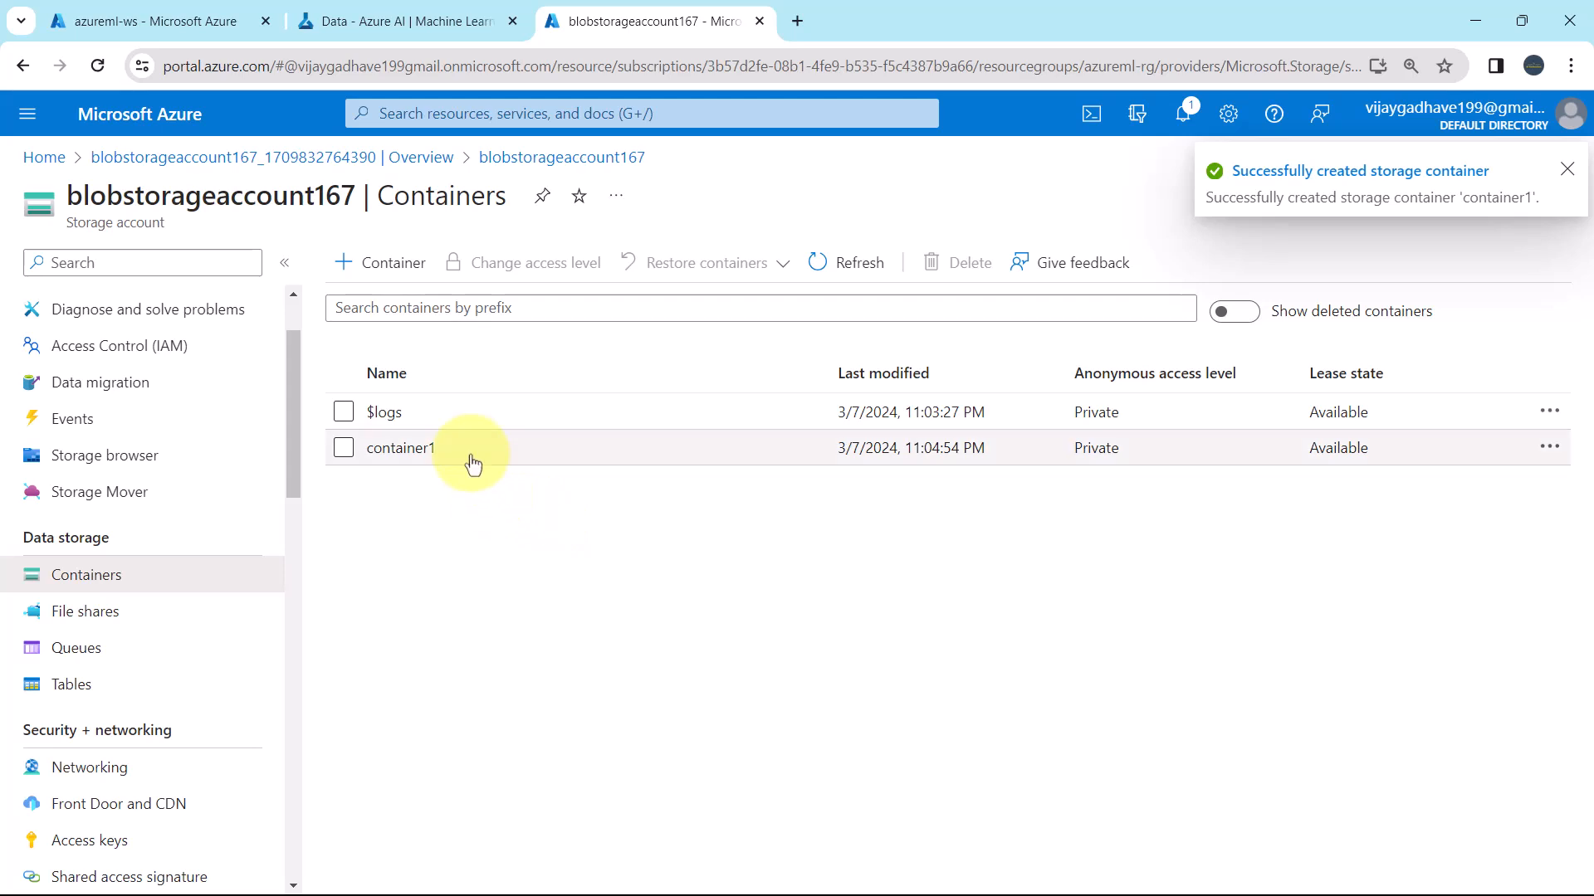
Open container1 and start uploading by browsing for a local file.
{"action": "left_click", "coordinate": [400, 448]}
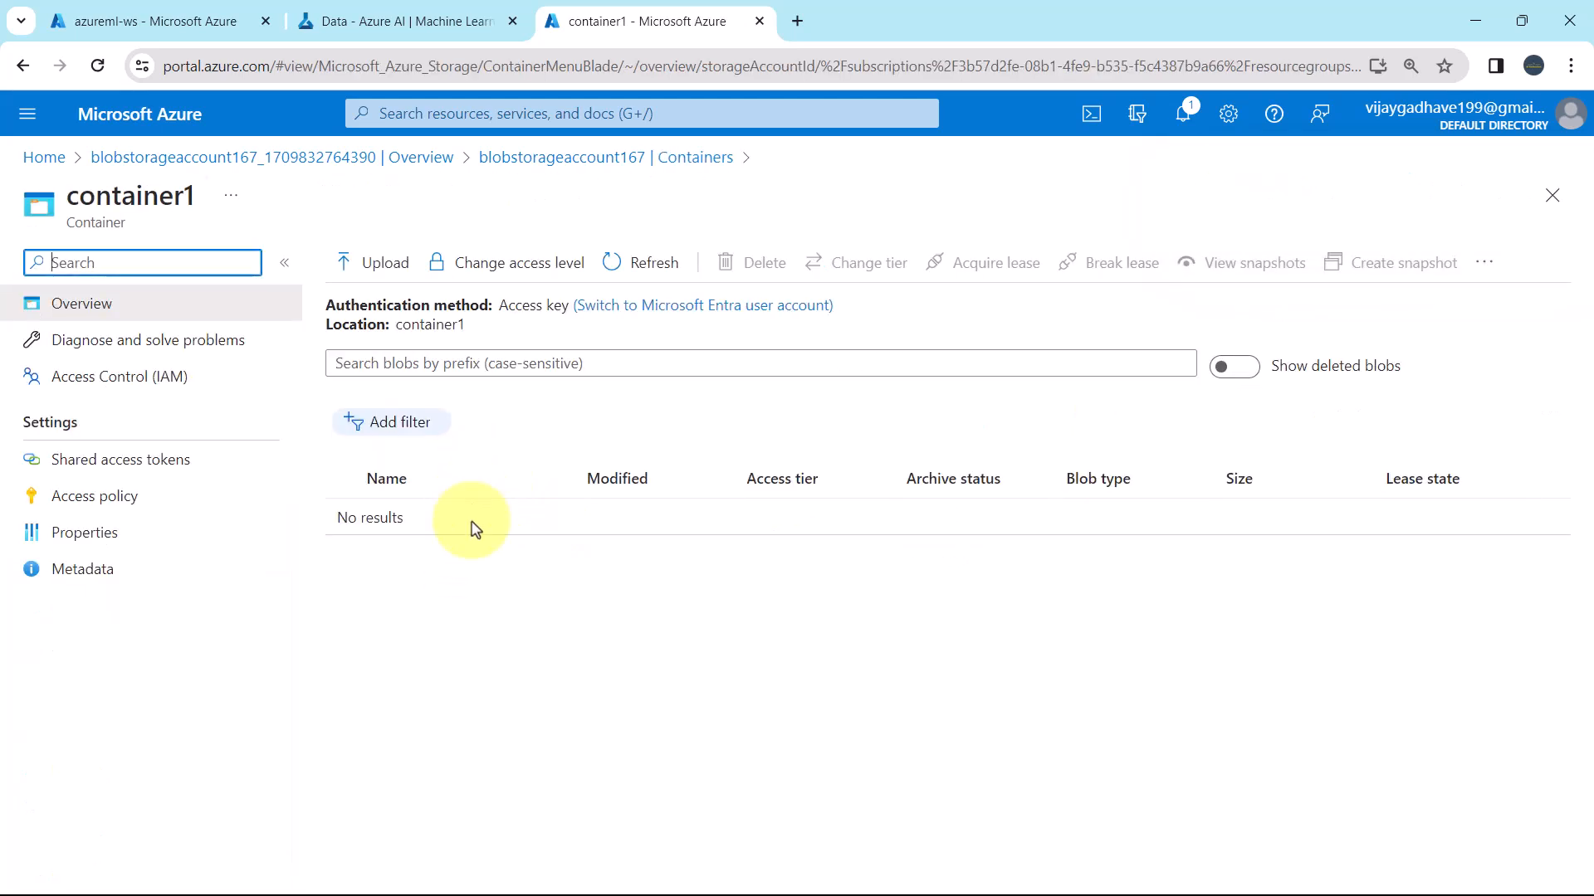
{"action": "left_click", "coordinate": [384, 262]}
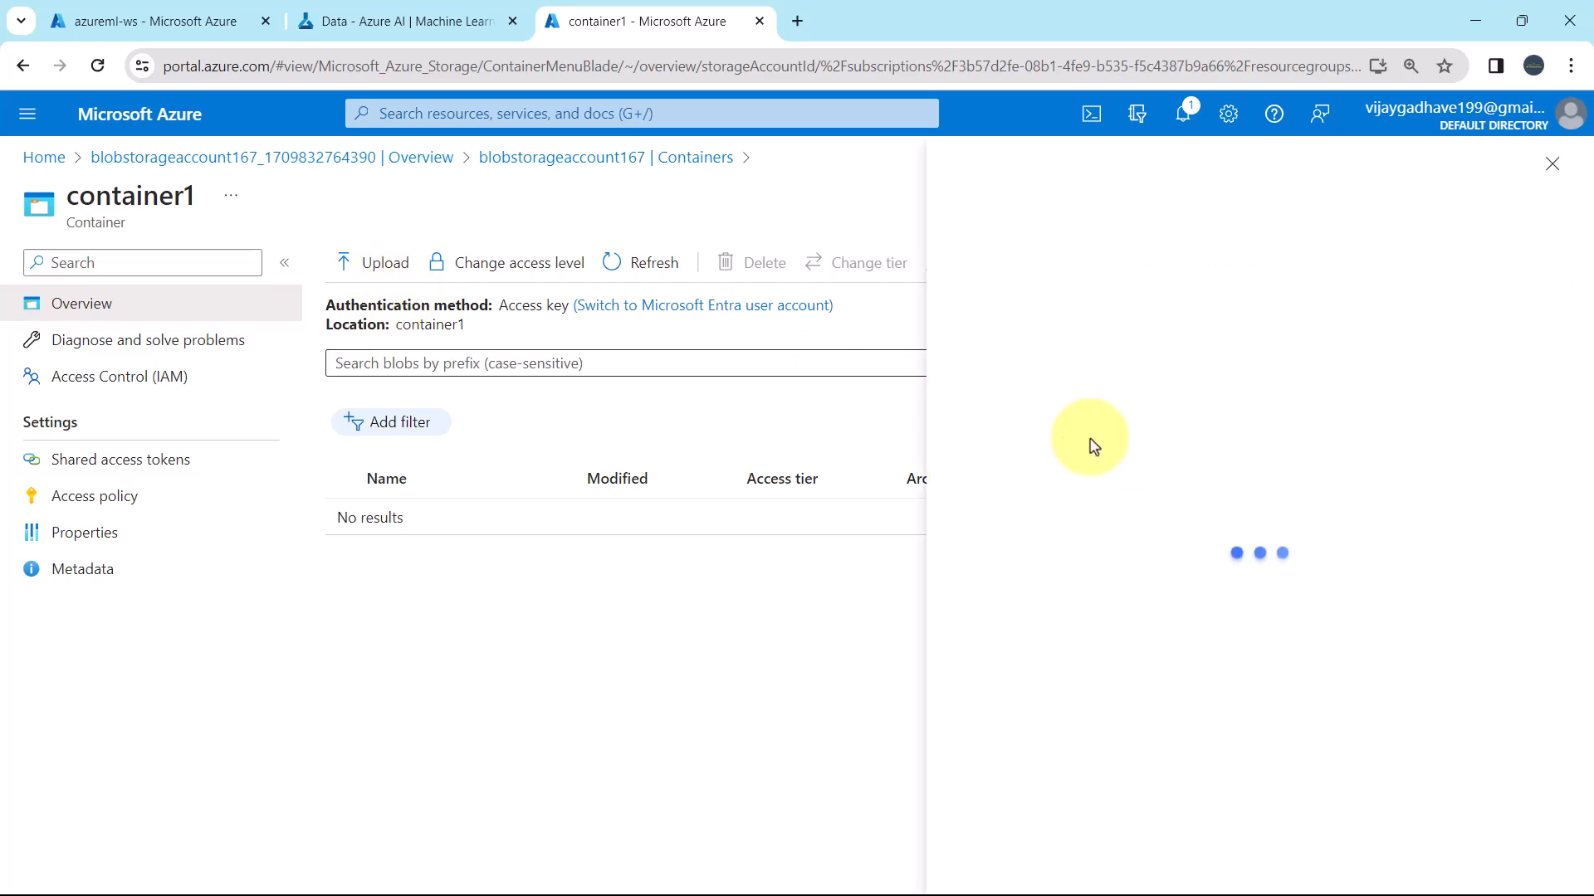
{"action": "left_click", "coordinate": [384, 262]}
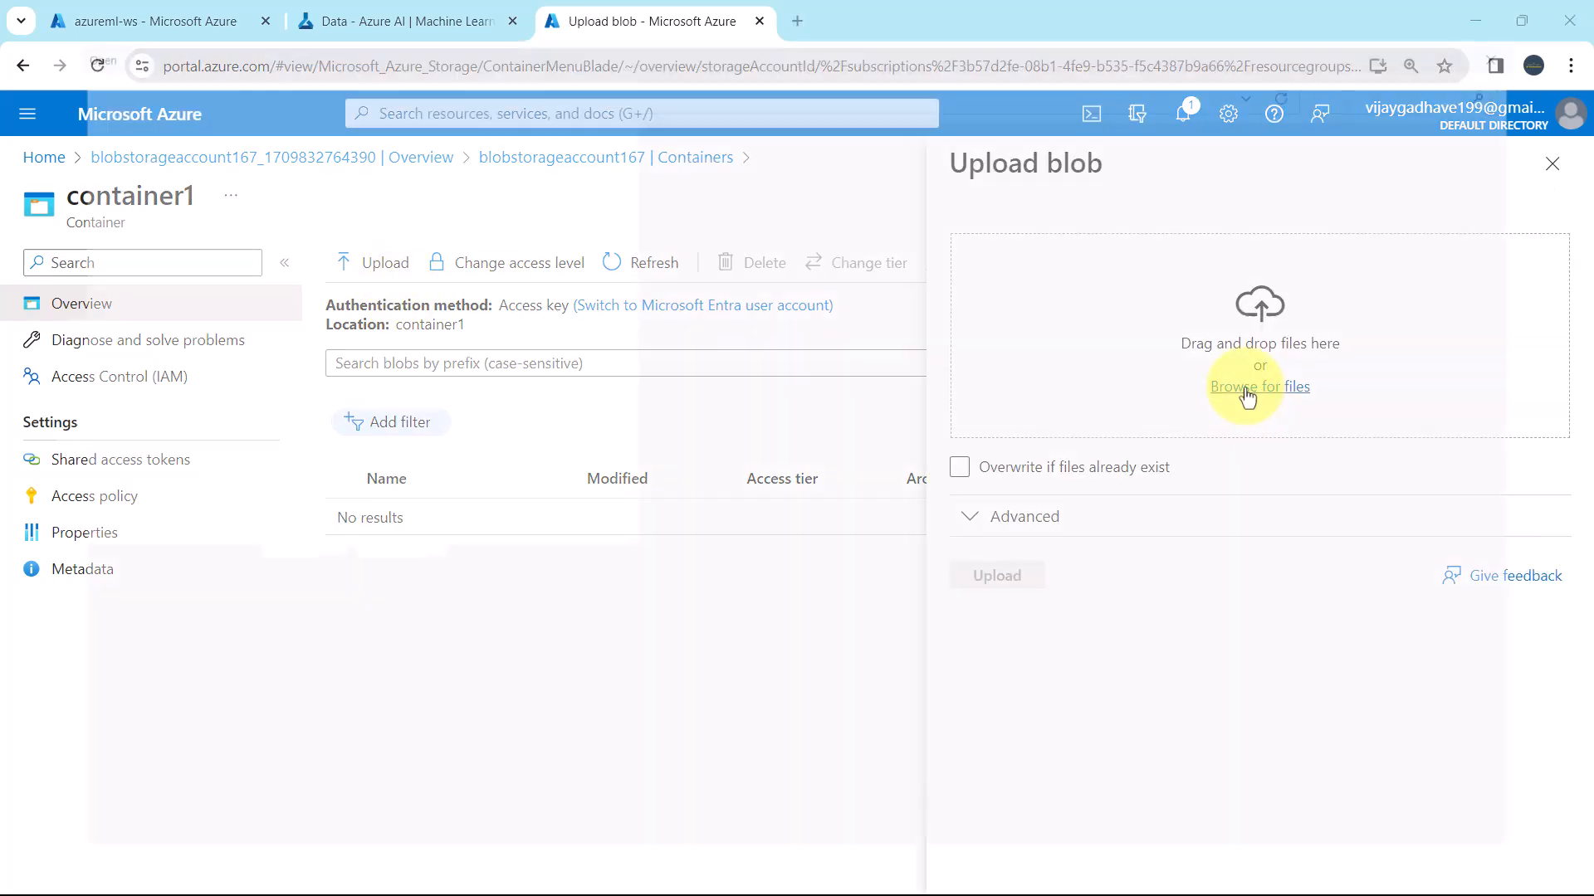
{"action": "left_click", "coordinate": [1259, 386]}
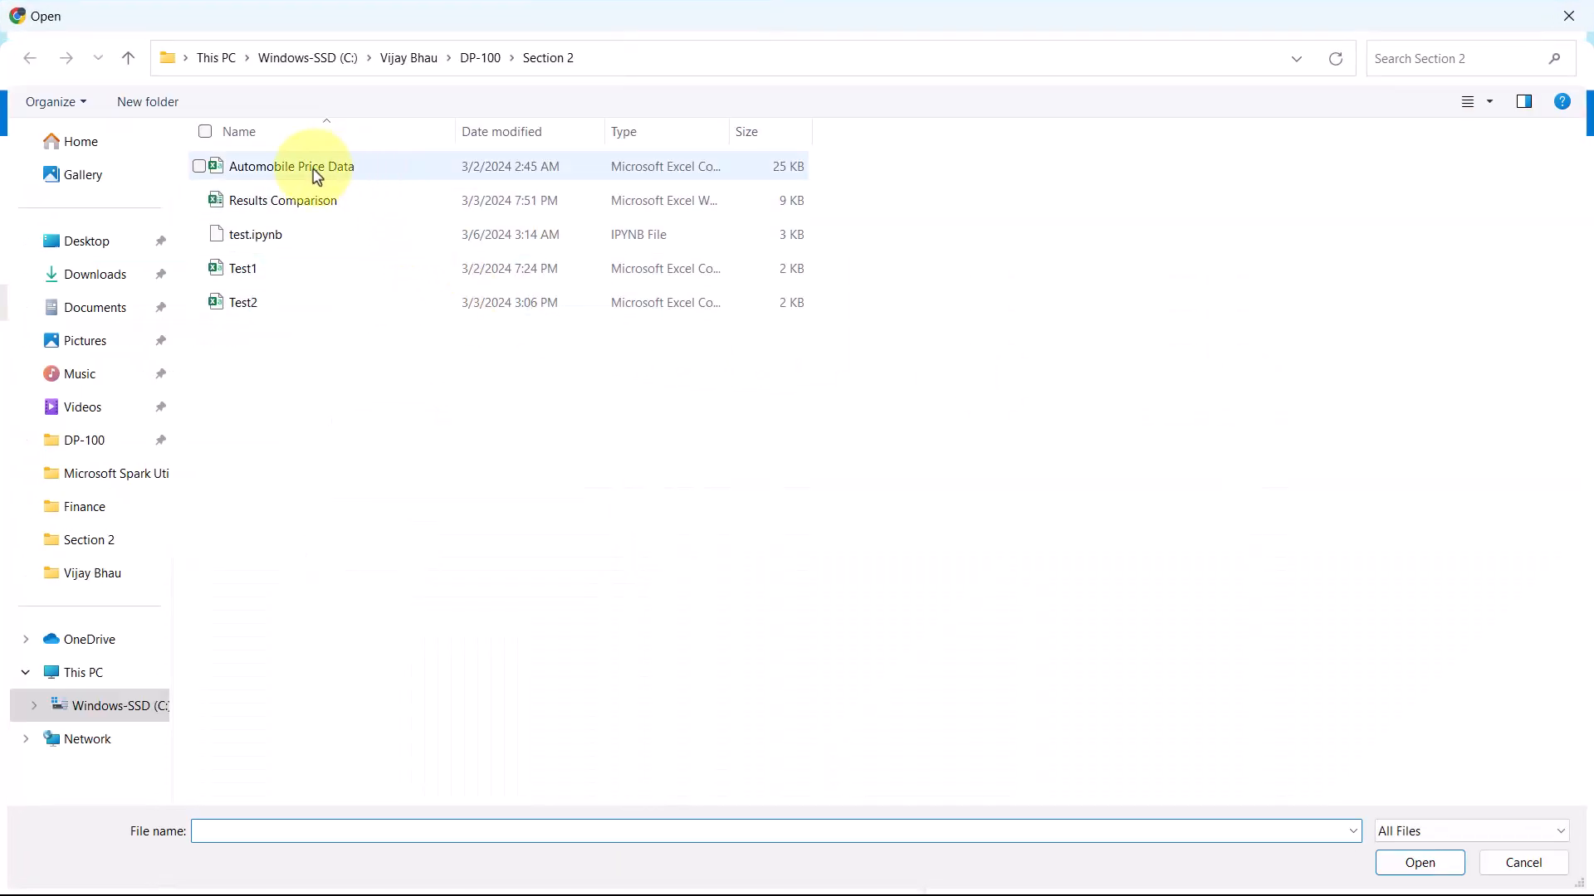
{"action": "mouse_move", "coordinate": [331, 181]}
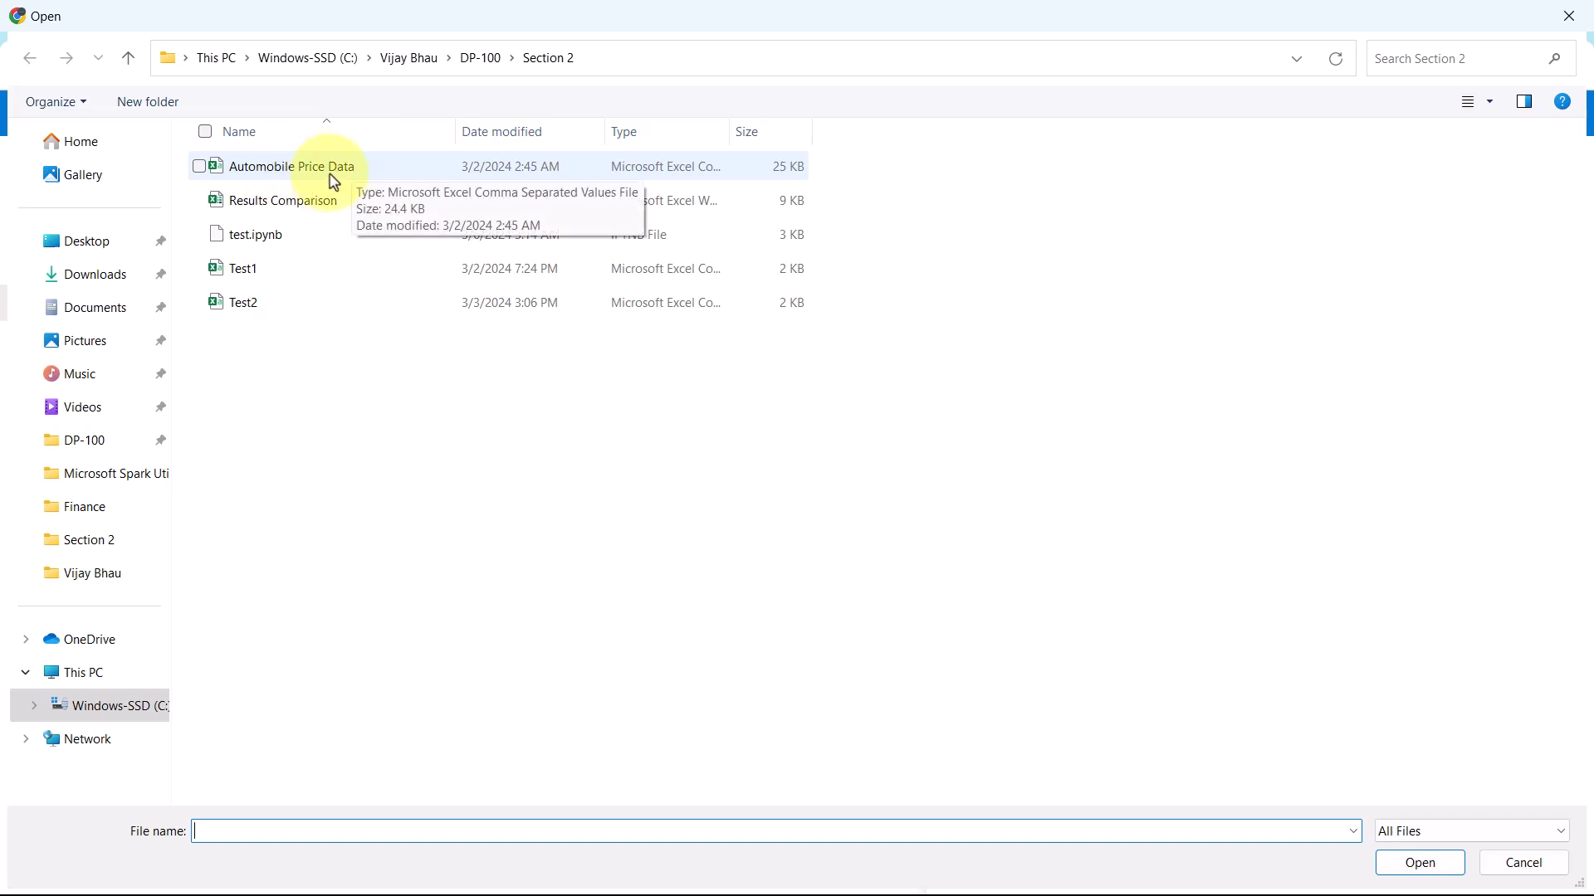
Select Automobile Price Data in the Open dialog and confirm it.
{"action": "left_click", "coordinate": [292, 166]}
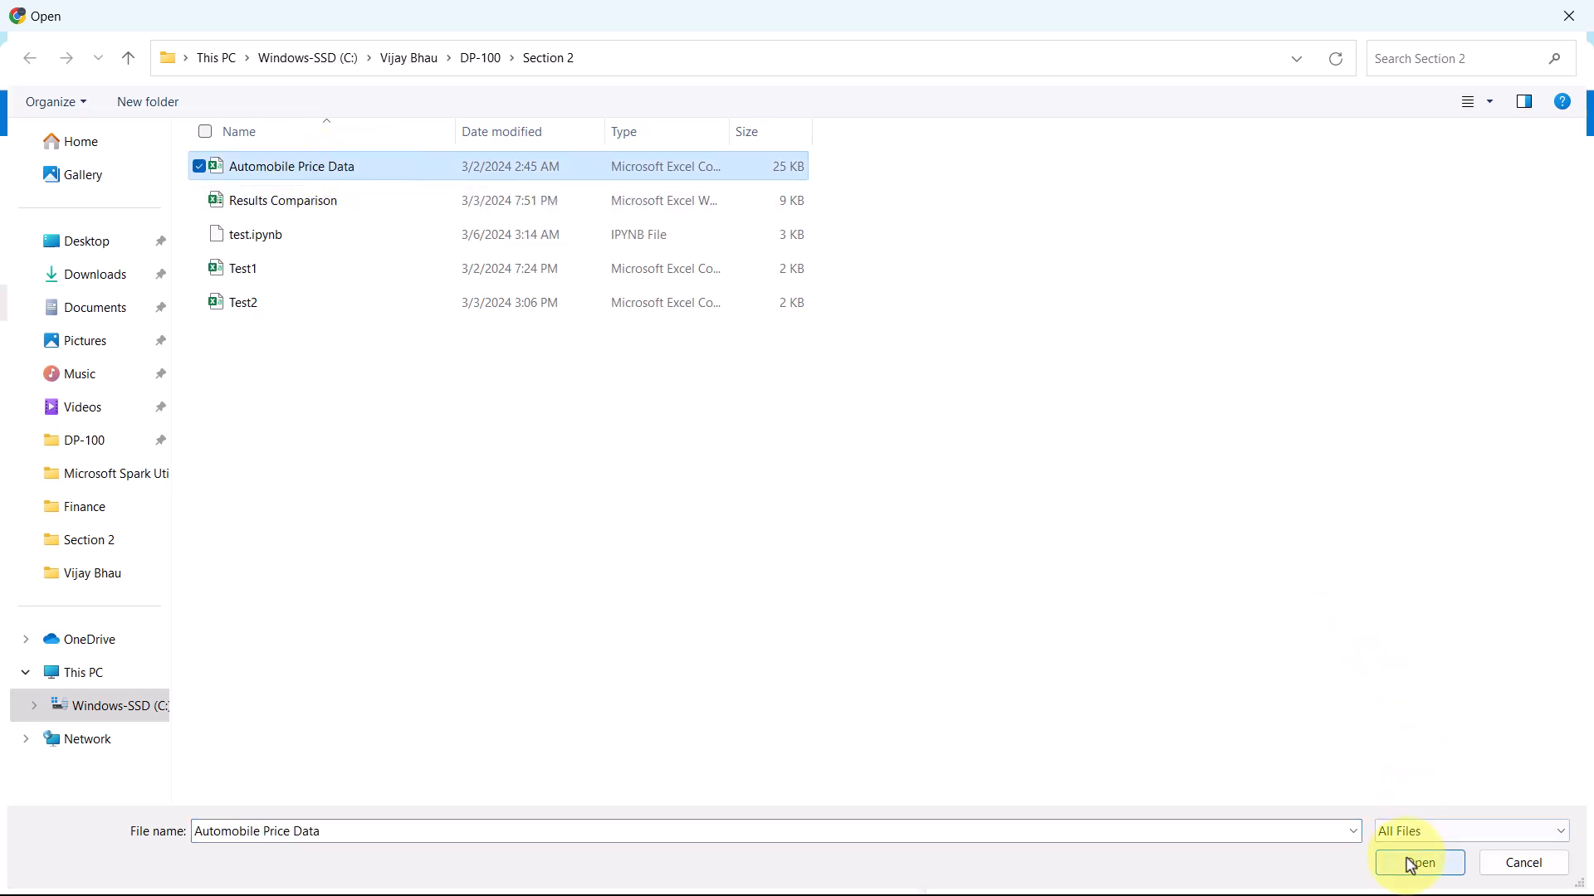
{"action": "left_click", "coordinate": [1416, 861]}
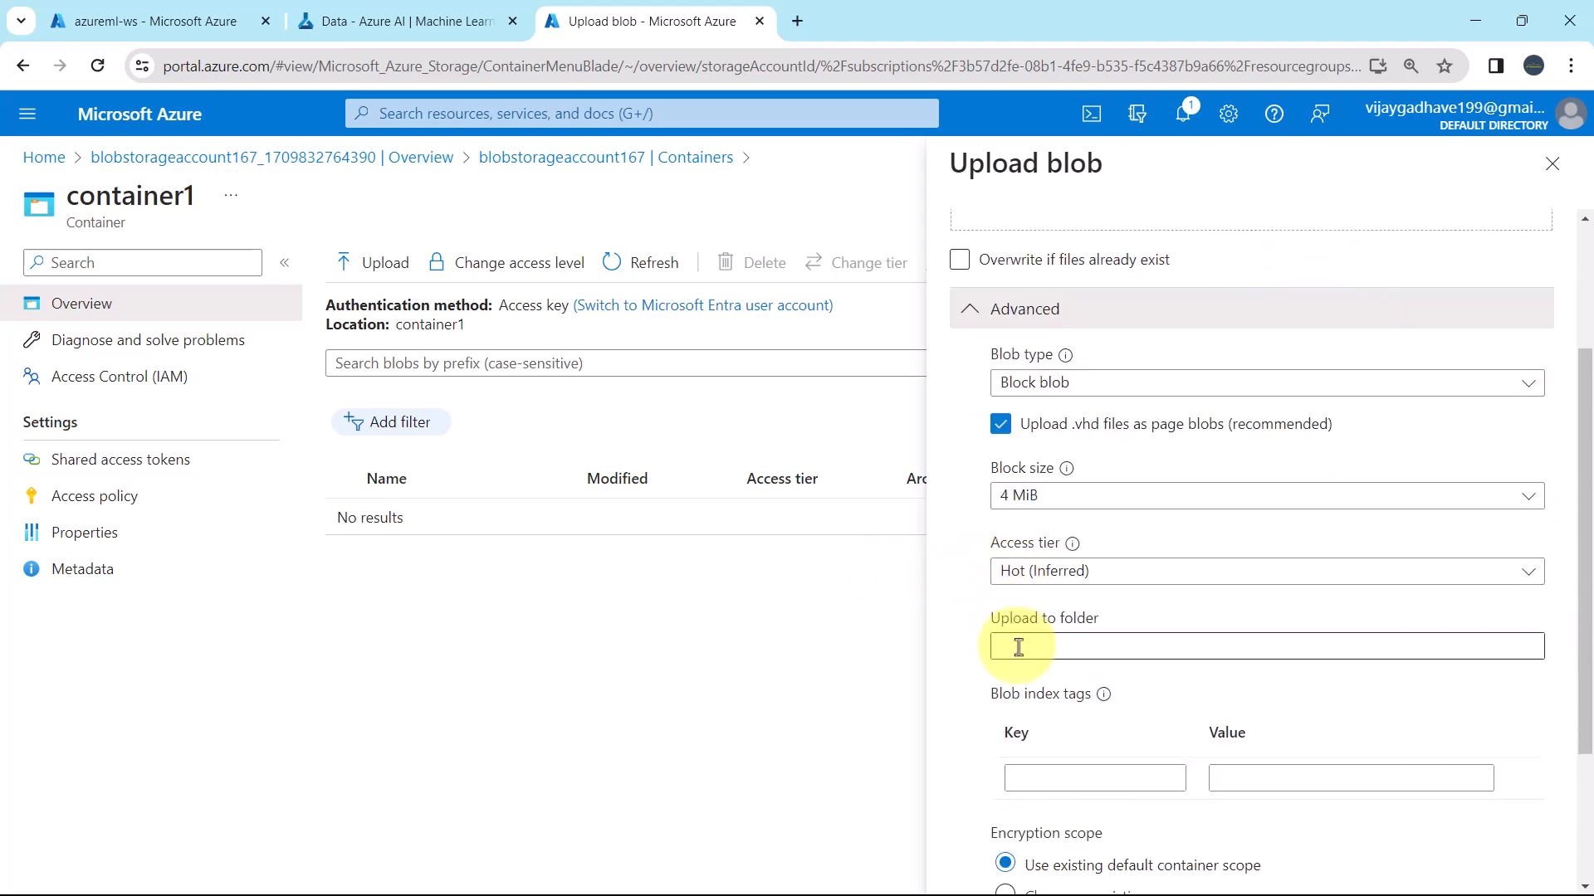
Upload Automobile Price Data.csv to the 'data' folder and open the blob.
{"action": "type", "text": "data"}
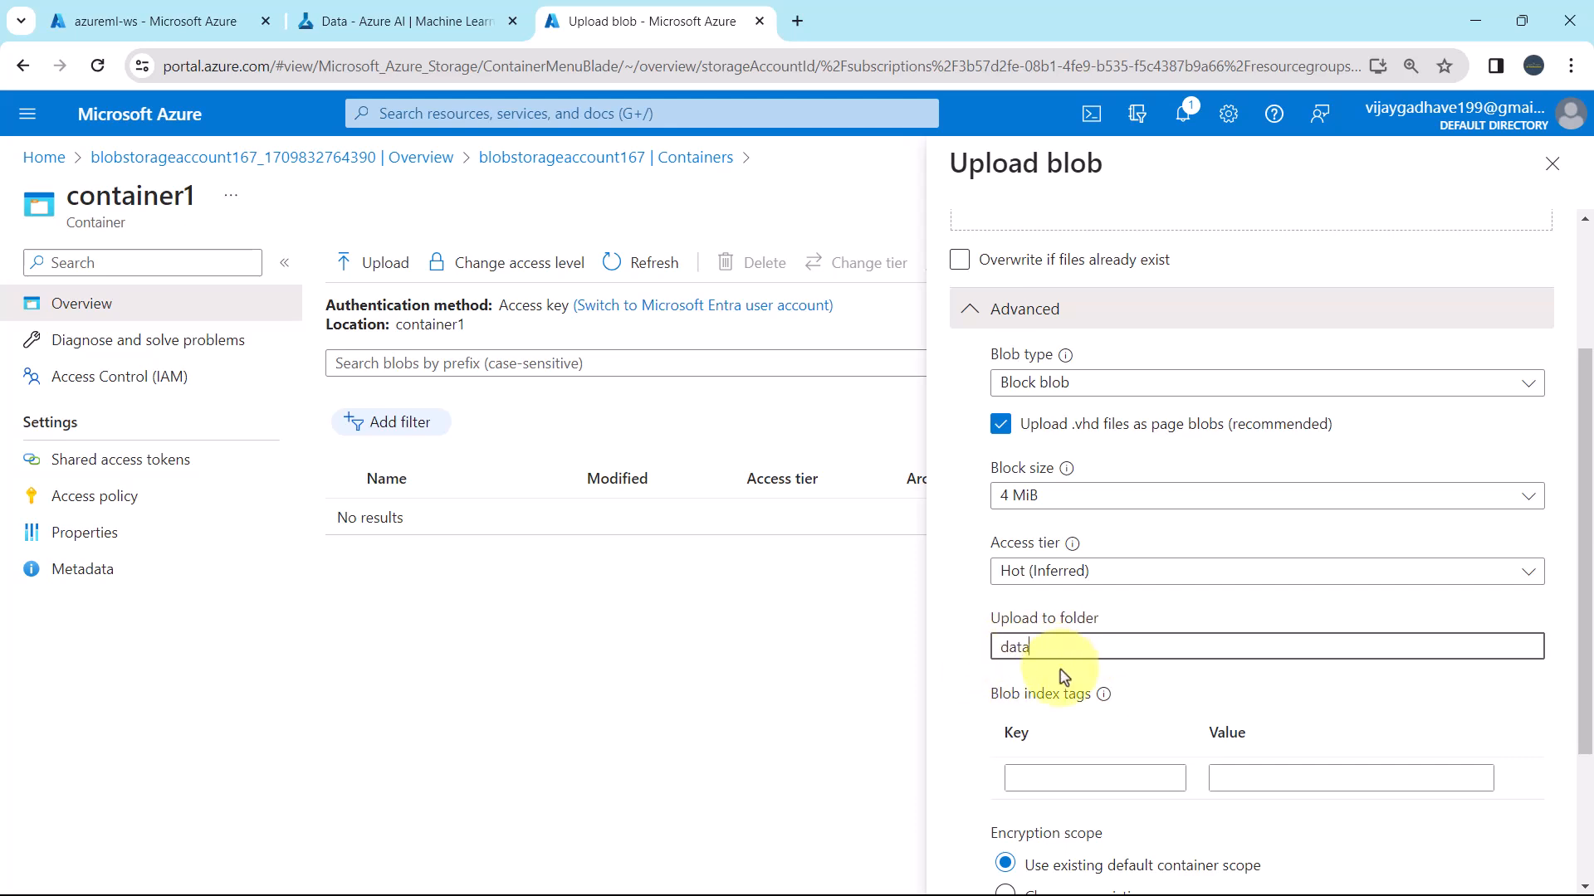
{"action": "left_click", "coordinate": [996, 875]}
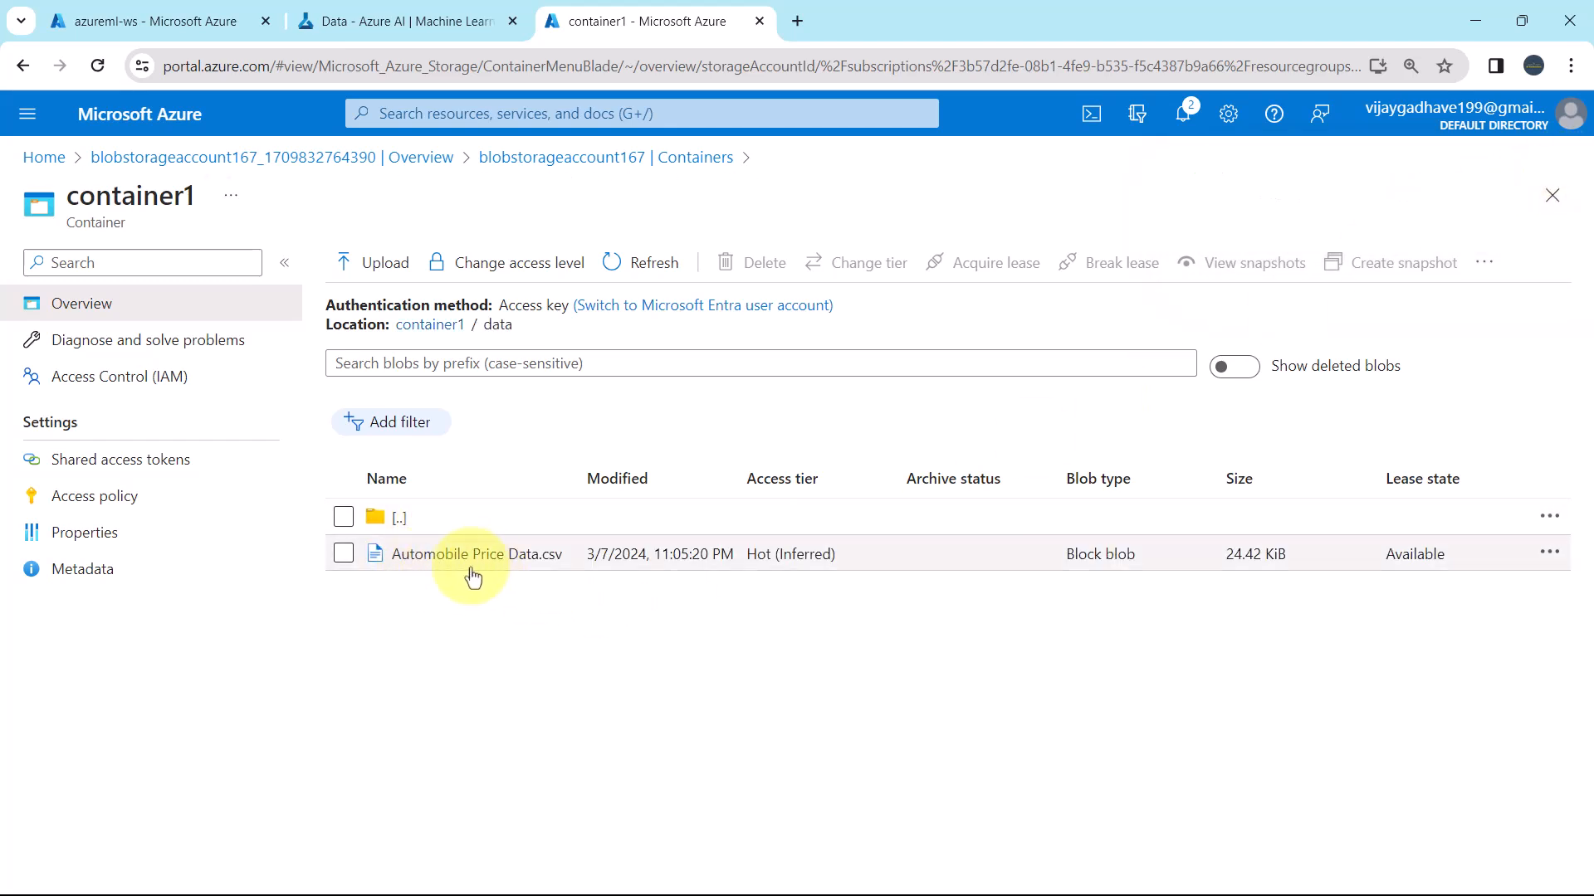
{"action": "mouse_move", "coordinate": [457, 566]}
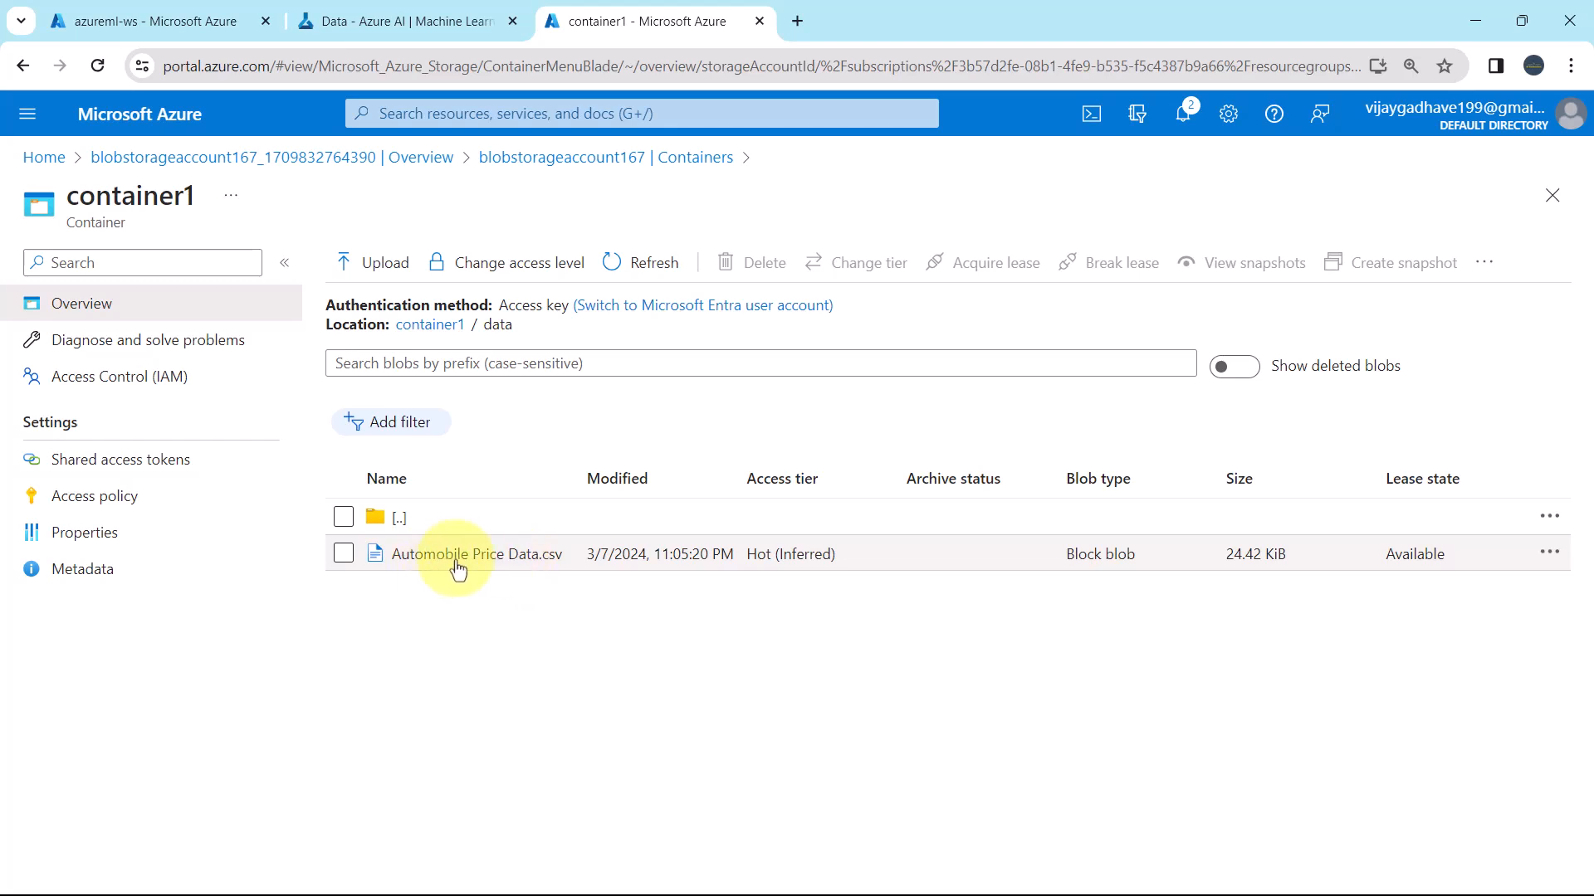
{"action": "left_click", "coordinate": [480, 554]}
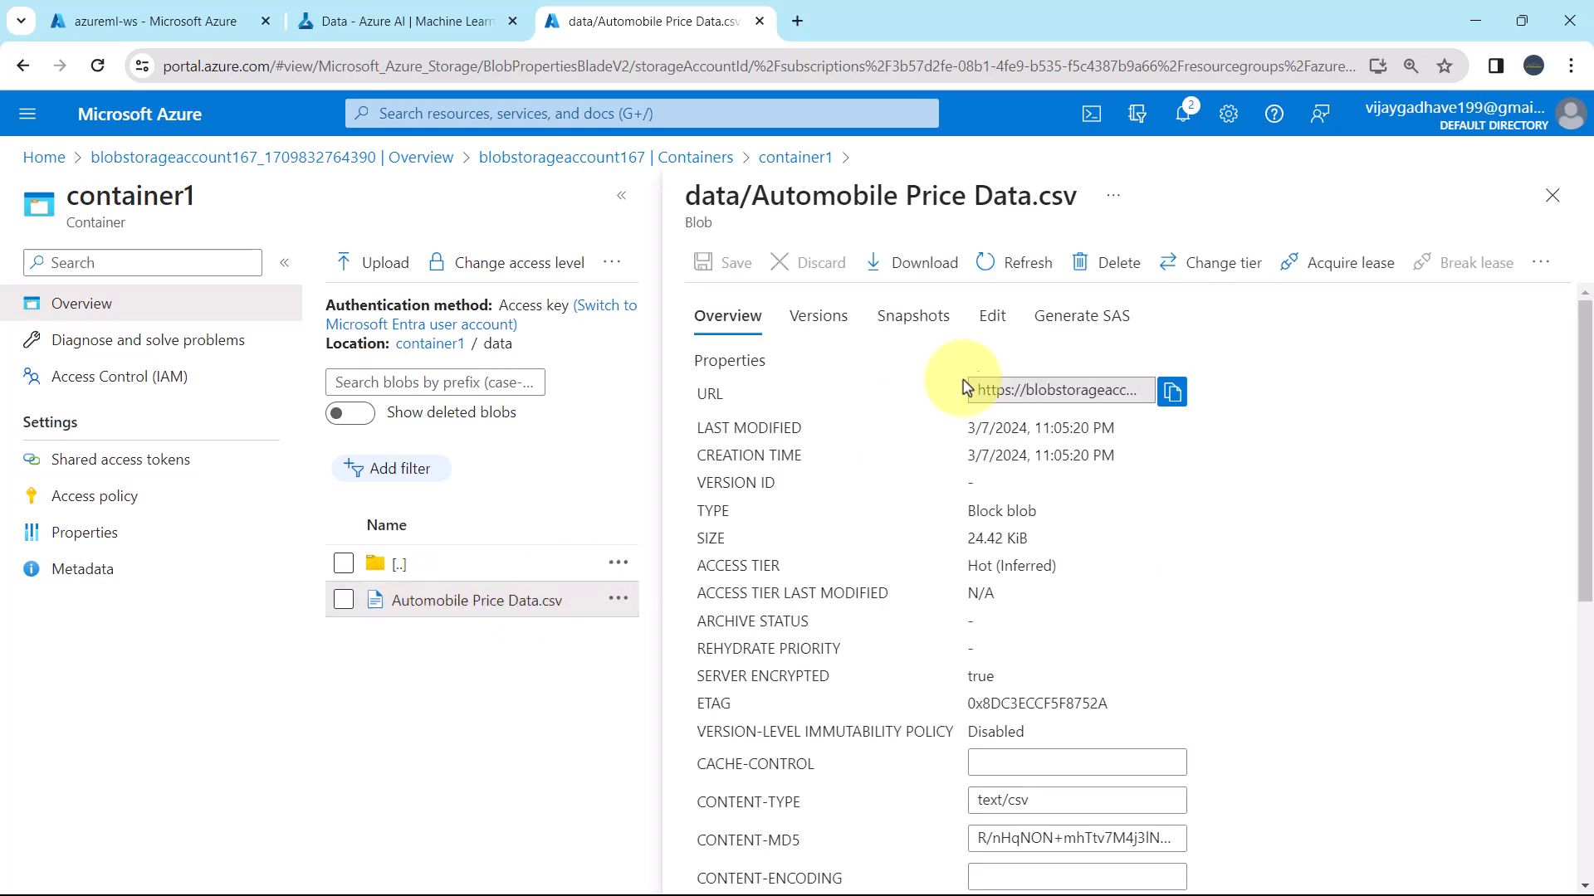
Preview Automobile Price Data.csv as a table in the Edit view, then close it.
{"action": "left_click", "coordinate": [991, 316]}
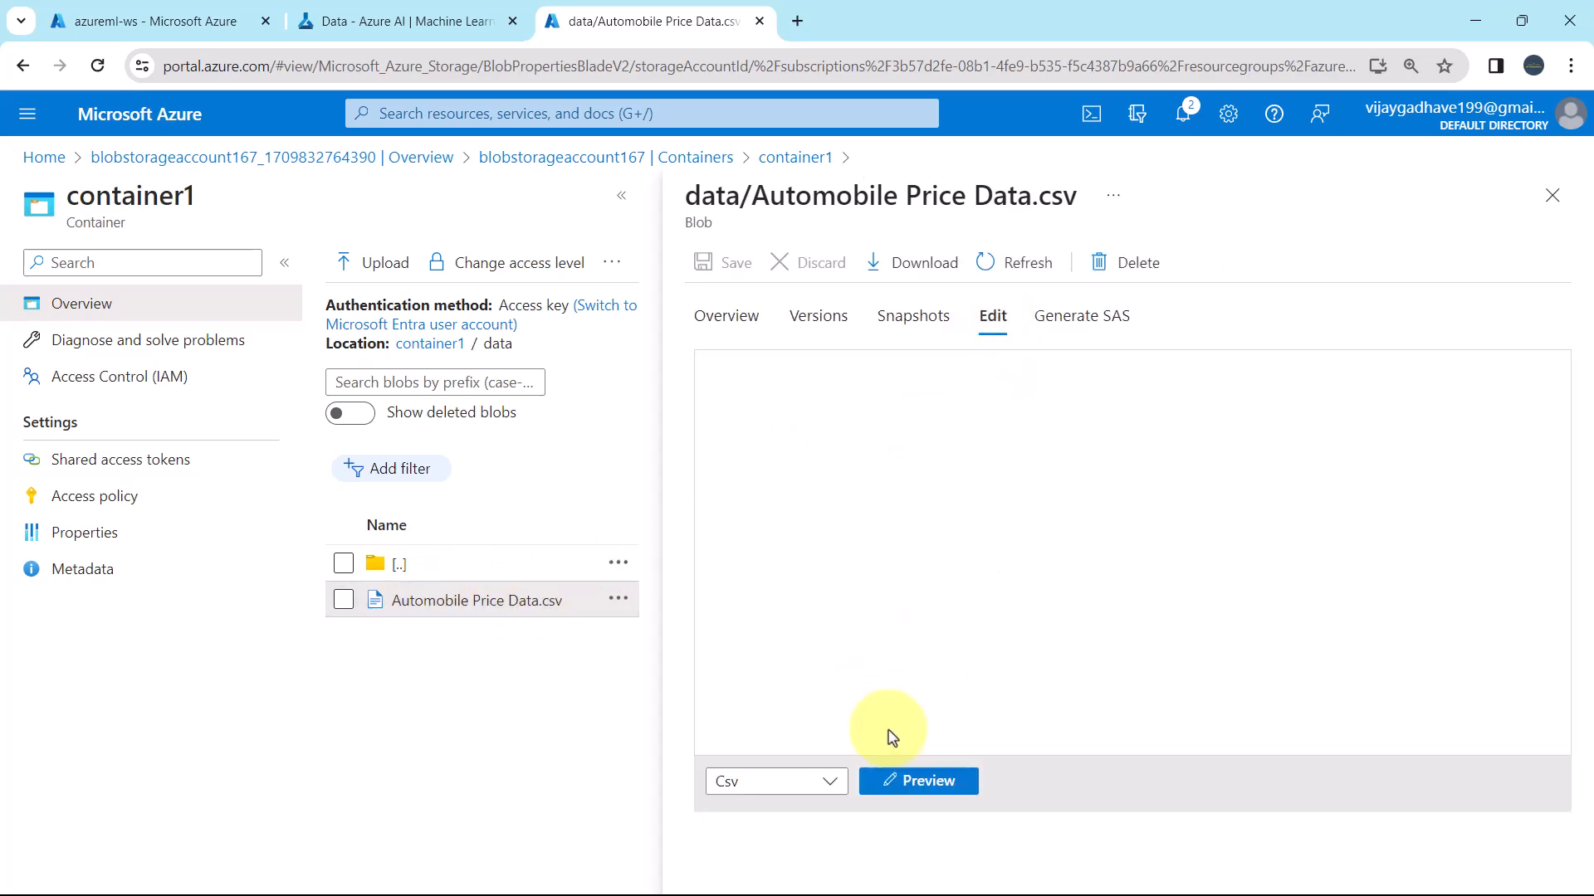
{"action": "left_click", "coordinate": [916, 780]}
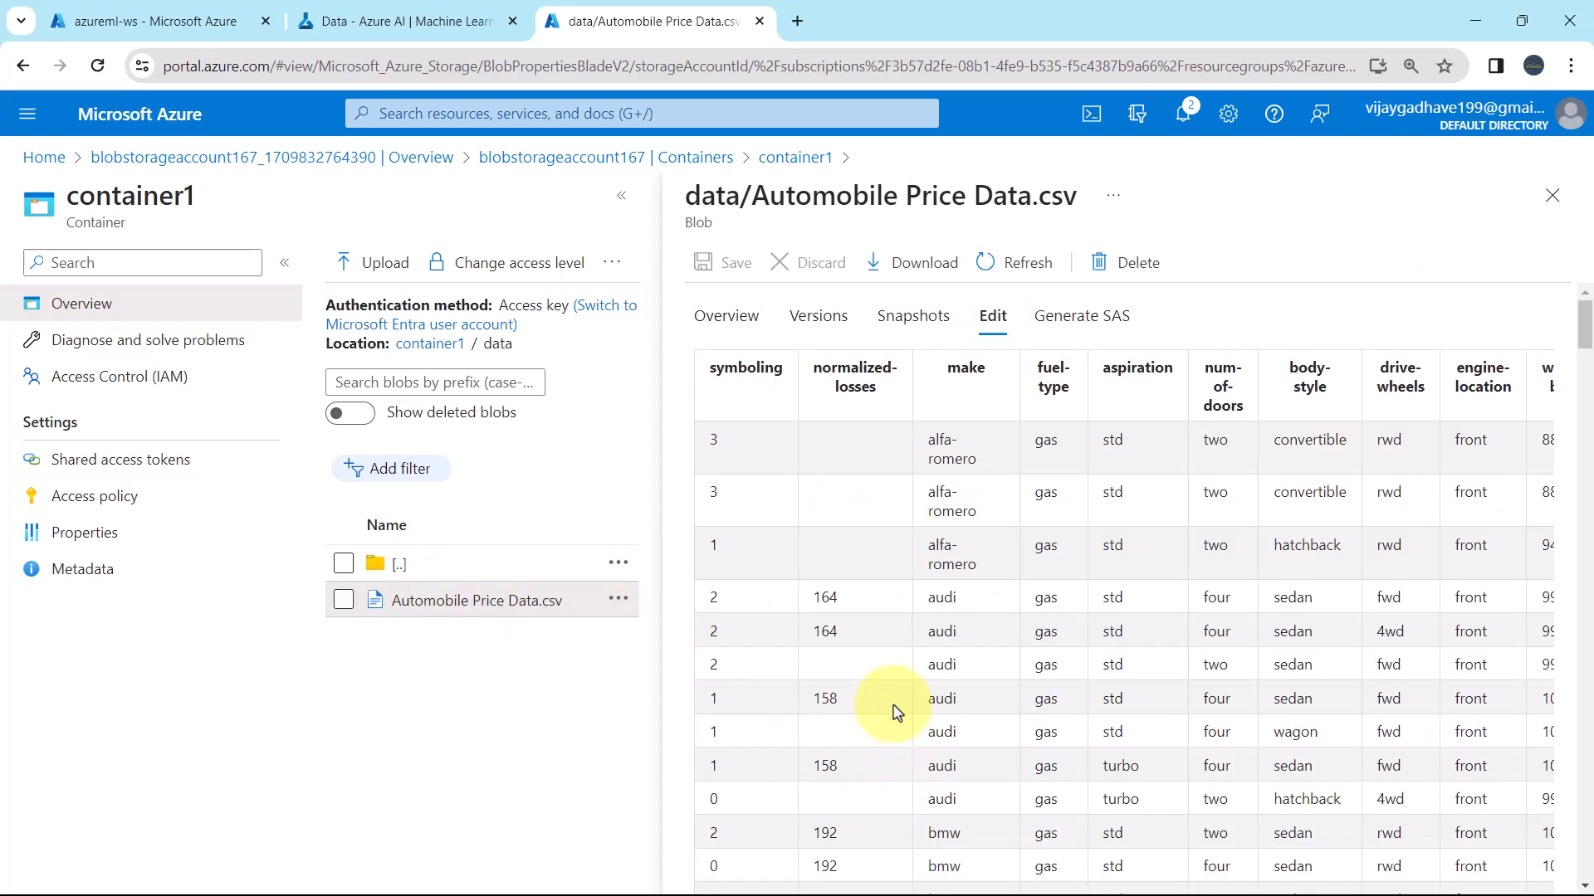
{"action": "mouse_move", "coordinate": [1024, 658]}
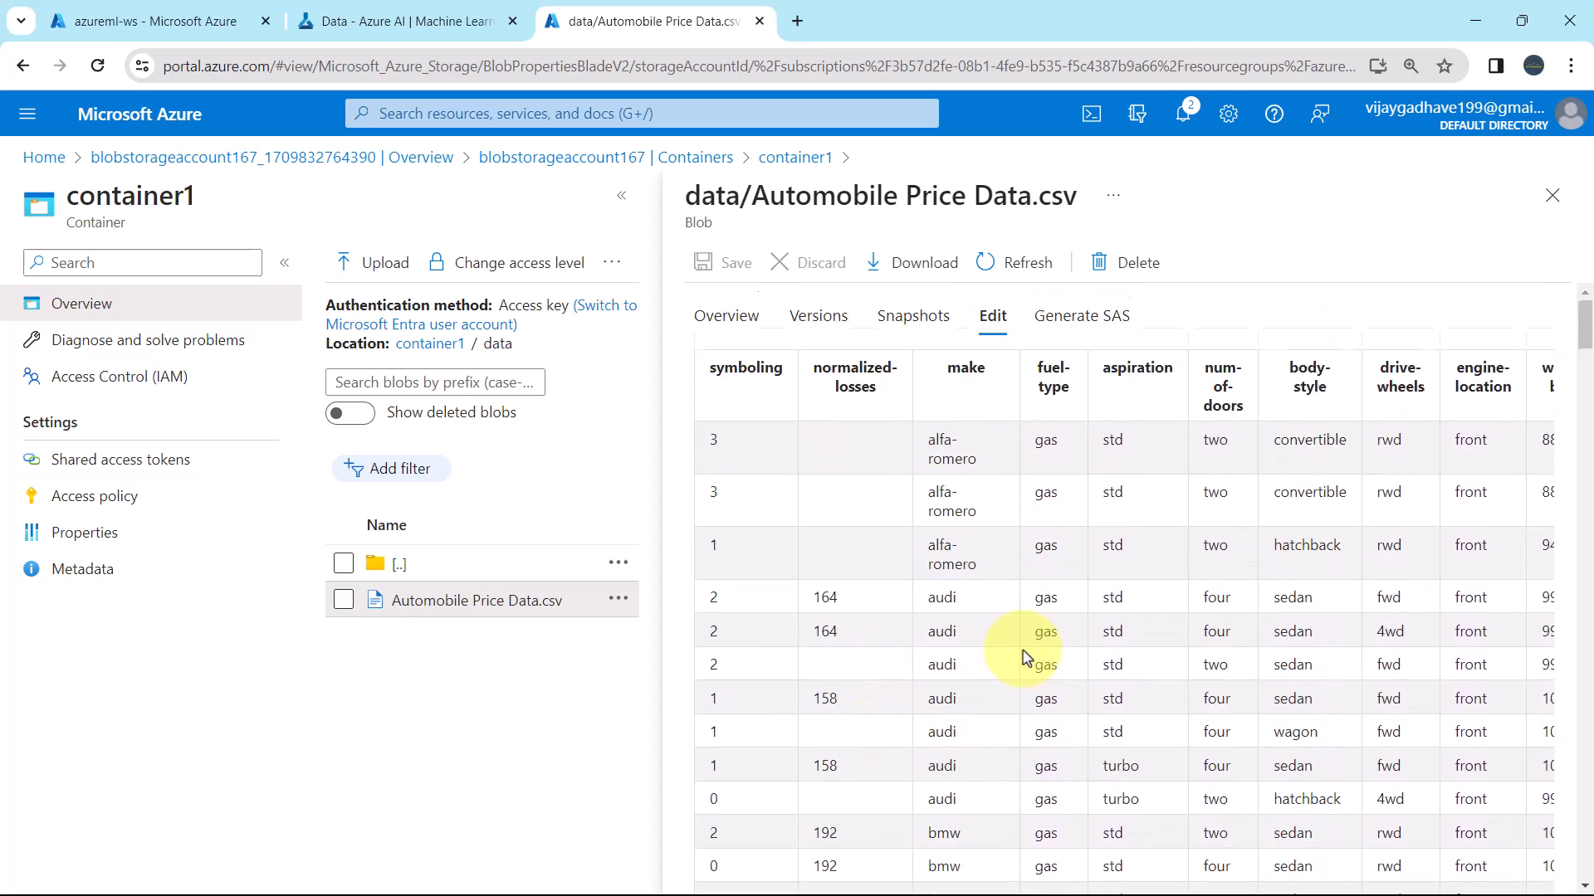
{"action": "left_click", "coordinate": [1552, 195]}
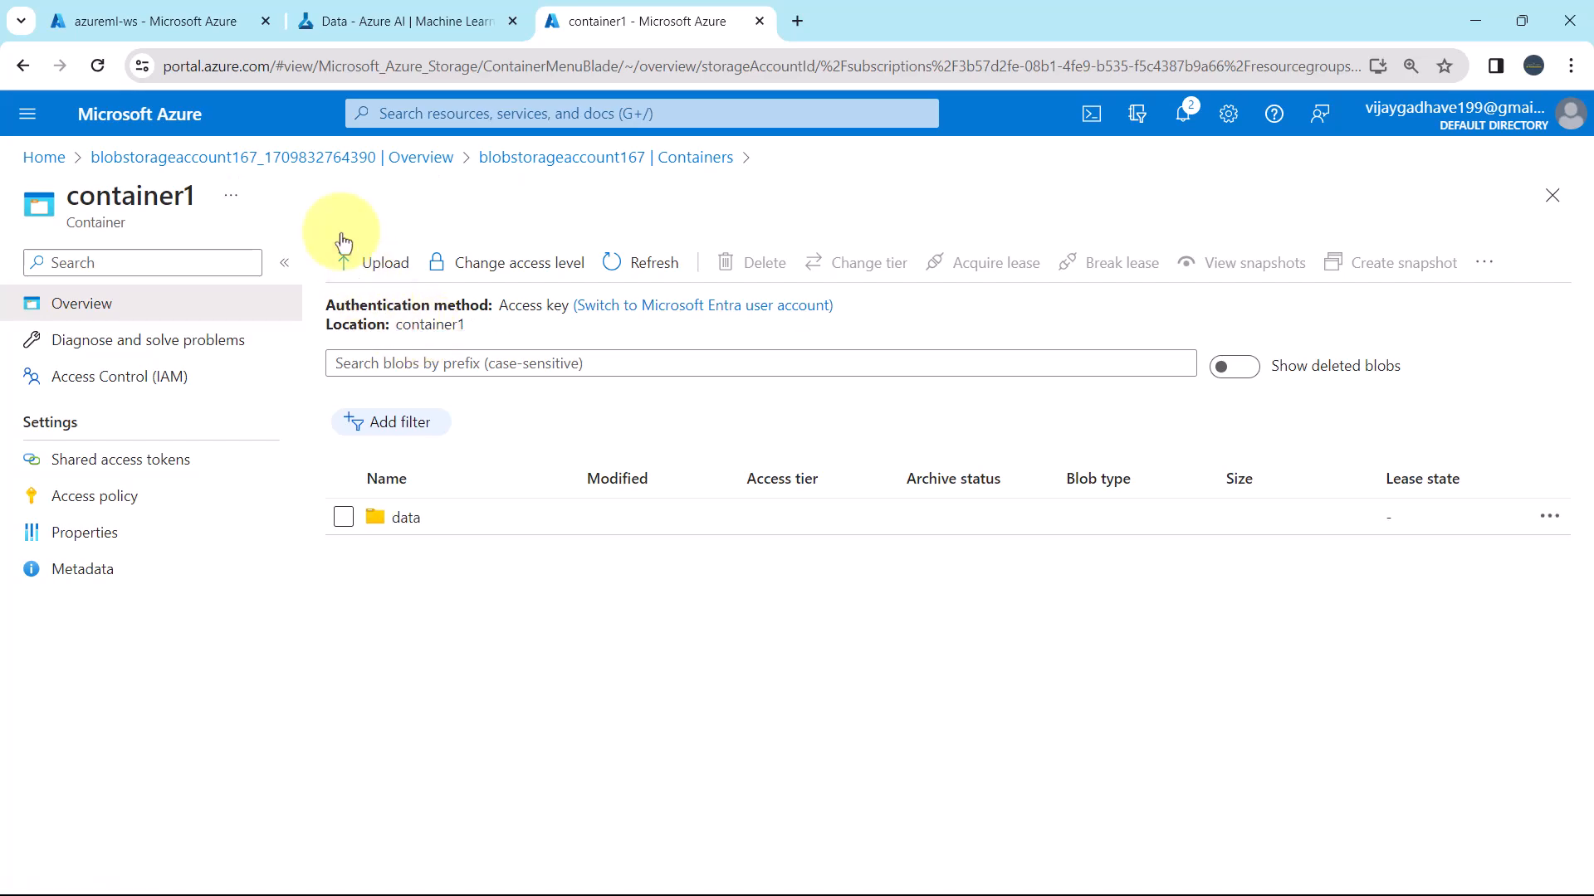
Navigate from Home through blobstorageaccount167's containers to container1's data folder.
{"action": "left_click", "coordinate": [44, 157]}
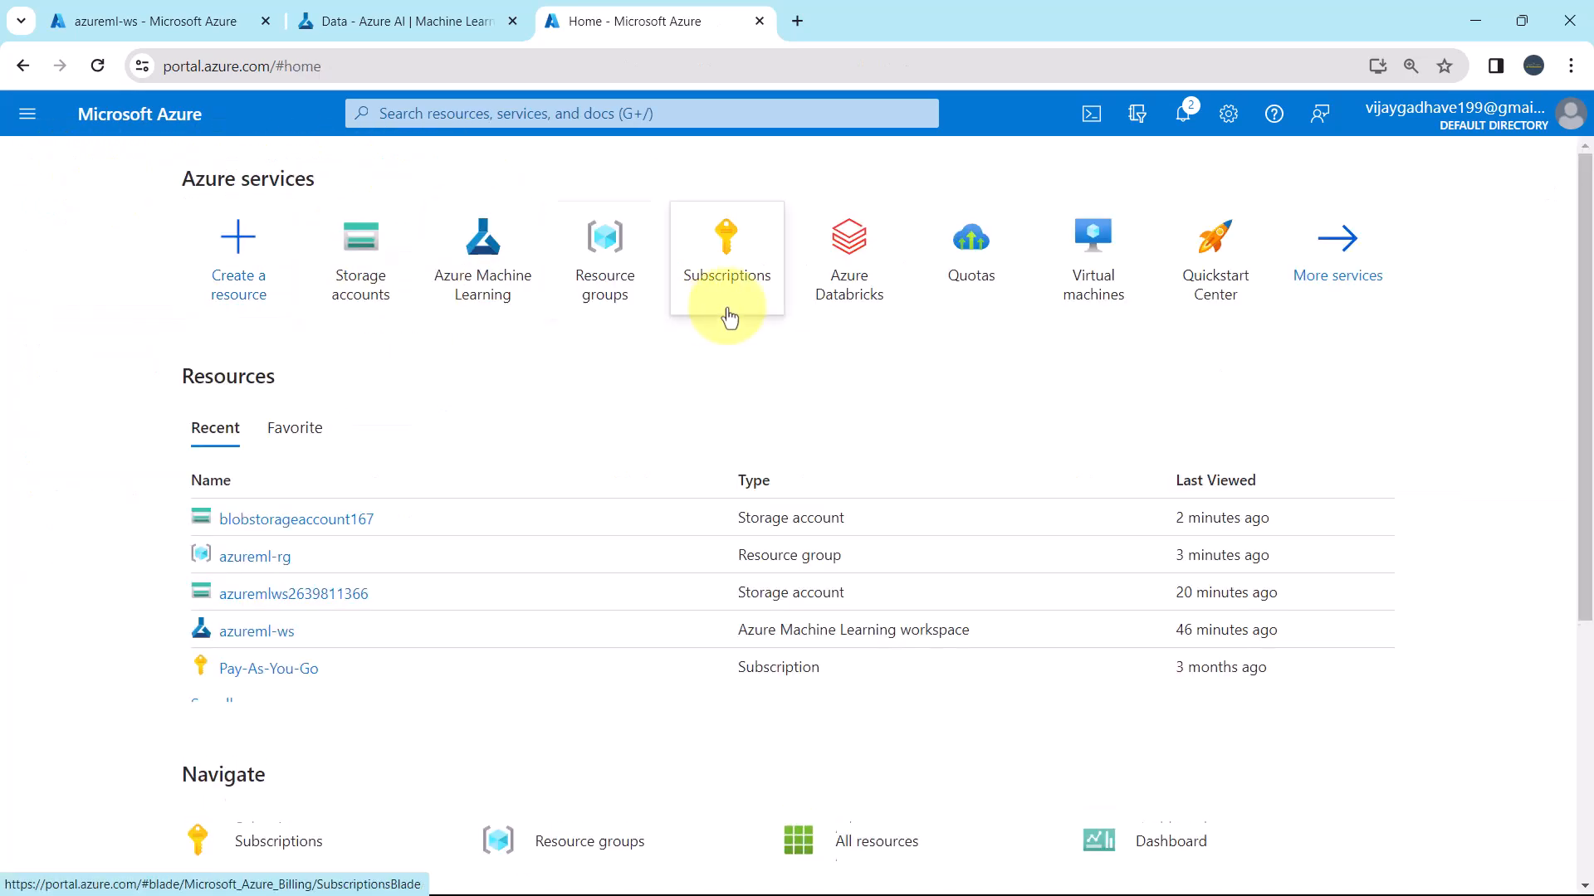
{"action": "left_click", "coordinate": [359, 244]}
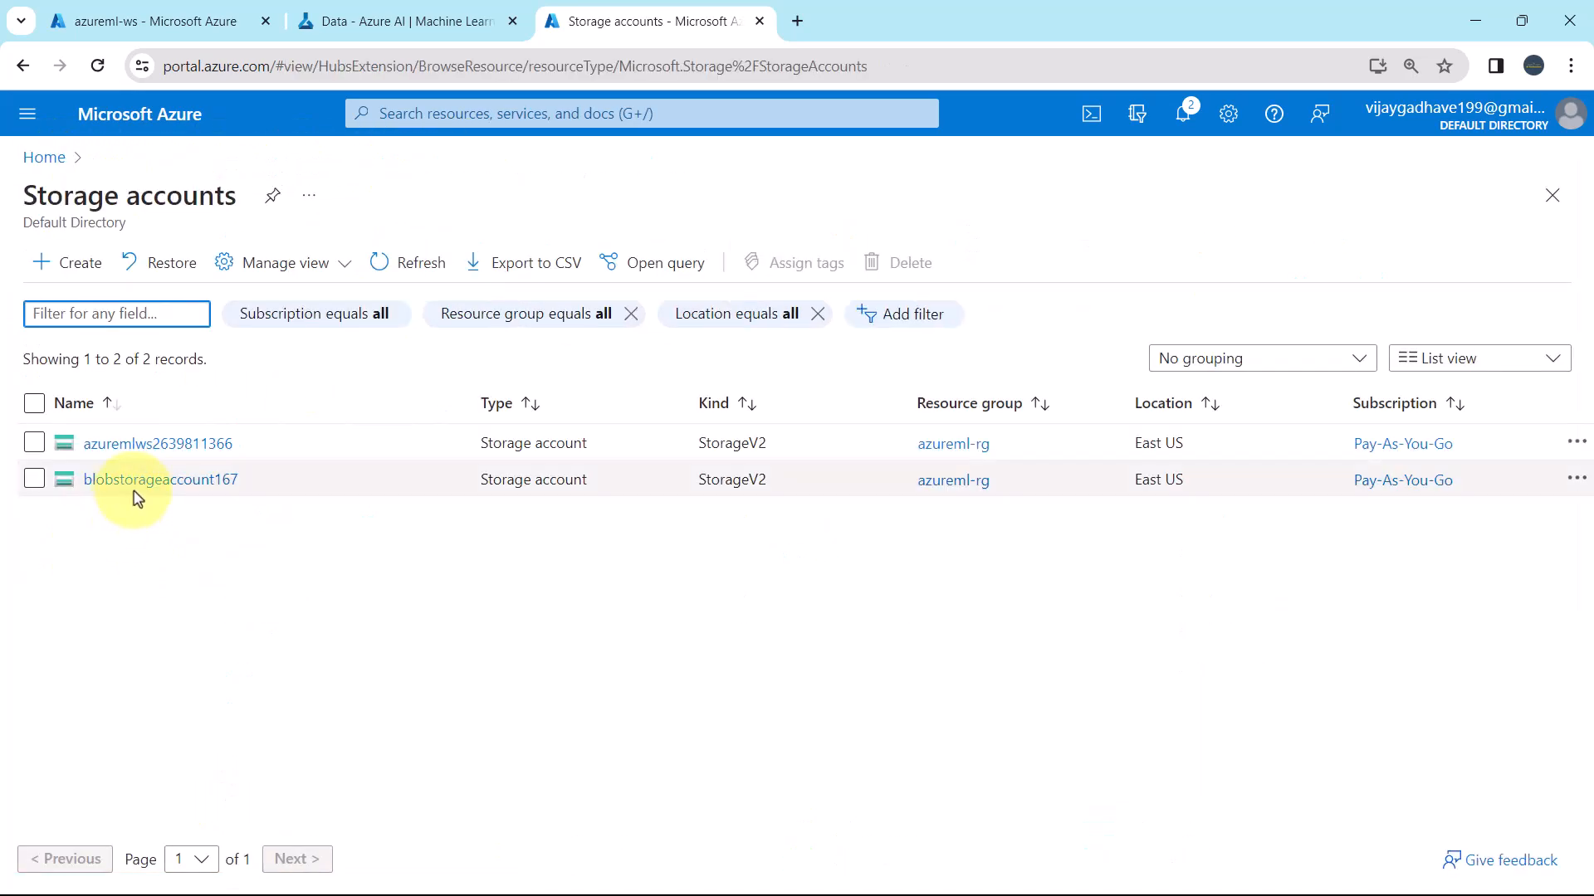
{"action": "left_click", "coordinate": [160, 479]}
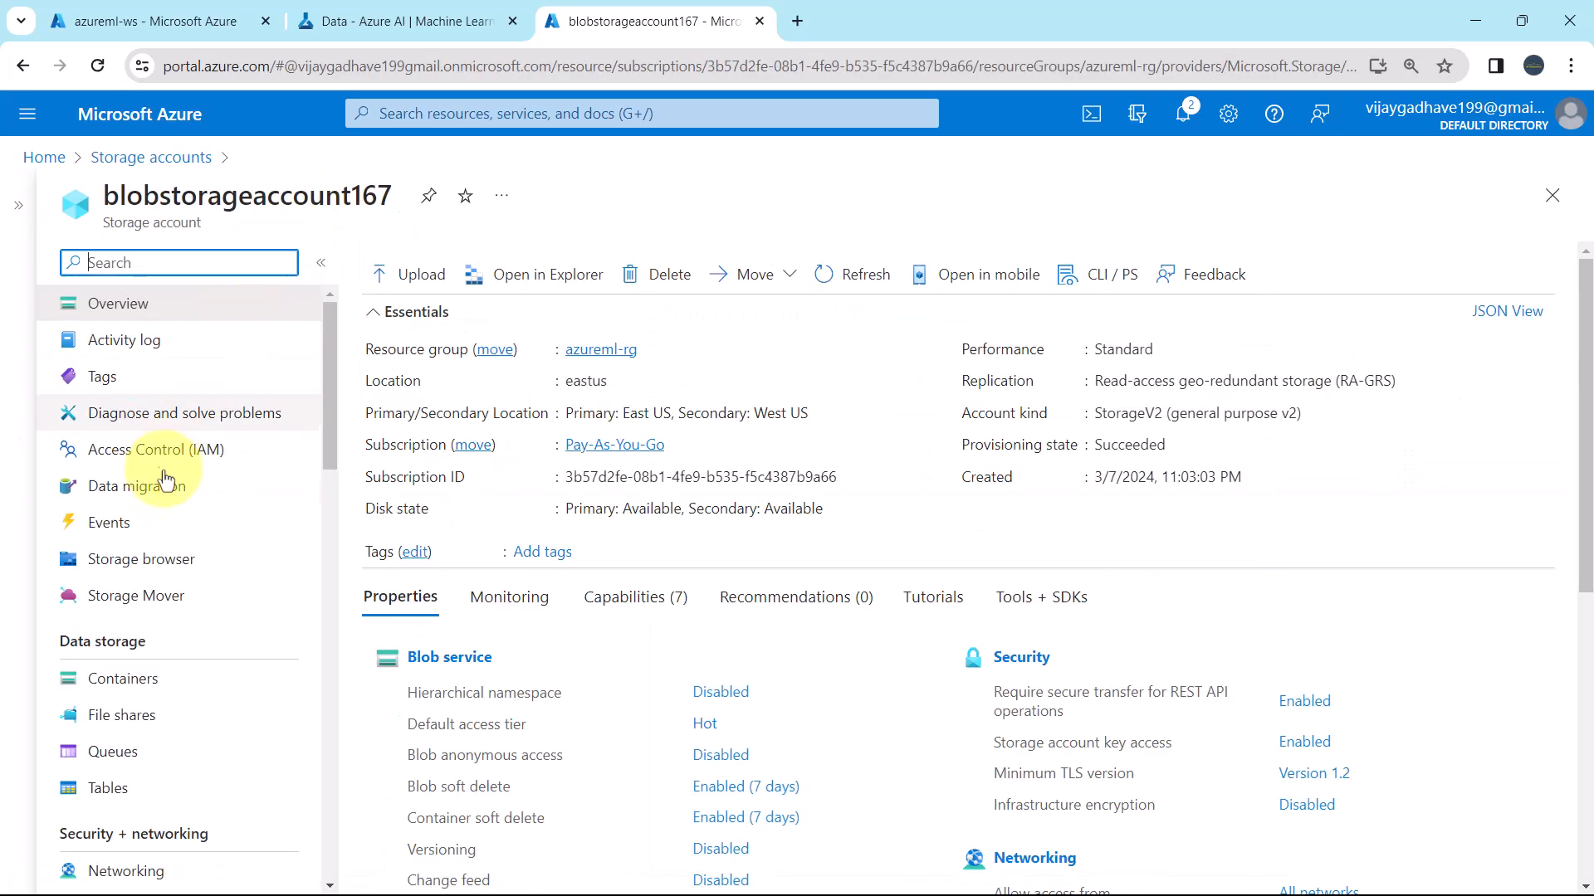
{"action": "left_click", "coordinate": [123, 678]}
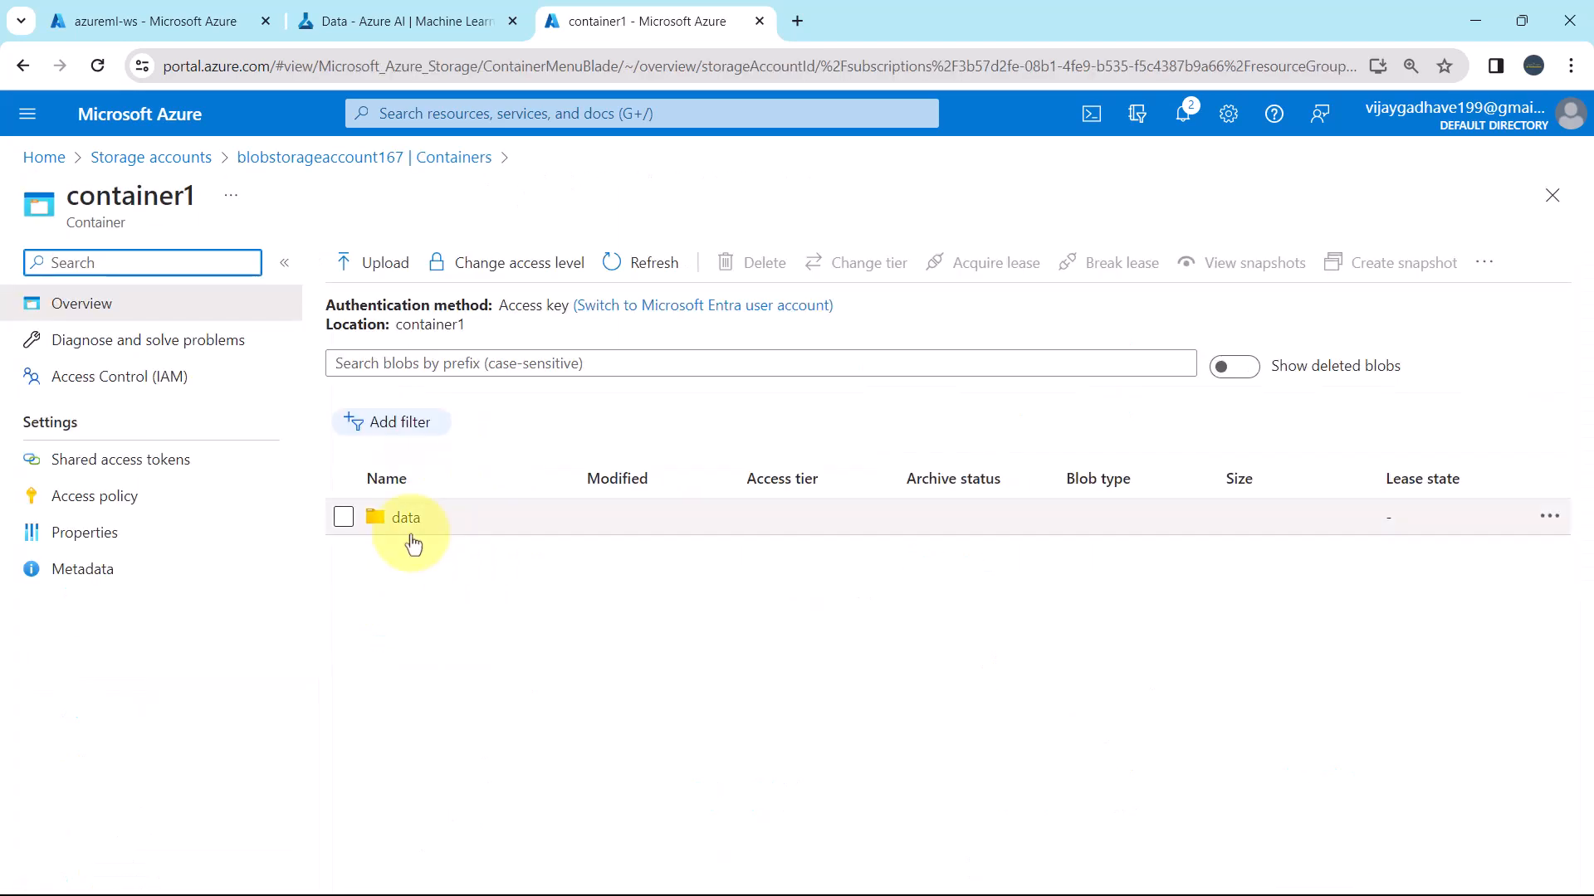
{"action": "left_click", "coordinate": [406, 517]}
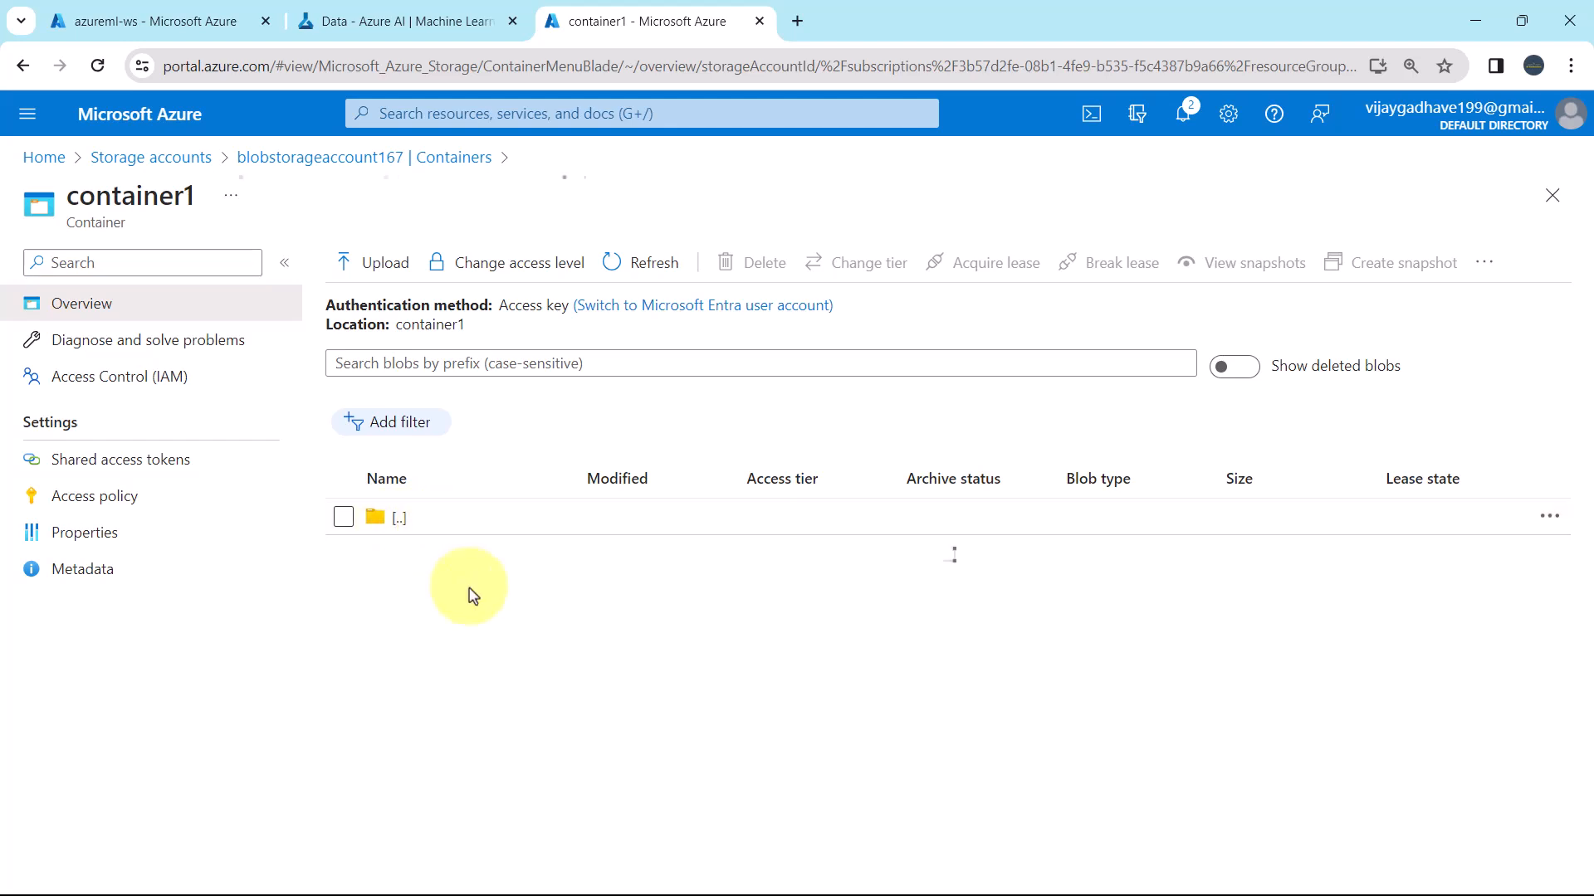
{"action": "left_click", "coordinate": [400, 516]}
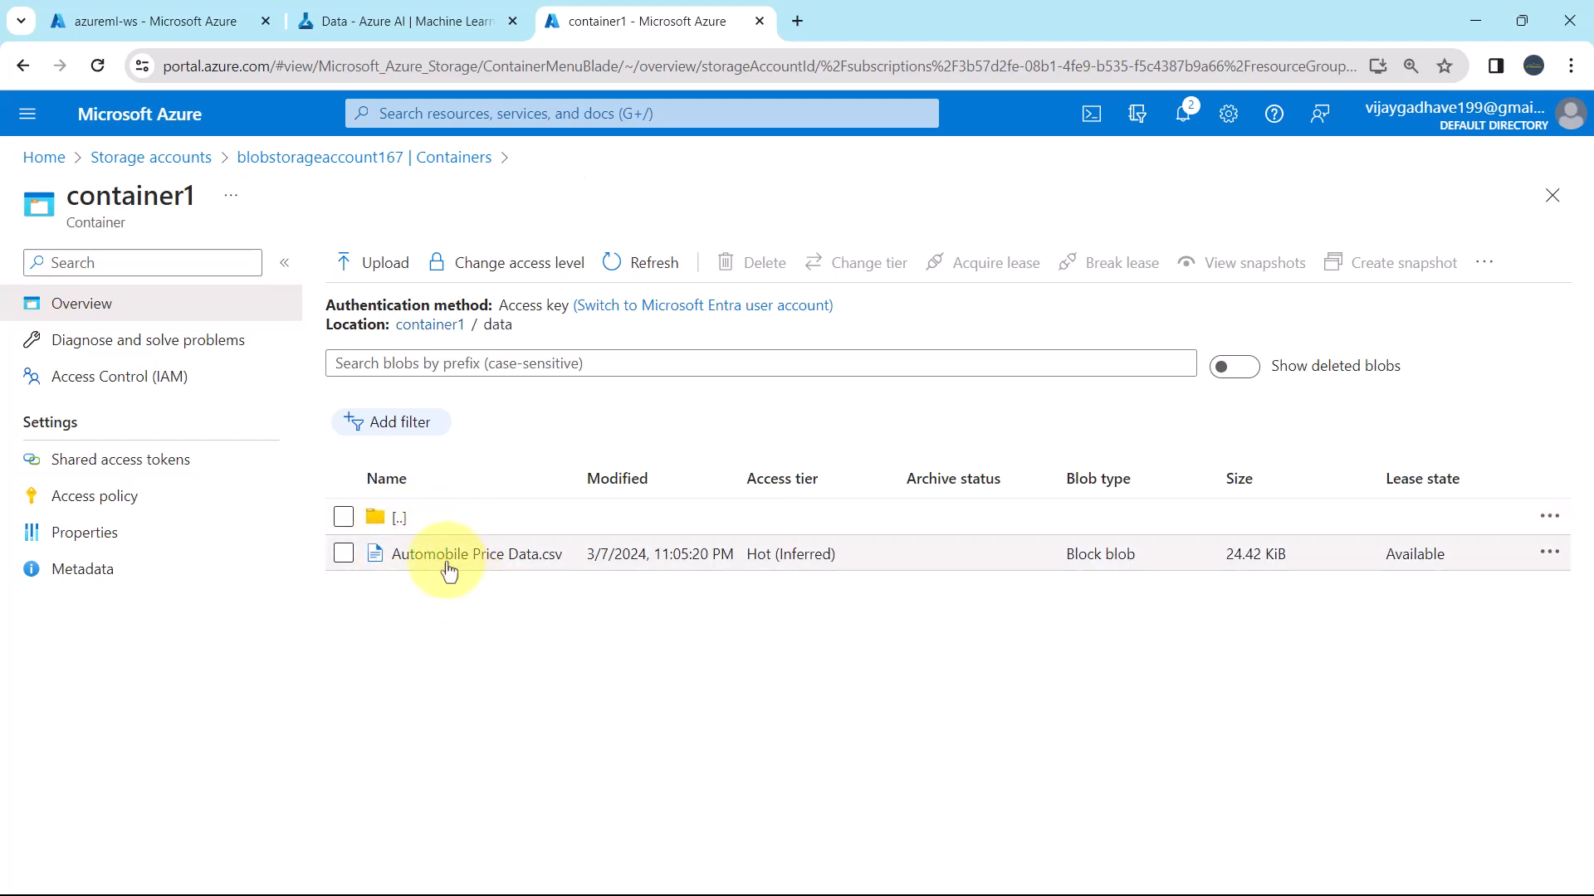
{"action": "mouse_move", "coordinate": [472, 605]}
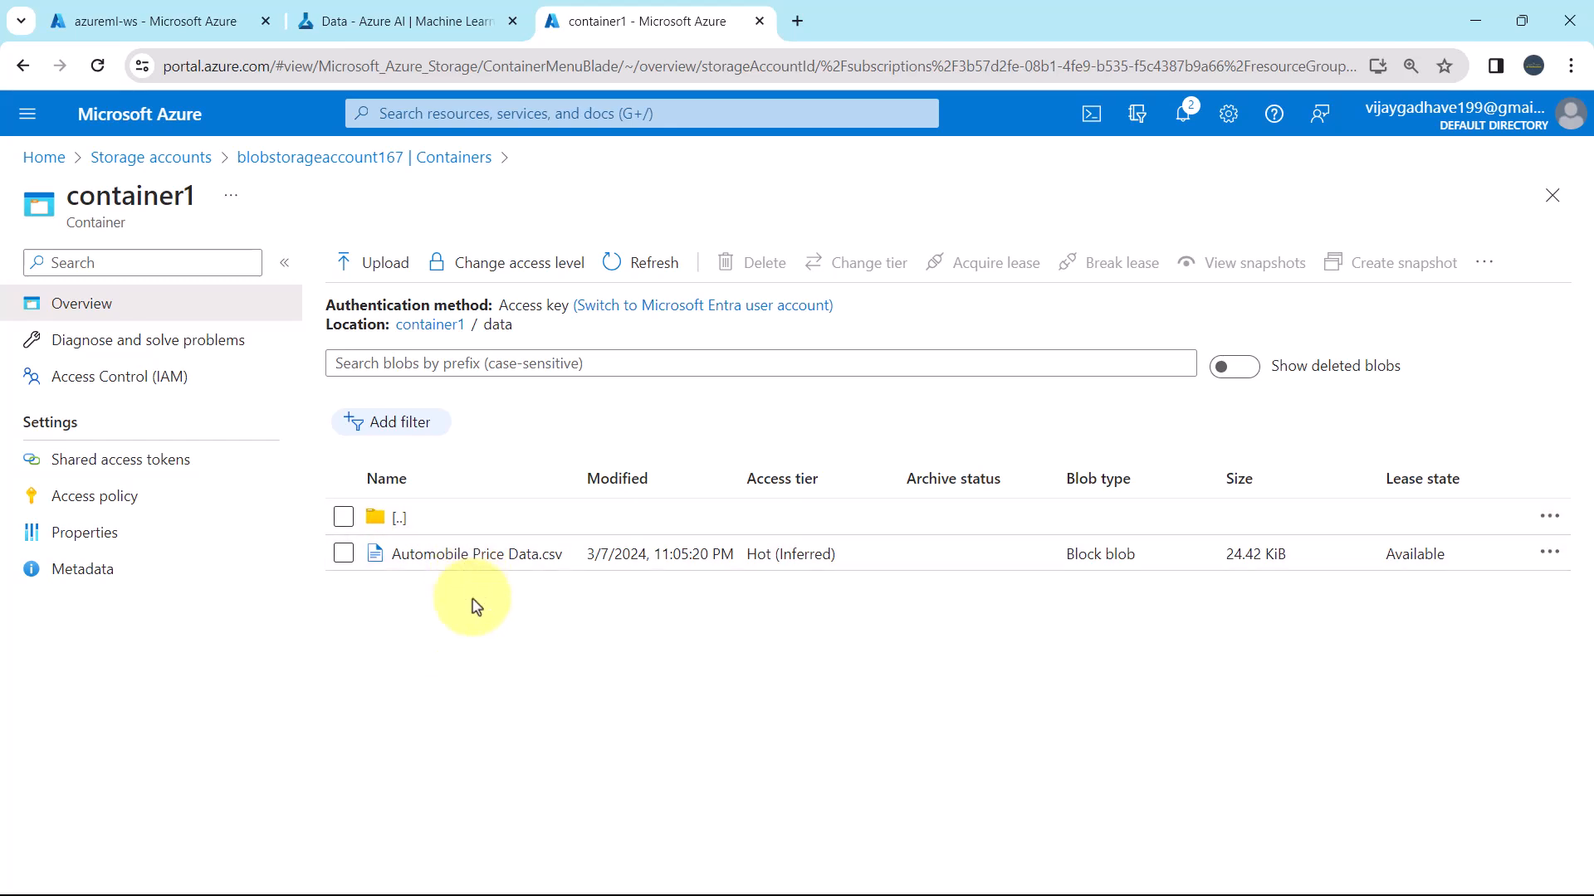
{"action": "mouse_move", "coordinate": [560, 567]}
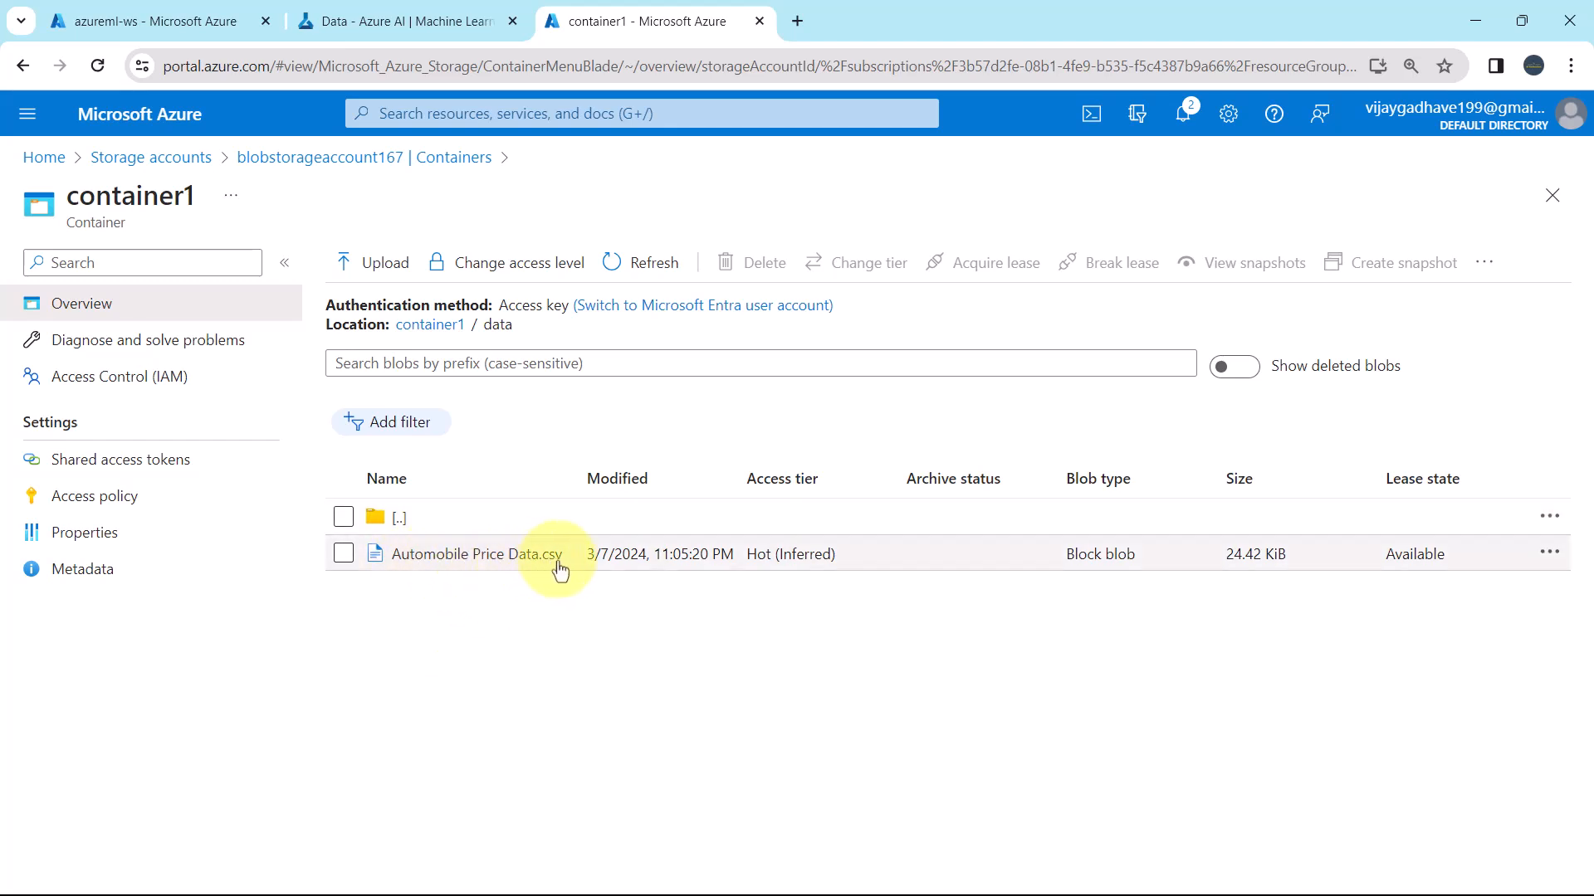
{"action": "mouse_move", "coordinate": [597, 621]}
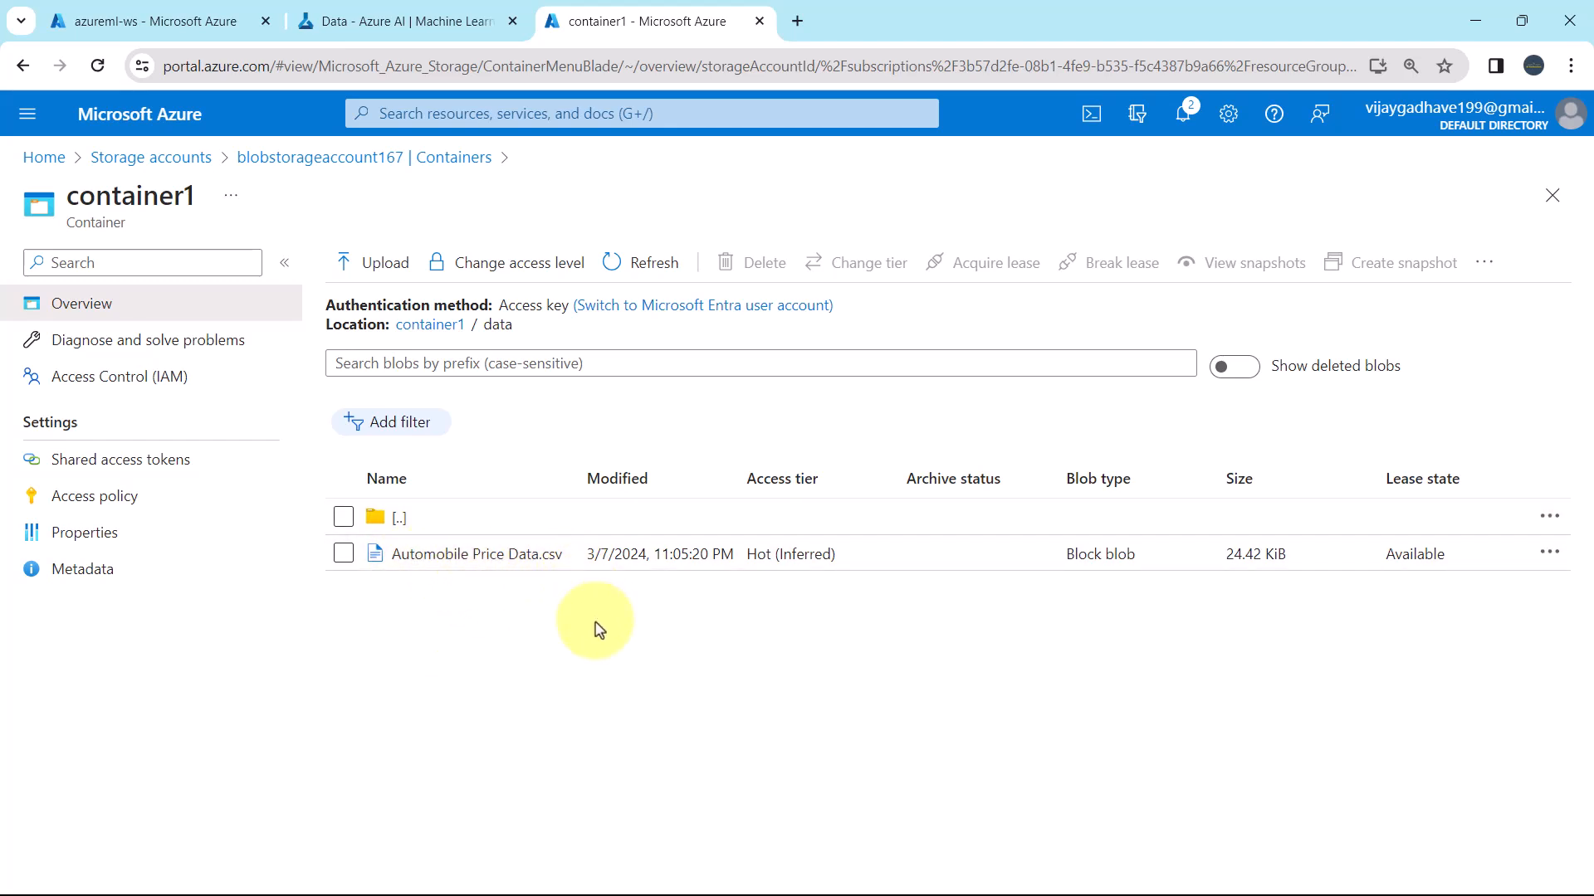